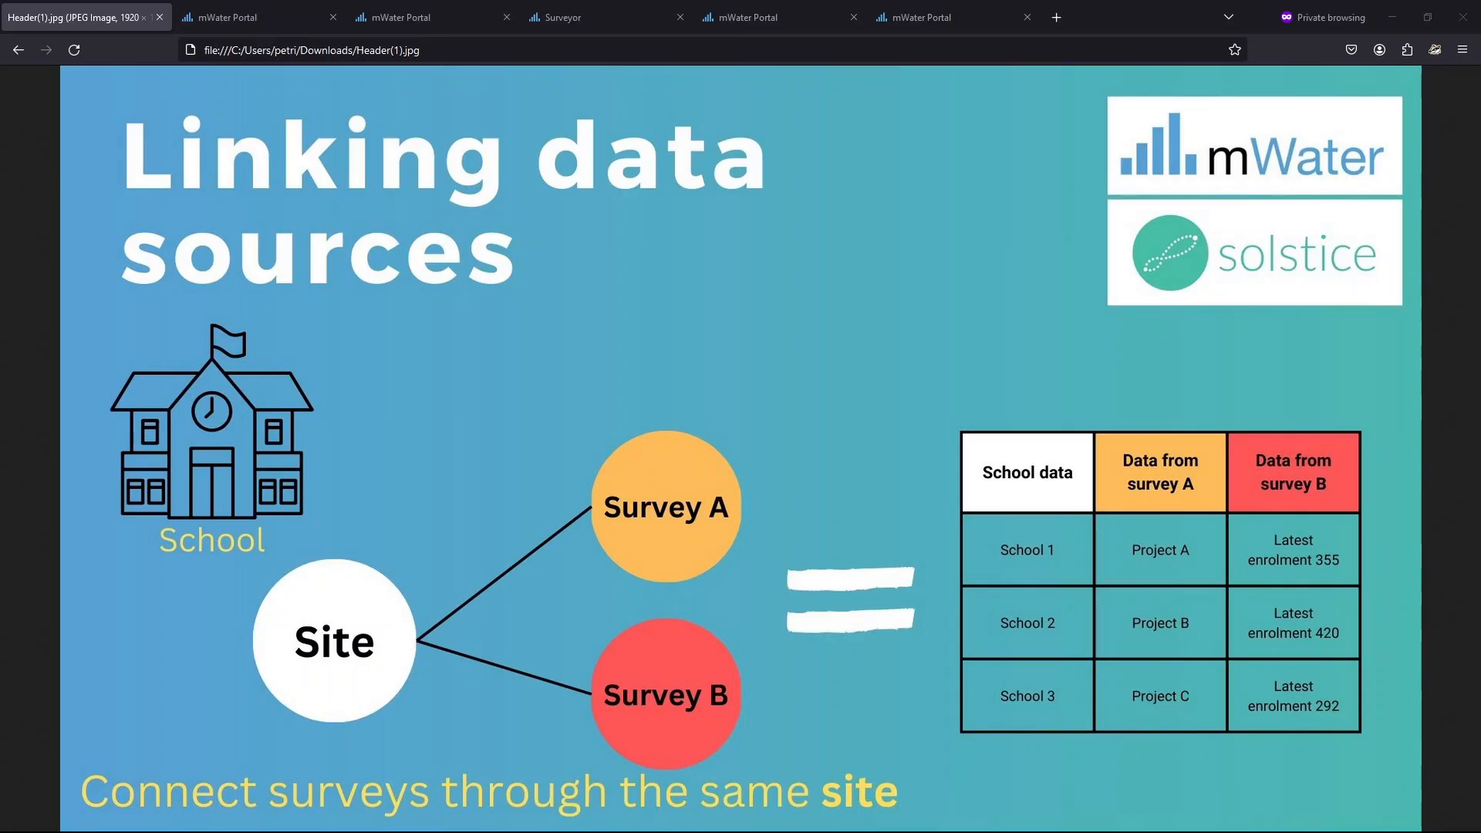
pyautogui.moveTo(569, 585)
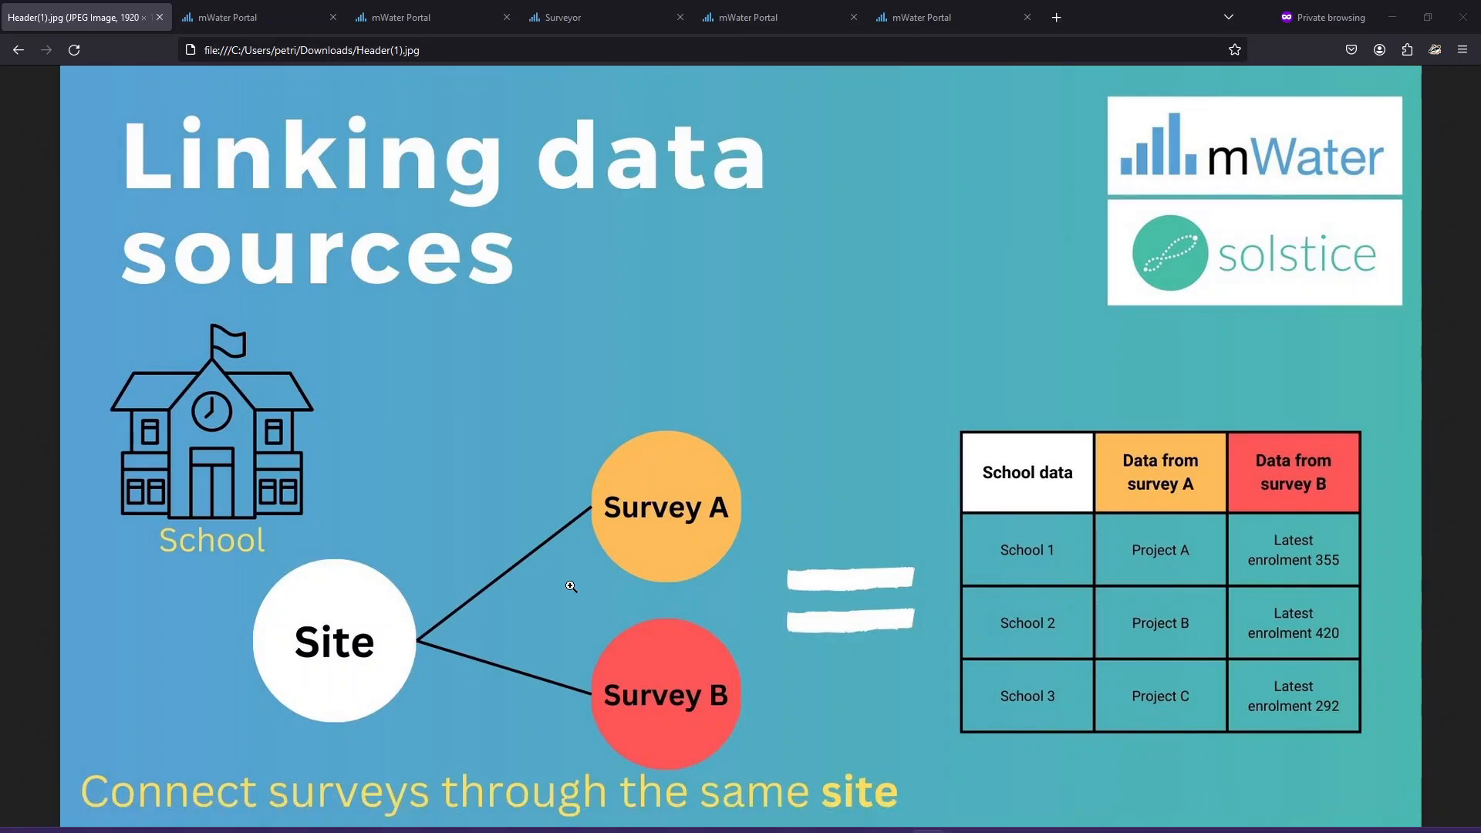
pyautogui.moveTo(1111, 632)
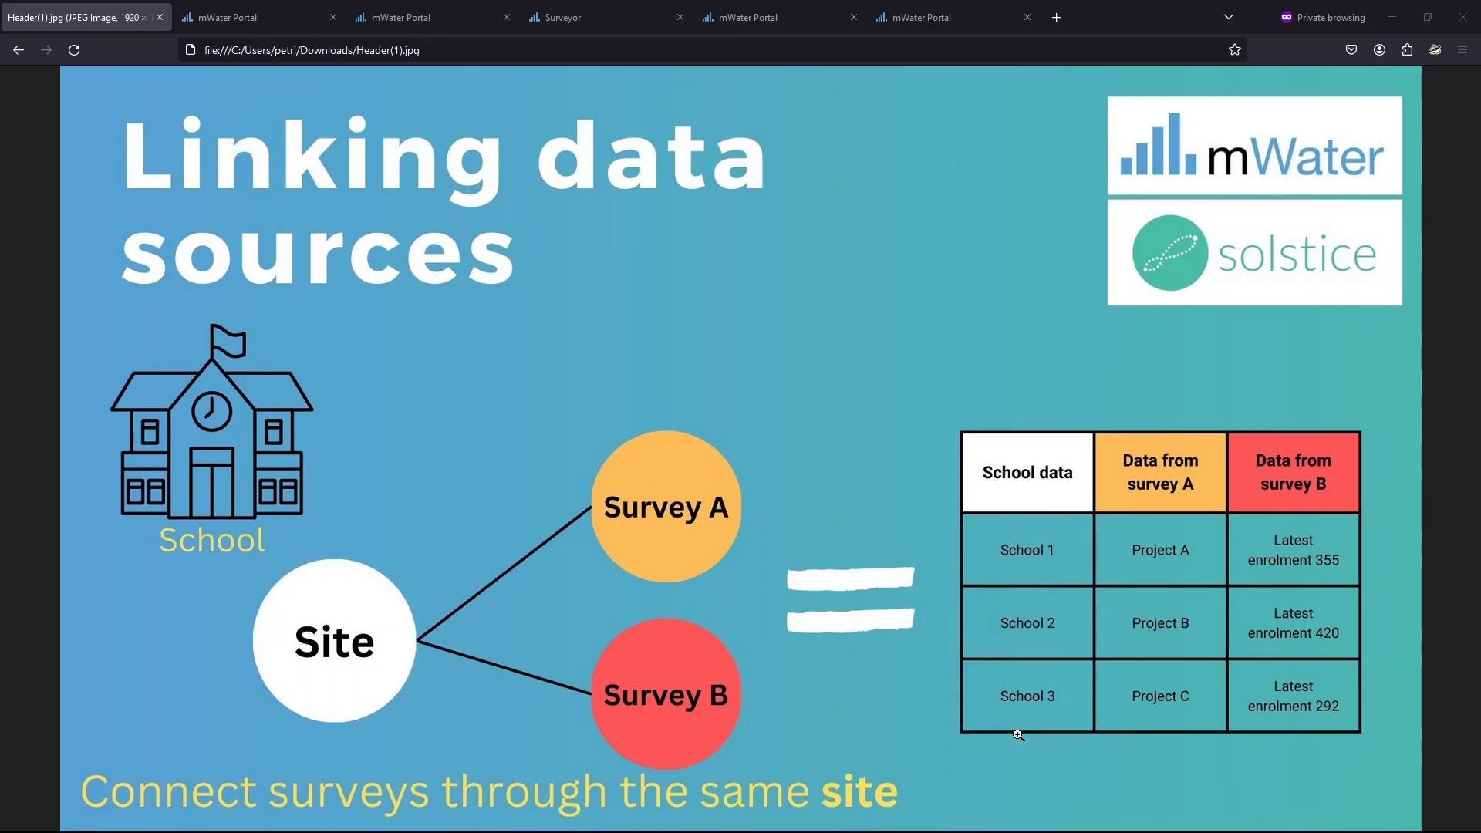
pyautogui.moveTo(1196, 437)
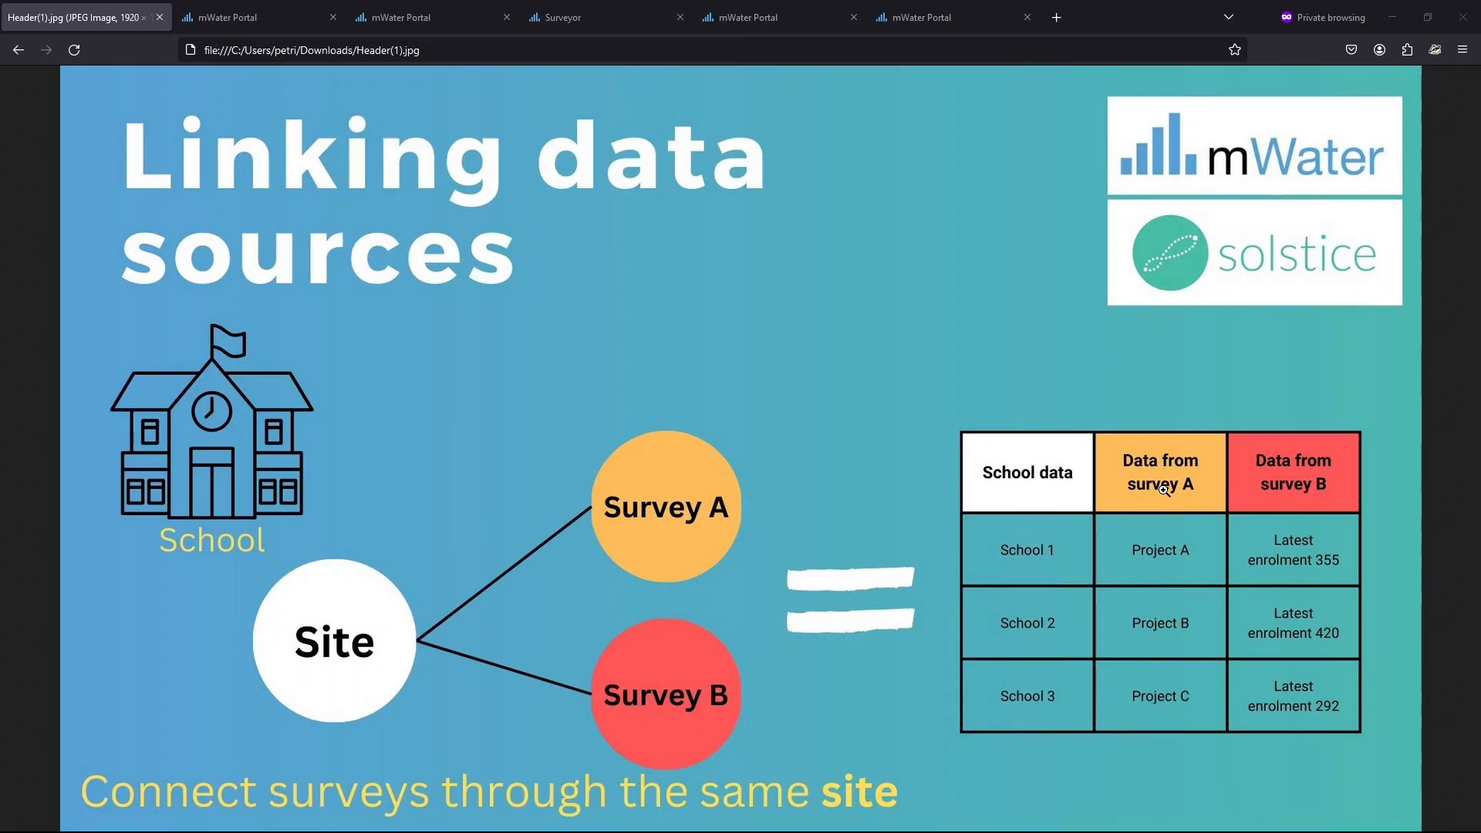
pyautogui.moveTo(1266, 436)
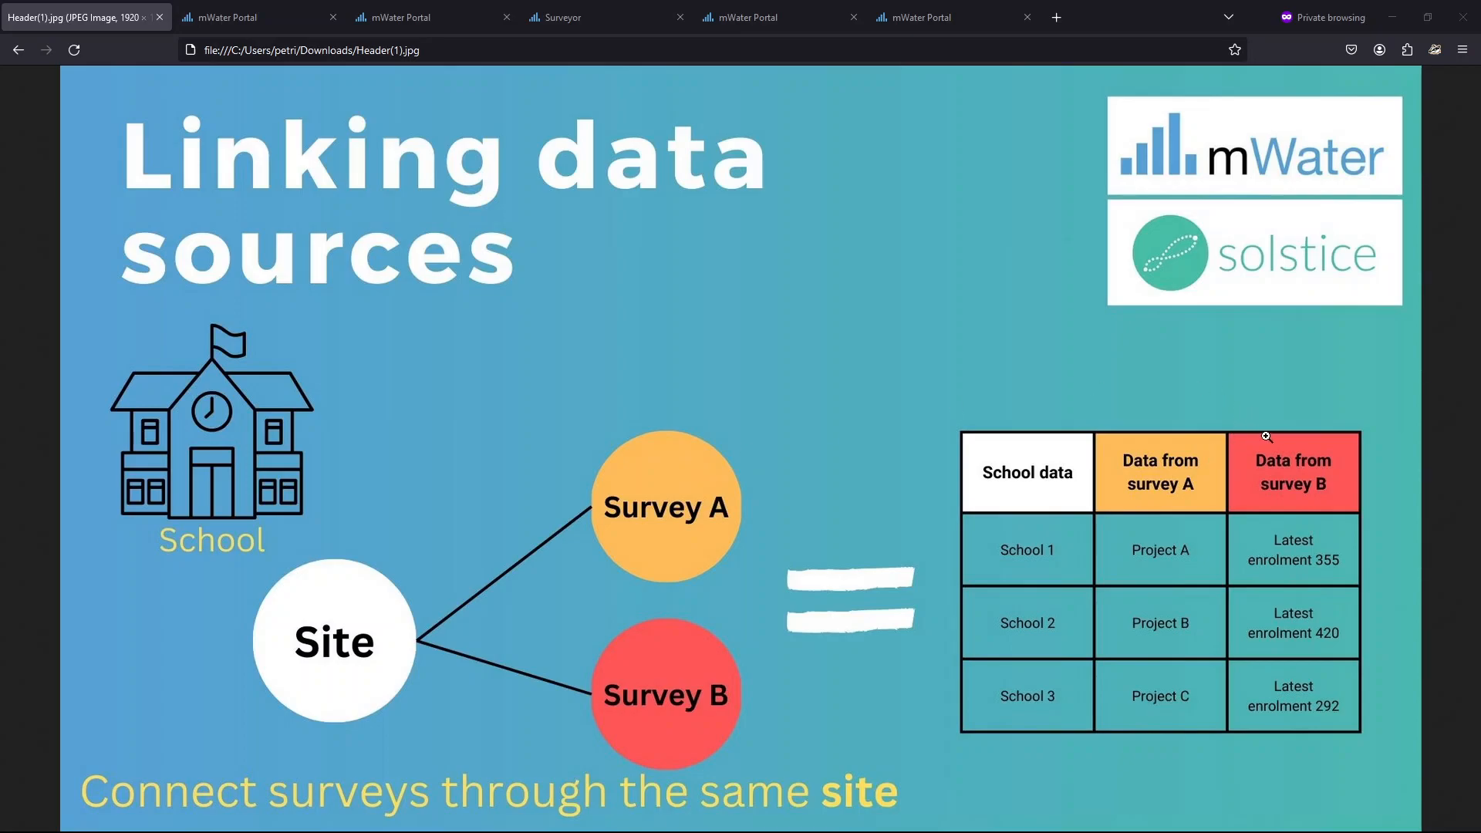
pyautogui.moveTo(1266, 529)
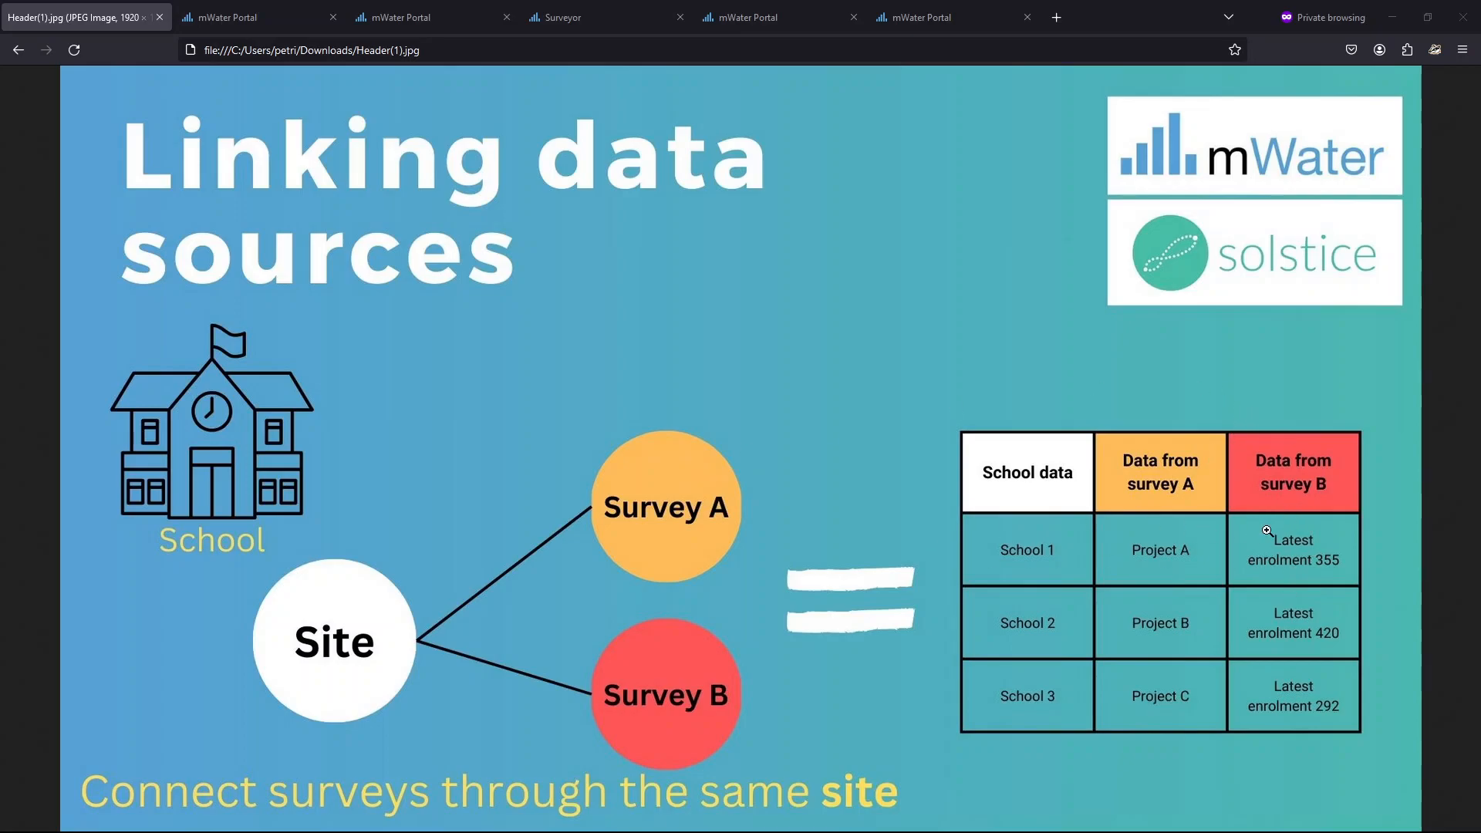
pyautogui.moveTo(666, 700)
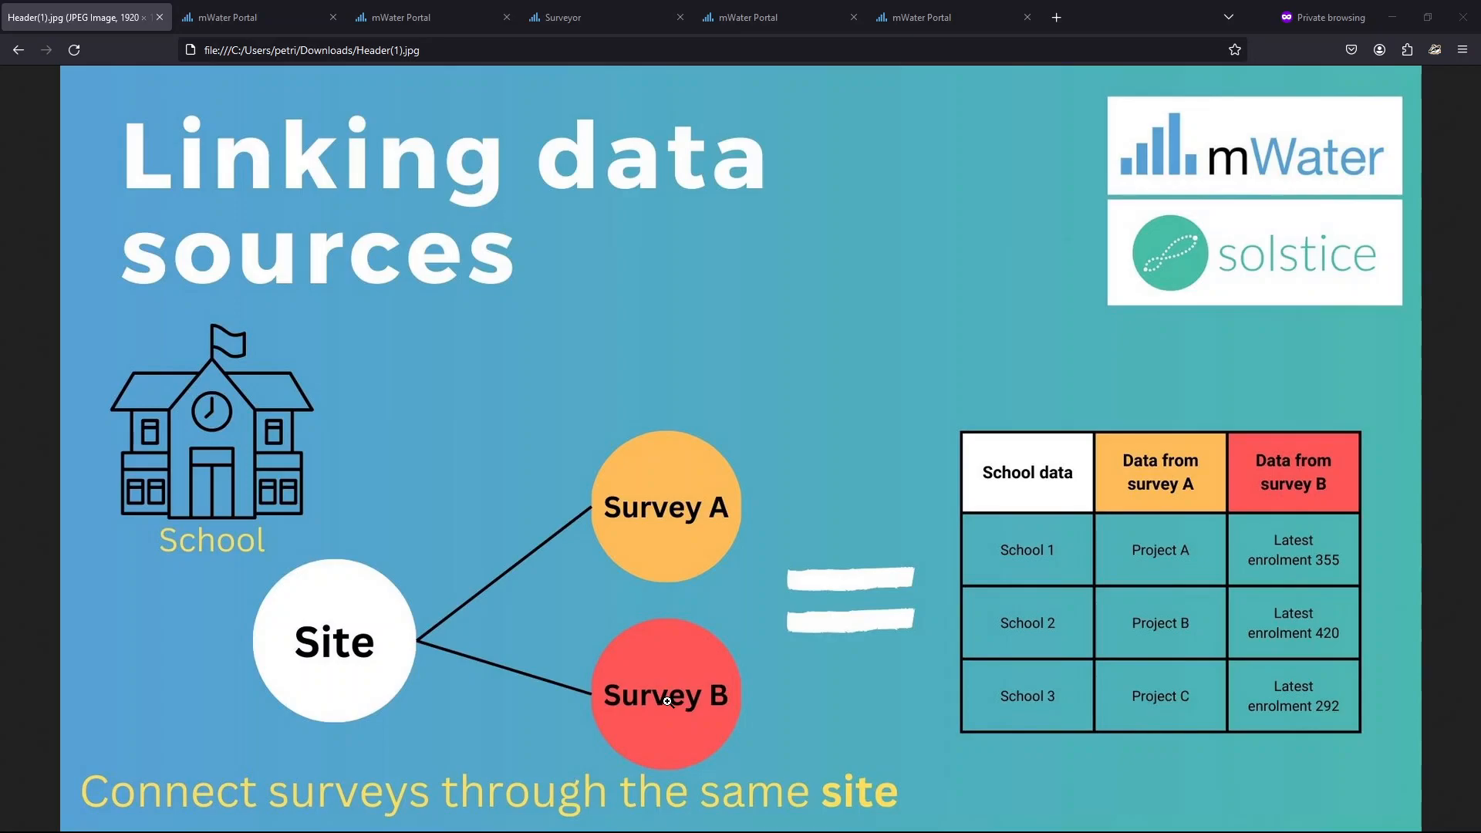
pyautogui.moveTo(560, 606)
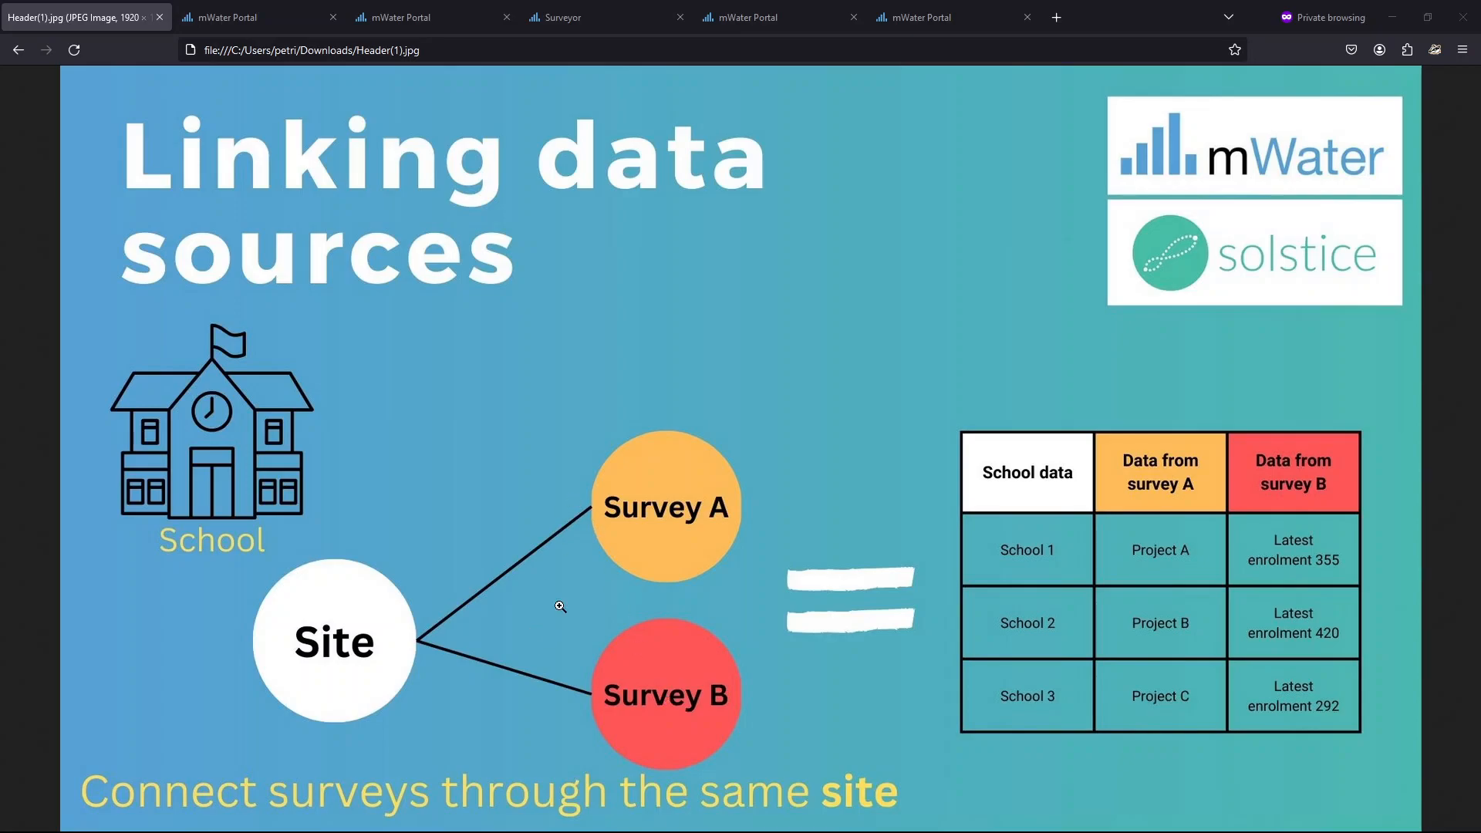
pyautogui.moveTo(278, 45)
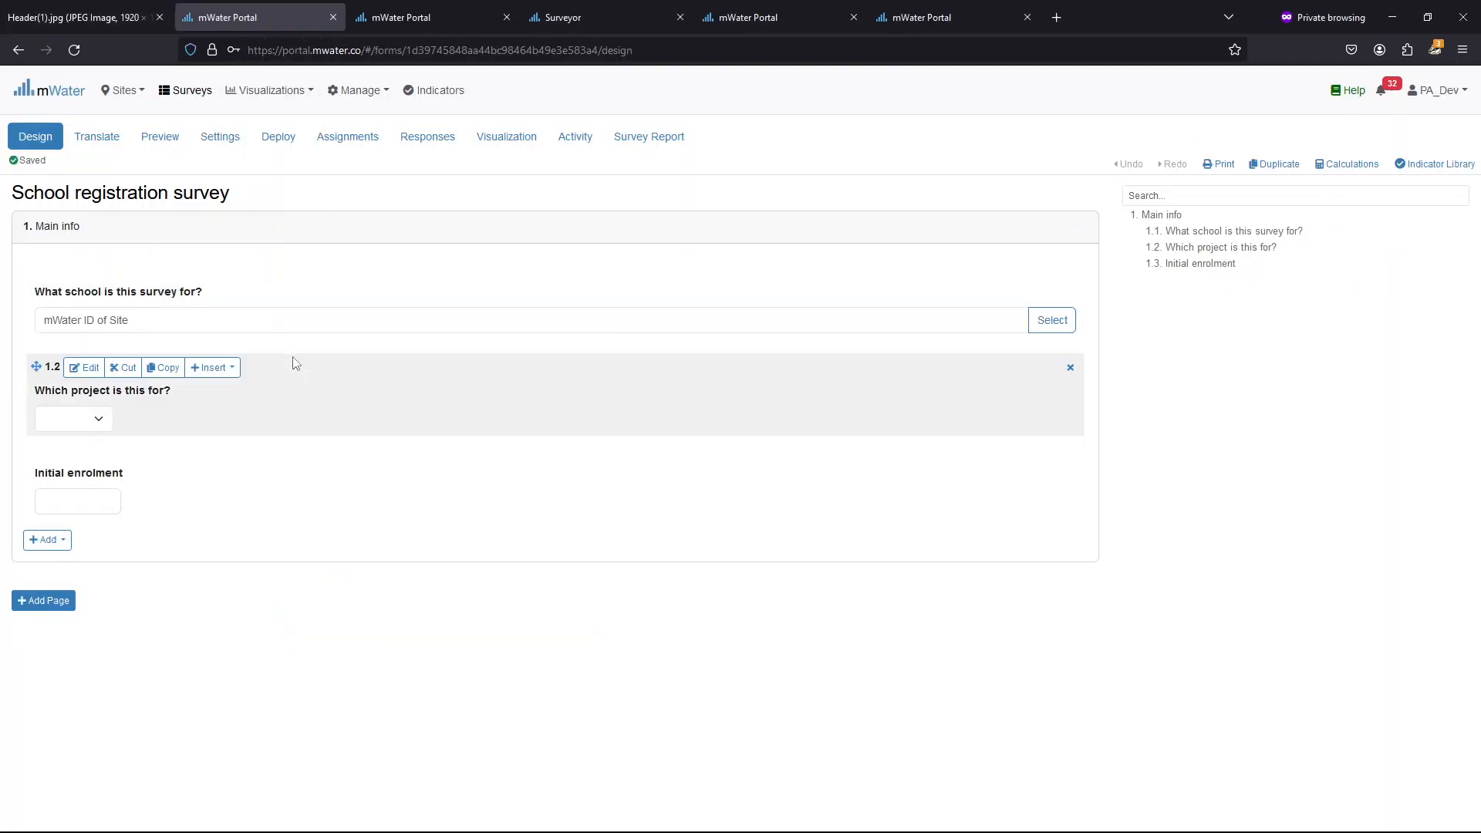
# Set question 1.1's Site/Asset Type to School and save the question settings
pyautogui.click(324, 574)
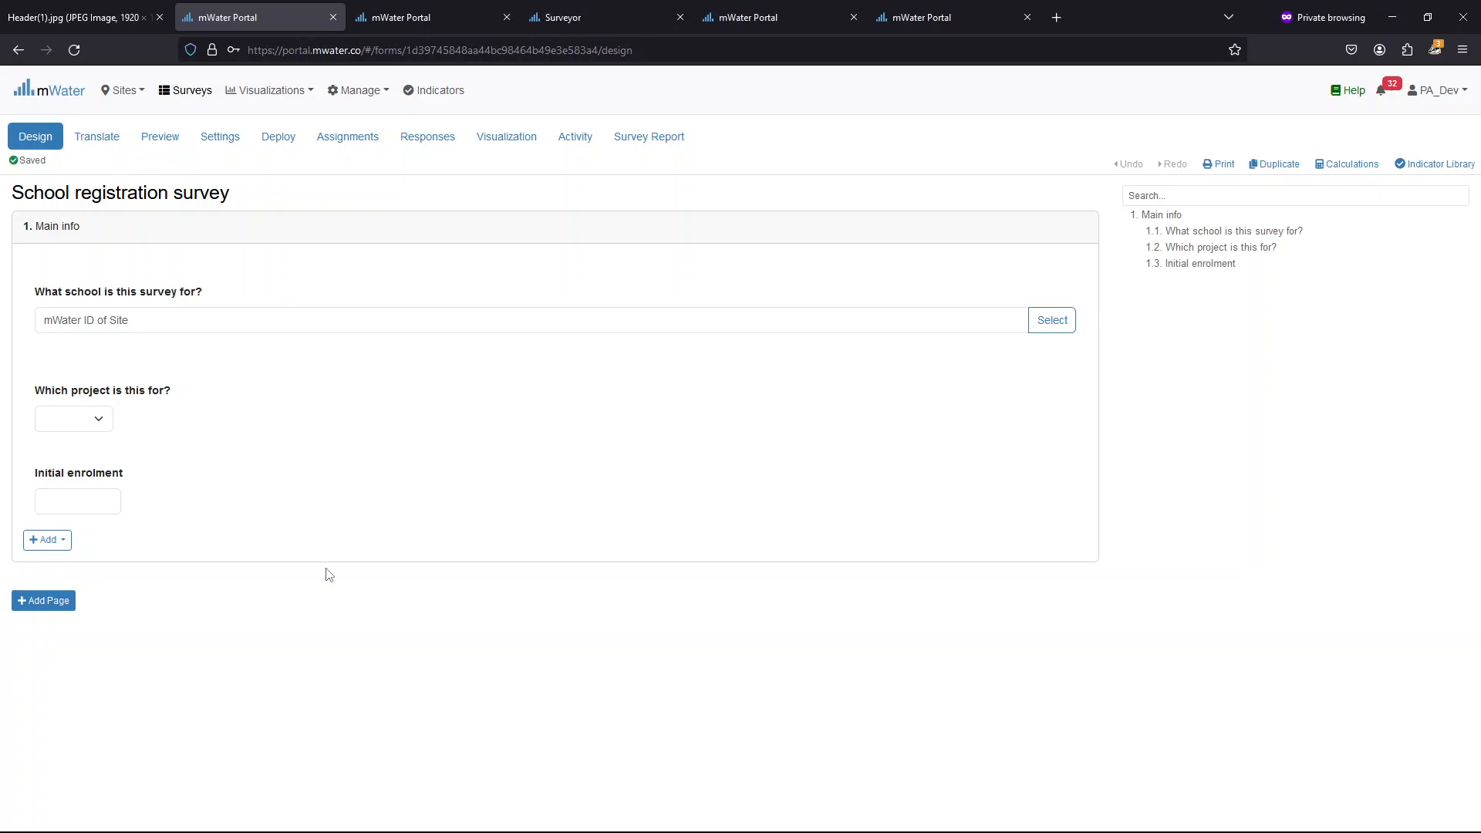
pyautogui.click(287, 316)
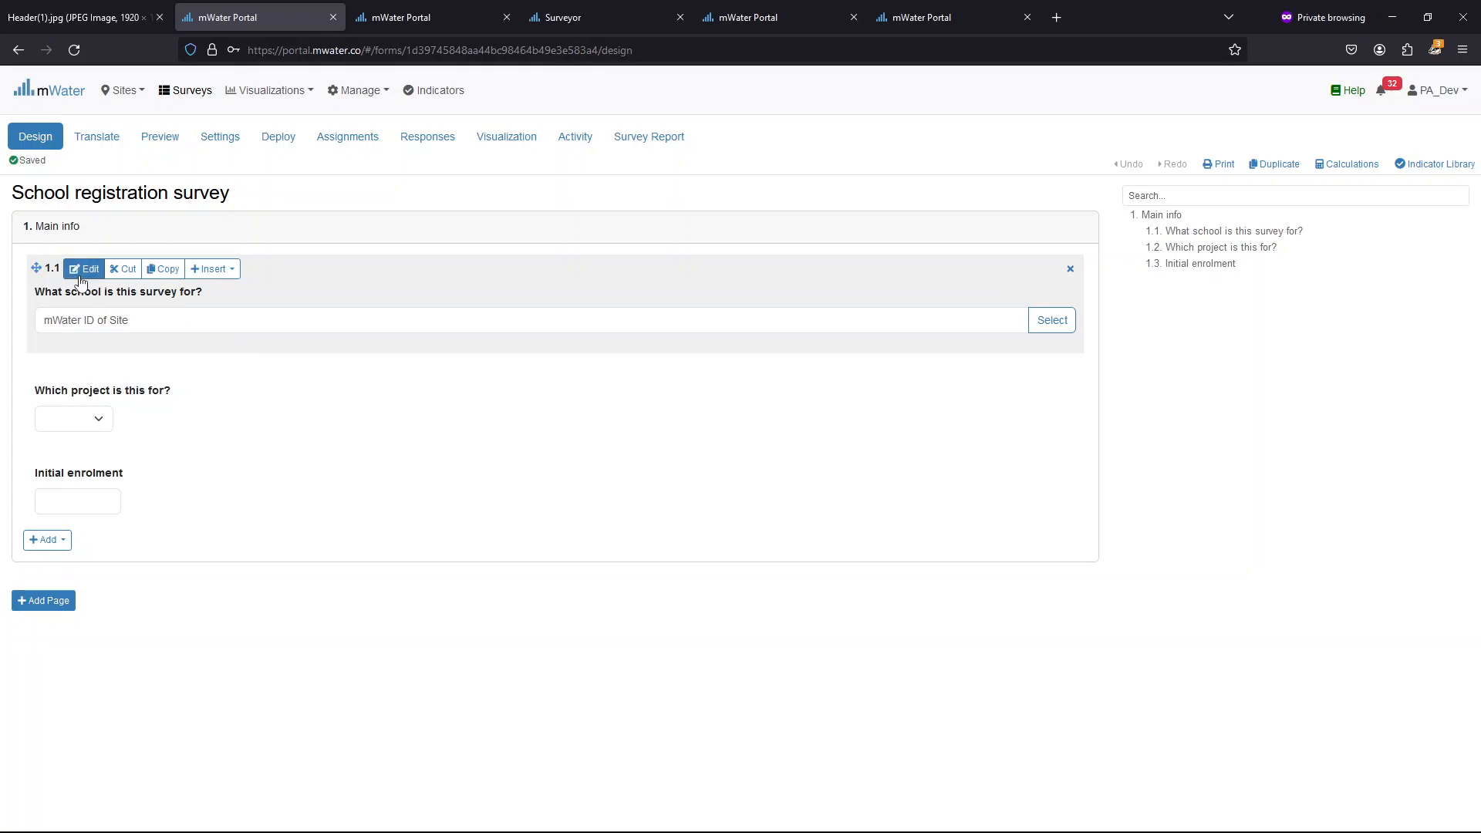
pyautogui.click(84, 268)
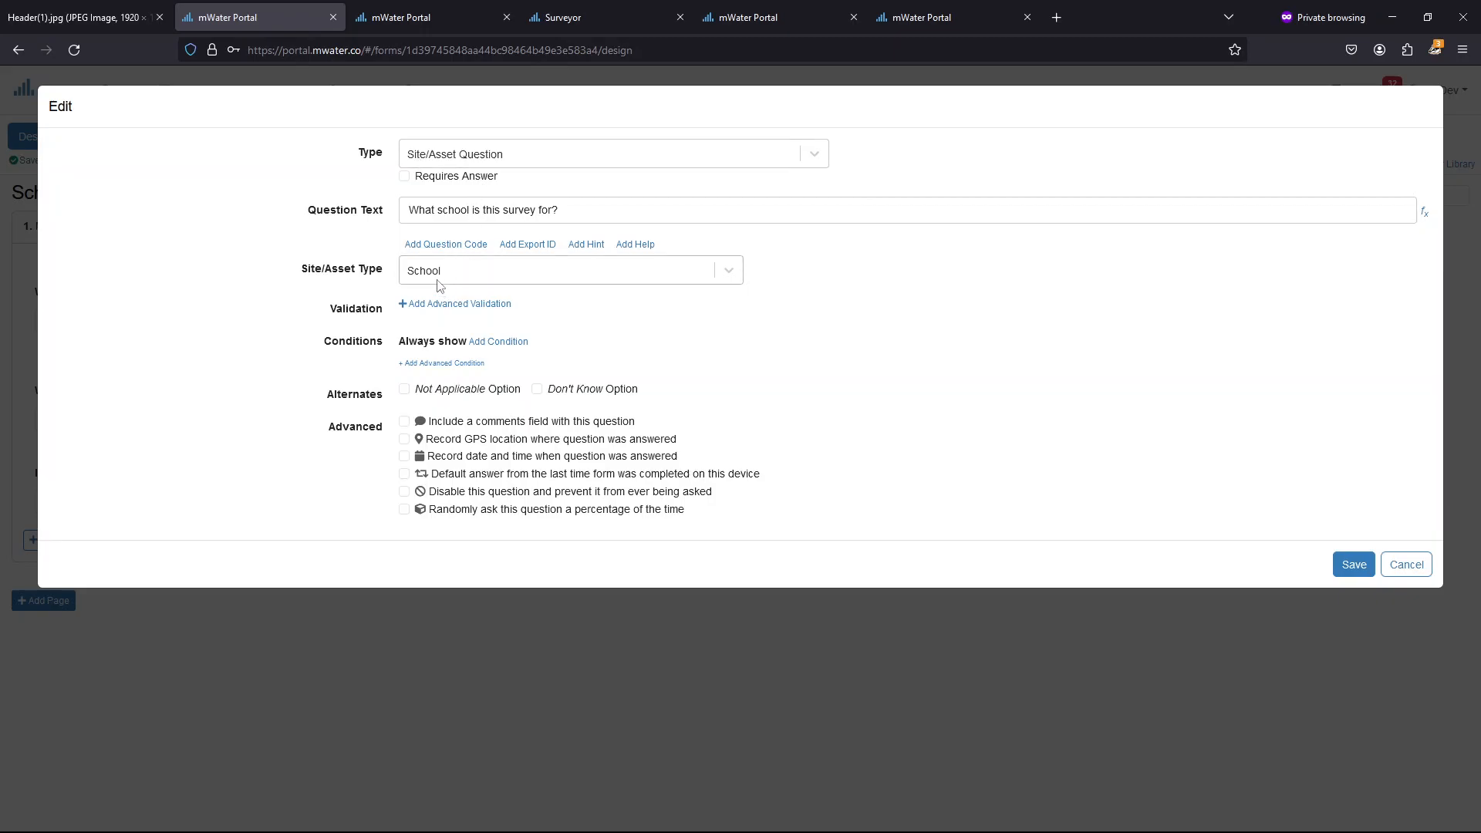
pyautogui.click(571, 270)
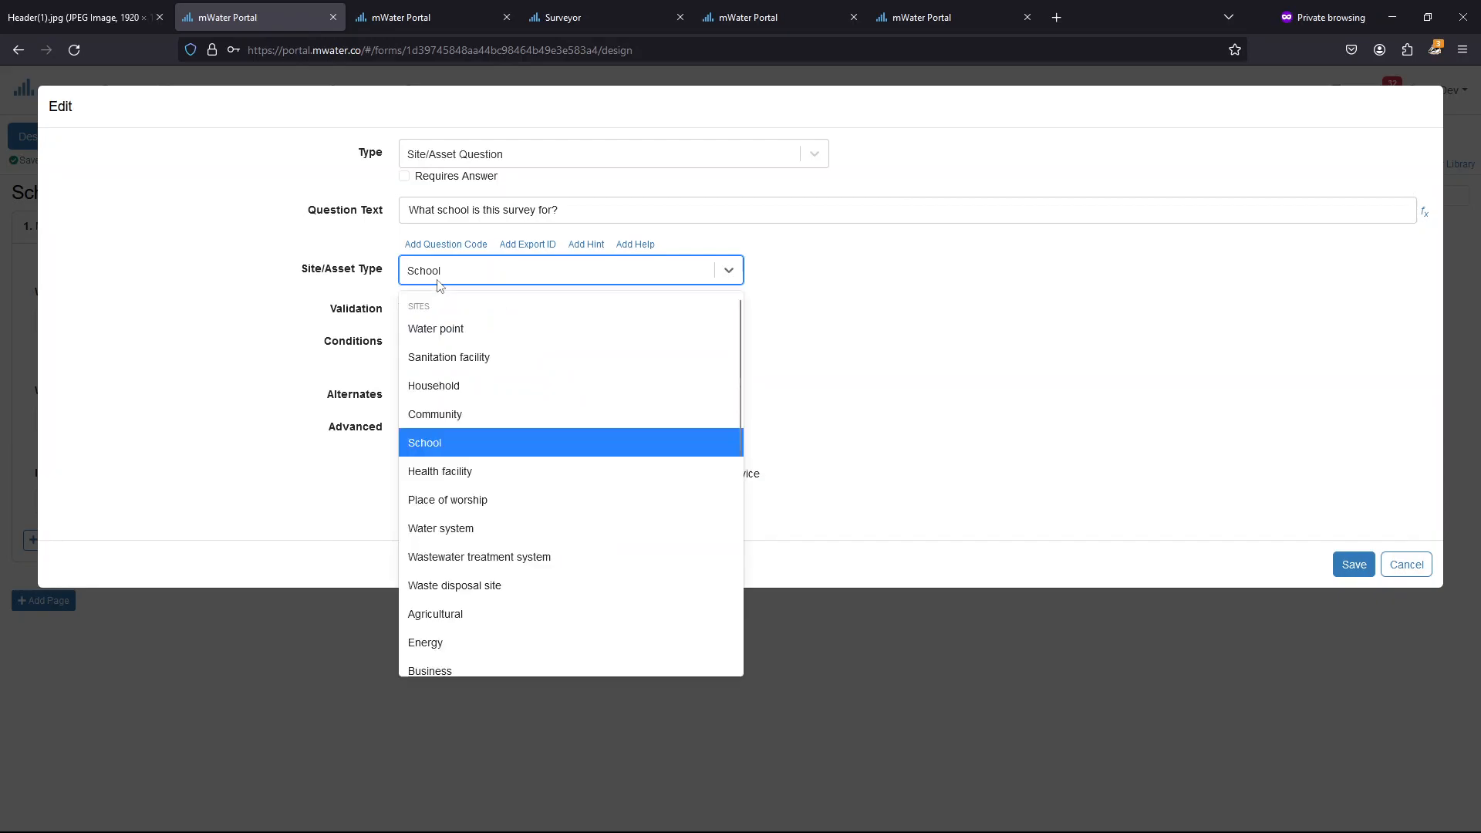
pyautogui.moveTo(435, 328)
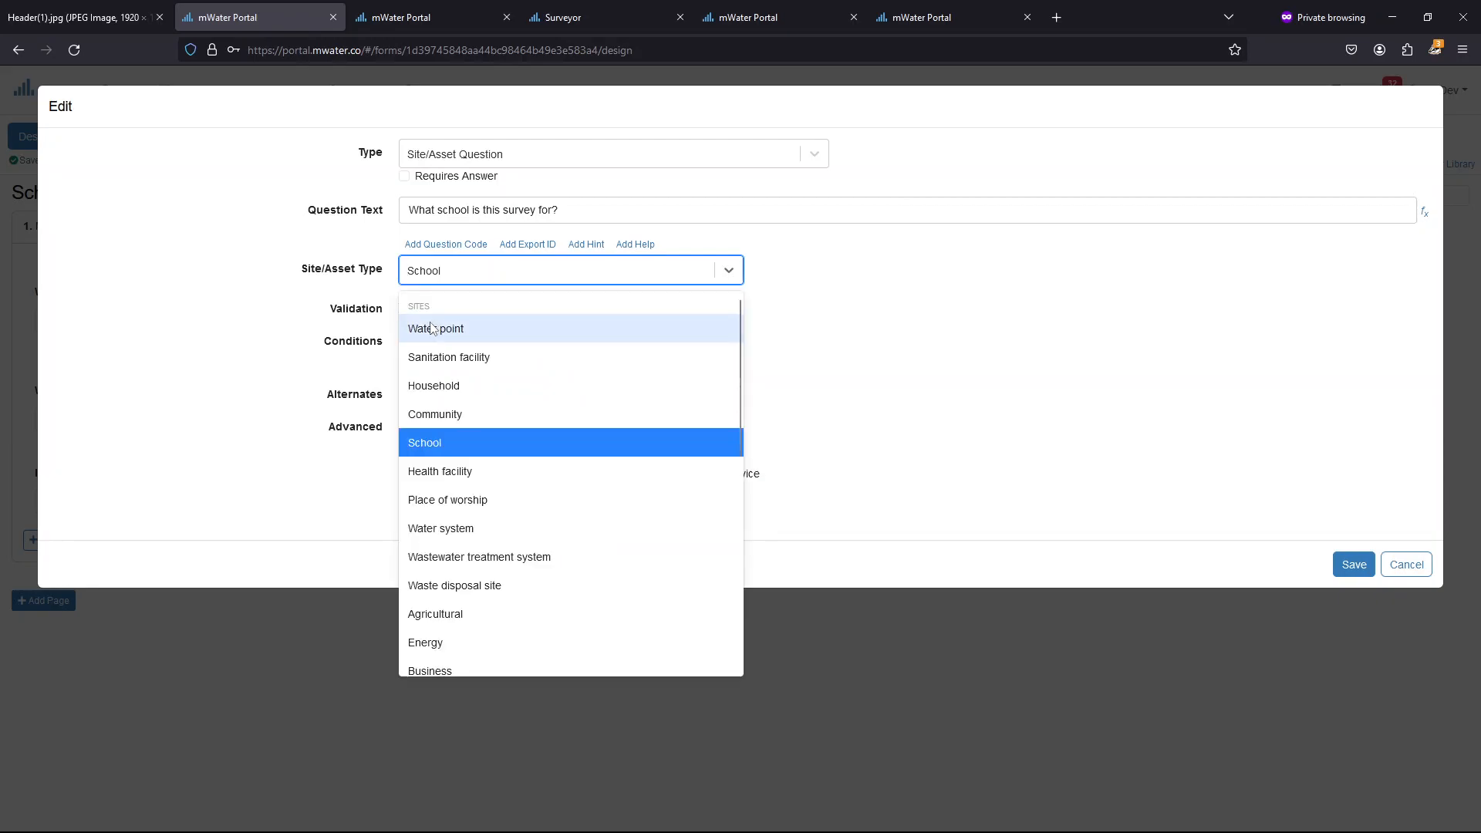
pyautogui.moveTo(438, 443)
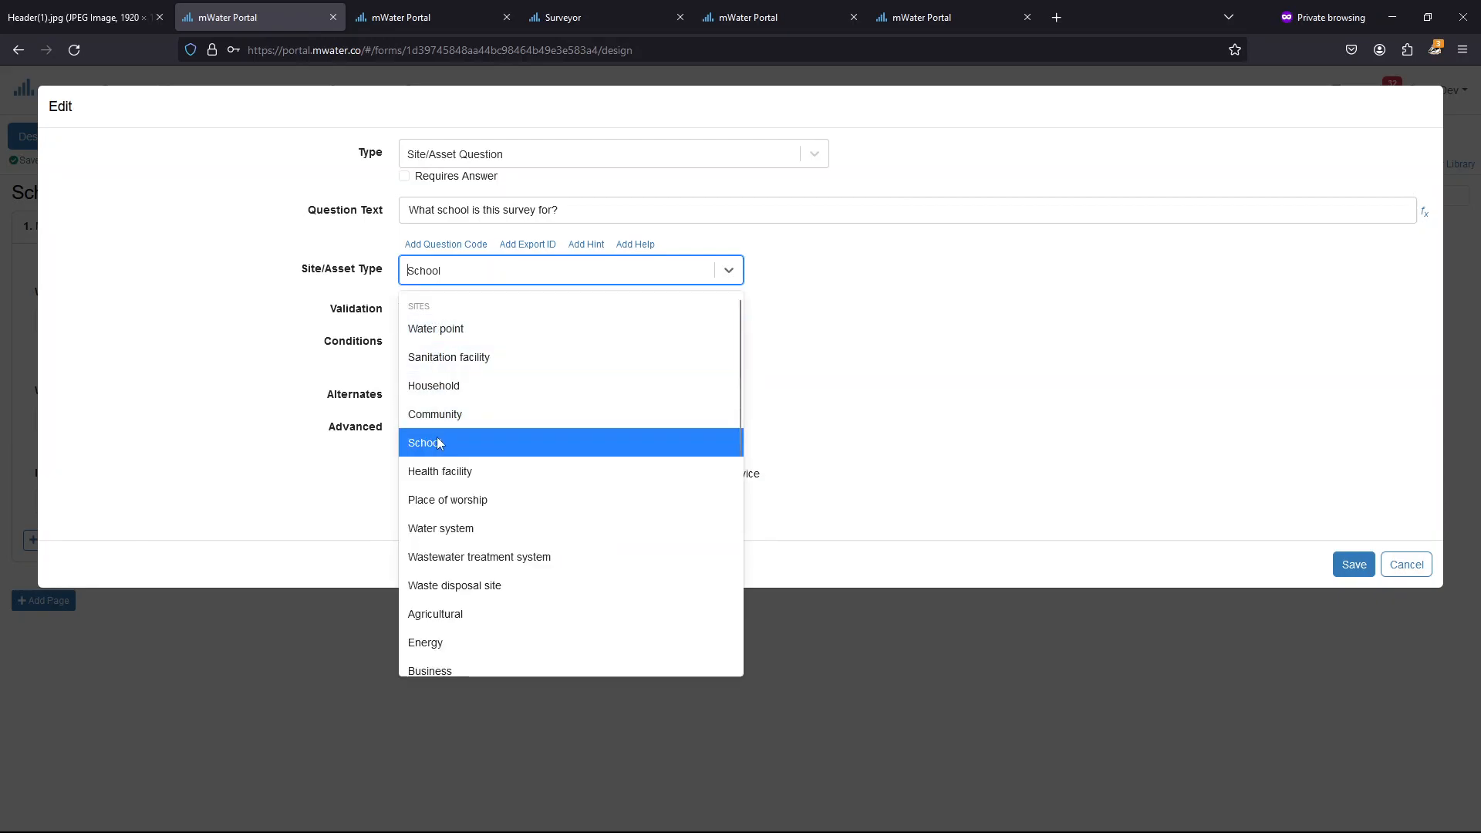
pyautogui.click(426, 443)
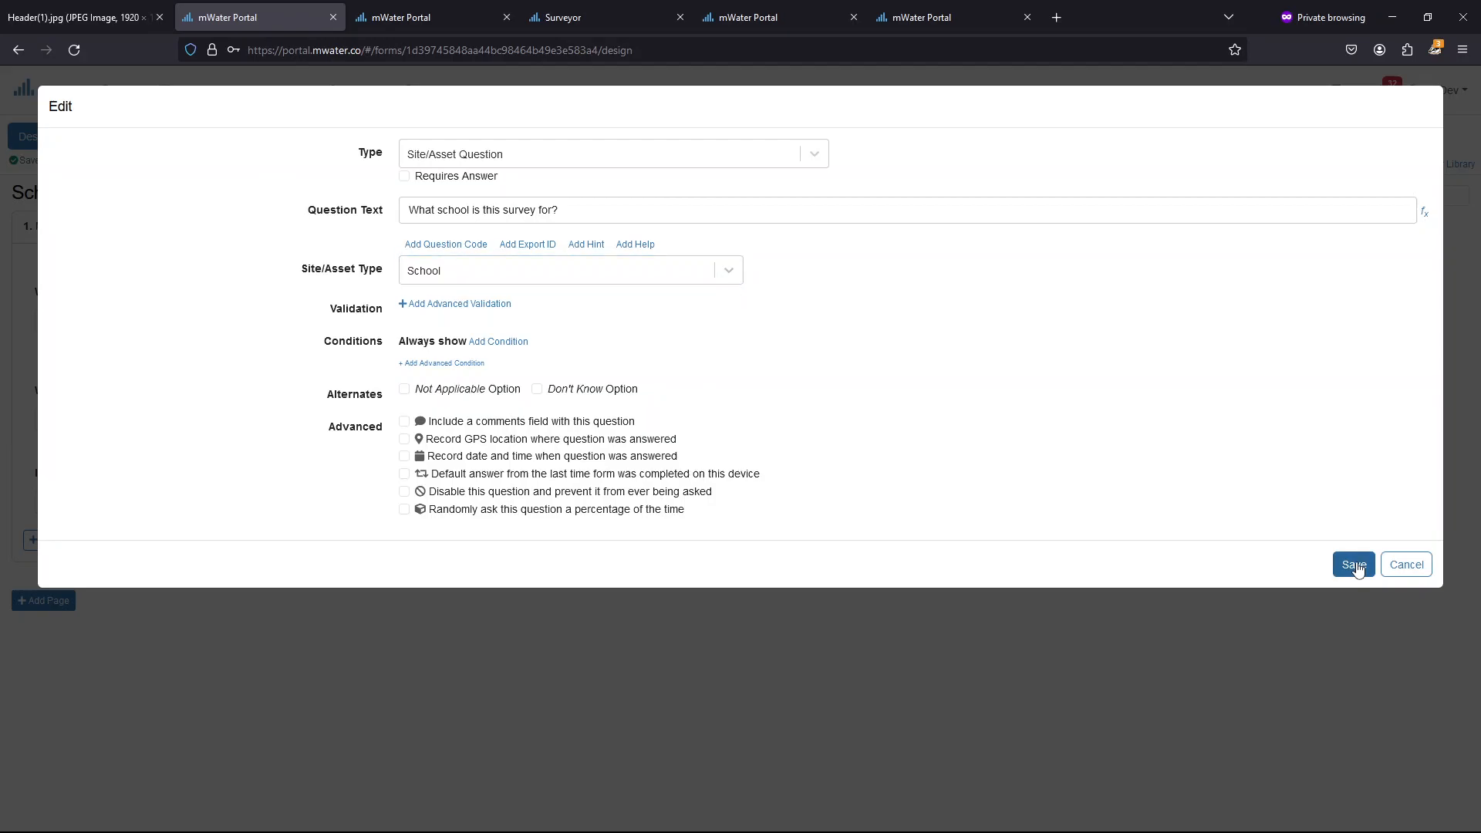
pyautogui.click(1353, 564)
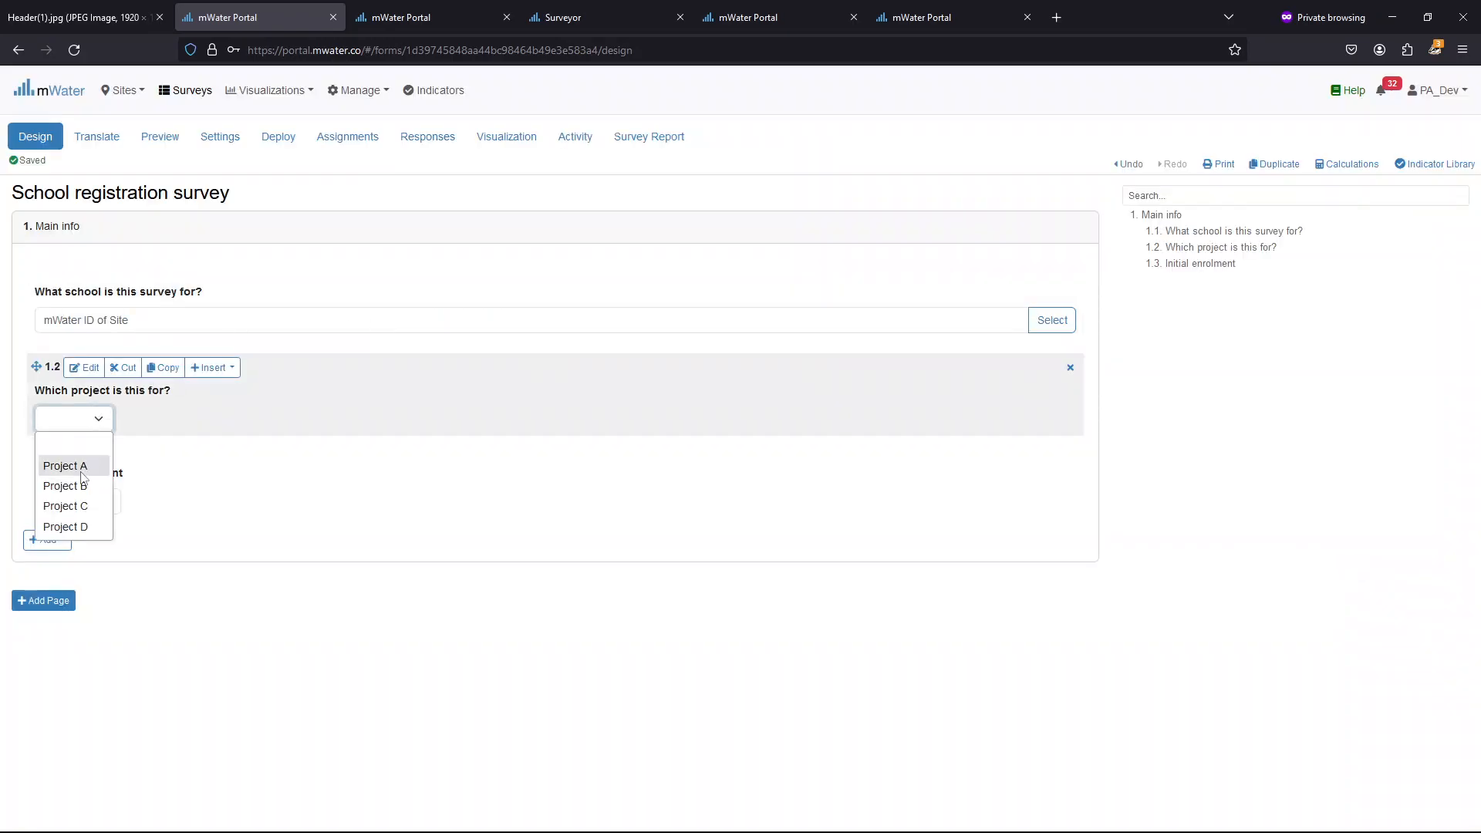
pyautogui.moveTo(100, 472)
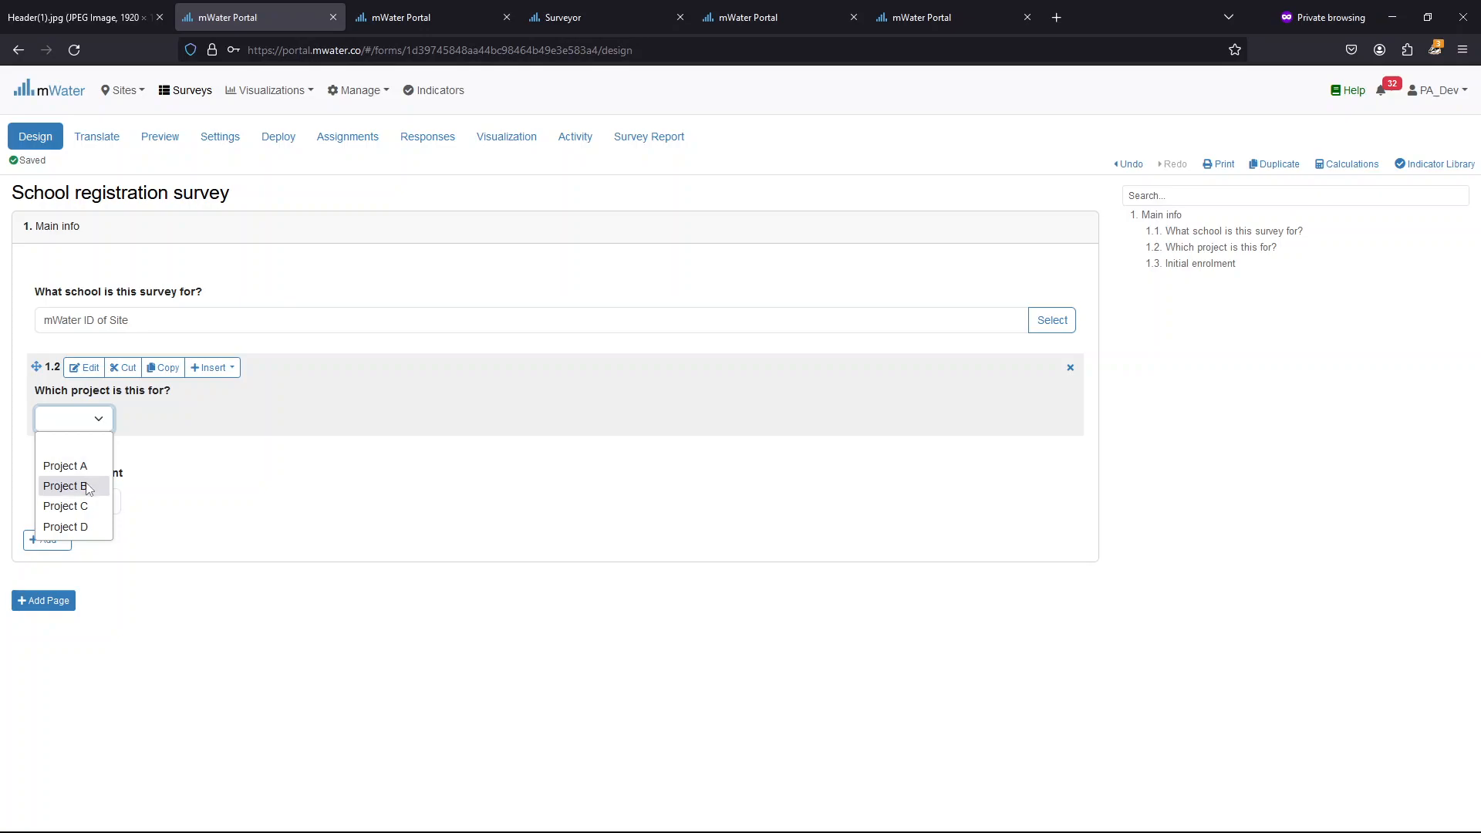
# Test Project B as a dropdown answer and review the survey's active deployment
pyautogui.click(65, 486)
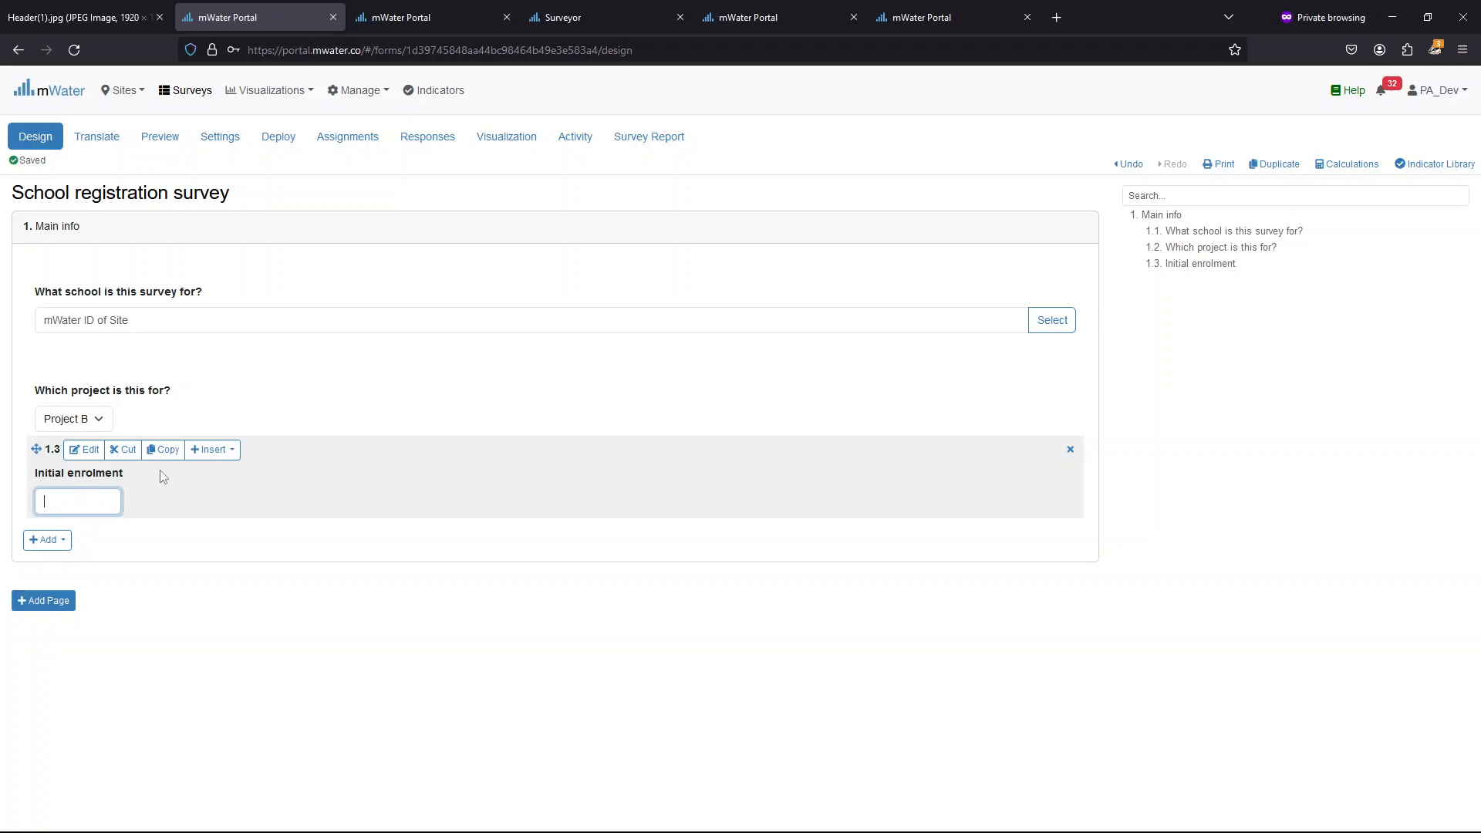
pyautogui.click(278, 136)
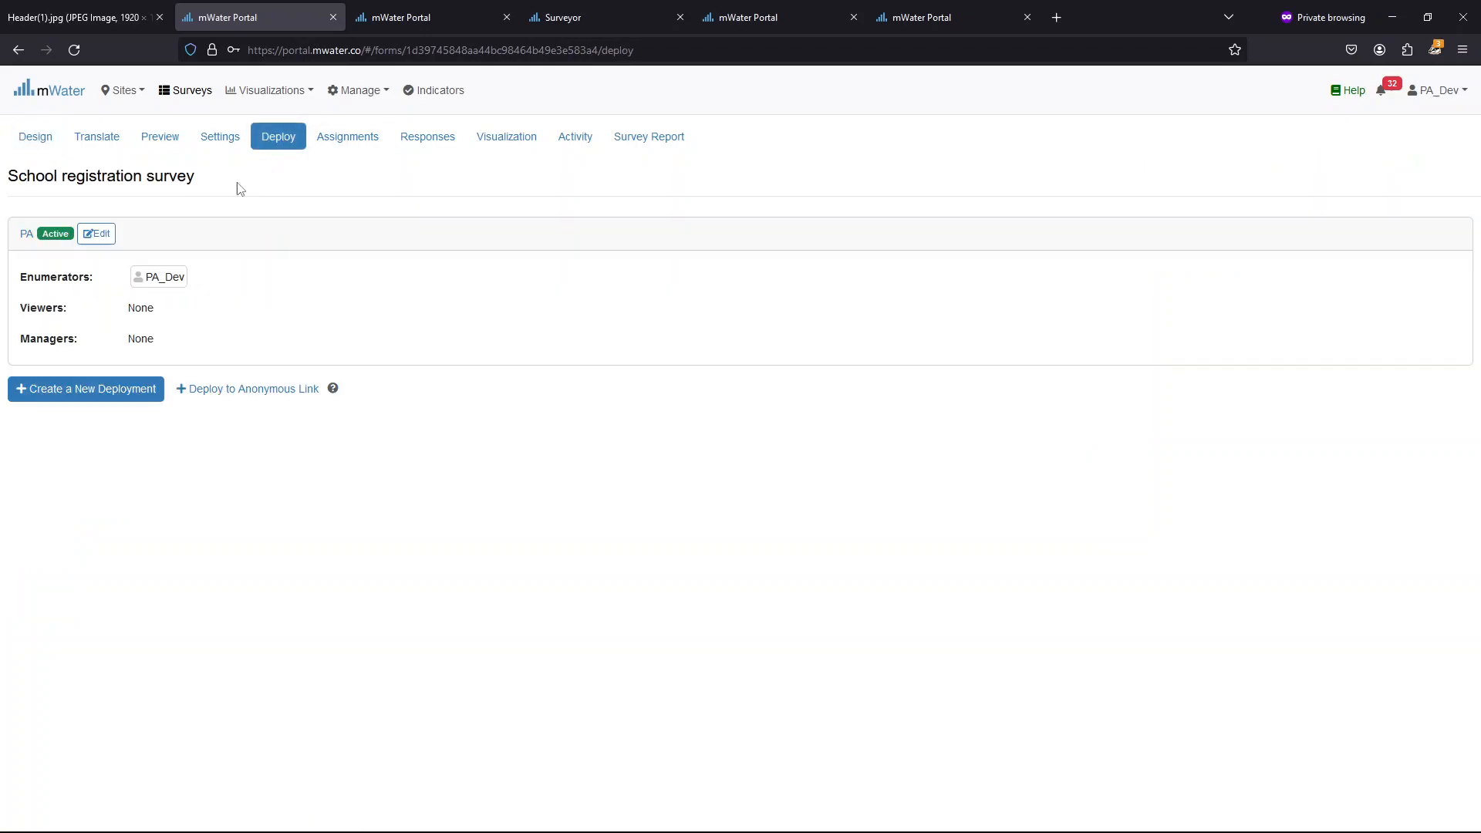
pyautogui.moveTo(429, 17)
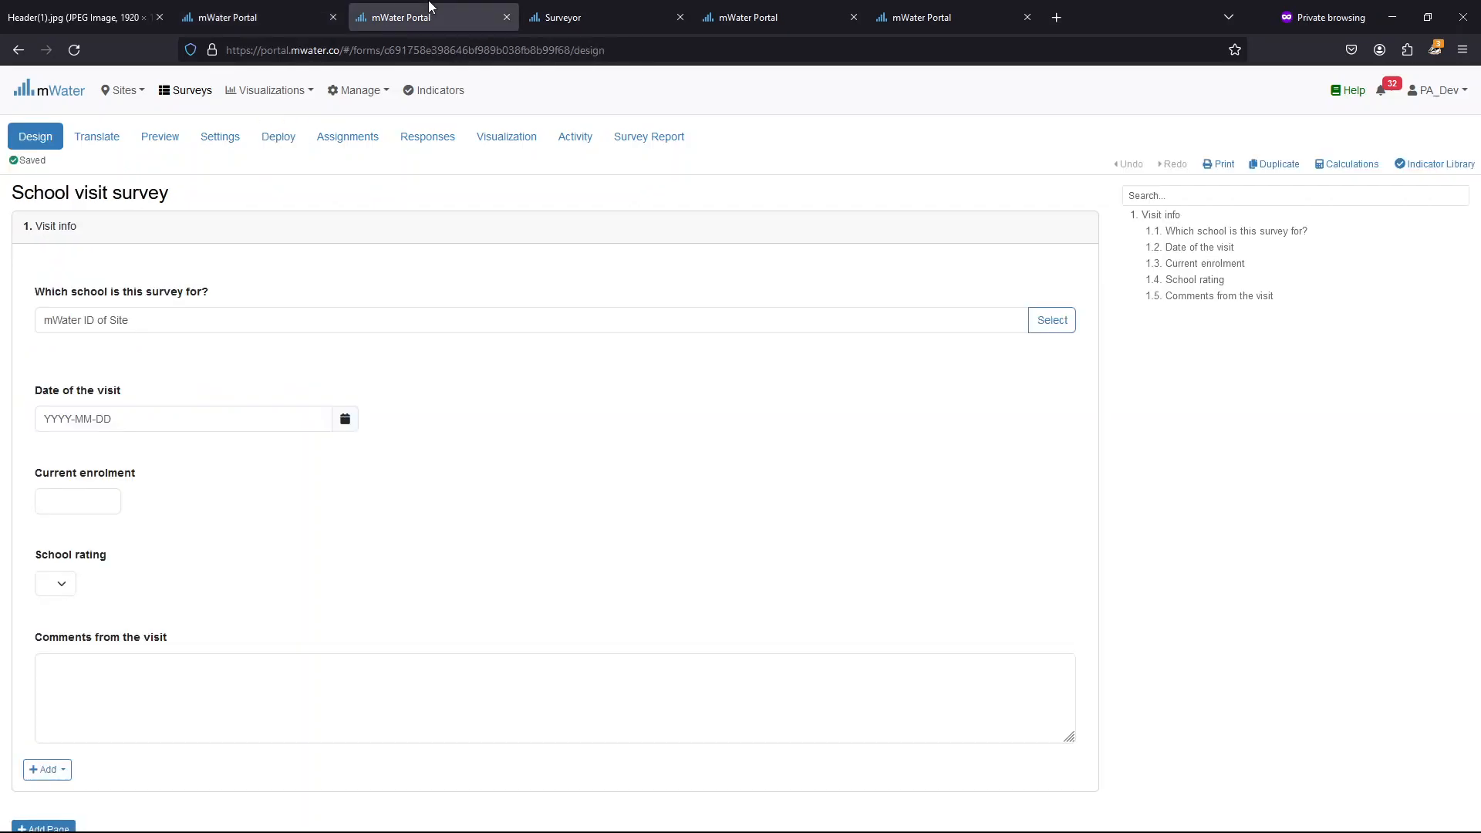
# Open the School visit survey design and check the school question settings
pyautogui.click(56, 226)
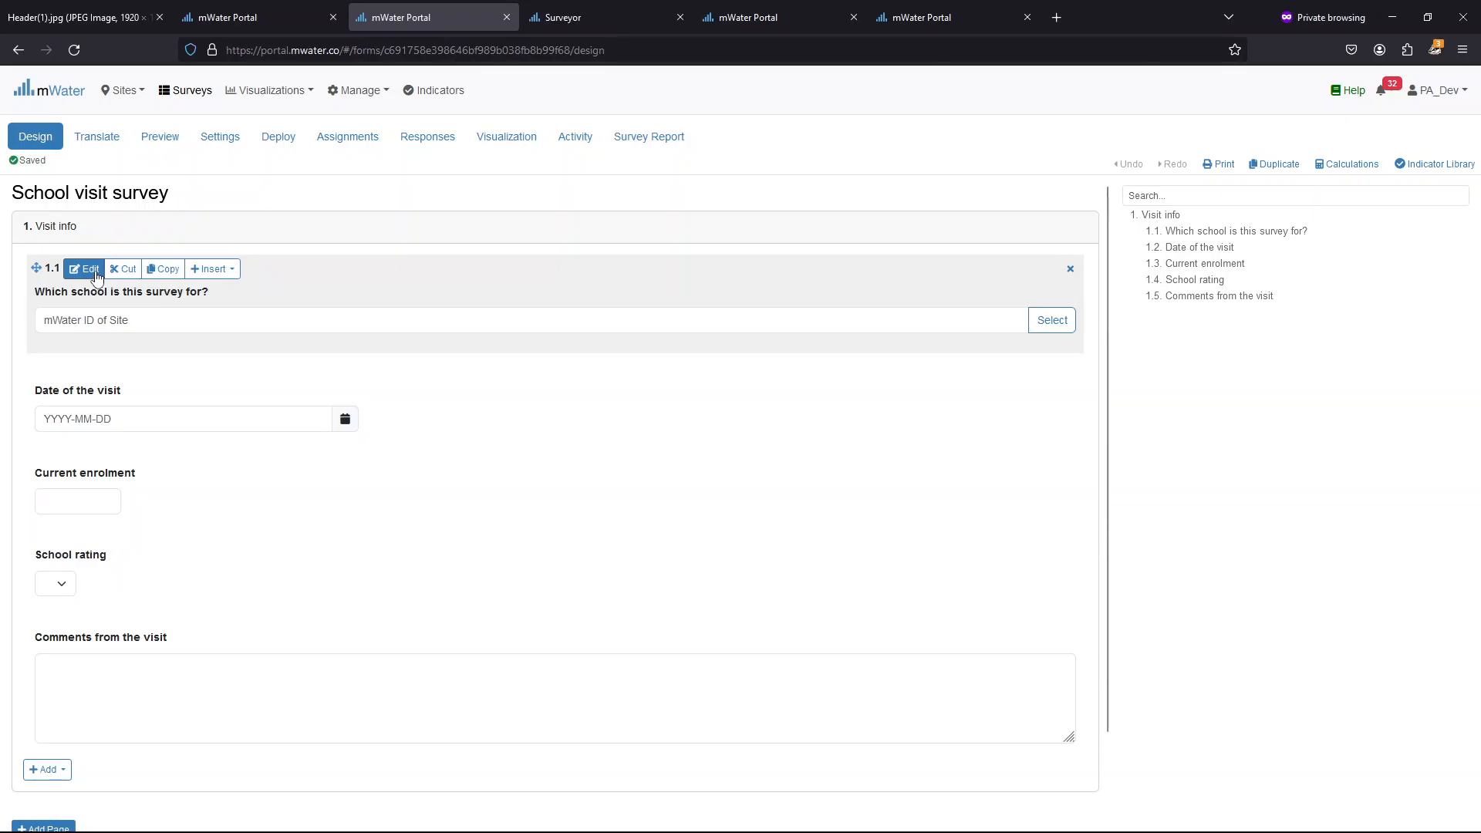
pyautogui.click(84, 269)
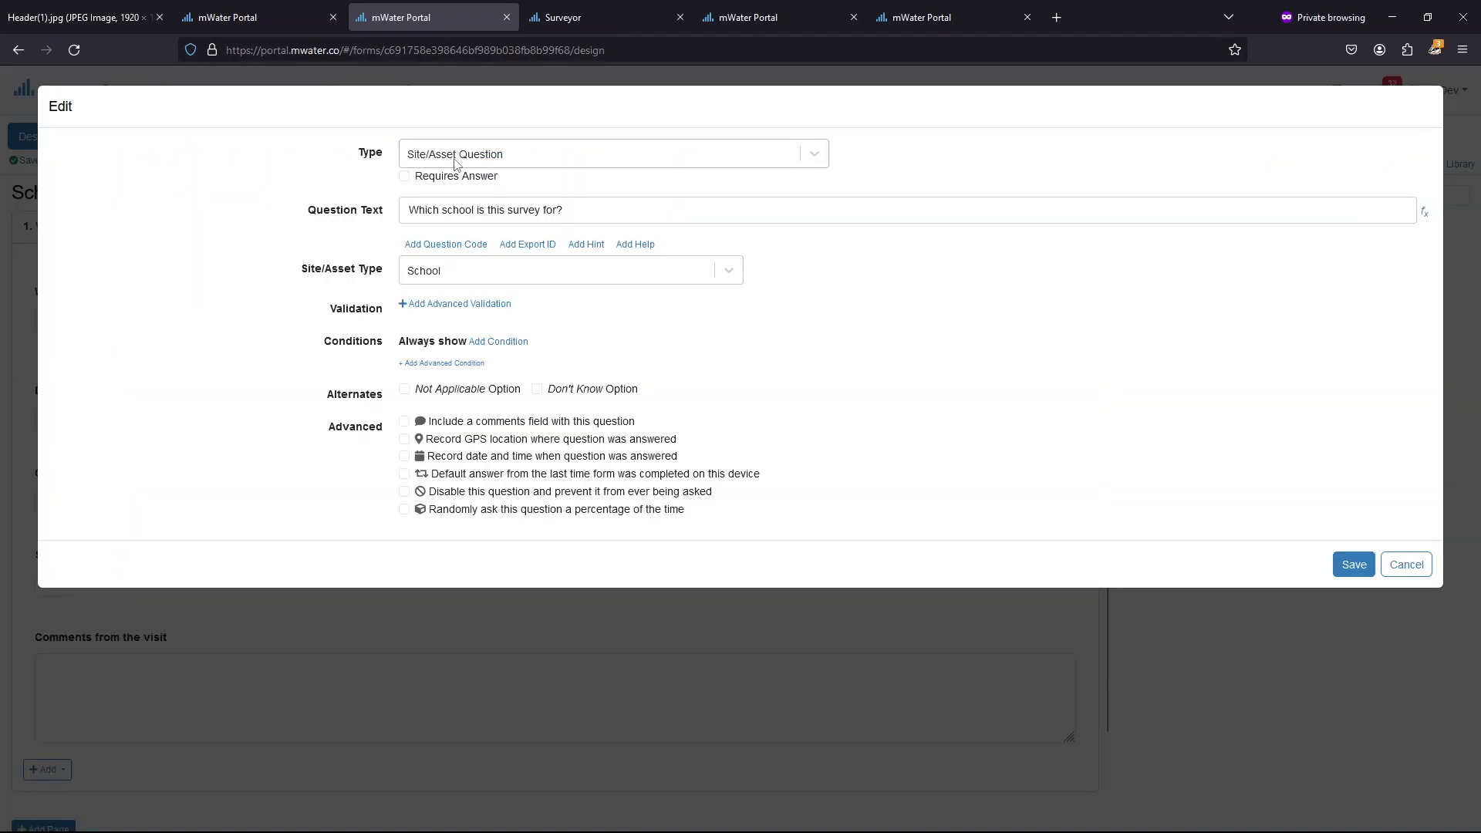
pyautogui.moveTo(1375, 609)
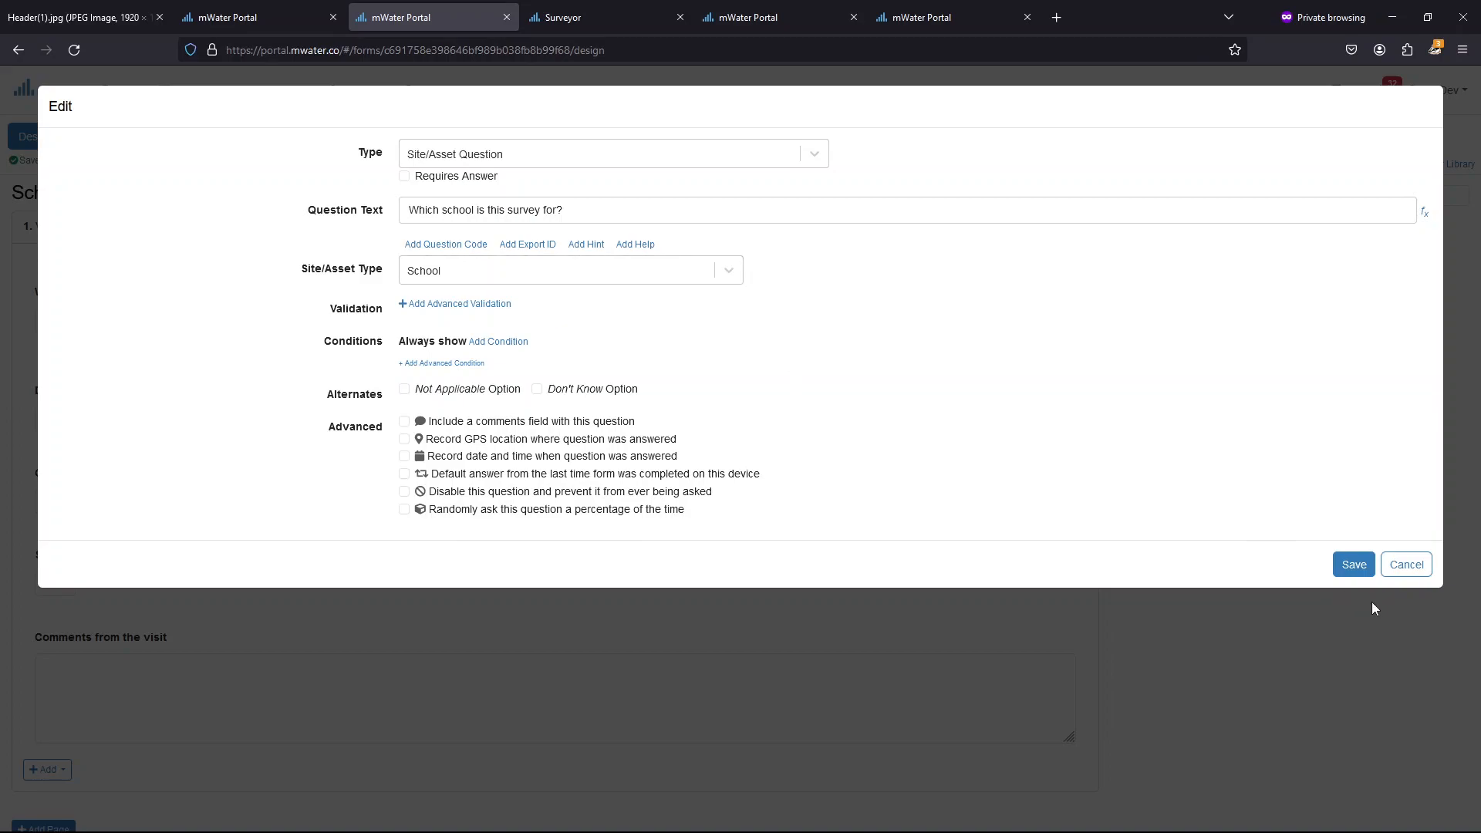
pyautogui.click(1353, 564)
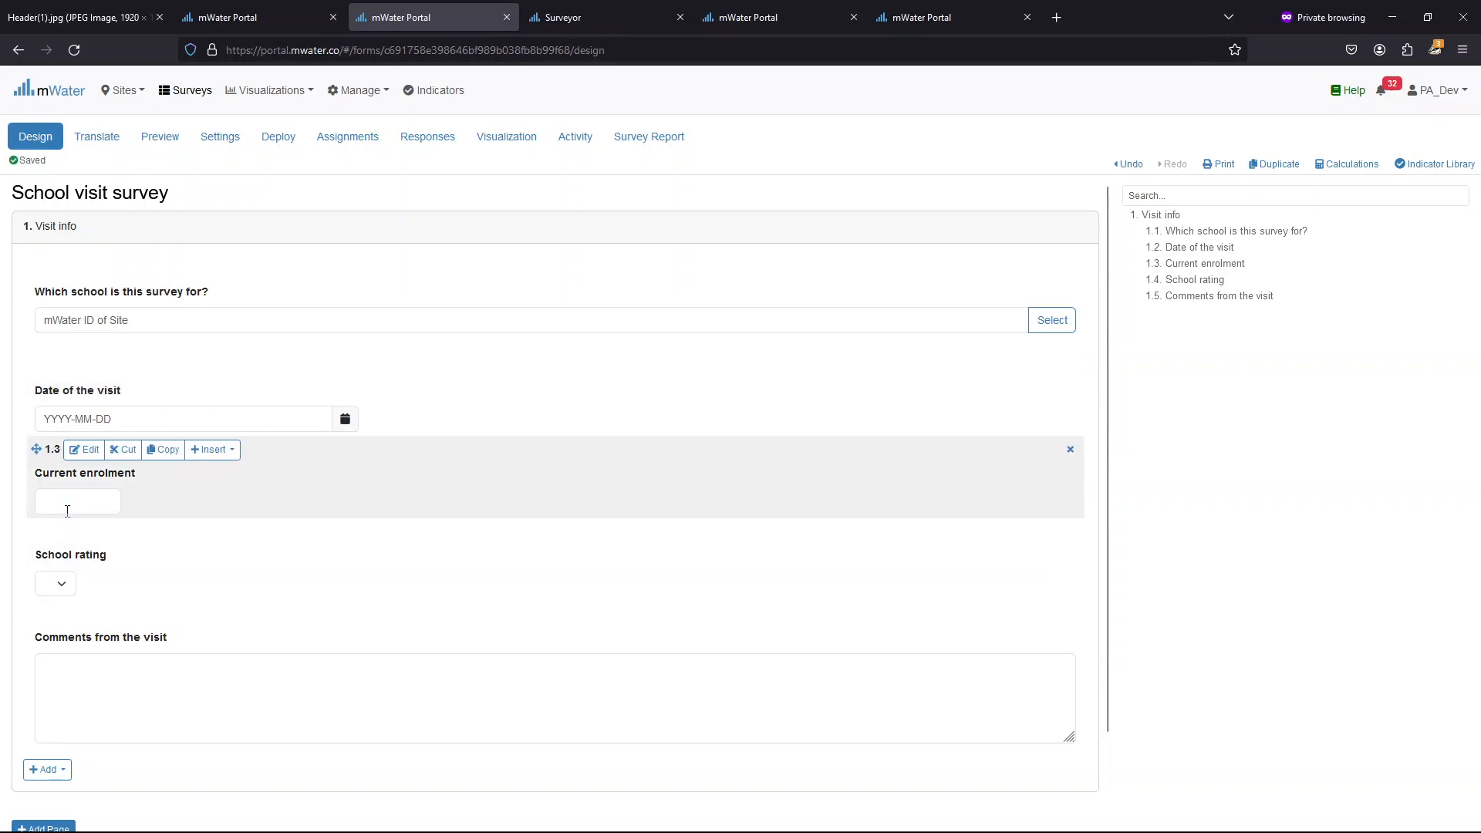
# Preview the enrolment and rating questions, then review the active deployment and enumerator
pyautogui.click(77, 501)
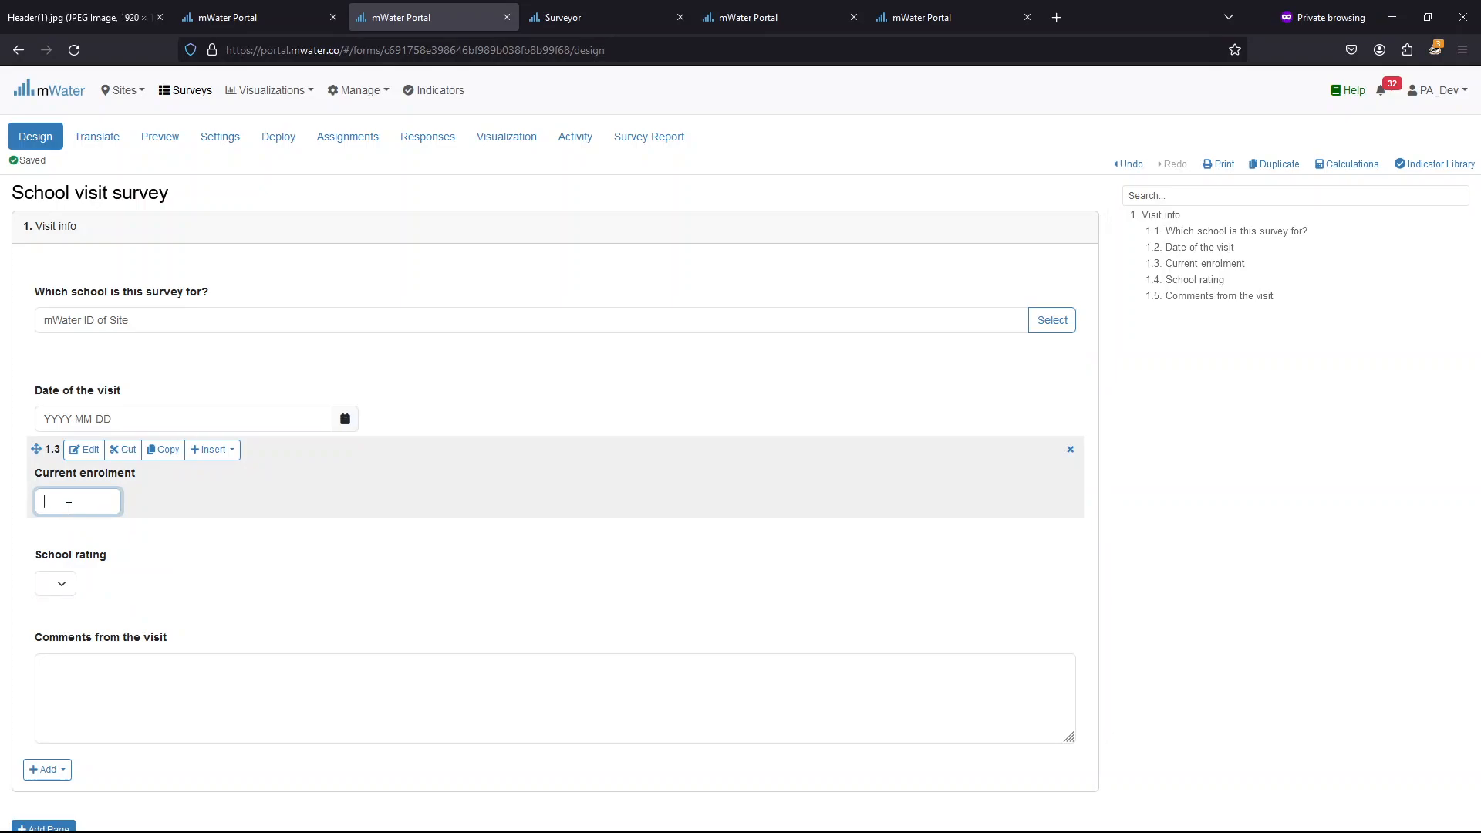
pyautogui.click(55, 583)
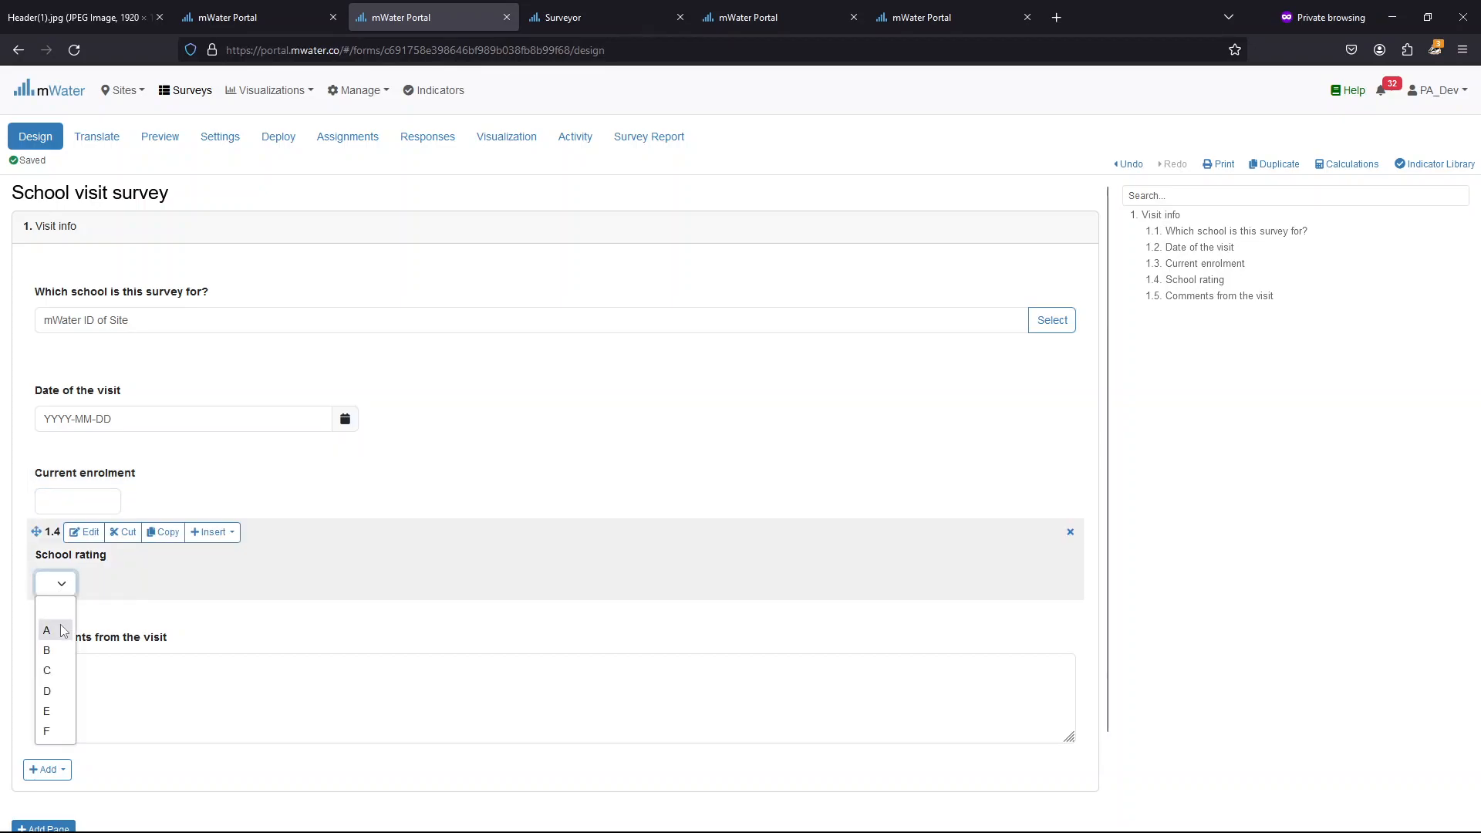
pyautogui.moveTo(49, 650)
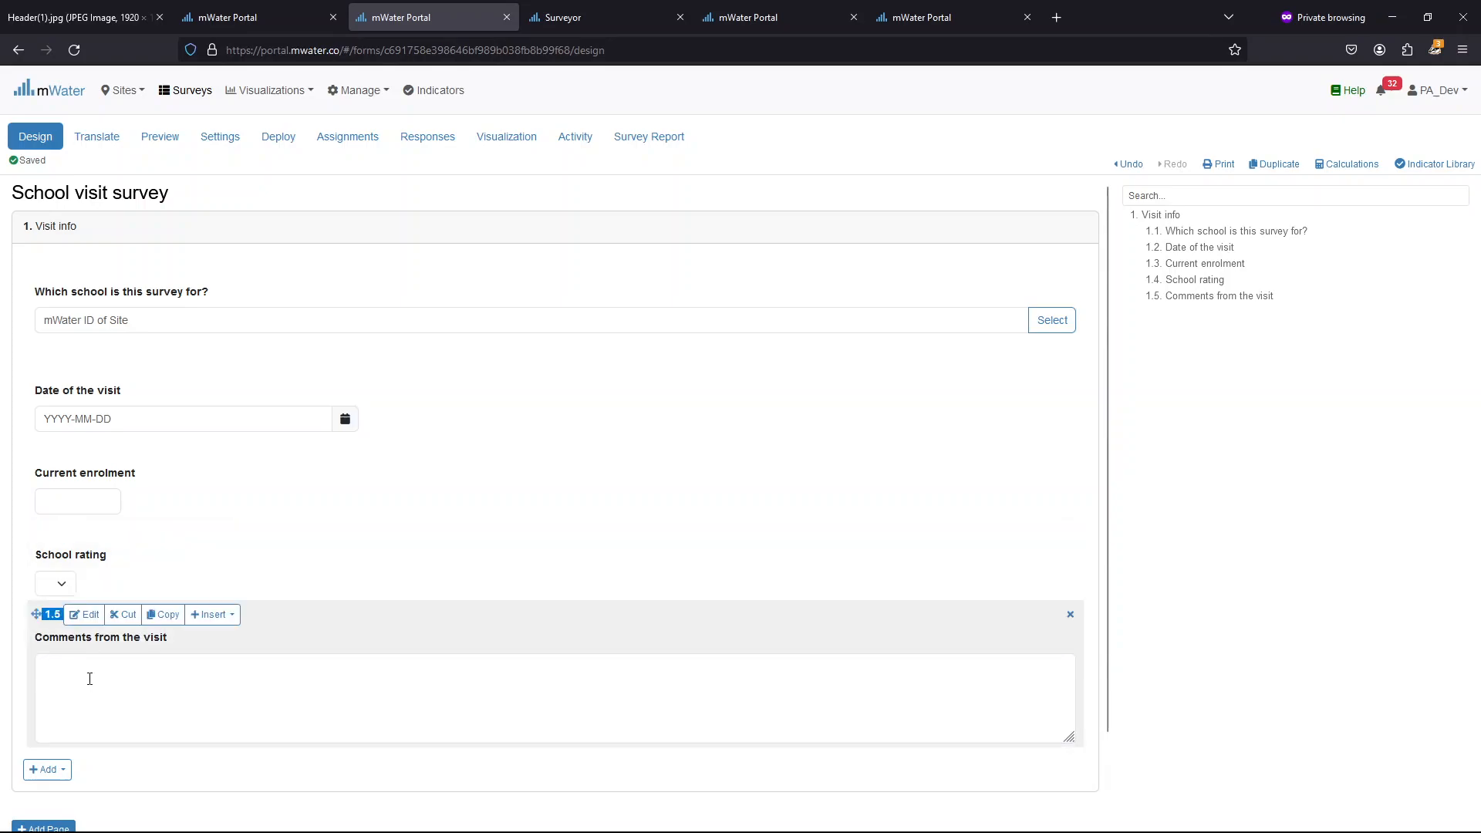
pyautogui.click(278, 136)
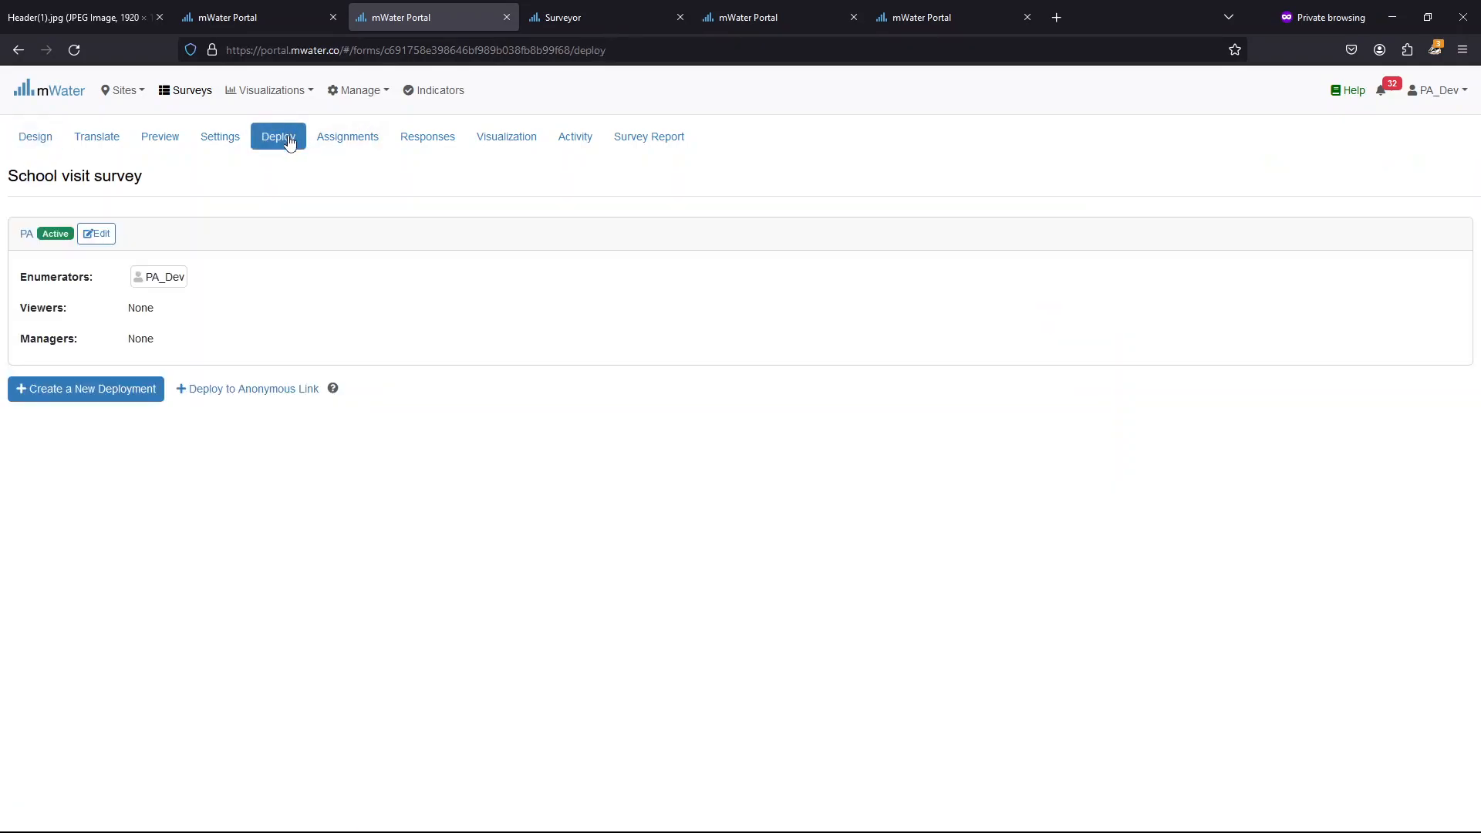
pyautogui.moveTo(127, 349)
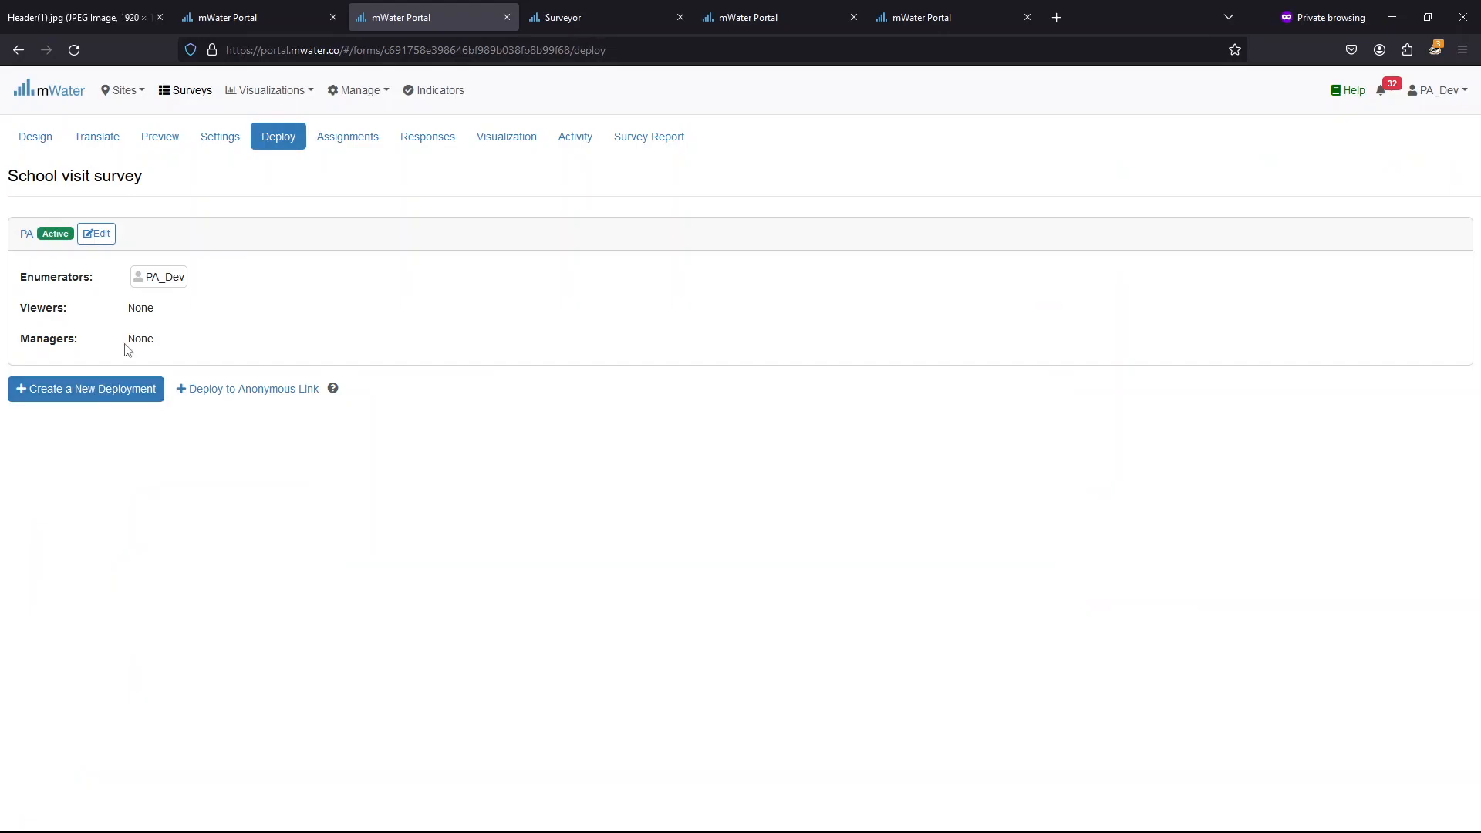
pyautogui.moveTo(345, 195)
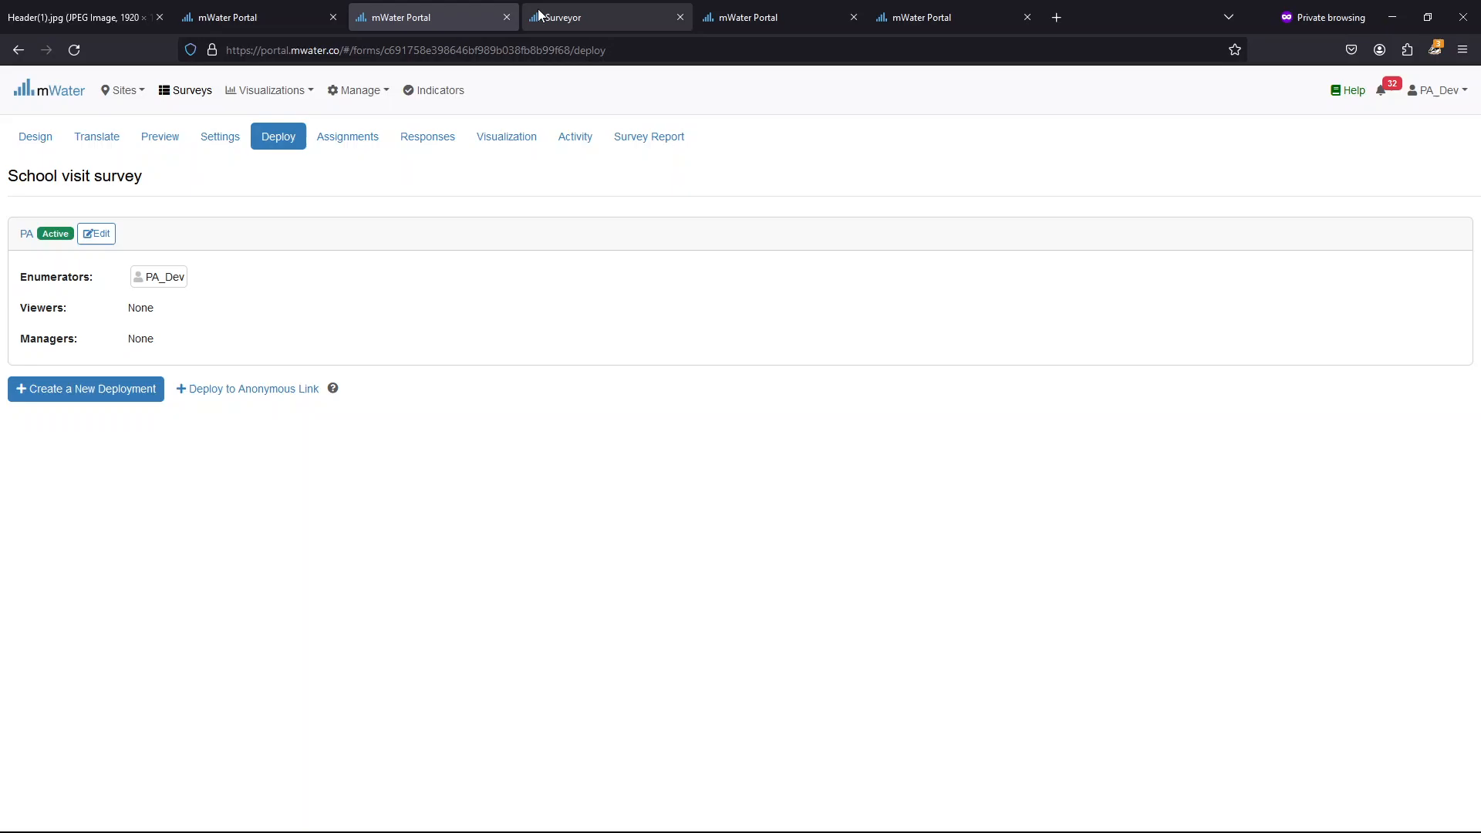
# Sync the Surveyor app and start a new School registration survey response
pyautogui.click(605, 17)
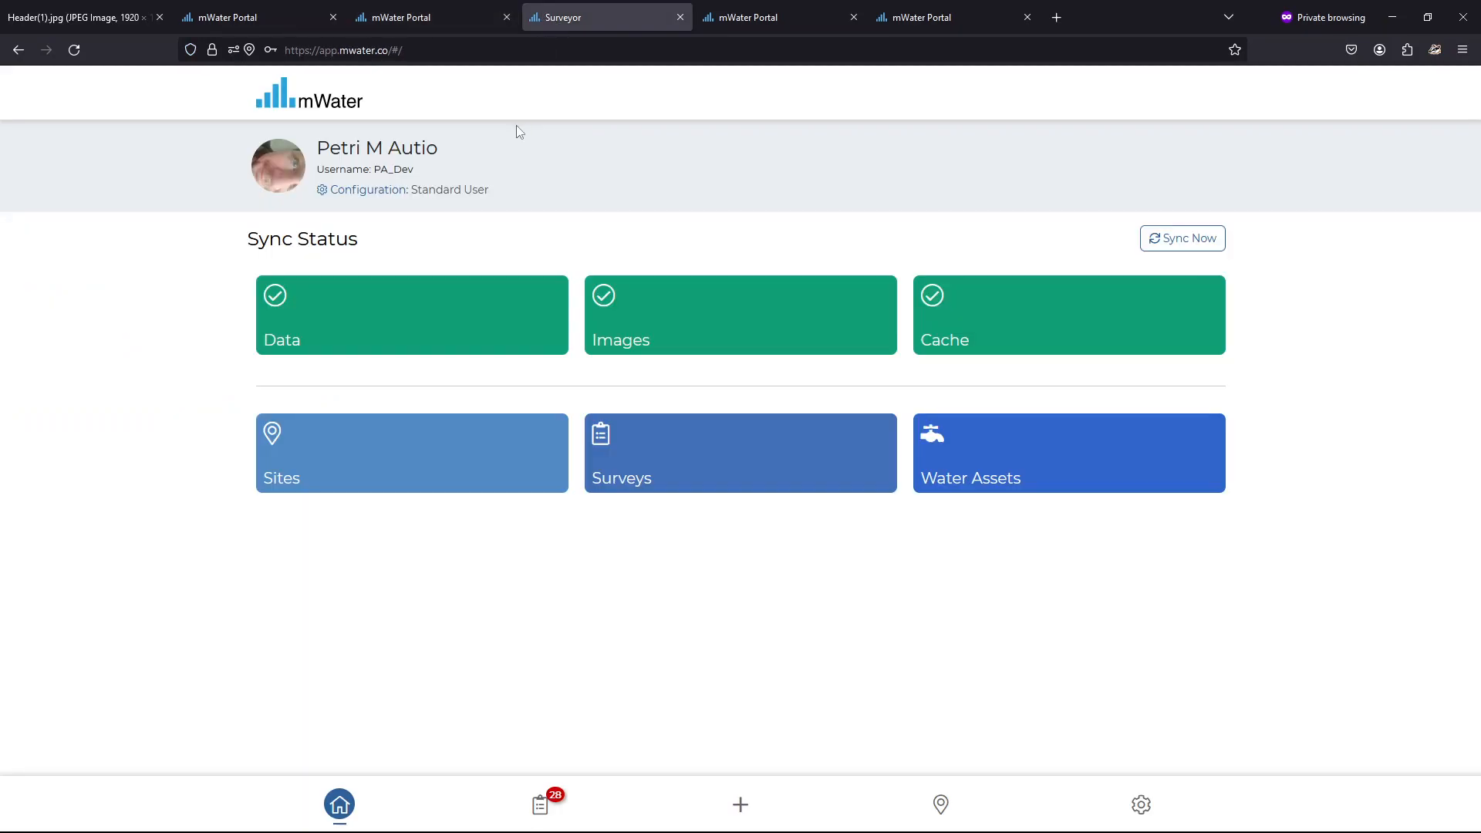
pyautogui.moveTo(520, 139)
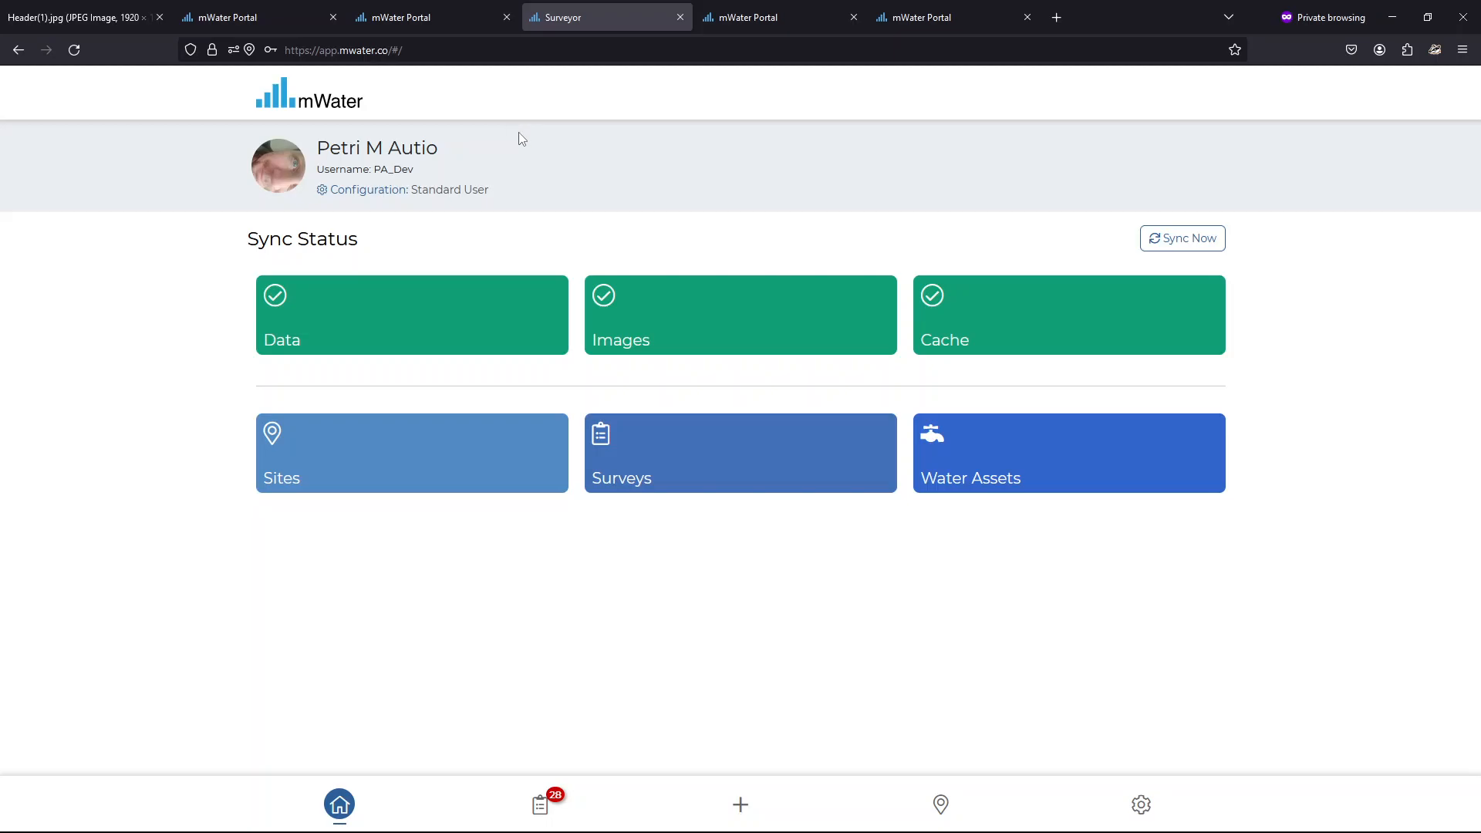
pyautogui.click(1182, 238)
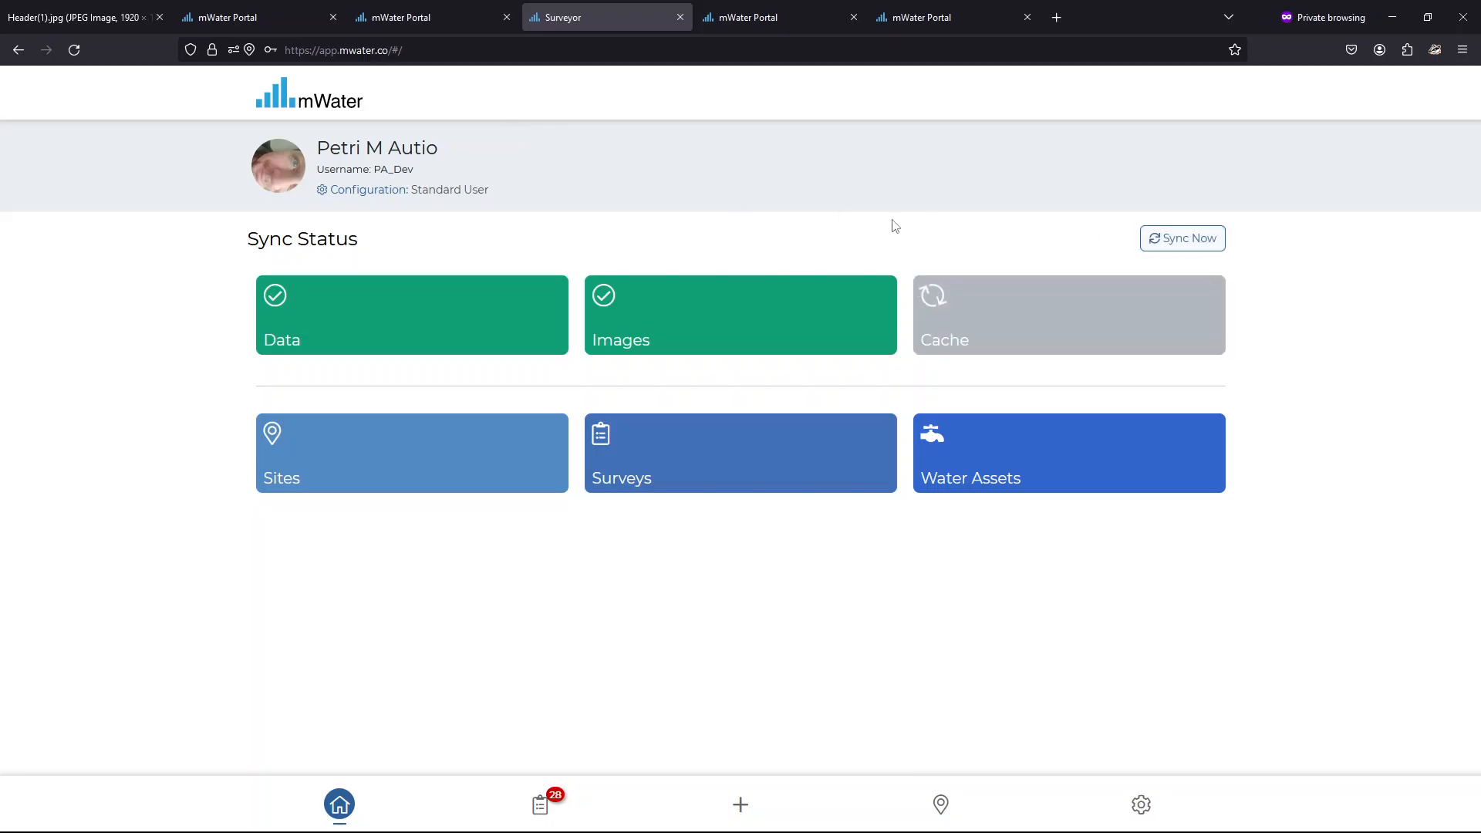
pyautogui.click(539, 805)
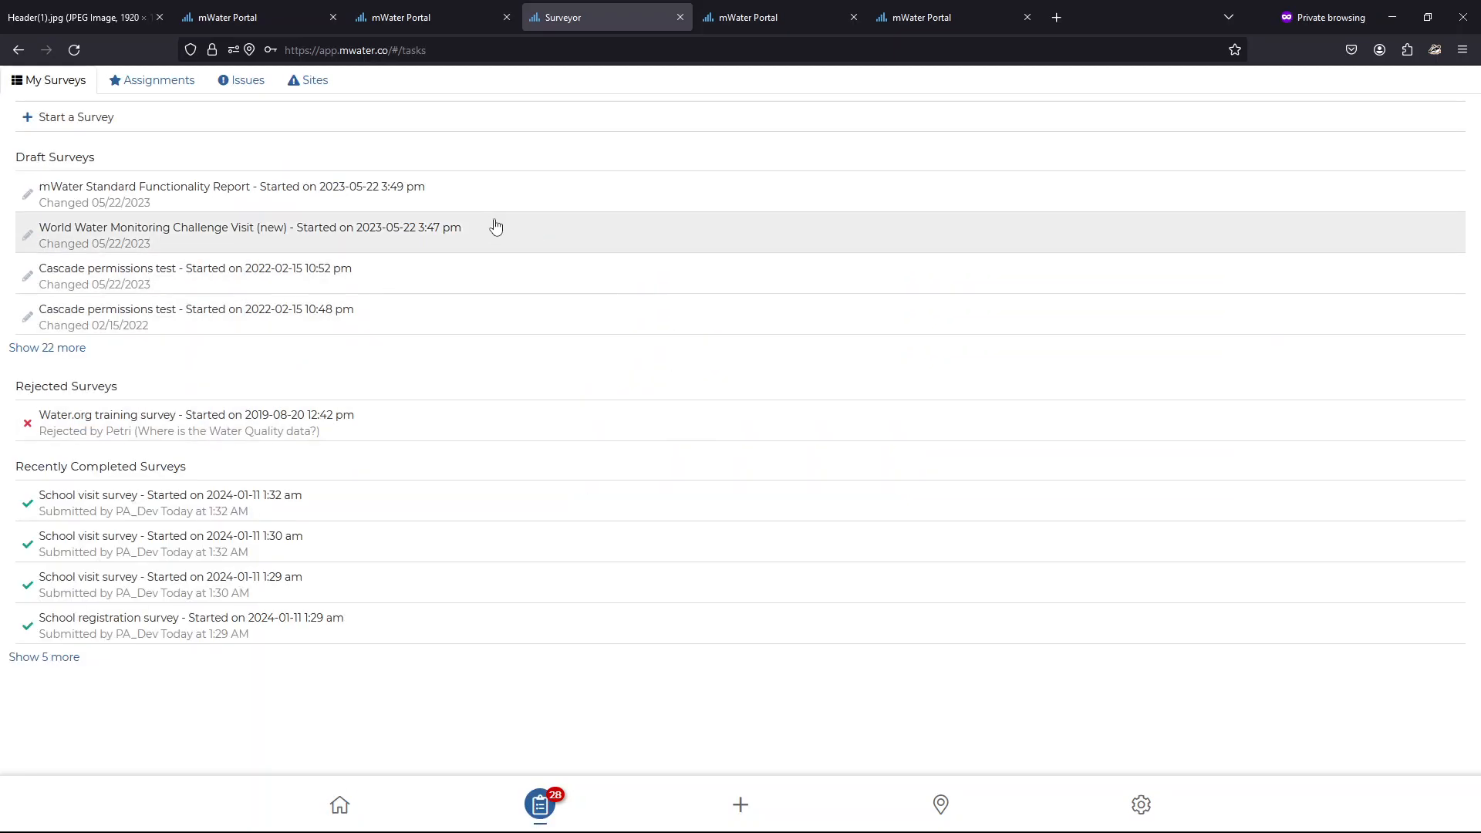
pyautogui.click(76, 117)
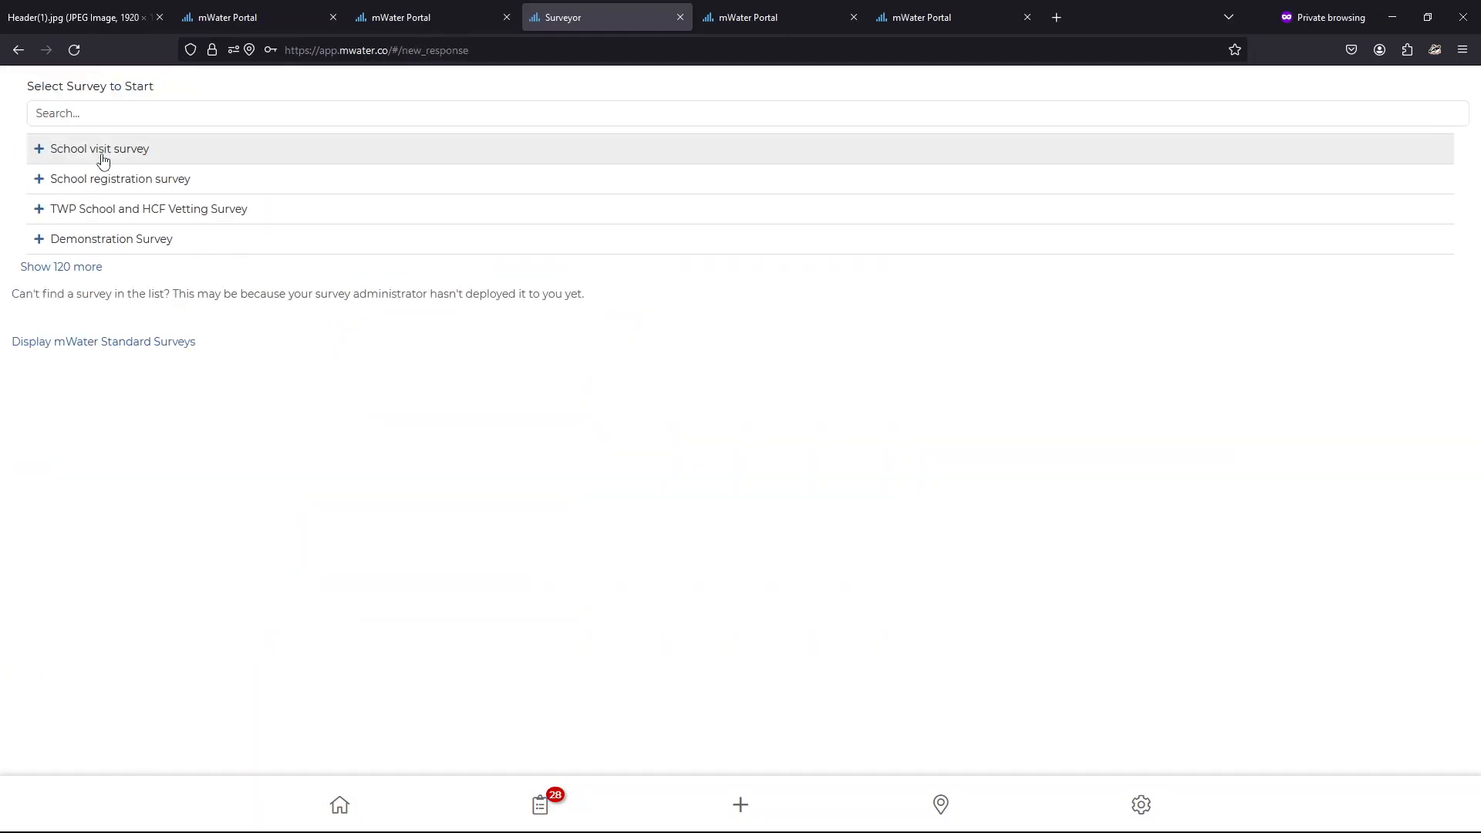
pyautogui.click(120, 178)
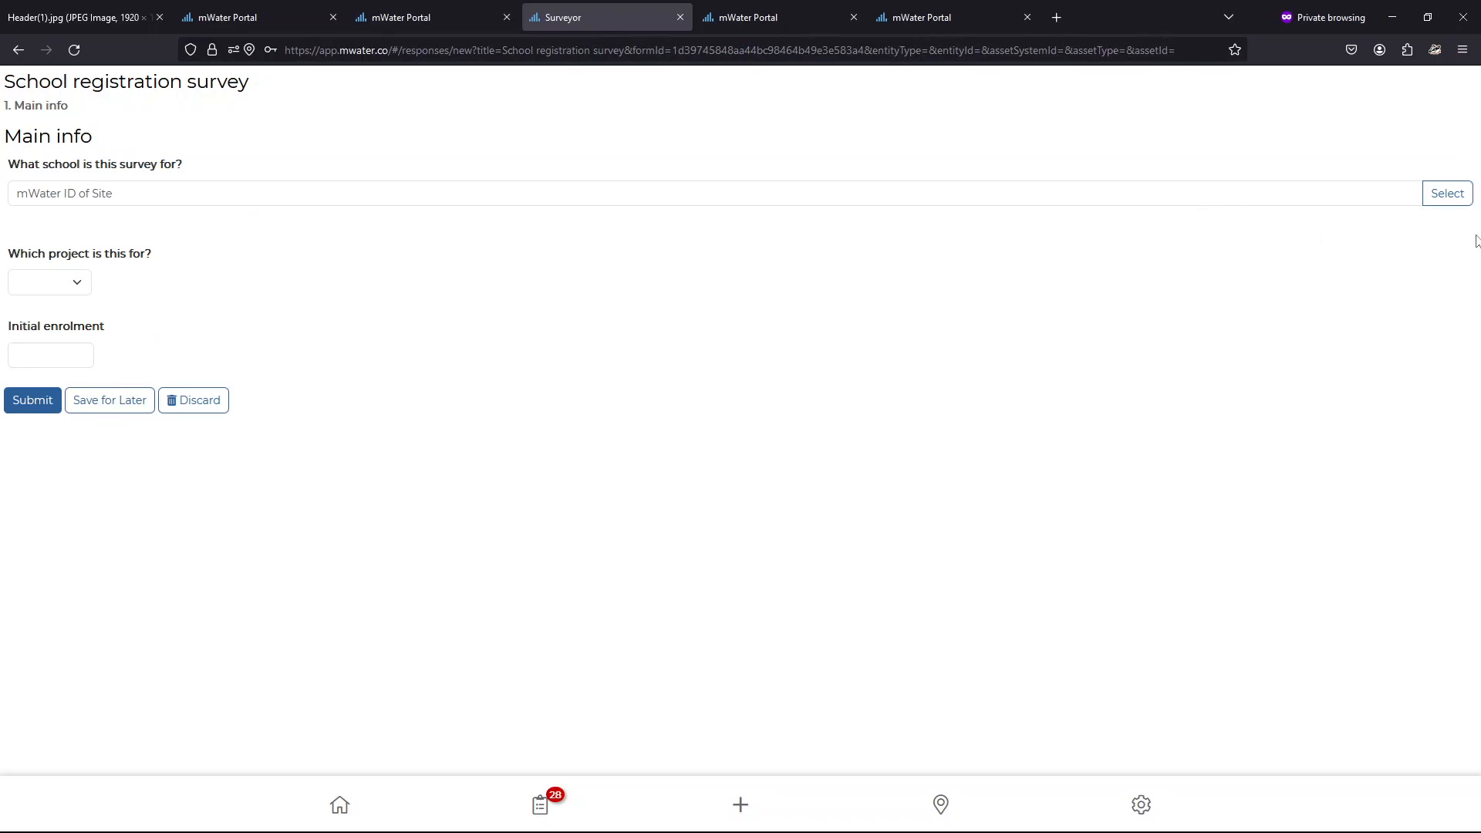
# Add a protected school named 'Kari School' at the current location as the response's school
pyautogui.click(1447, 193)
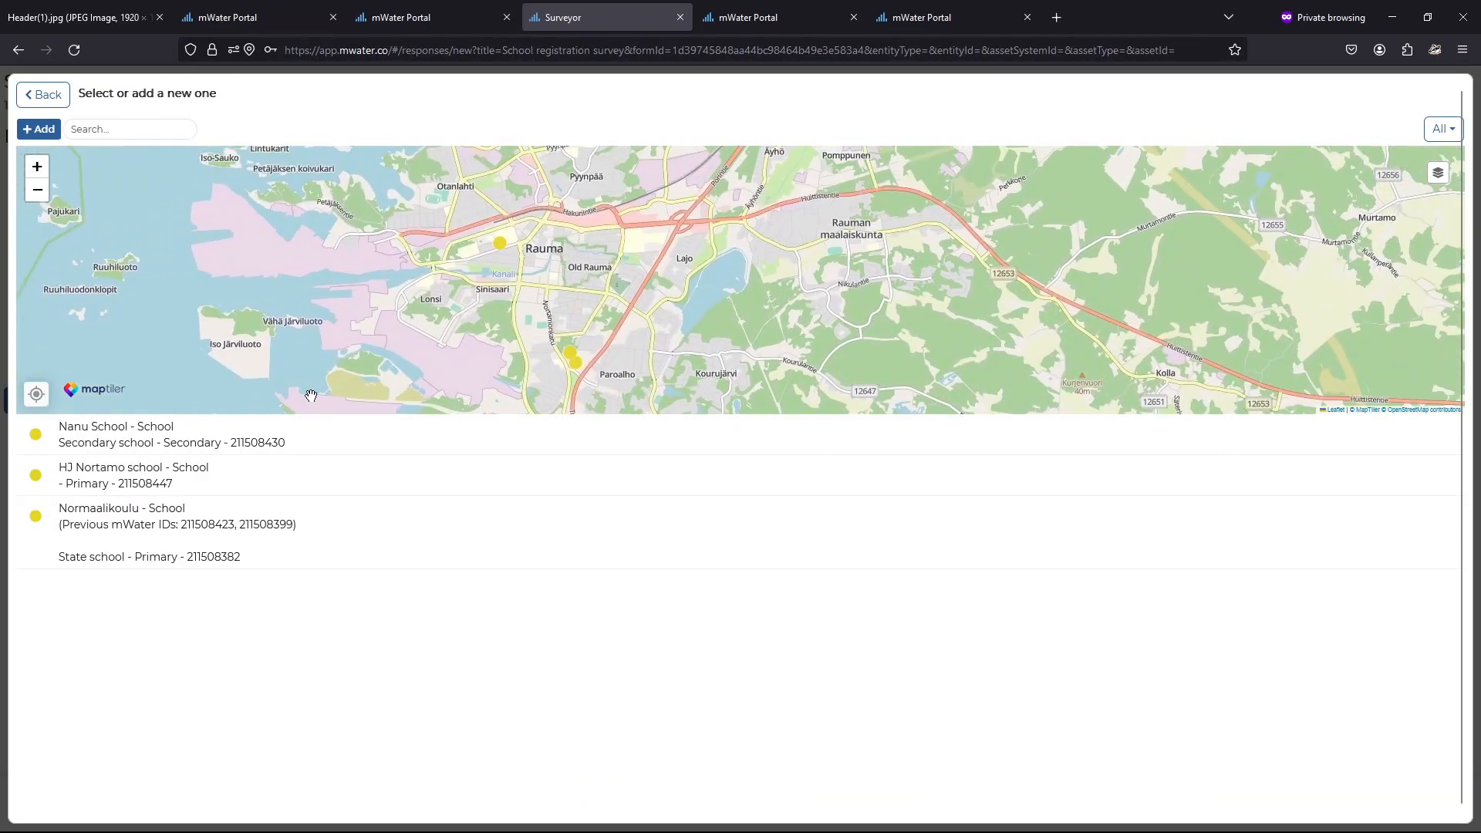
pyautogui.click(37, 129)
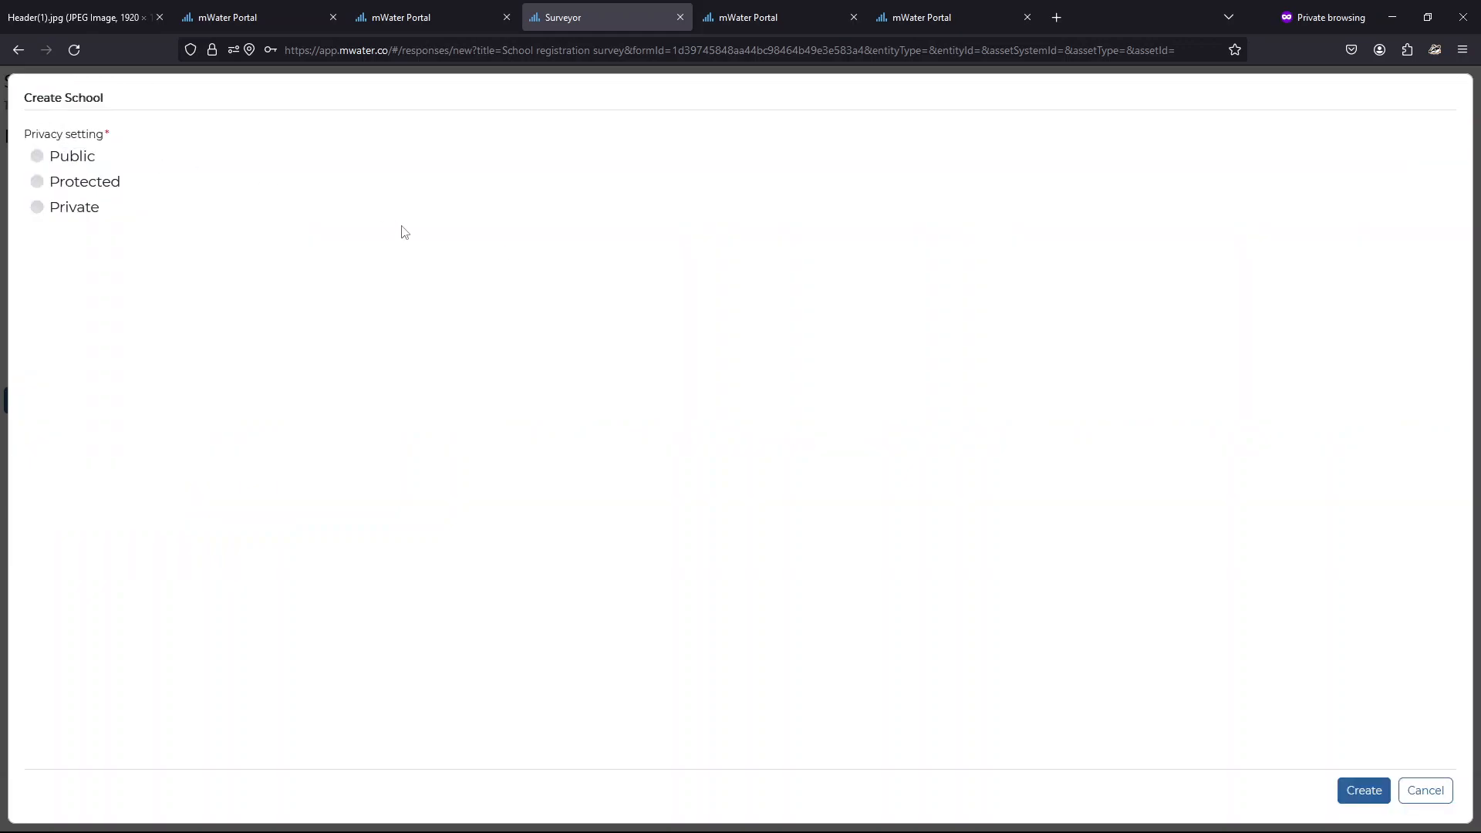
pyautogui.click(37, 181)
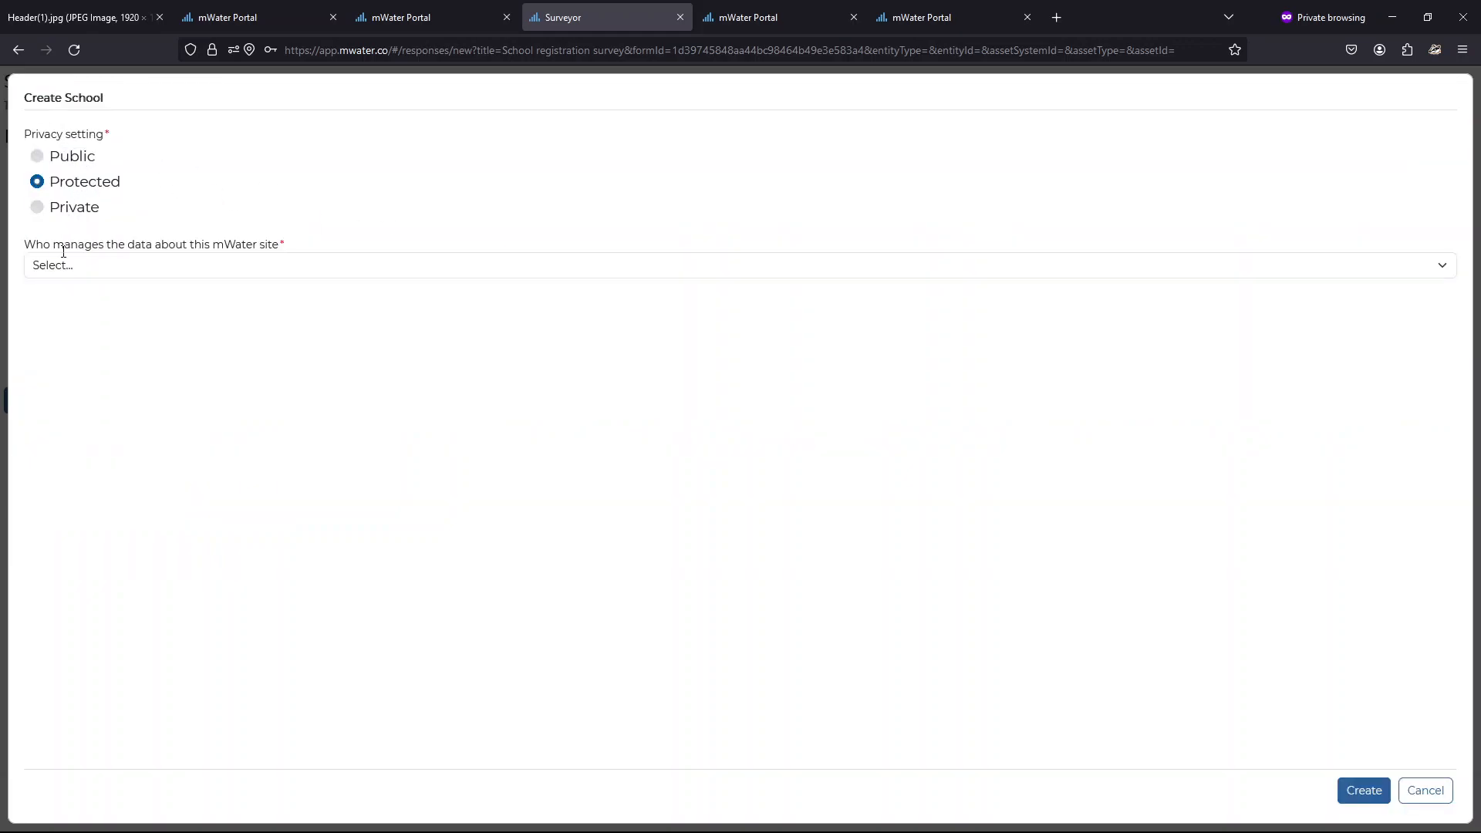
pyautogui.click(737, 264)
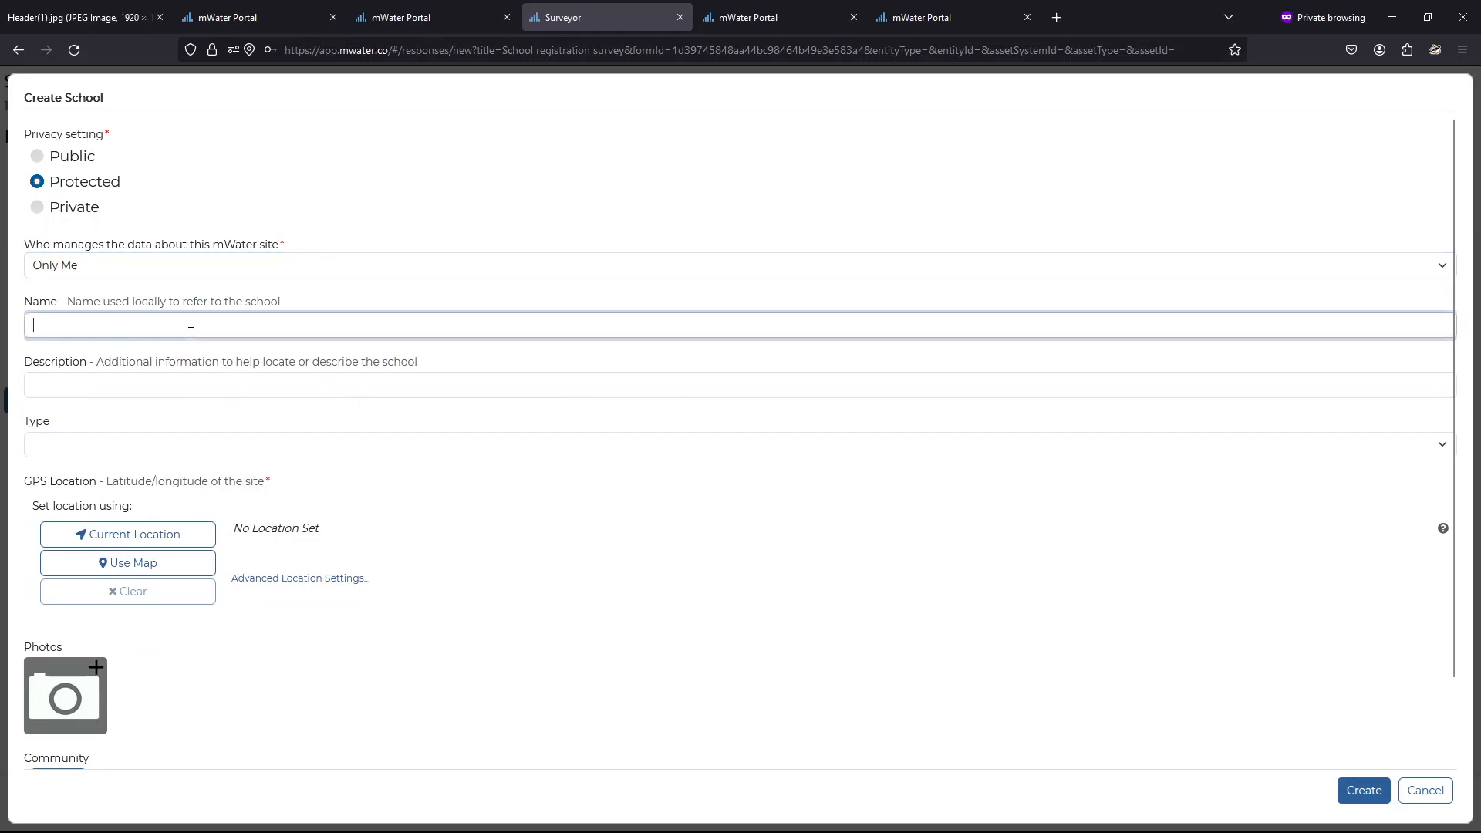
pyautogui.write('Kari School')
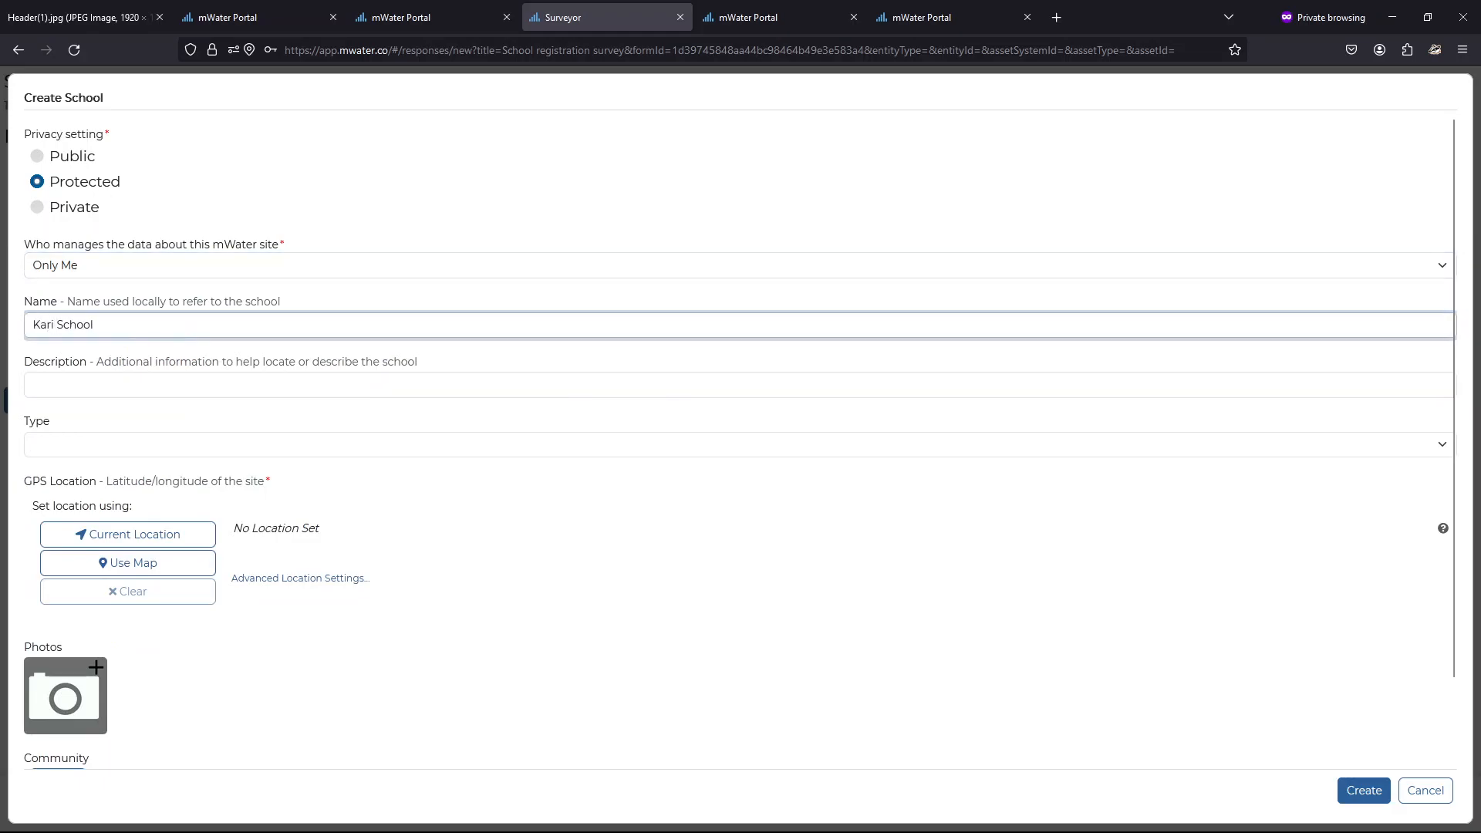
pyautogui.click(128, 564)
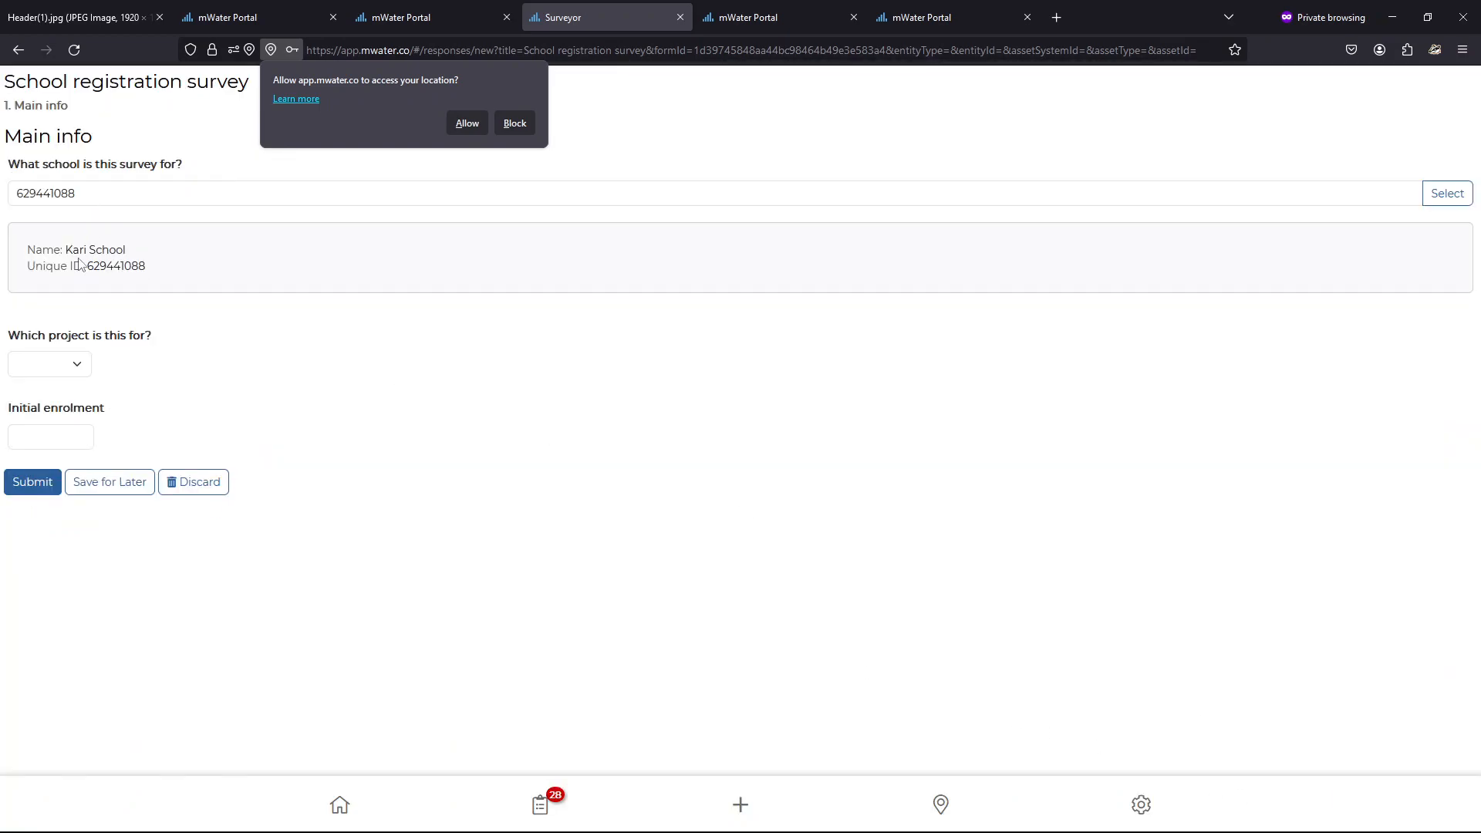
# Submit Kari School's registration with Project D and enrolment 210, then begin another survey
pyautogui.click(50, 364)
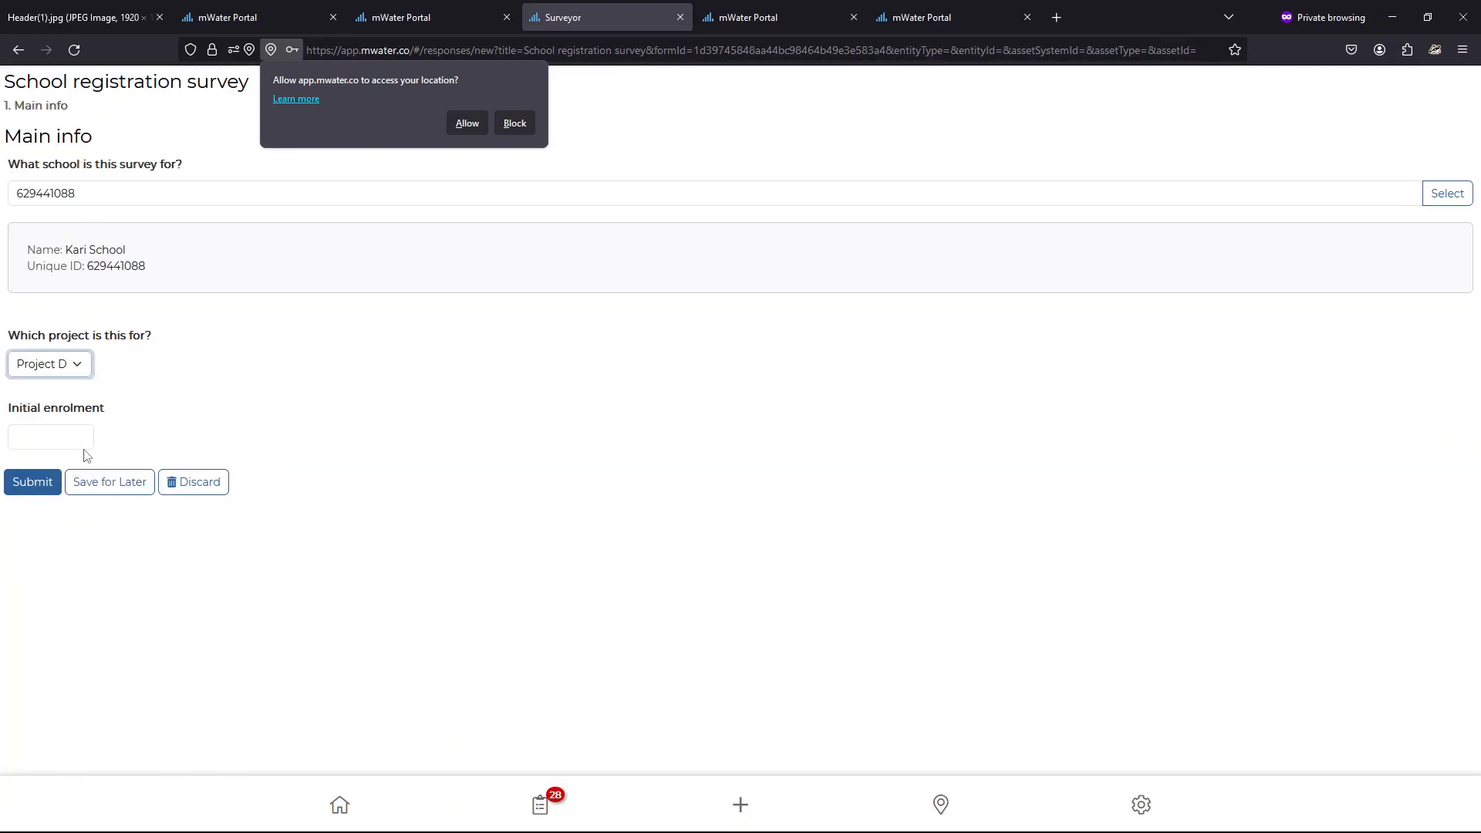
pyautogui.write('2')
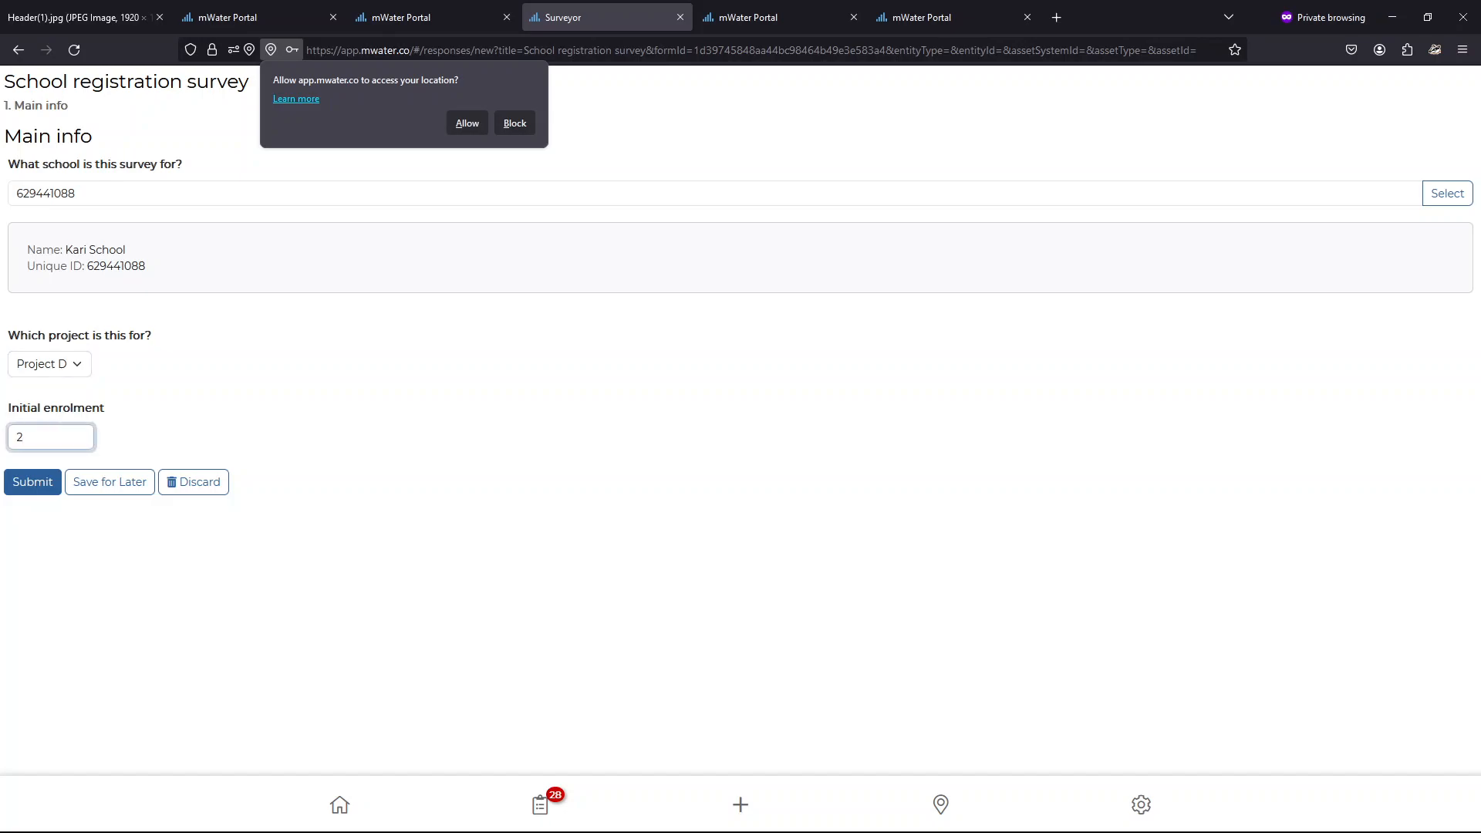
pyautogui.write('10')
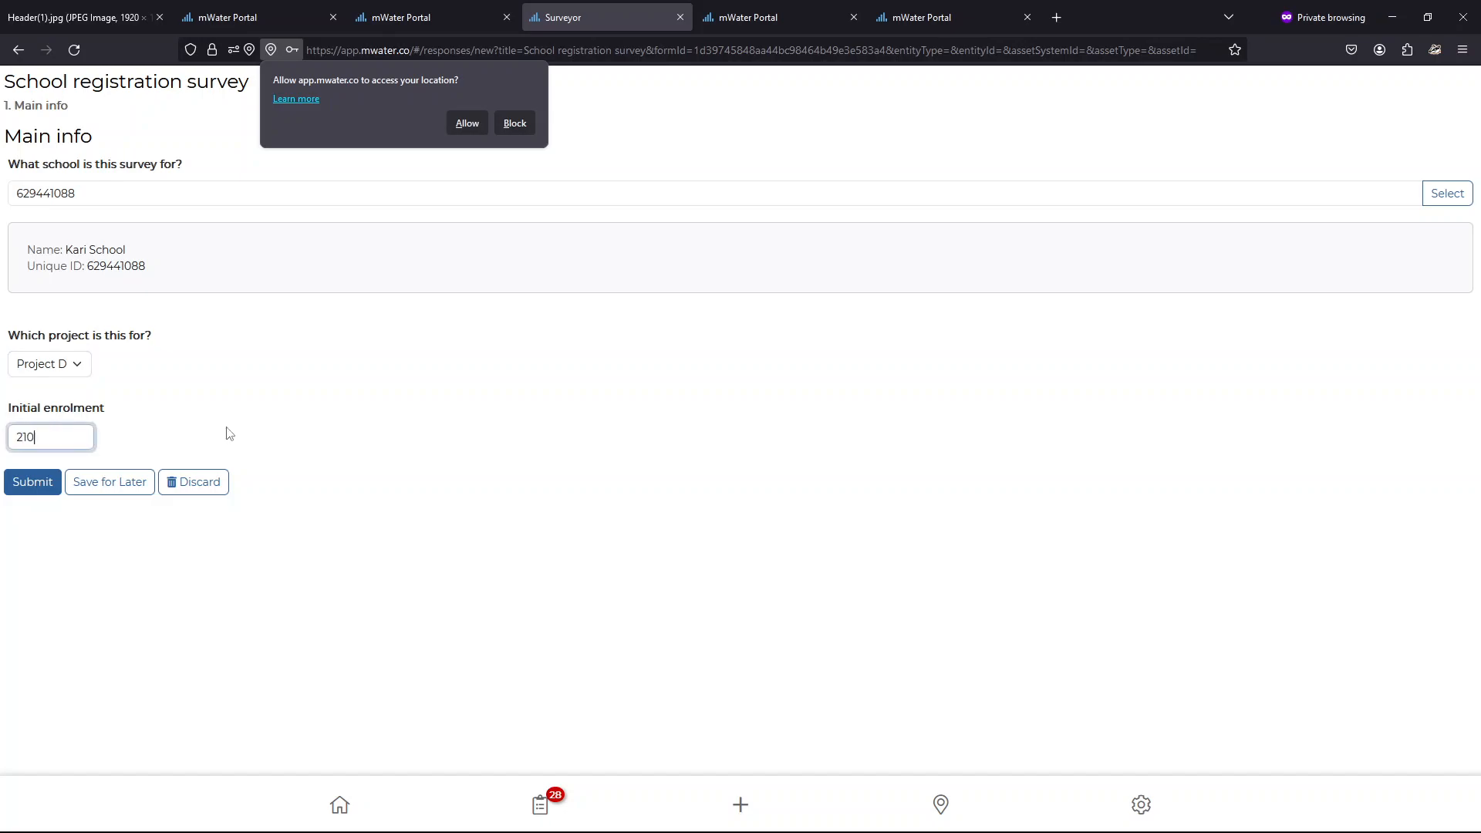
pyautogui.moveTo(209, 424)
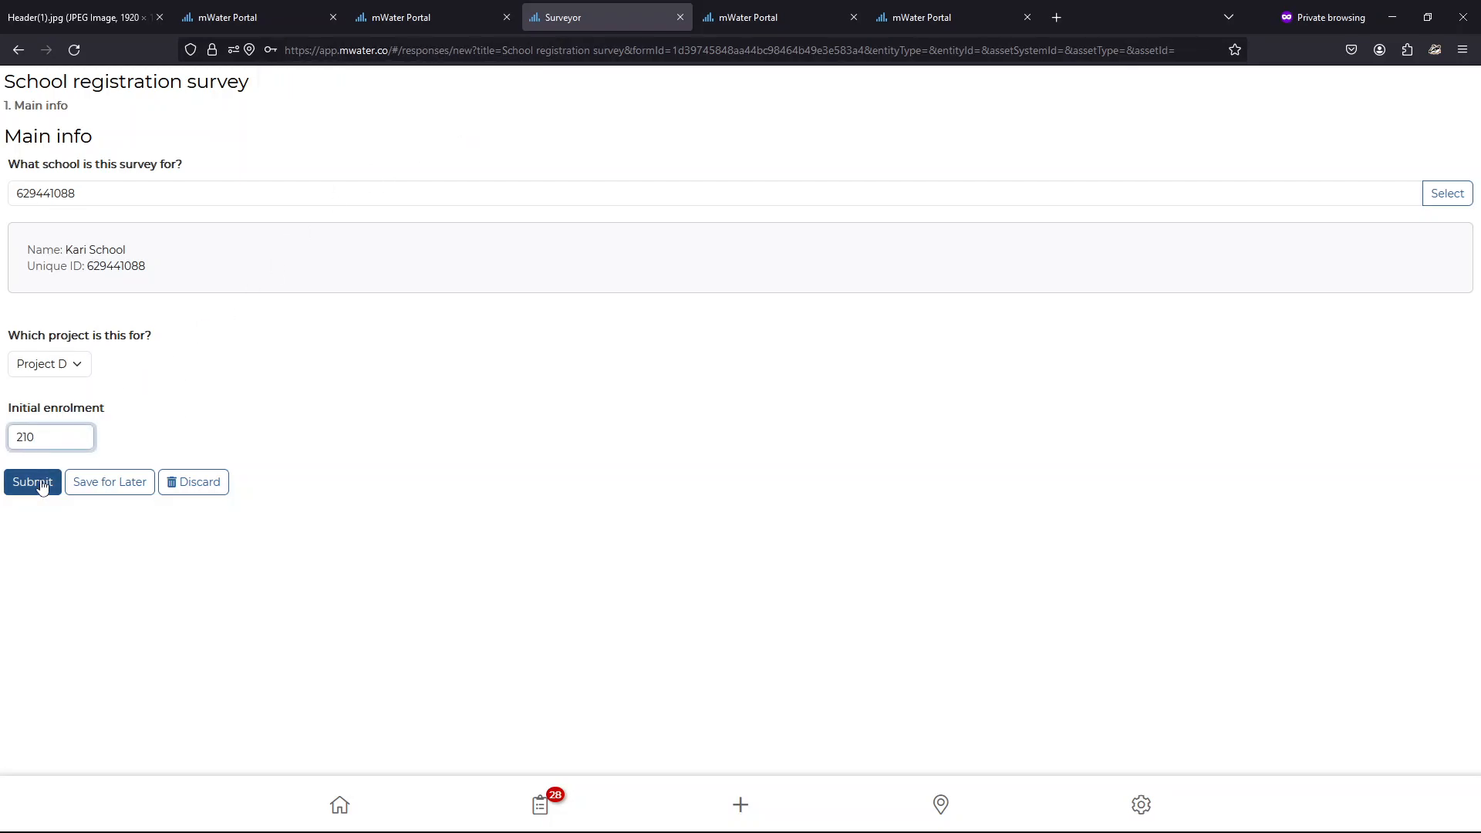
pyautogui.click(31, 481)
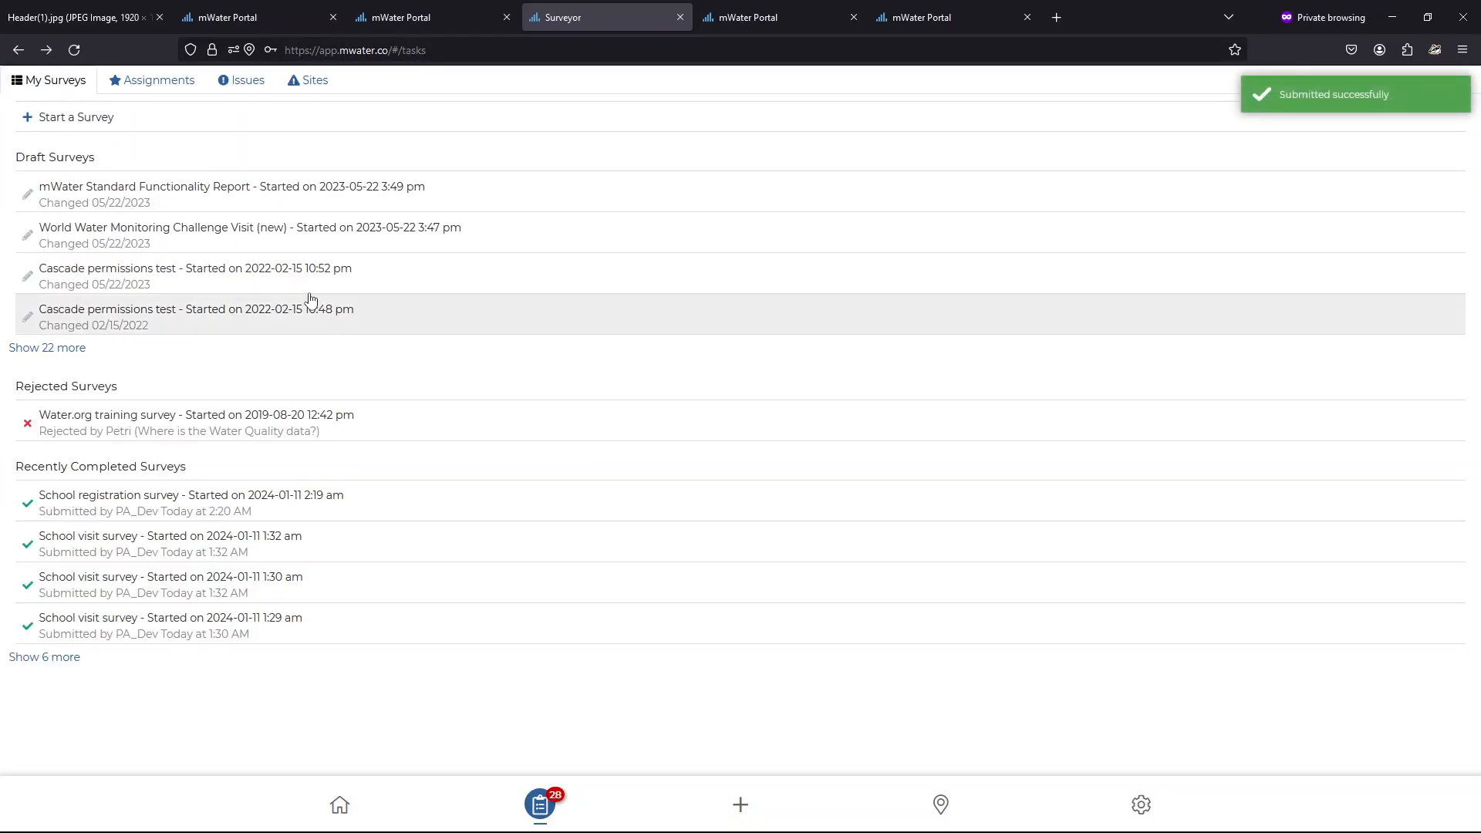
pyautogui.click(75, 116)
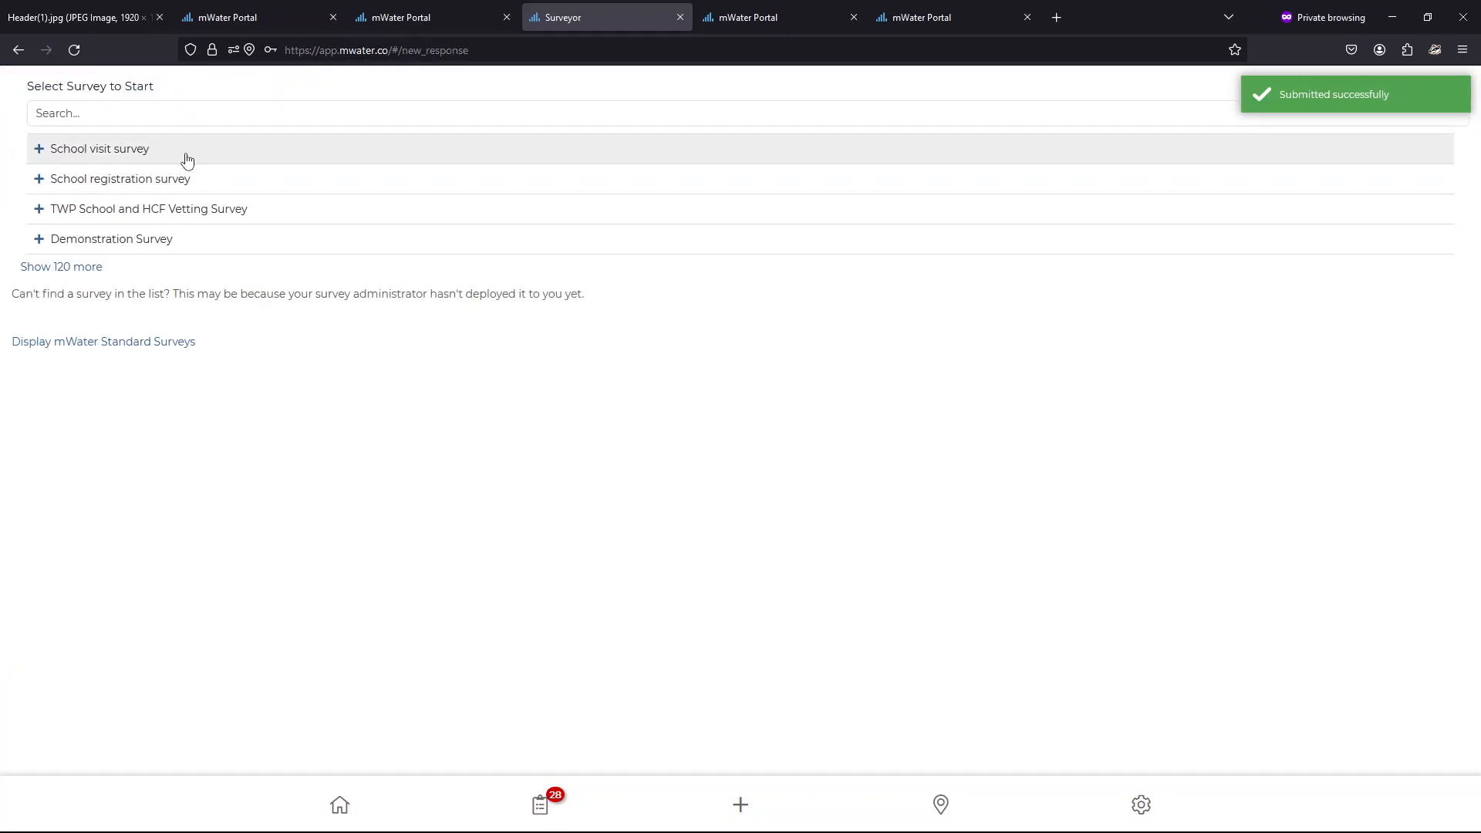
# Fill a School visit for Kari School: date 2023-11-01, enrolment 198, rating D
pyautogui.click(100, 148)
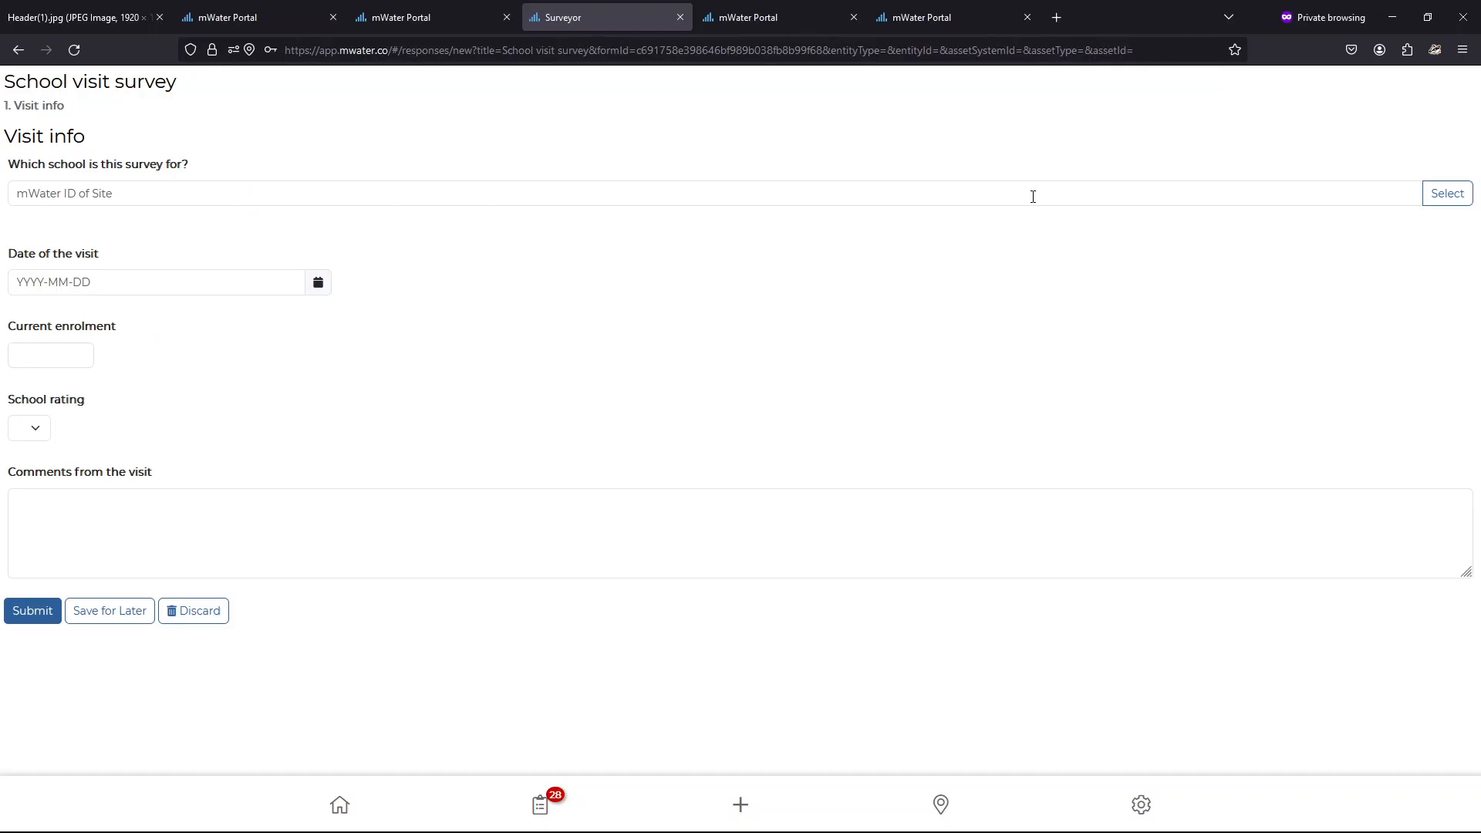
pyautogui.click(1446, 193)
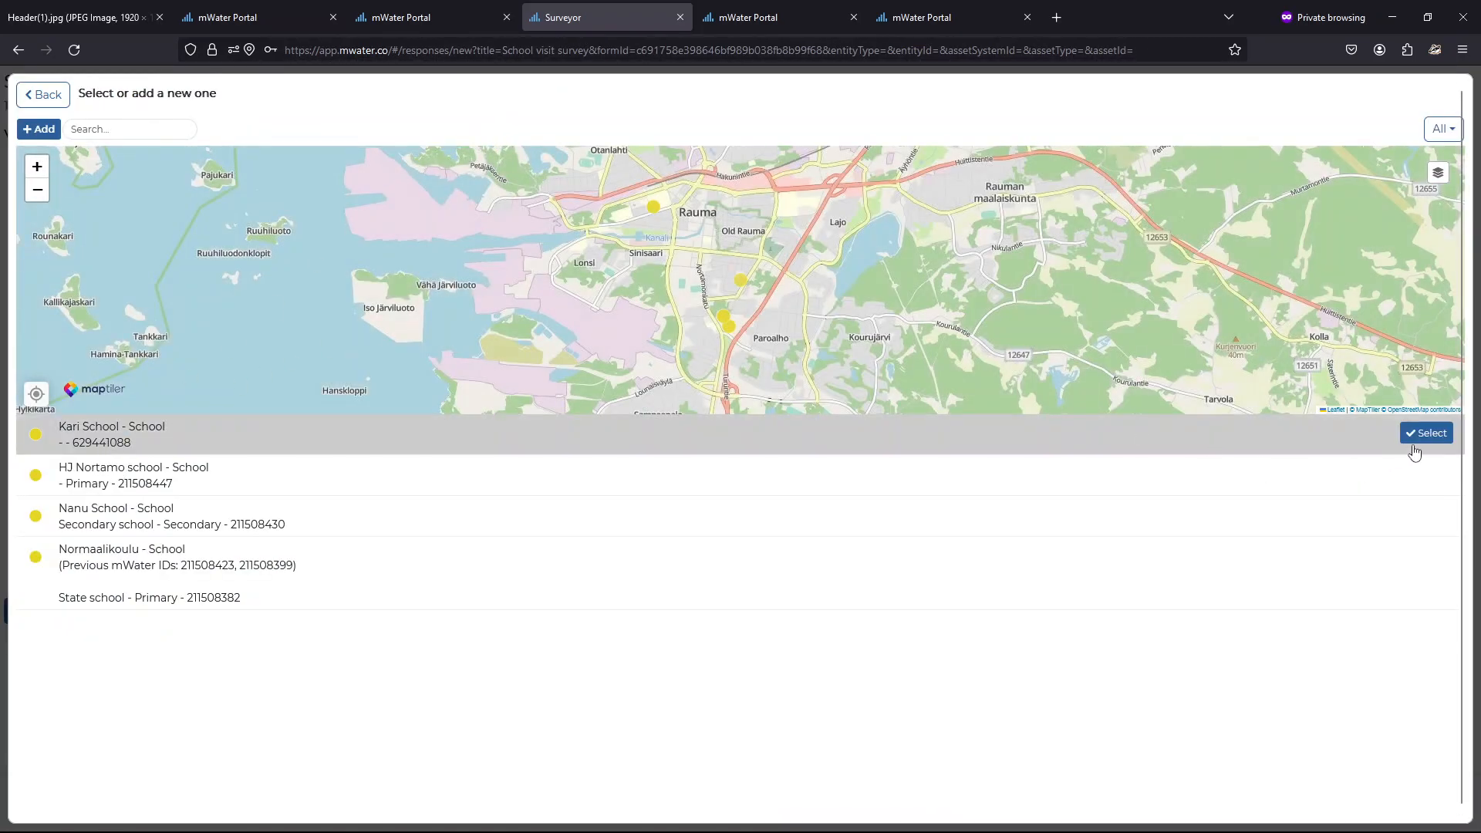
pyautogui.click(1425, 433)
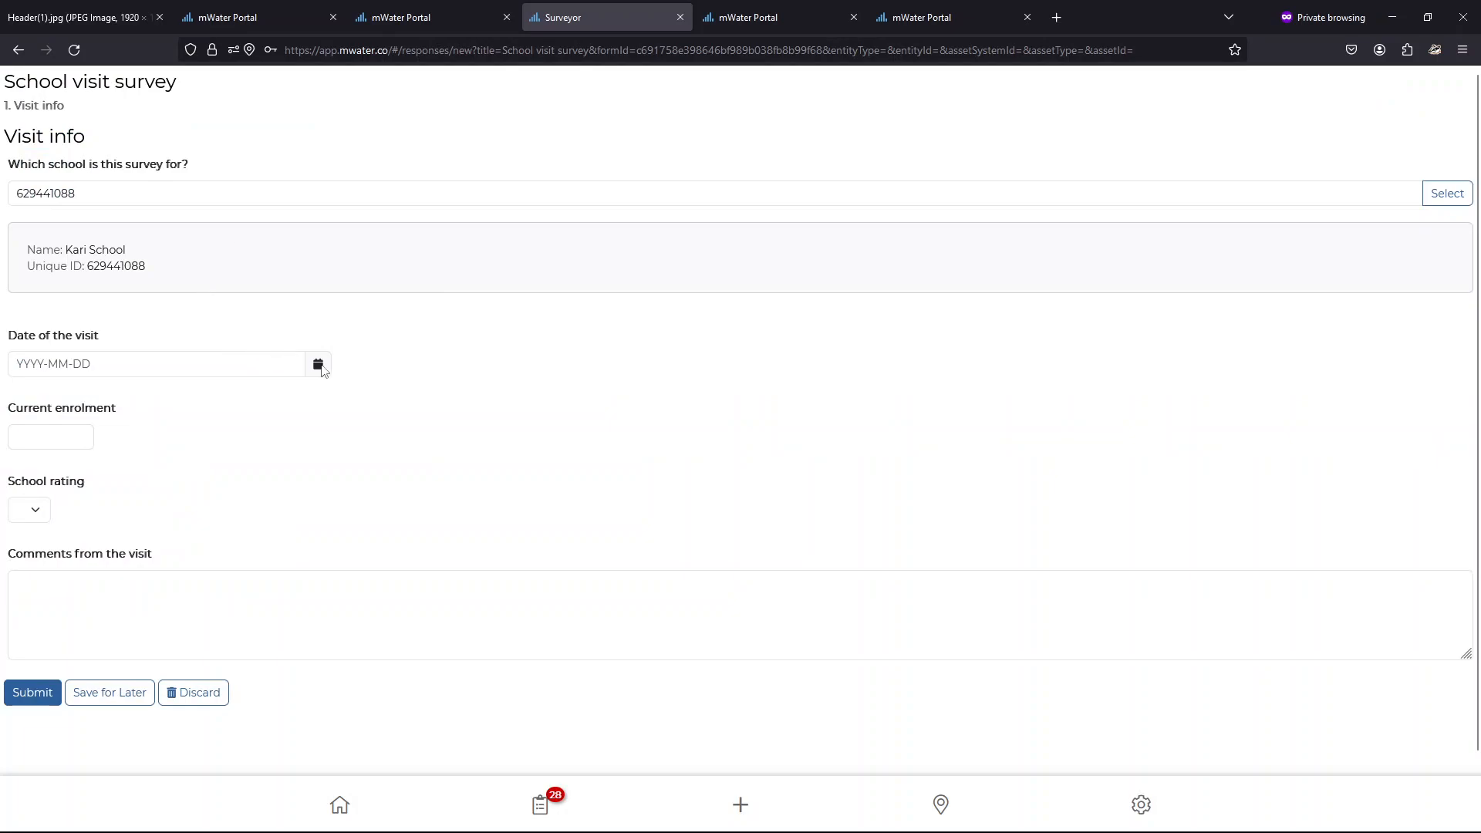
pyautogui.click(318, 363)
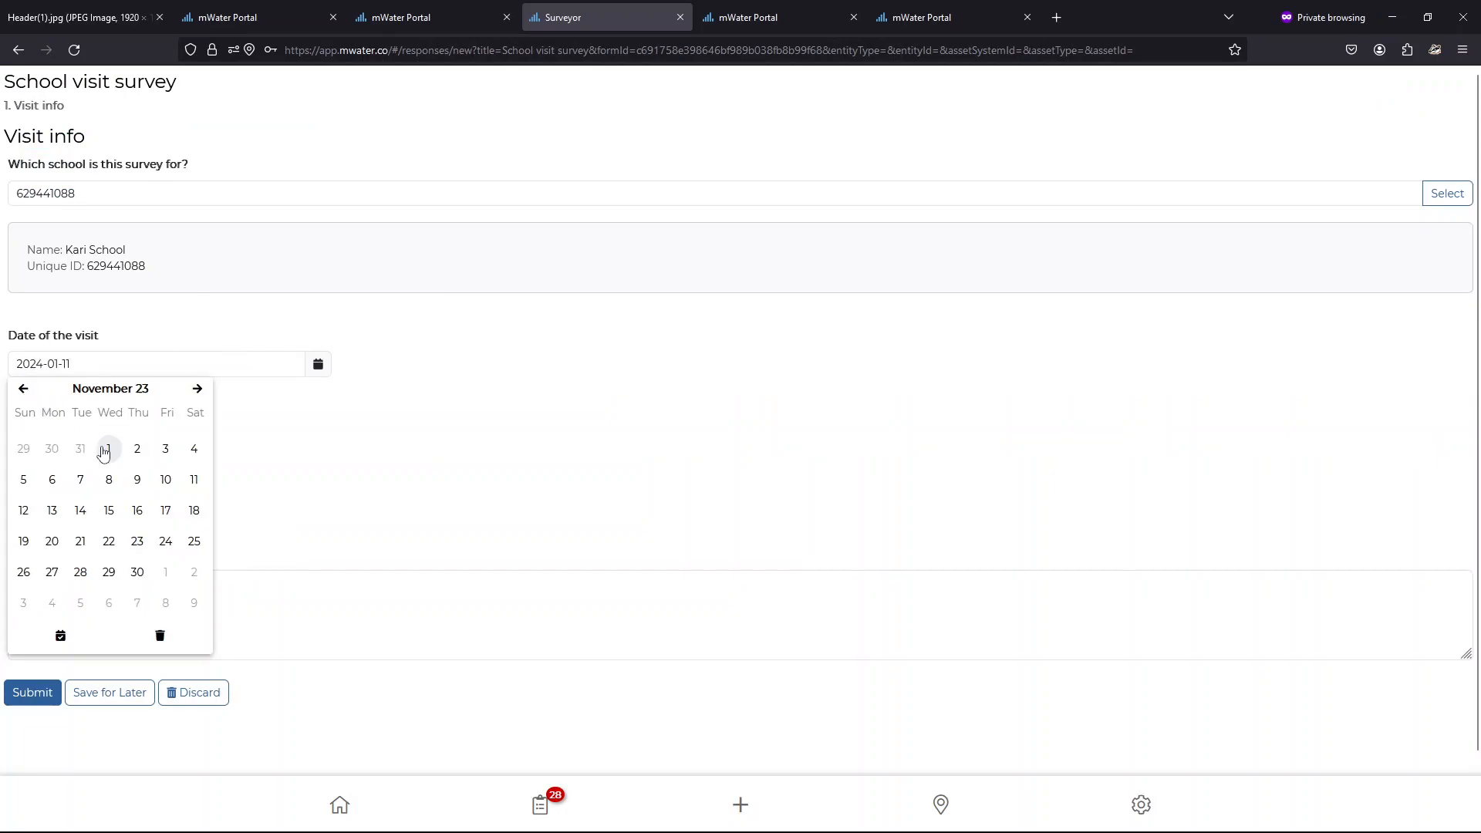
pyautogui.click(109, 449)
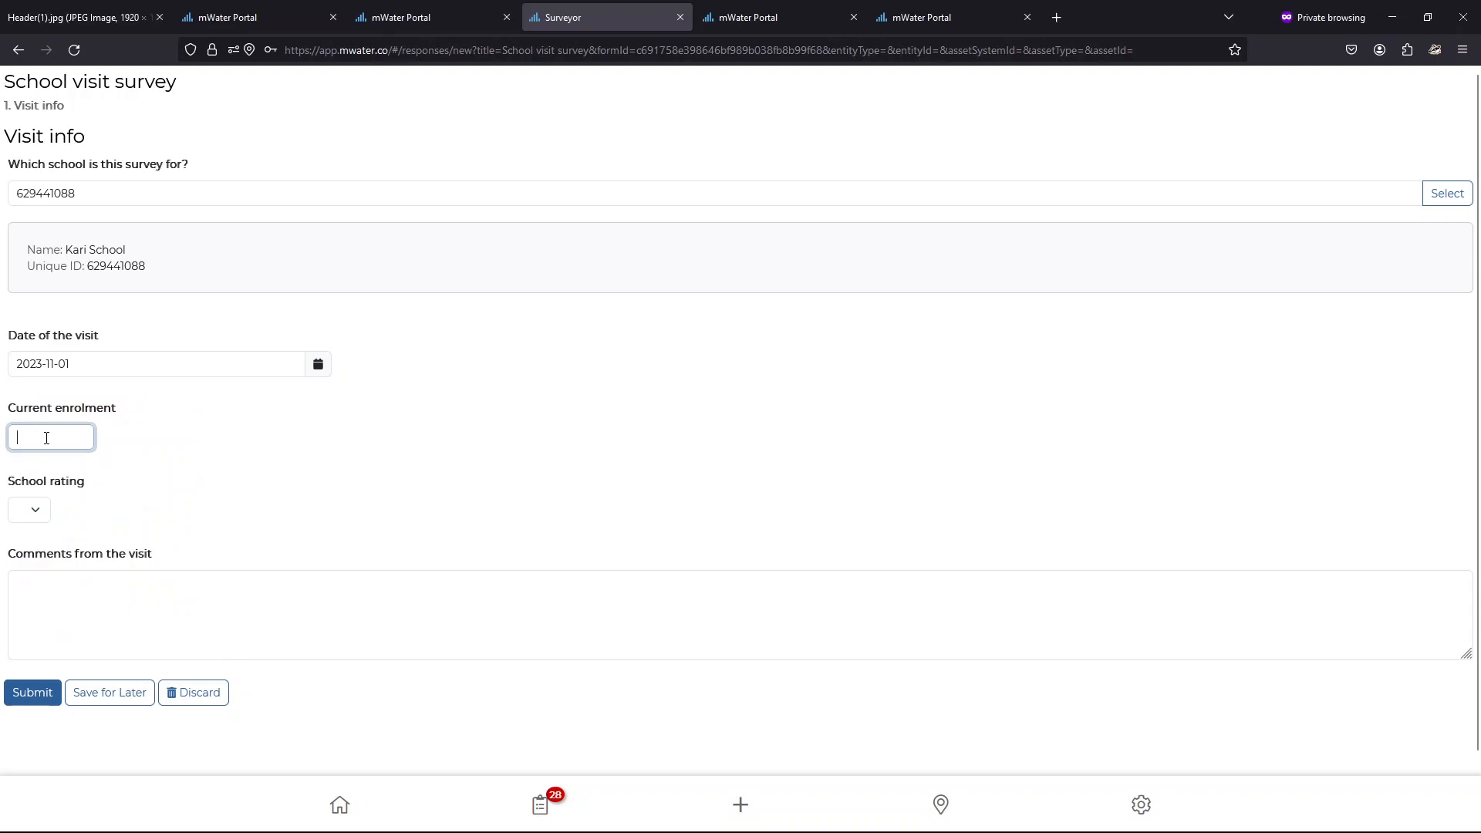
pyautogui.write('198')
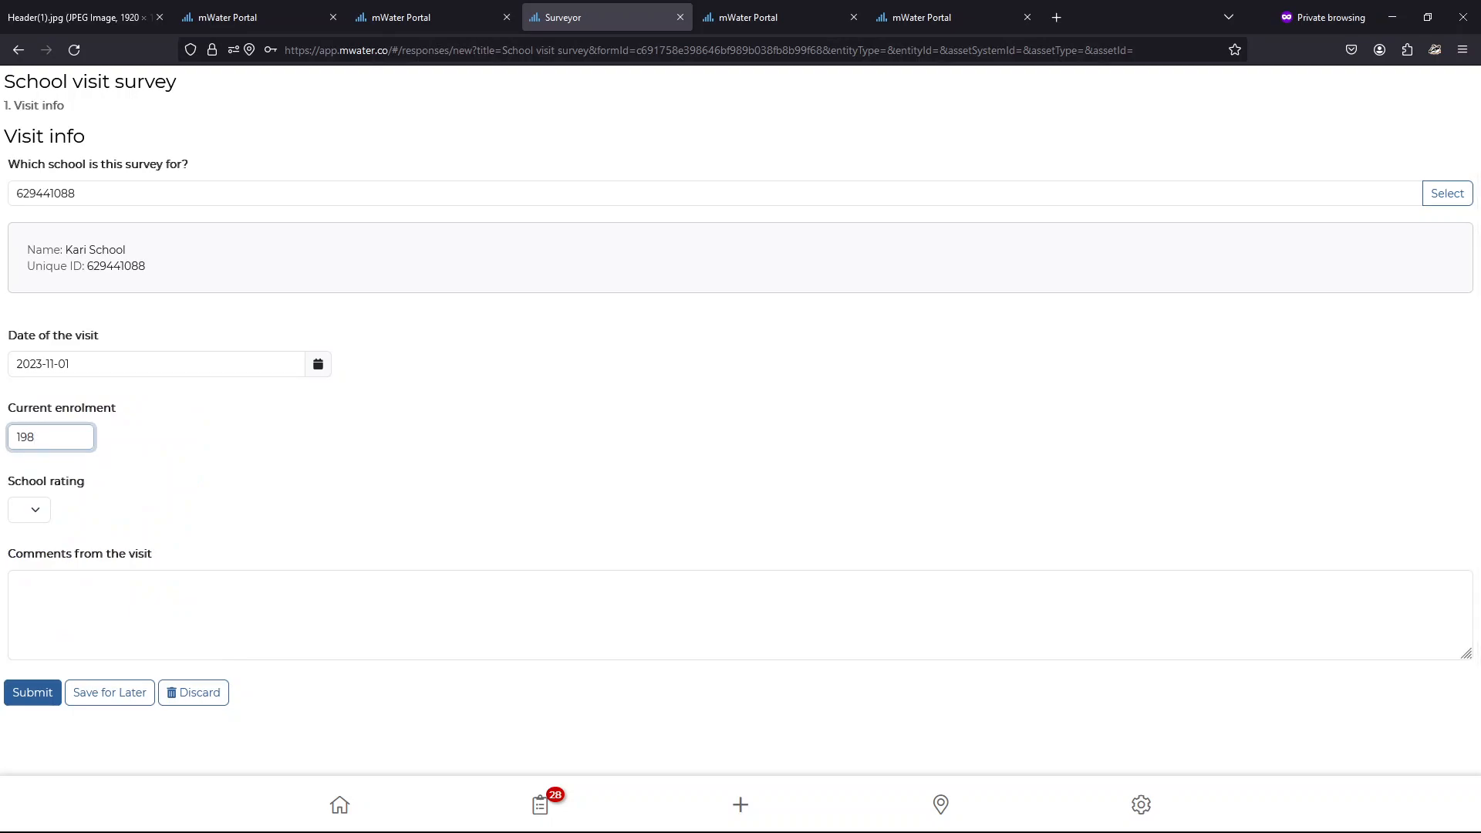
pyautogui.click(29, 511)
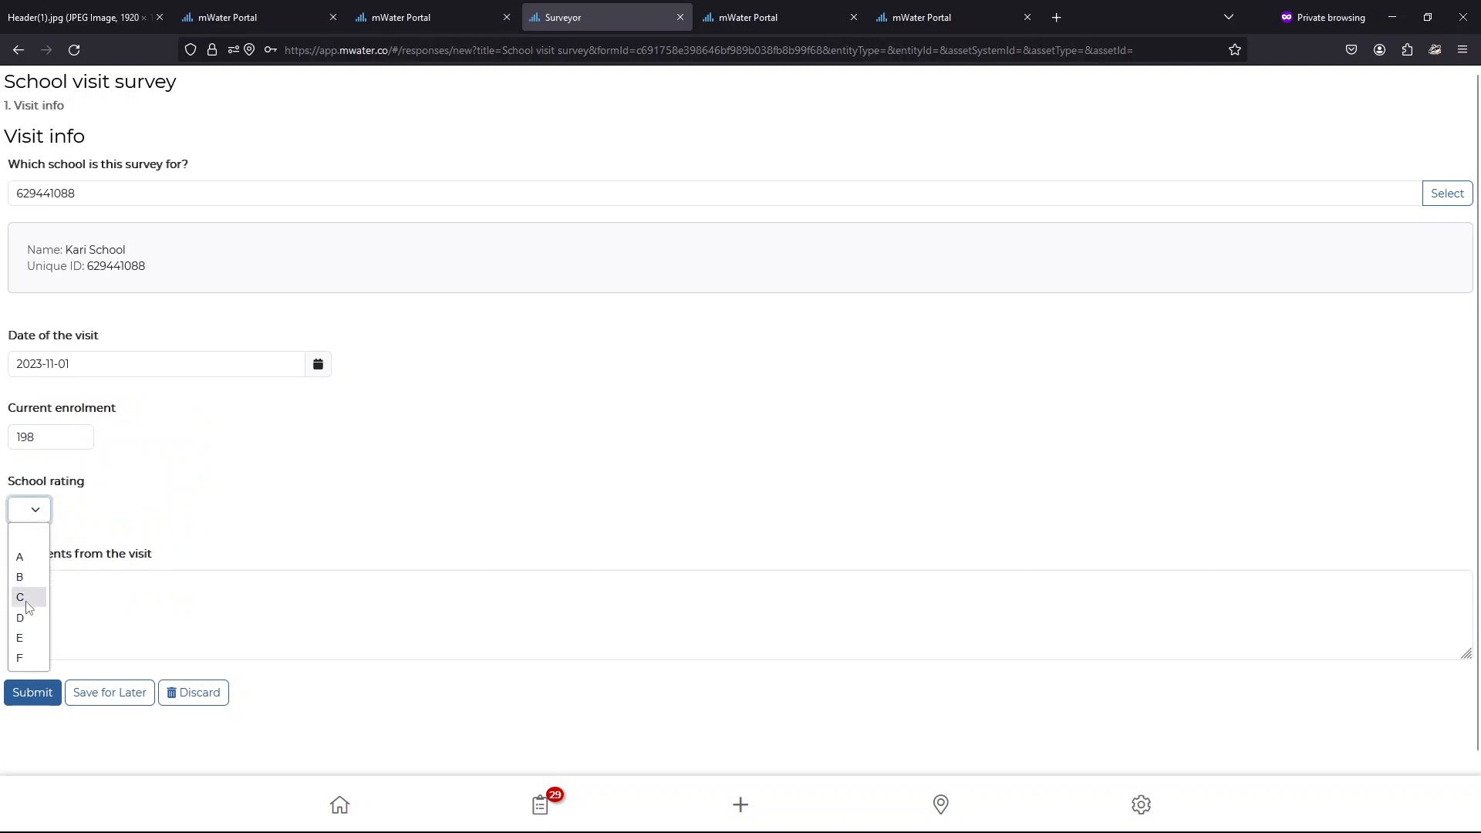
# Add the comment 'School is collapsing.', submit the visit, and sync from Home
pyautogui.click(19, 618)
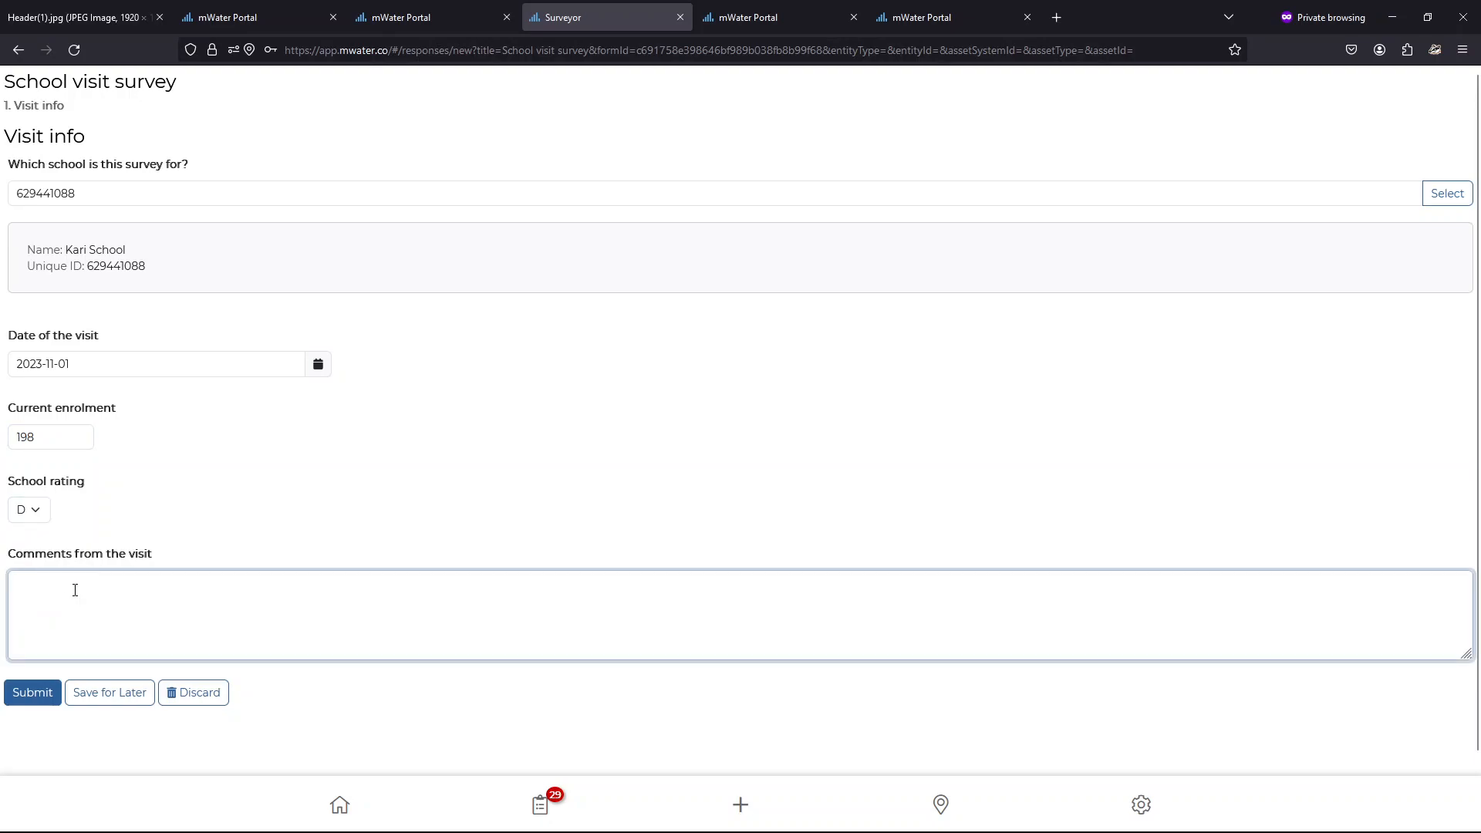
pyautogui.write('School is')
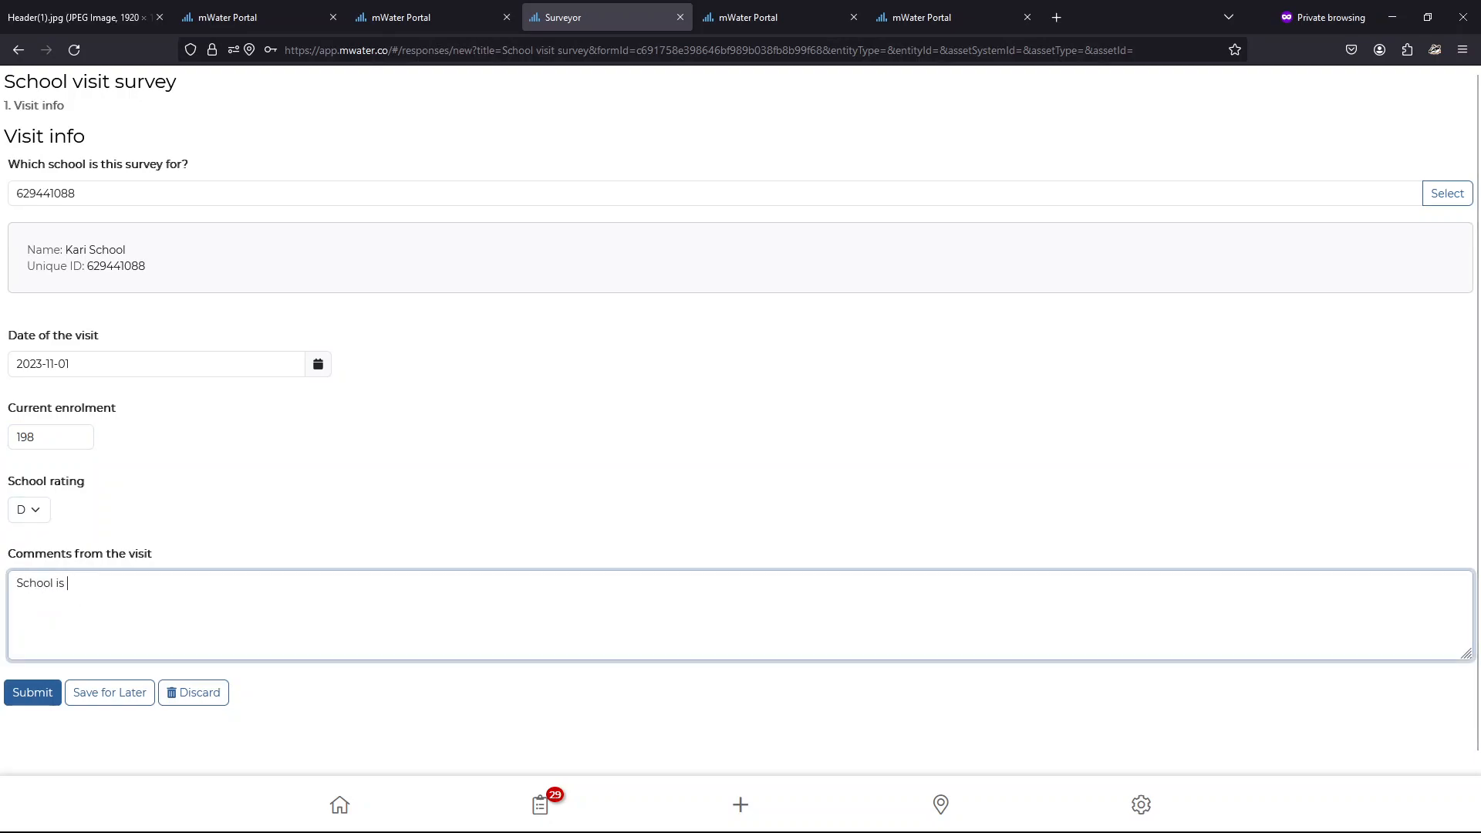
pyautogui.write('collapsing.')
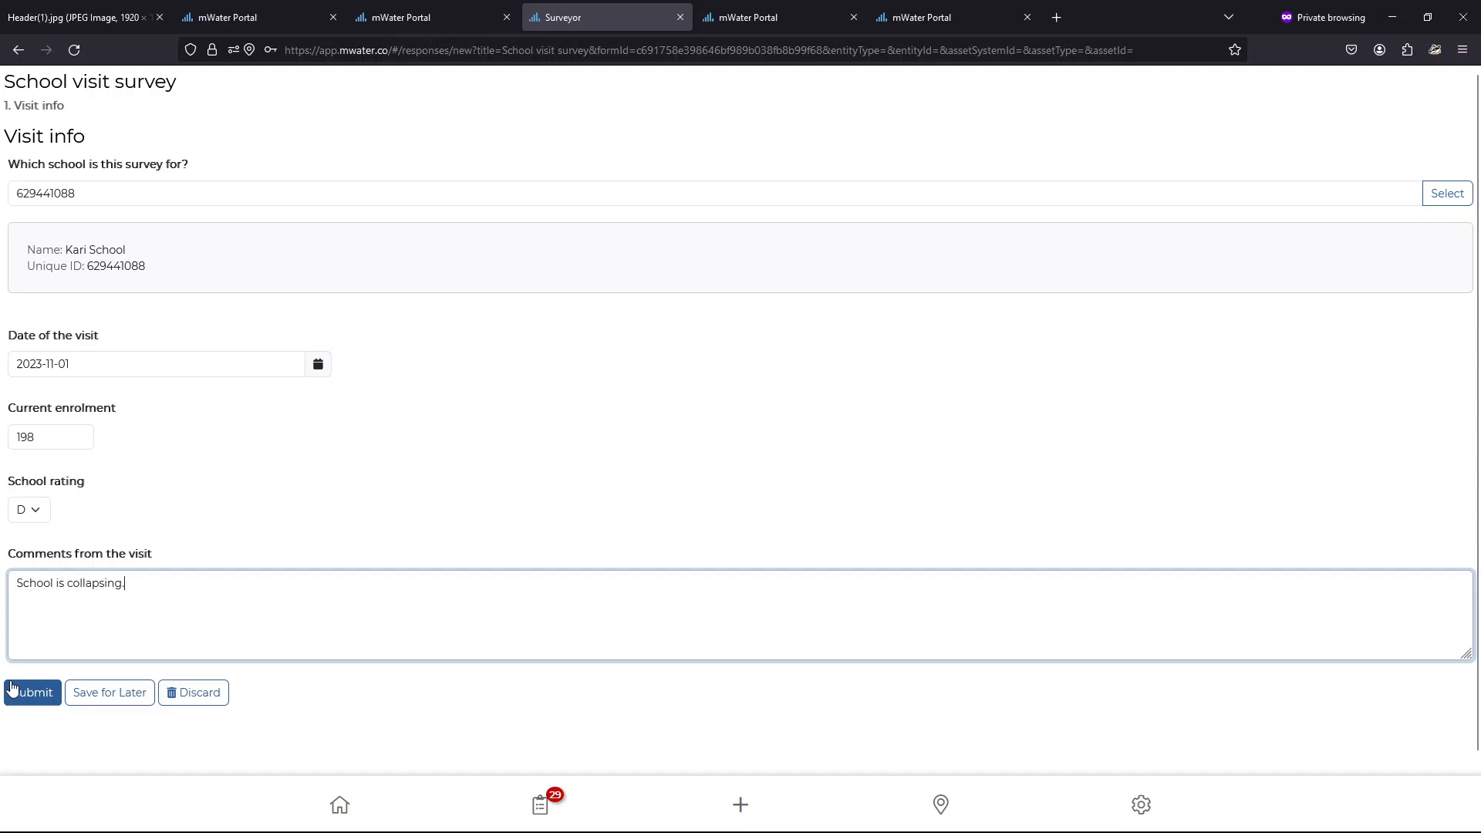
pyautogui.click(31, 693)
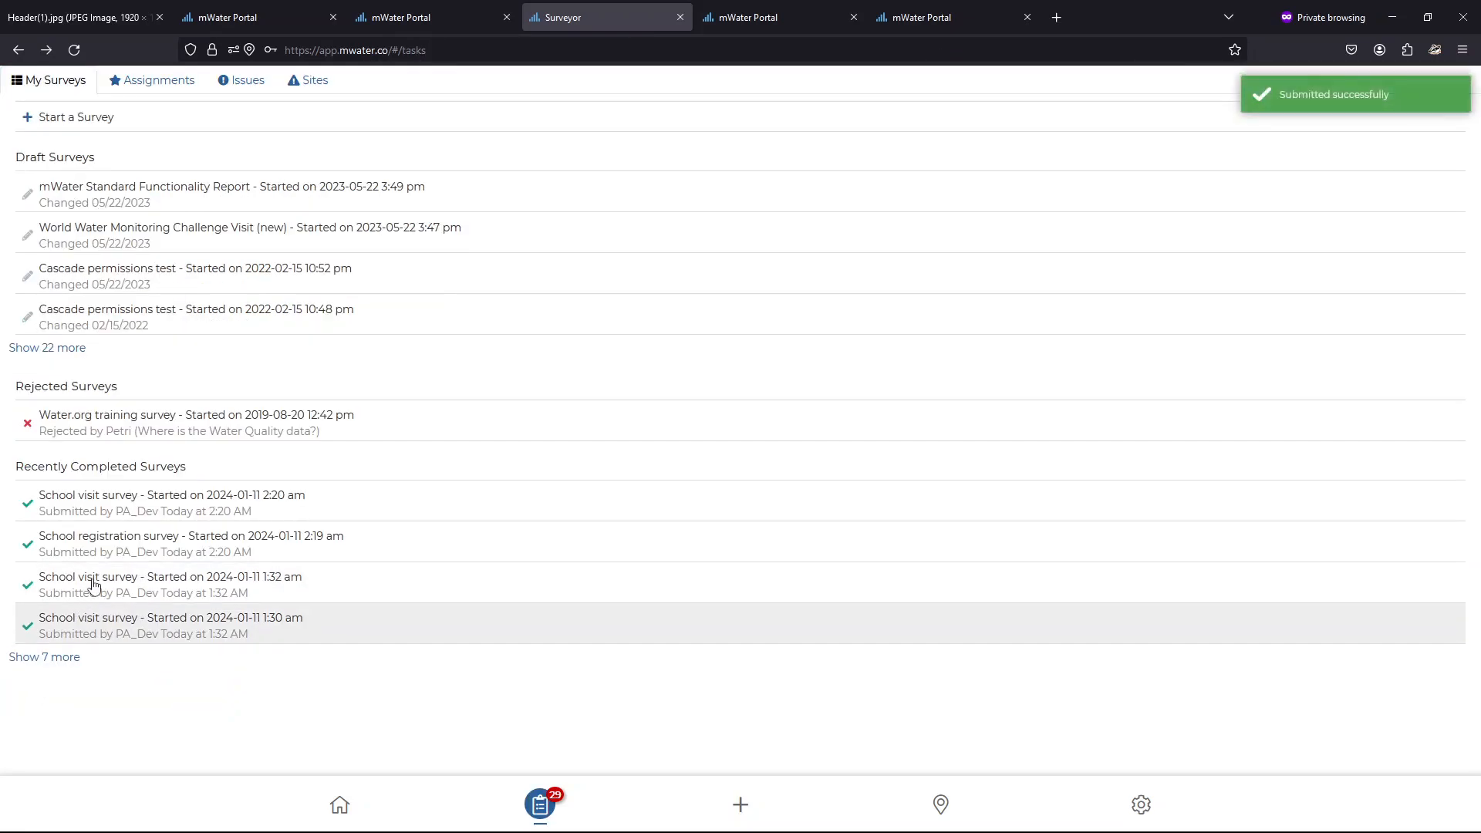
pyautogui.click(339, 804)
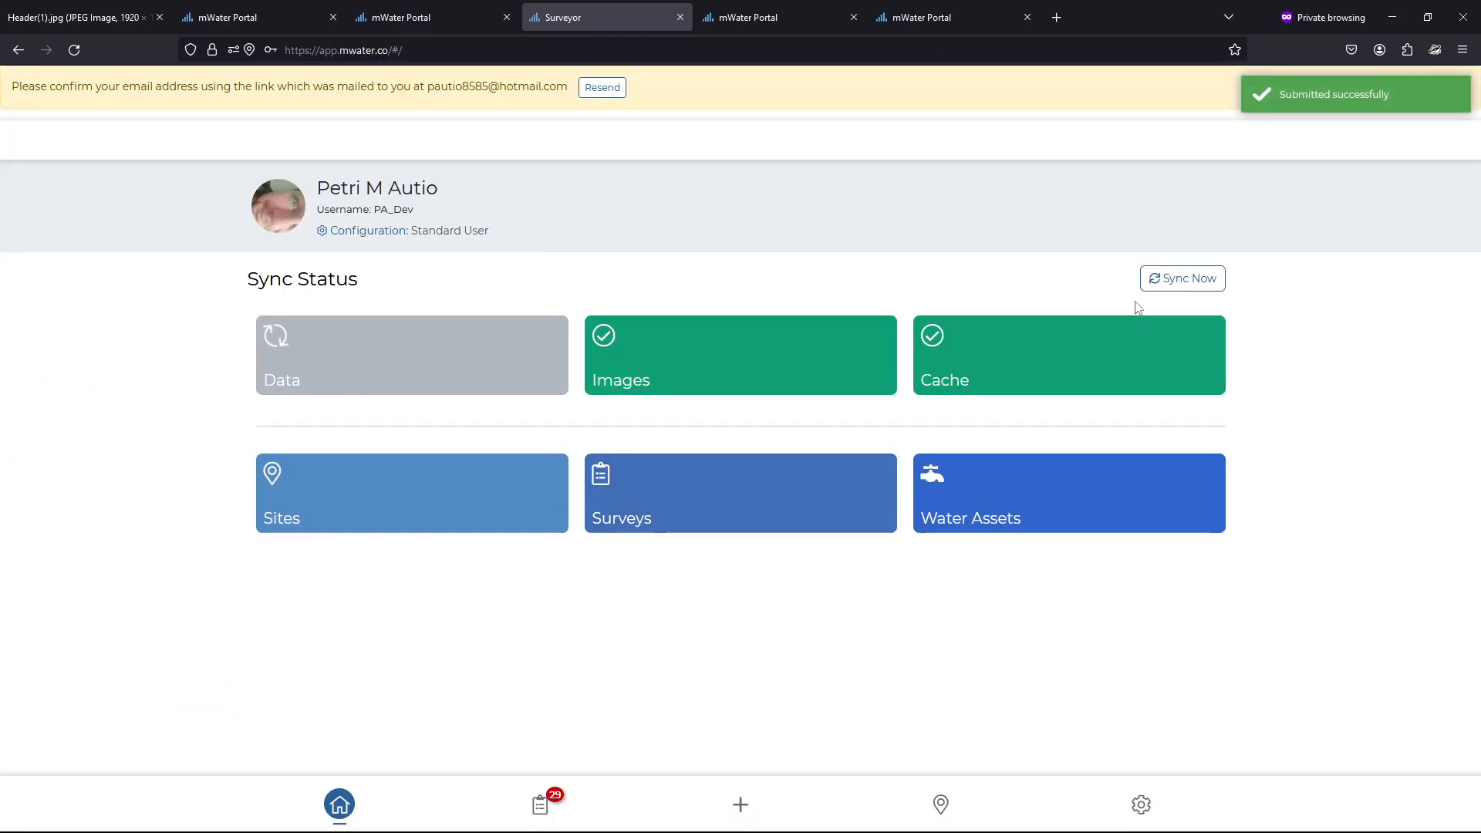
pyautogui.click(1182, 278)
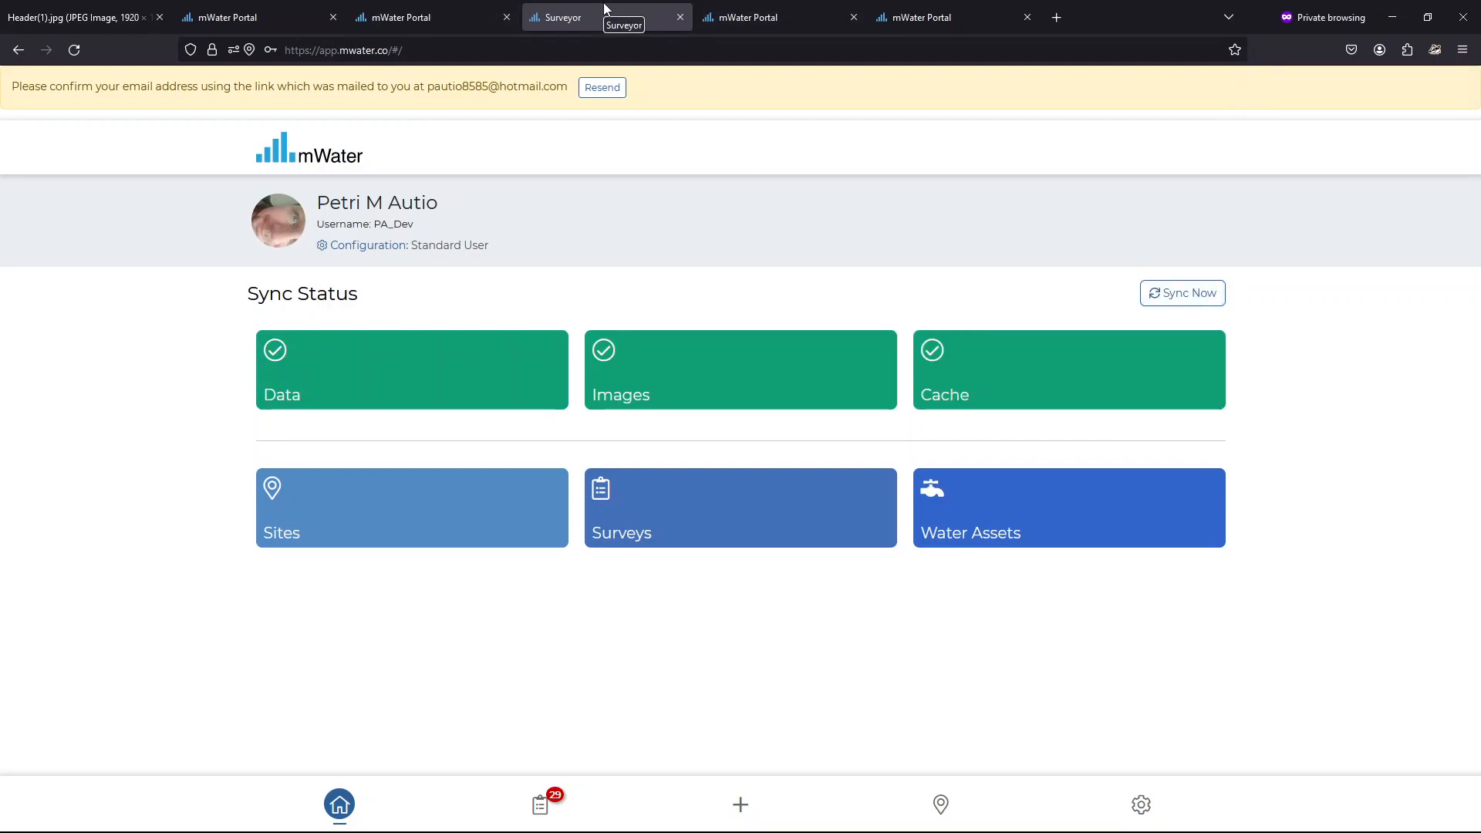
# Refresh the School registration and visits datagrid so Kari School's row appears
pyautogui.click(780, 17)
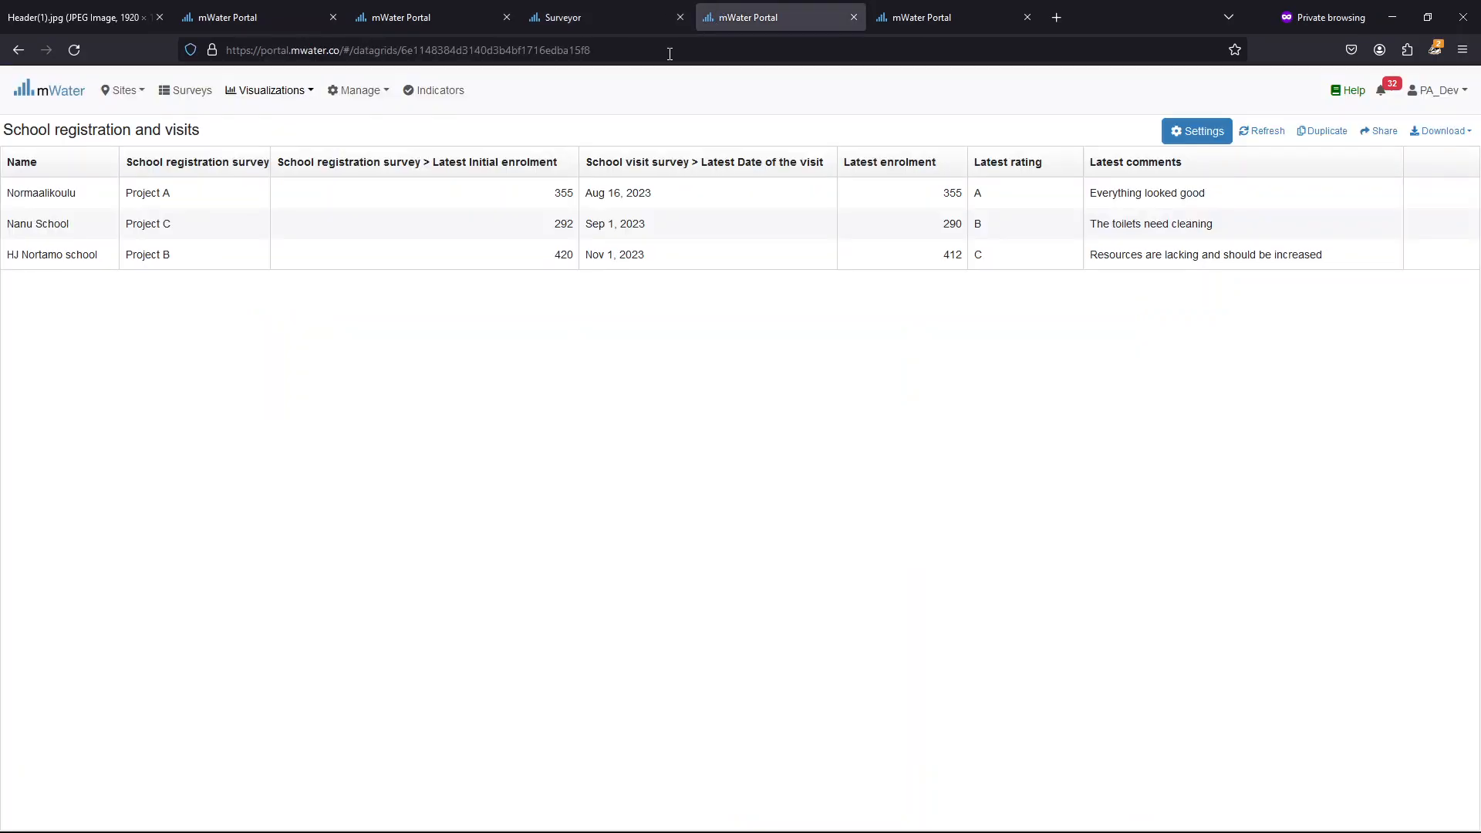
pyautogui.moveTo(1060, 279)
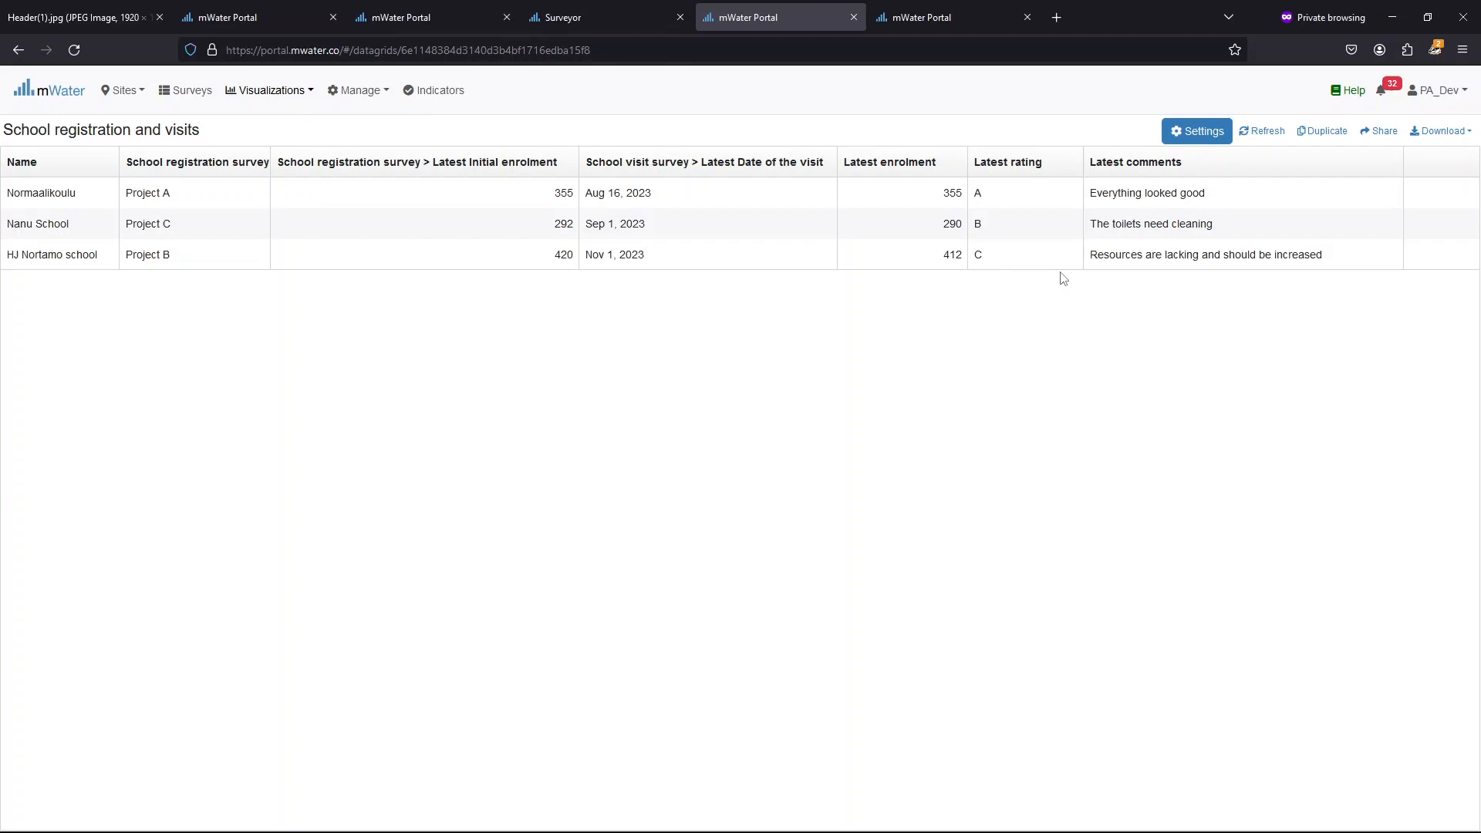
pyautogui.moveTo(1018, 307)
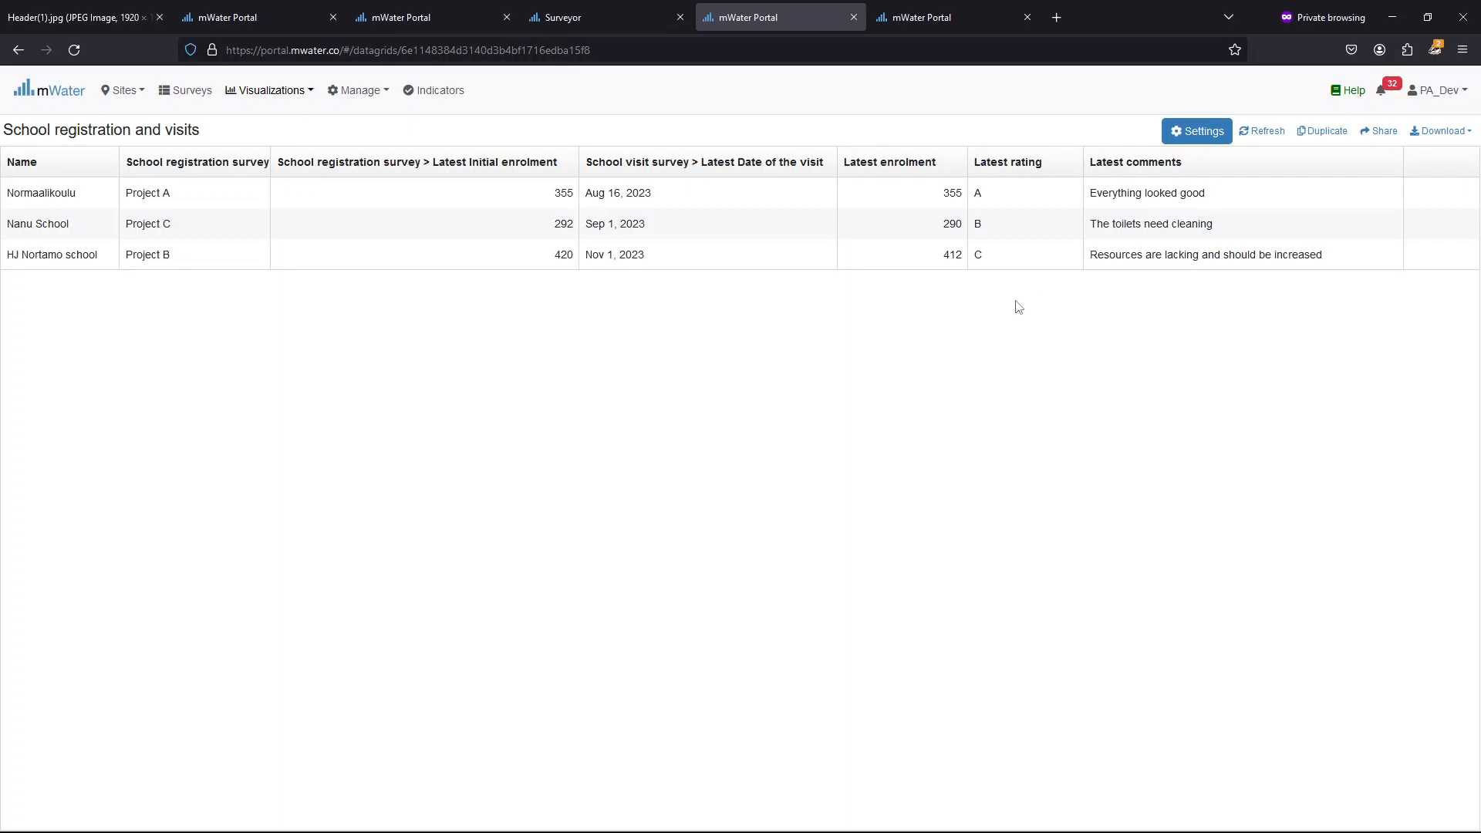
pyautogui.moveTo(1095, 163)
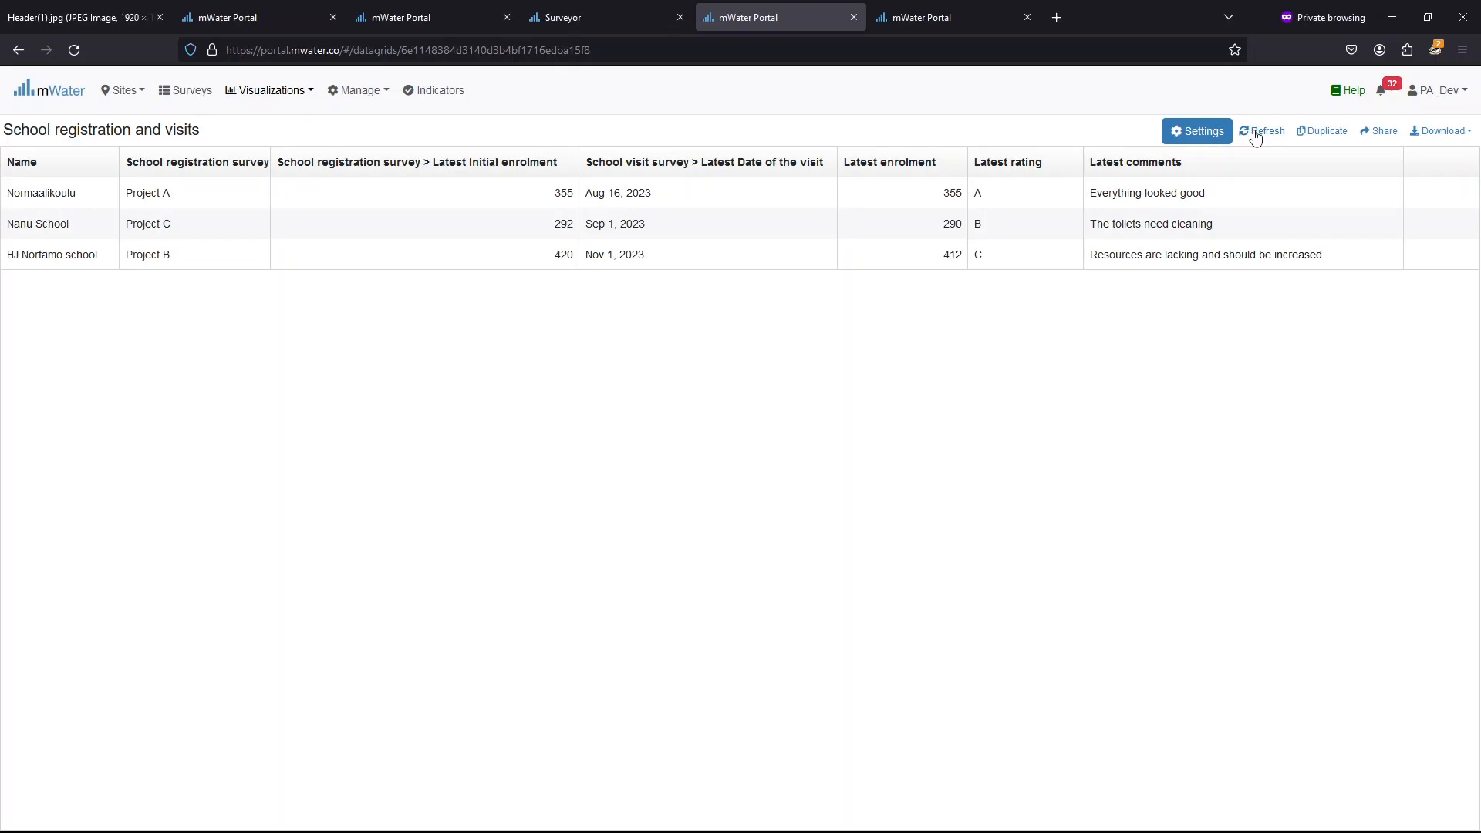
pyautogui.click(1266, 130)
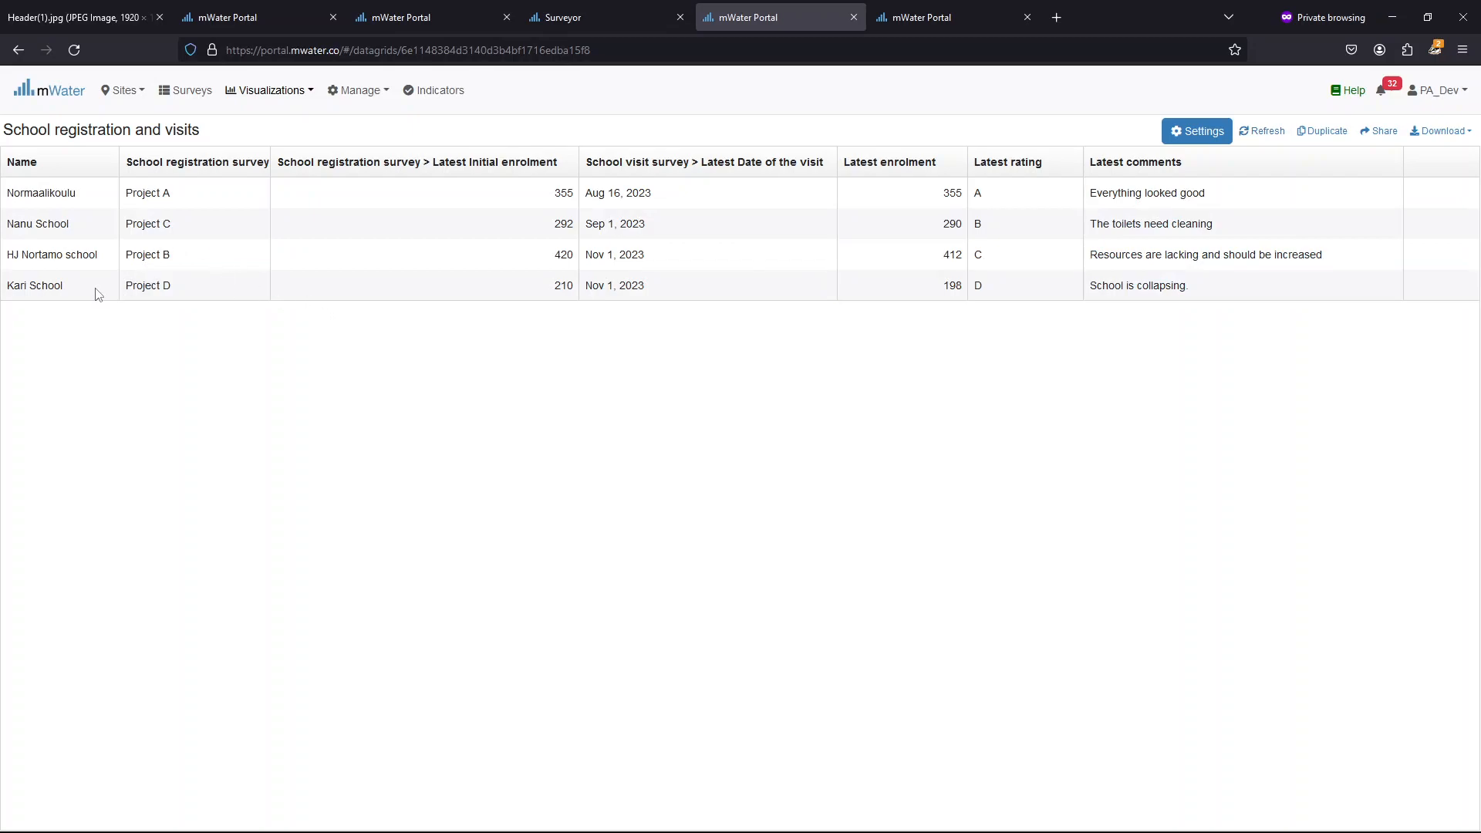
pyautogui.moveTo(98, 271)
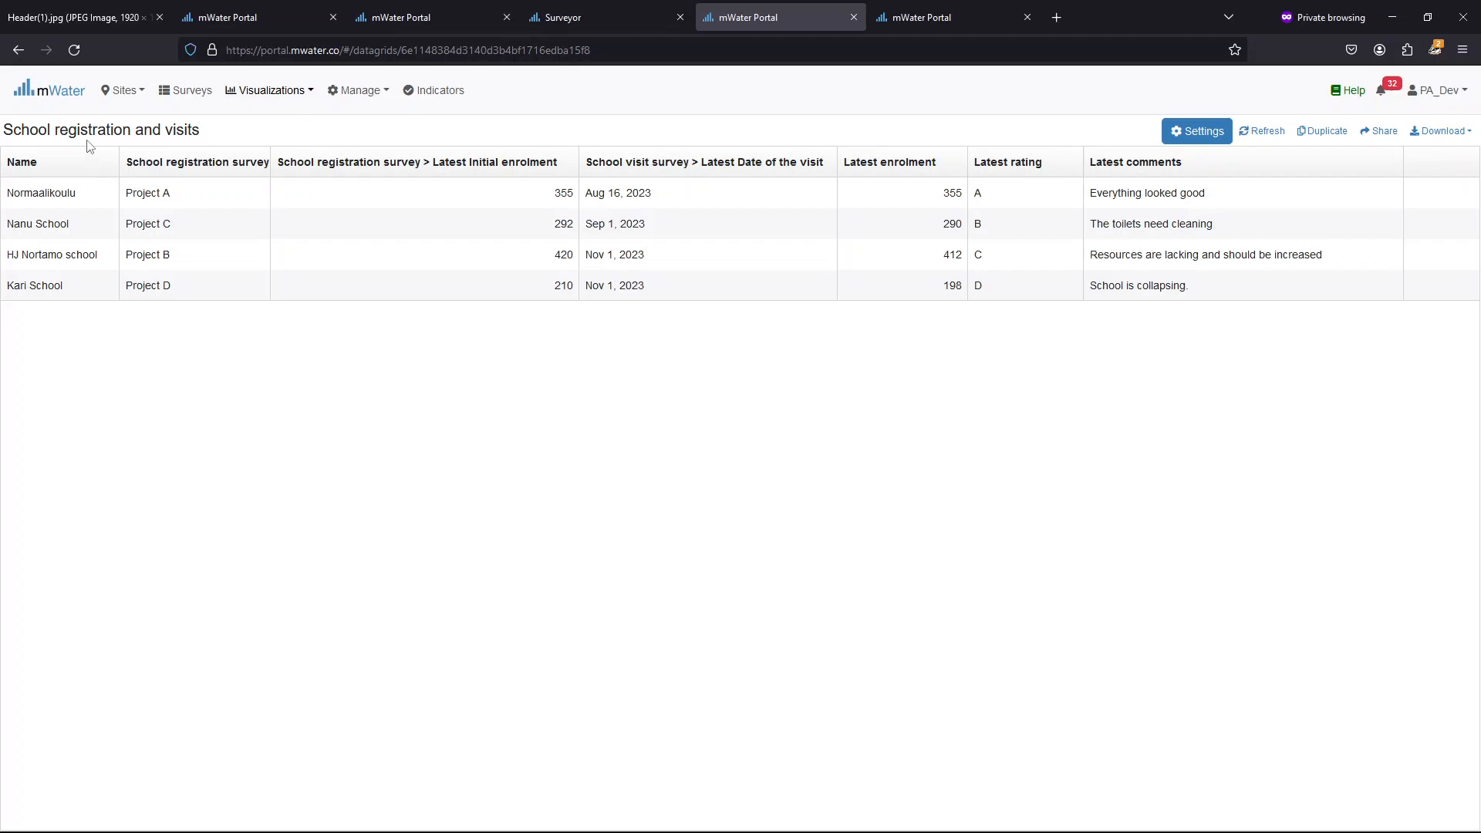
pyautogui.moveTo(121, 176)
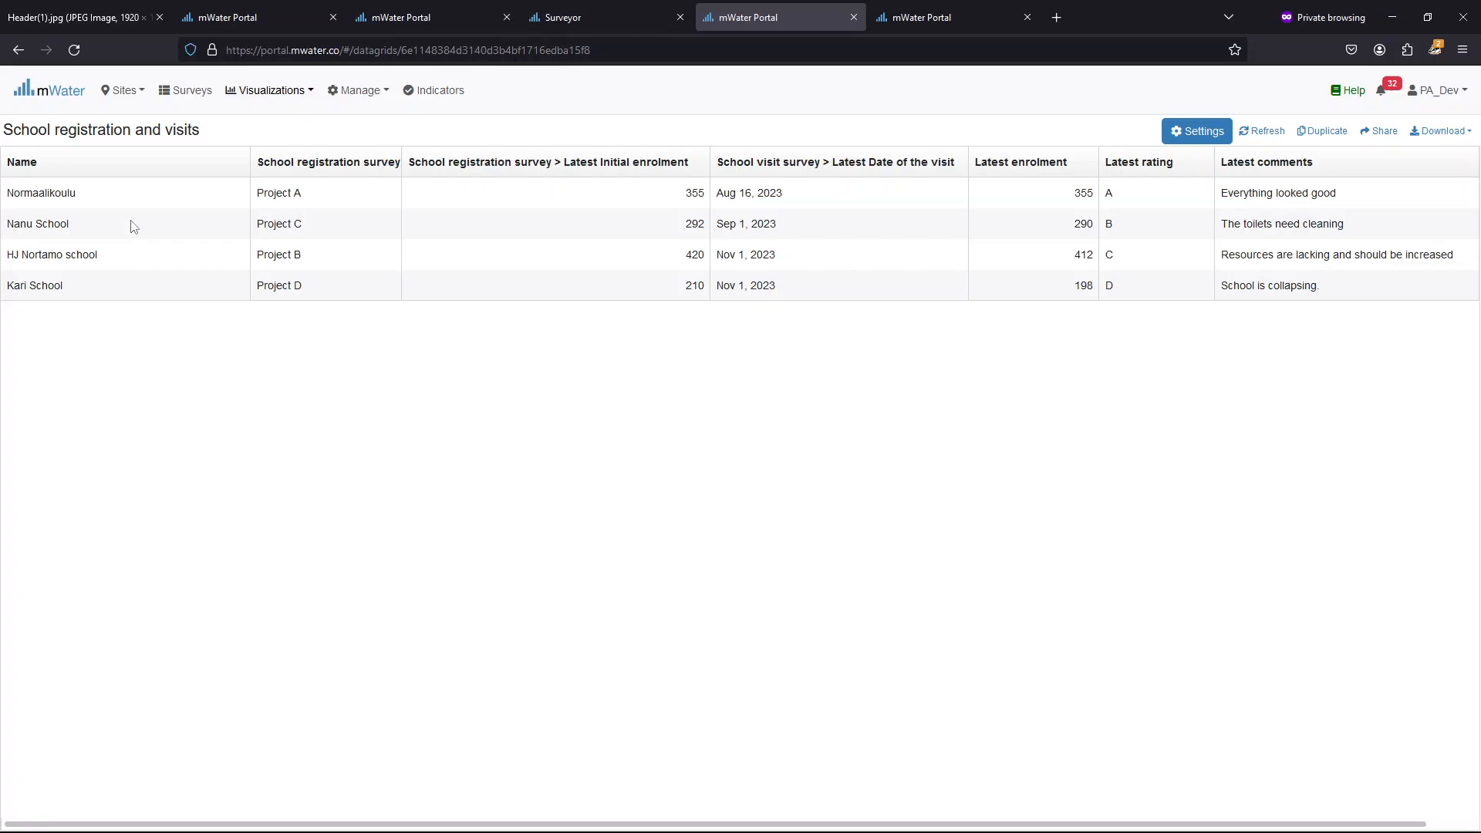
pyautogui.moveTo(119, 287)
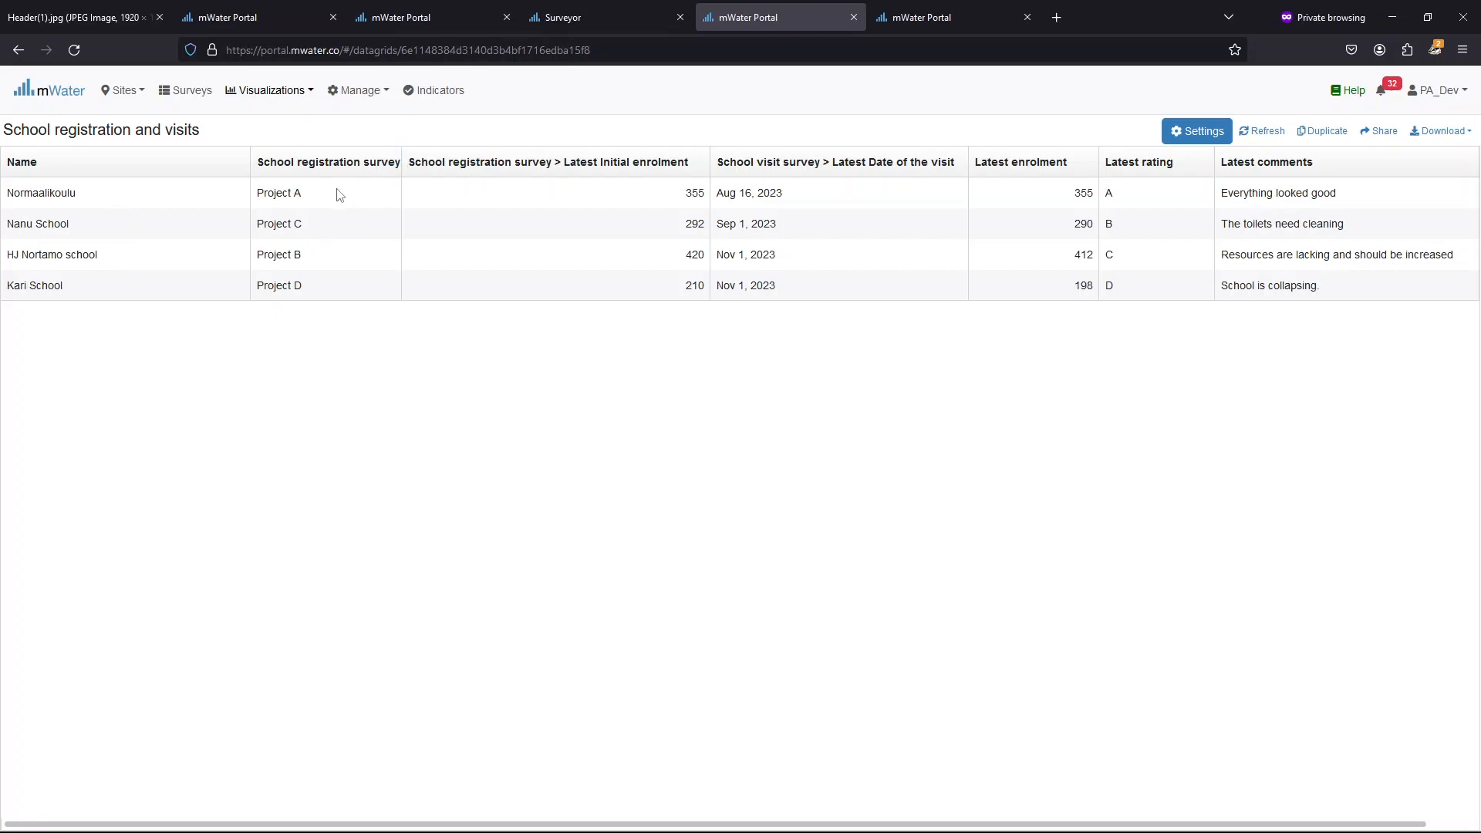
pyautogui.moveTo(326, 211)
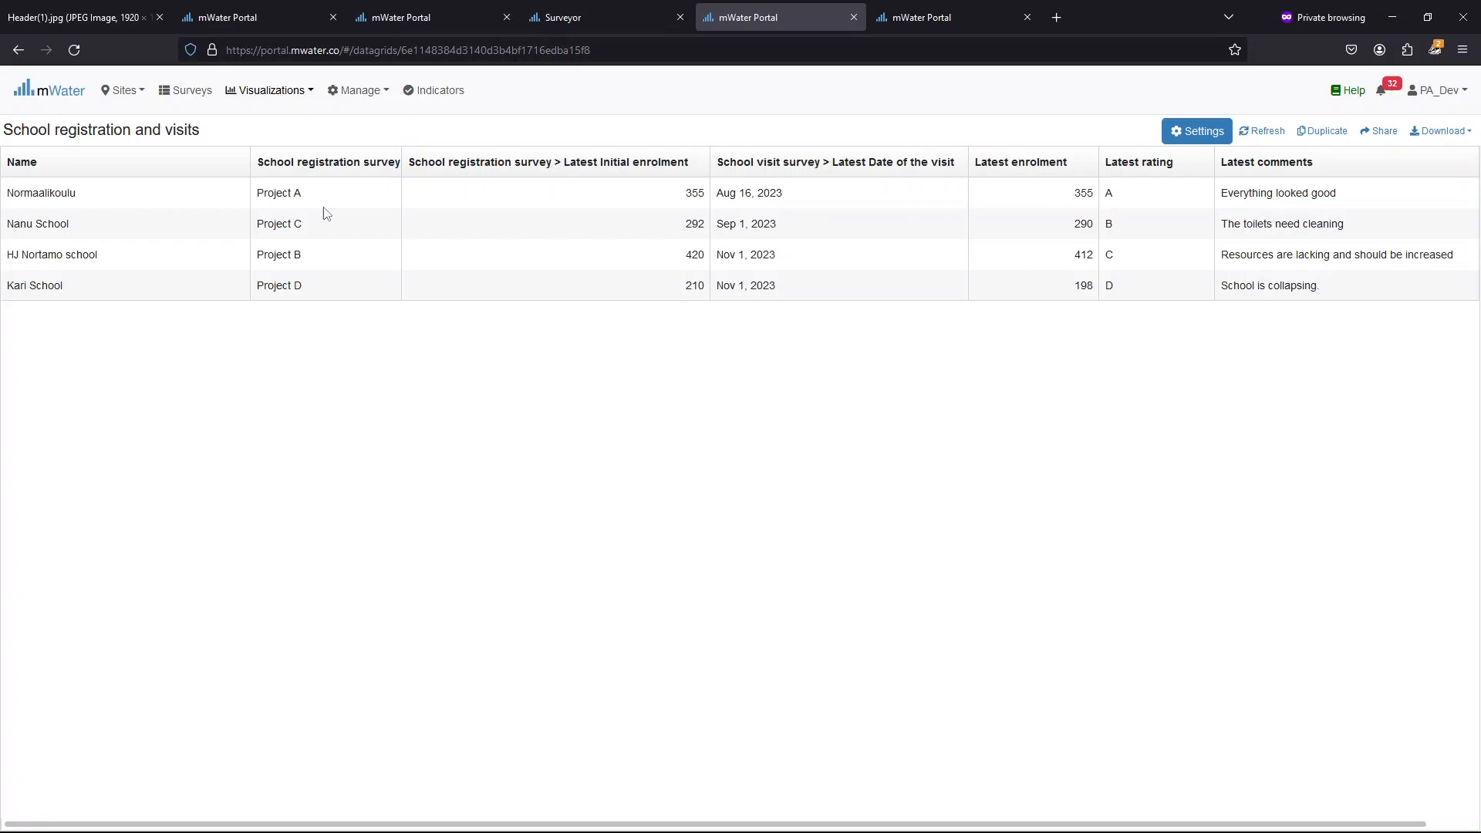
pyautogui.moveTo(662, 202)
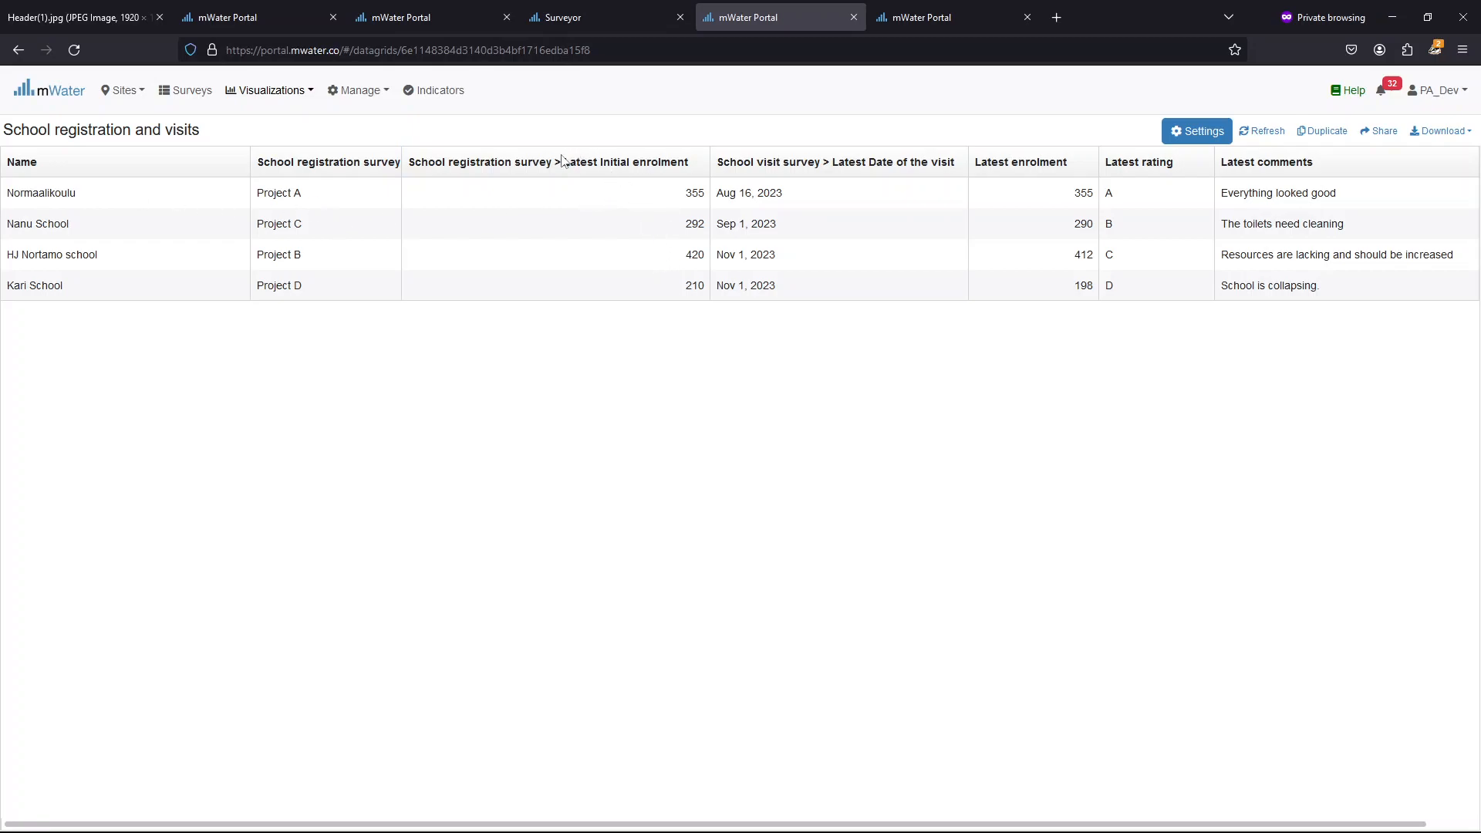
# Highlight the Latest Initial enrolment column title while reviewing the Kari School row
pyautogui.doubleClick(624, 161)
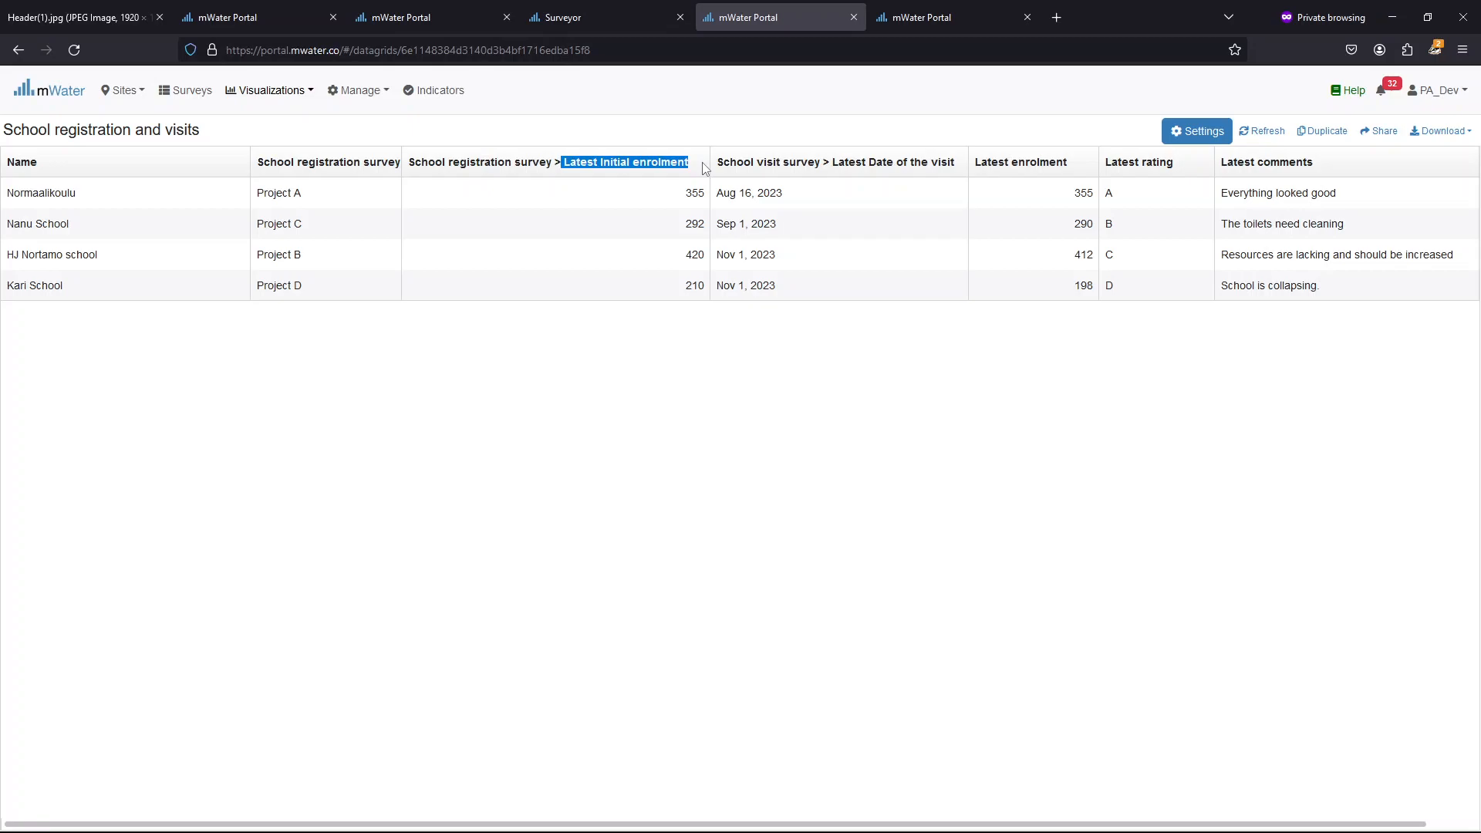
pyautogui.moveTo(694, 173)
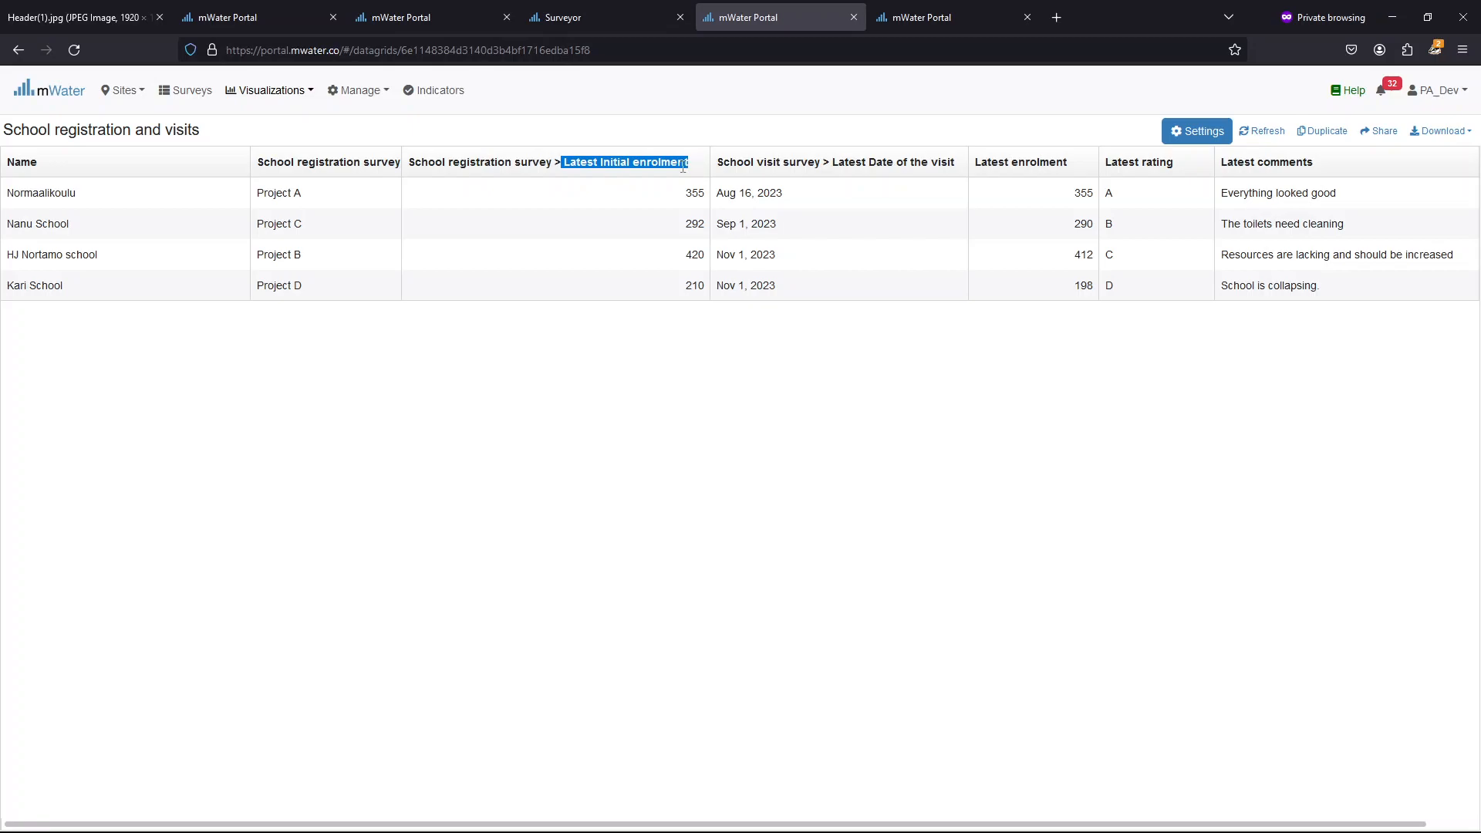
pyautogui.moveTo(1283, 184)
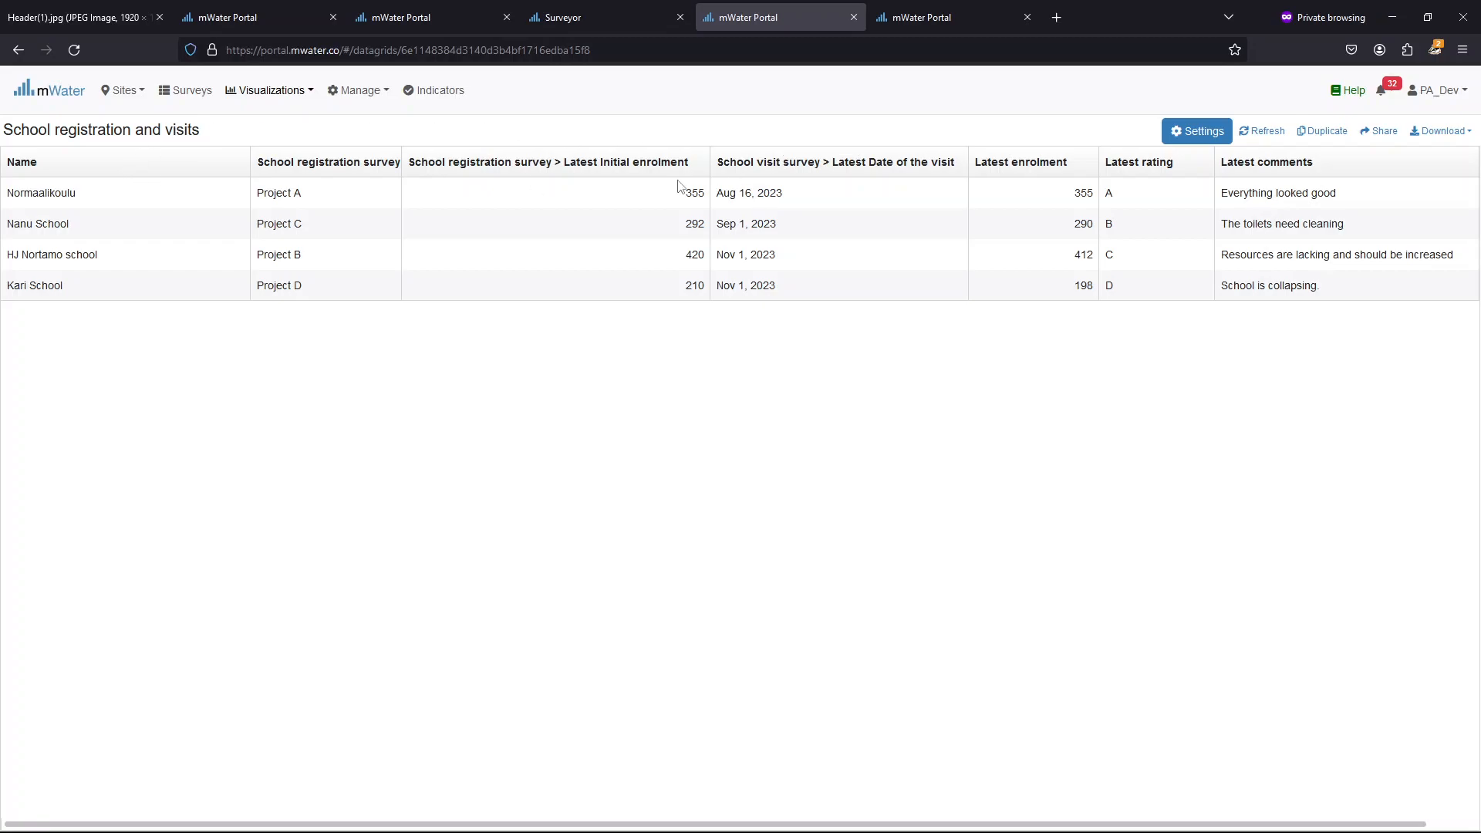
pyautogui.moveTo(787, 194)
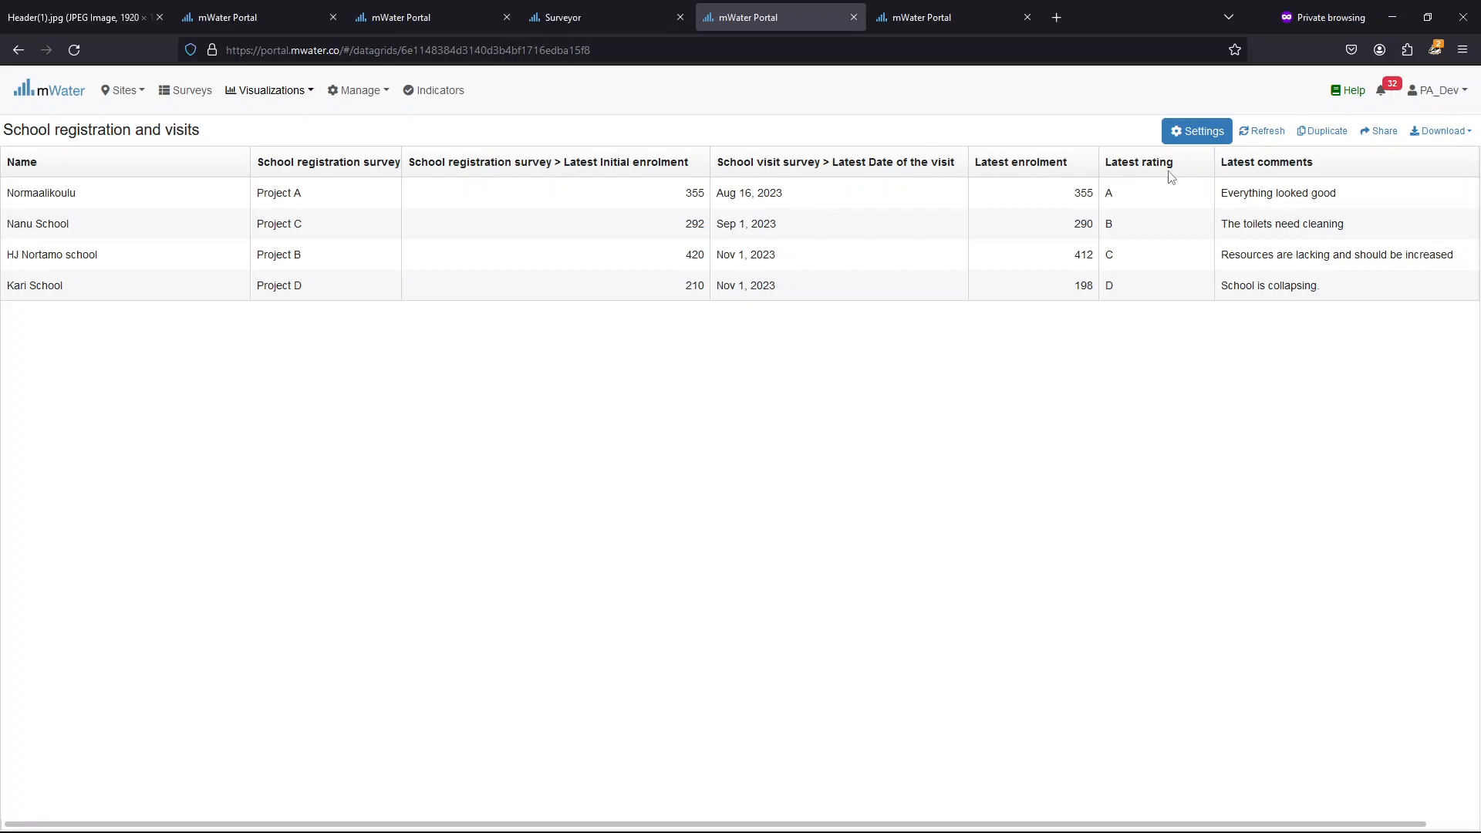
pyautogui.moveTo(1229, 194)
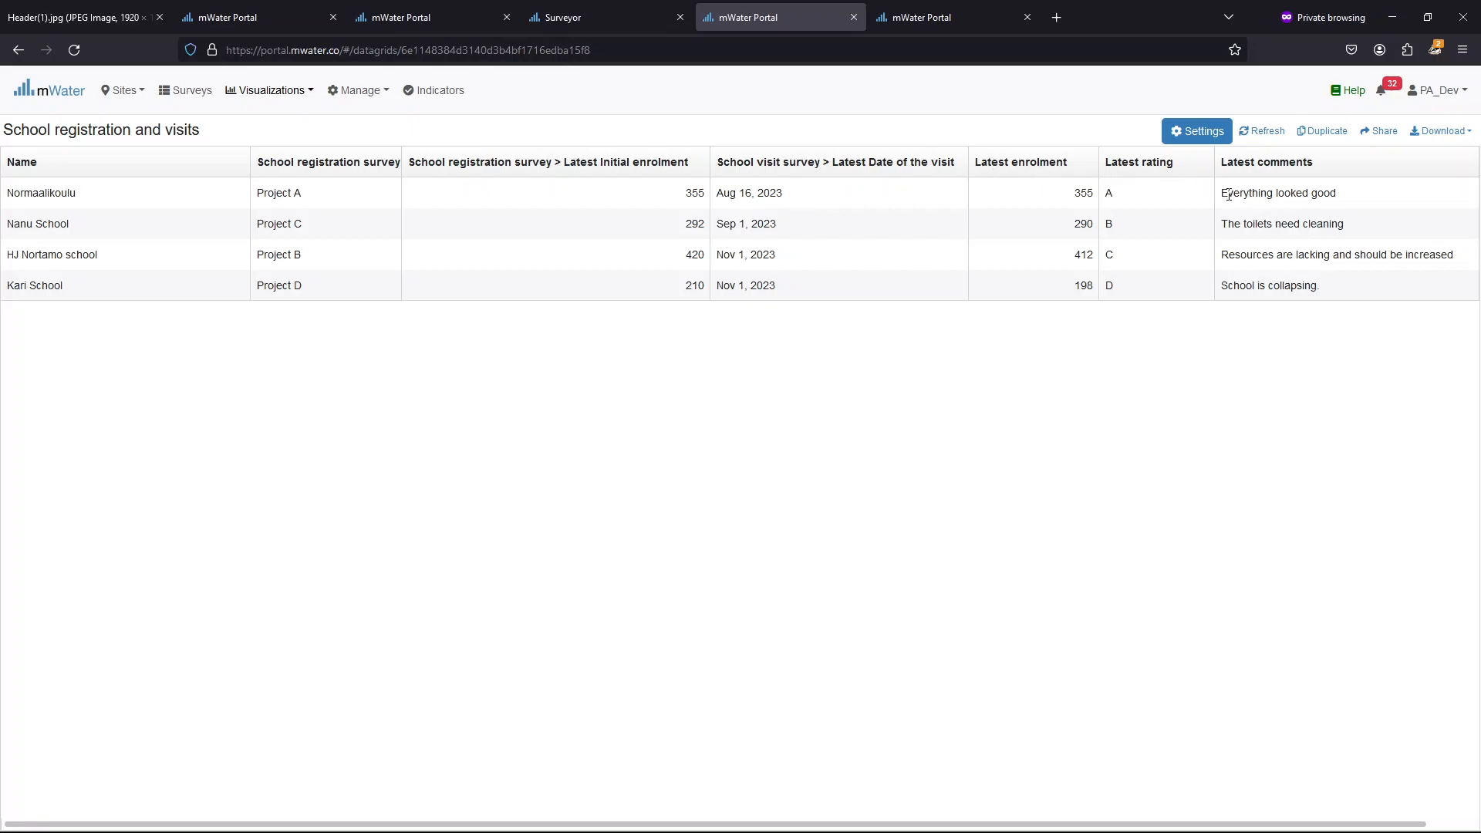
pyautogui.moveTo(997, 186)
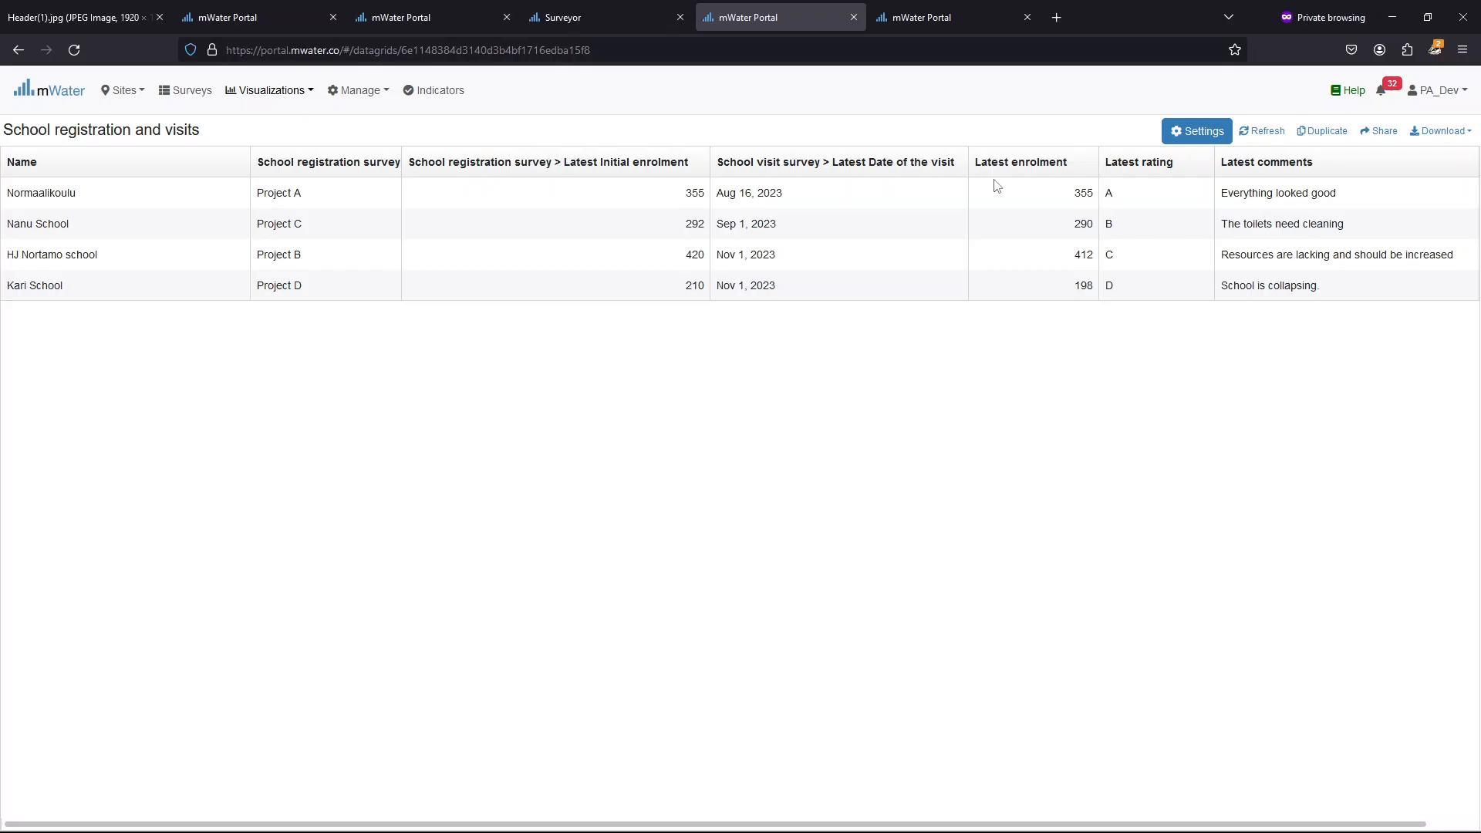
pyautogui.moveTo(529, 278)
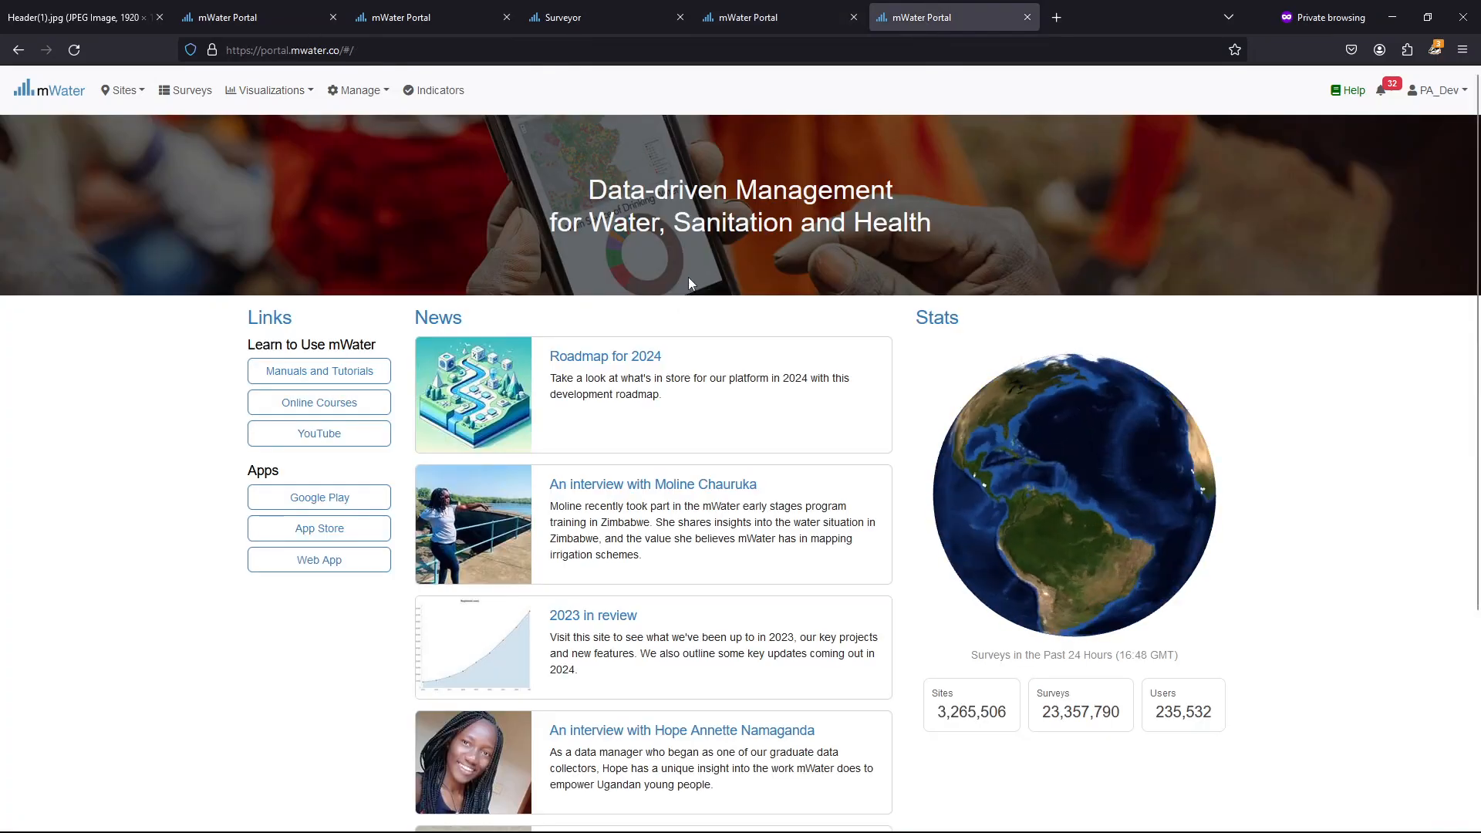
# Create and save a new datagrid named 'Schools datagrid' under Visualizations > Datagrids
pyautogui.click(269, 89)
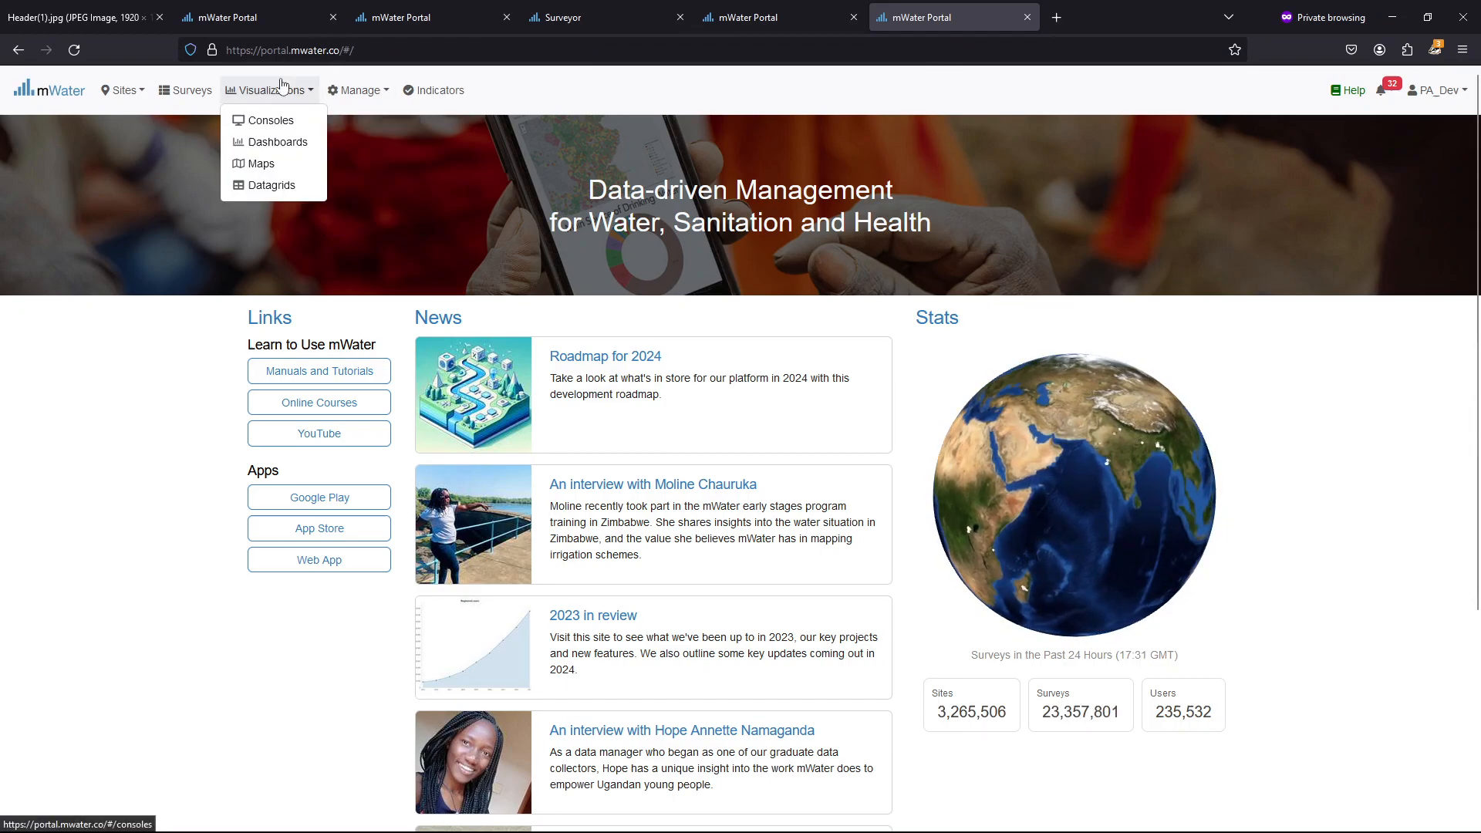
pyautogui.click(270, 184)
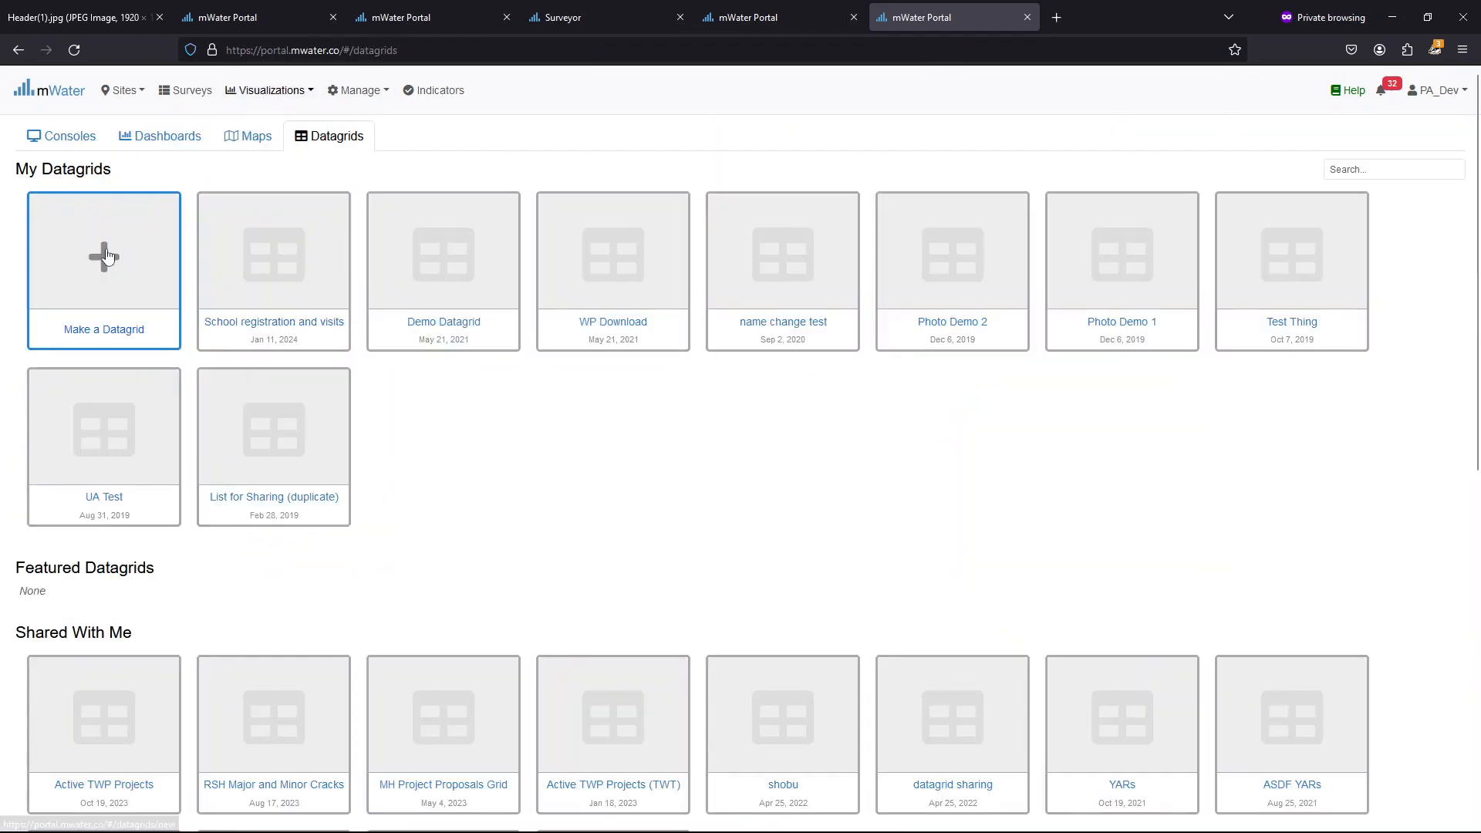
pyautogui.click(103, 250)
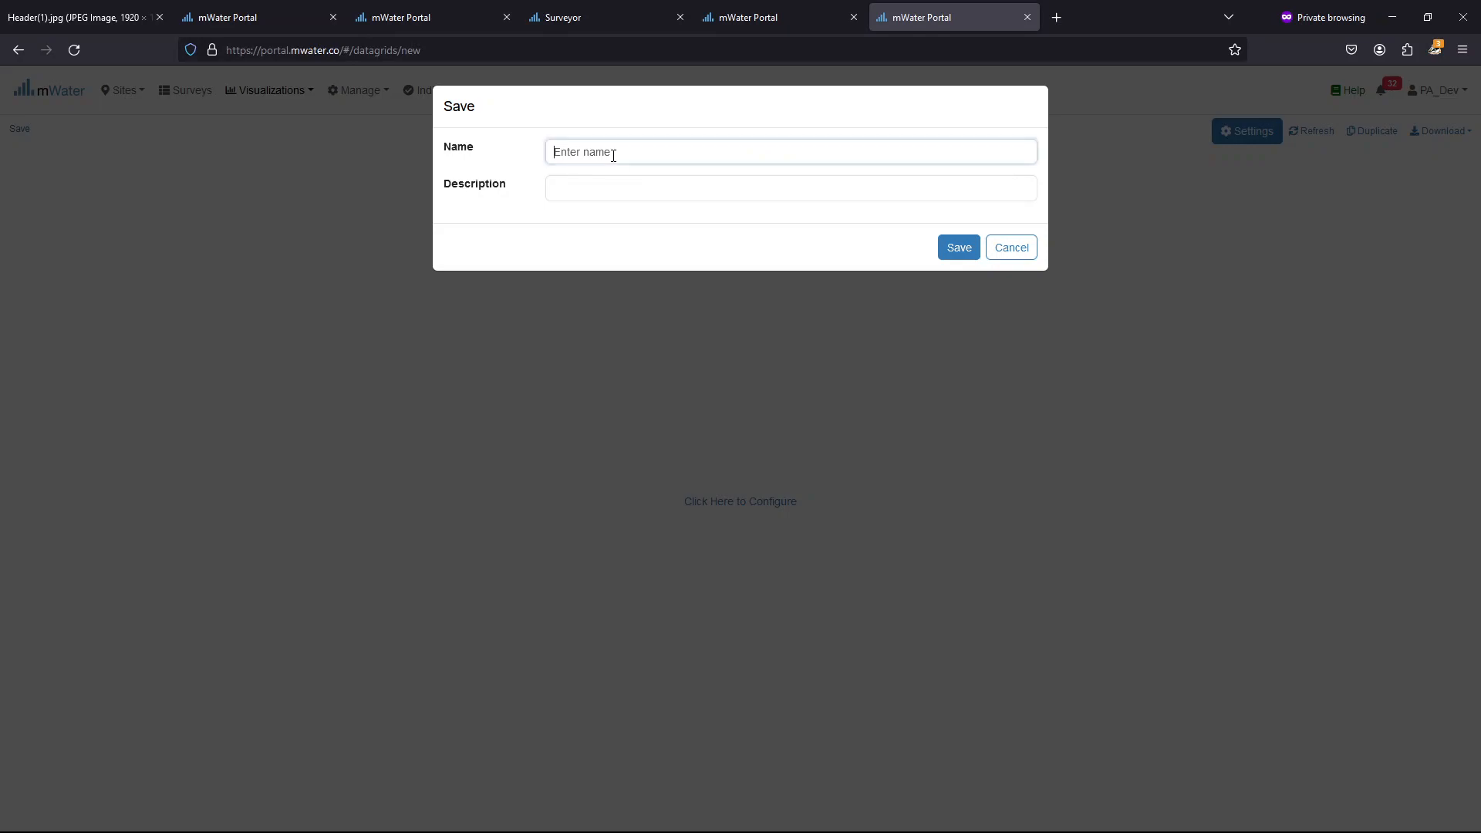
pyautogui.write('Schools data')
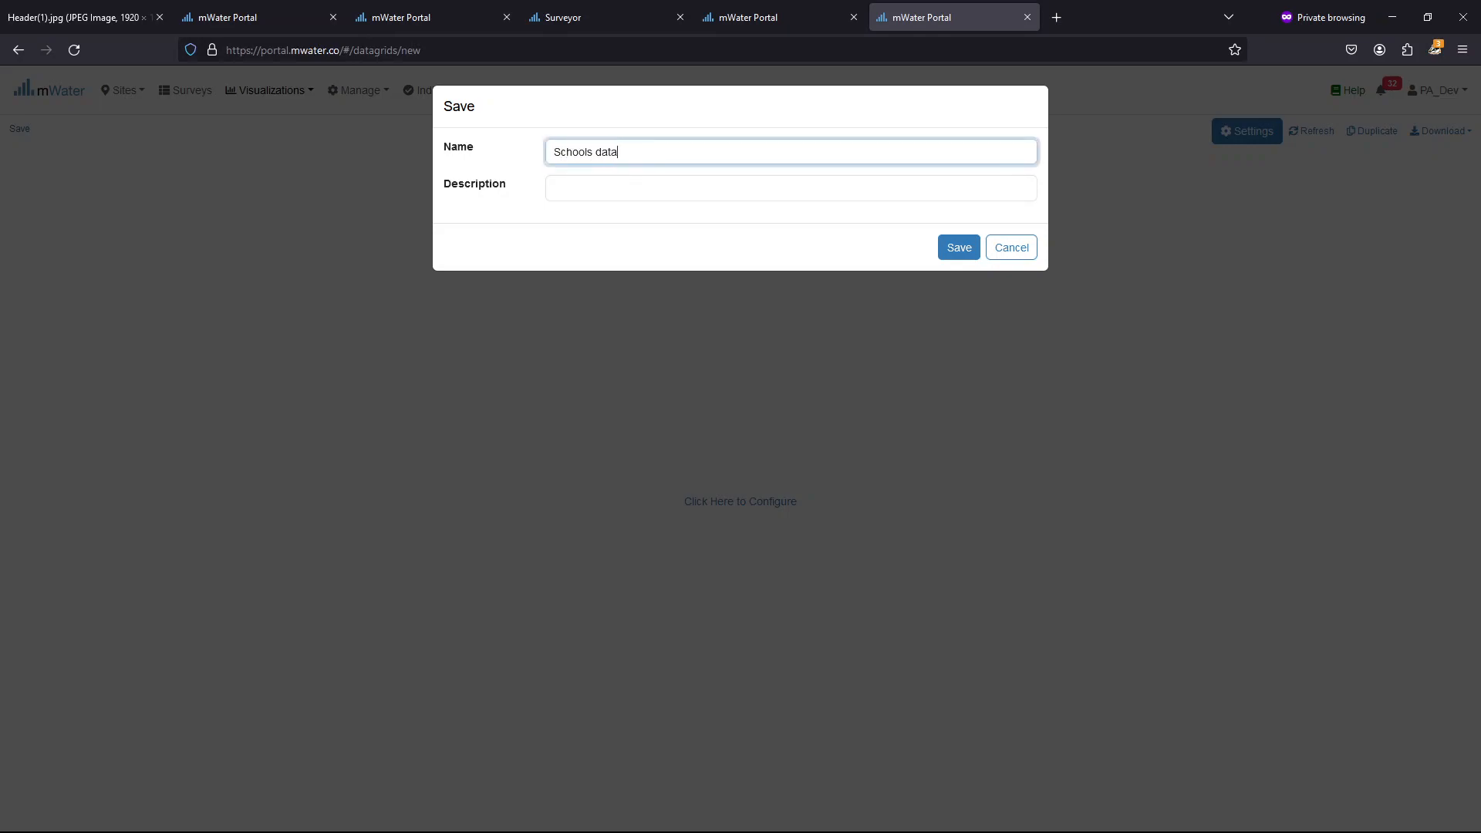
pyautogui.click(959, 247)
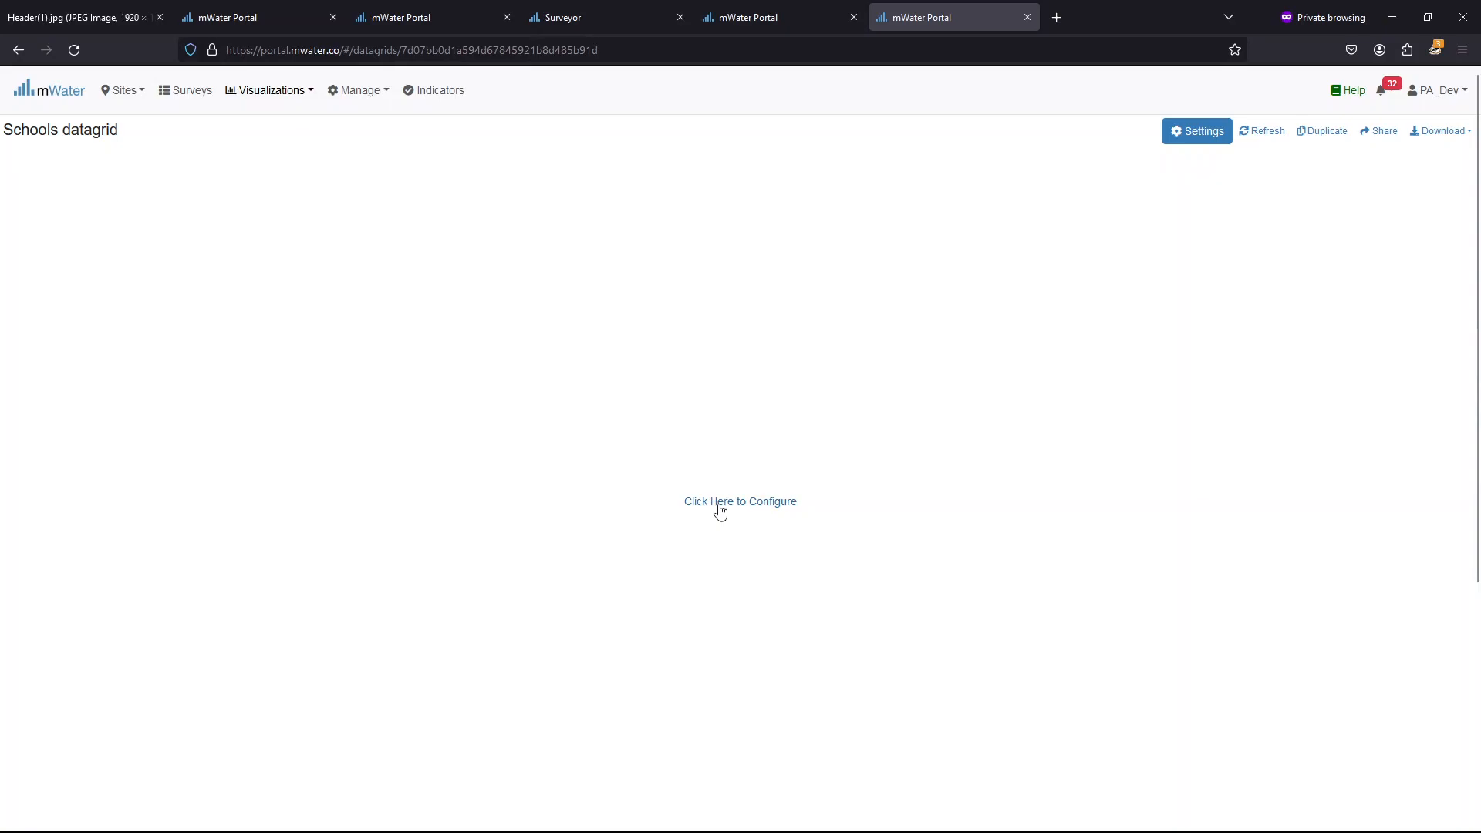
# Start configuring Schools datagrid and add a column showing the school Name
pyautogui.click(740, 502)
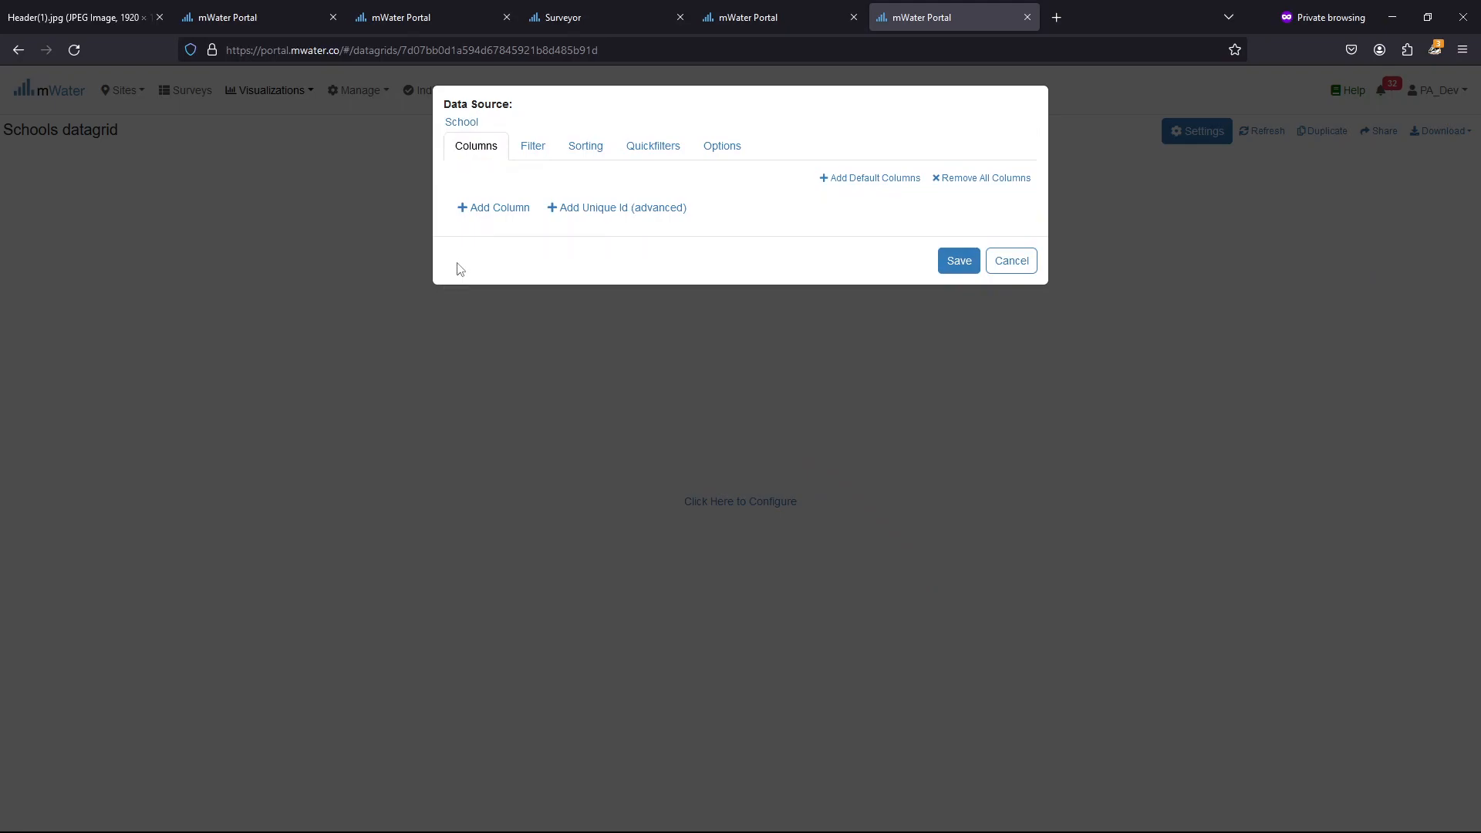
pyautogui.click(492, 207)
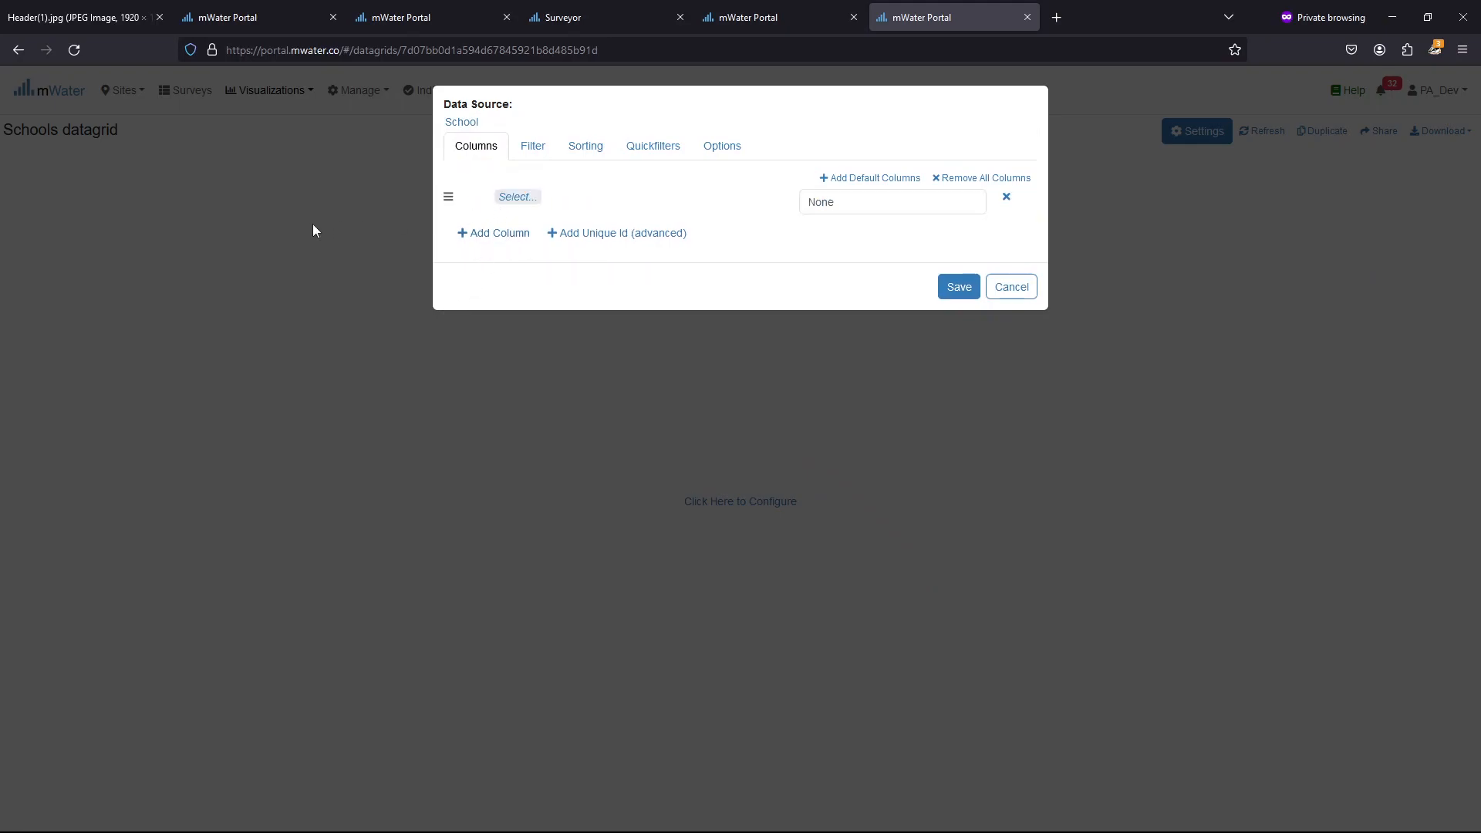
pyautogui.click(517, 197)
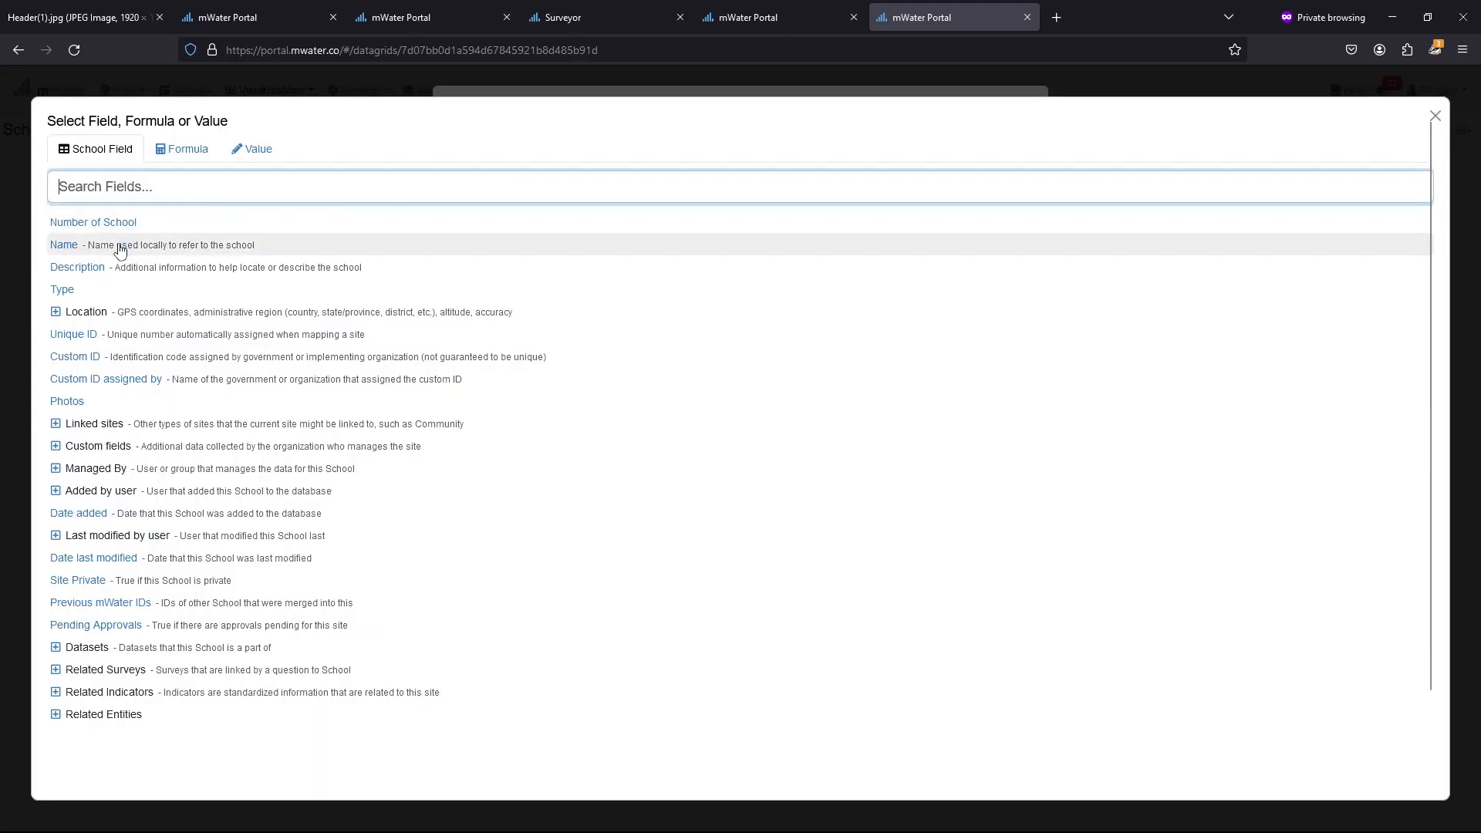
pyautogui.click(63, 245)
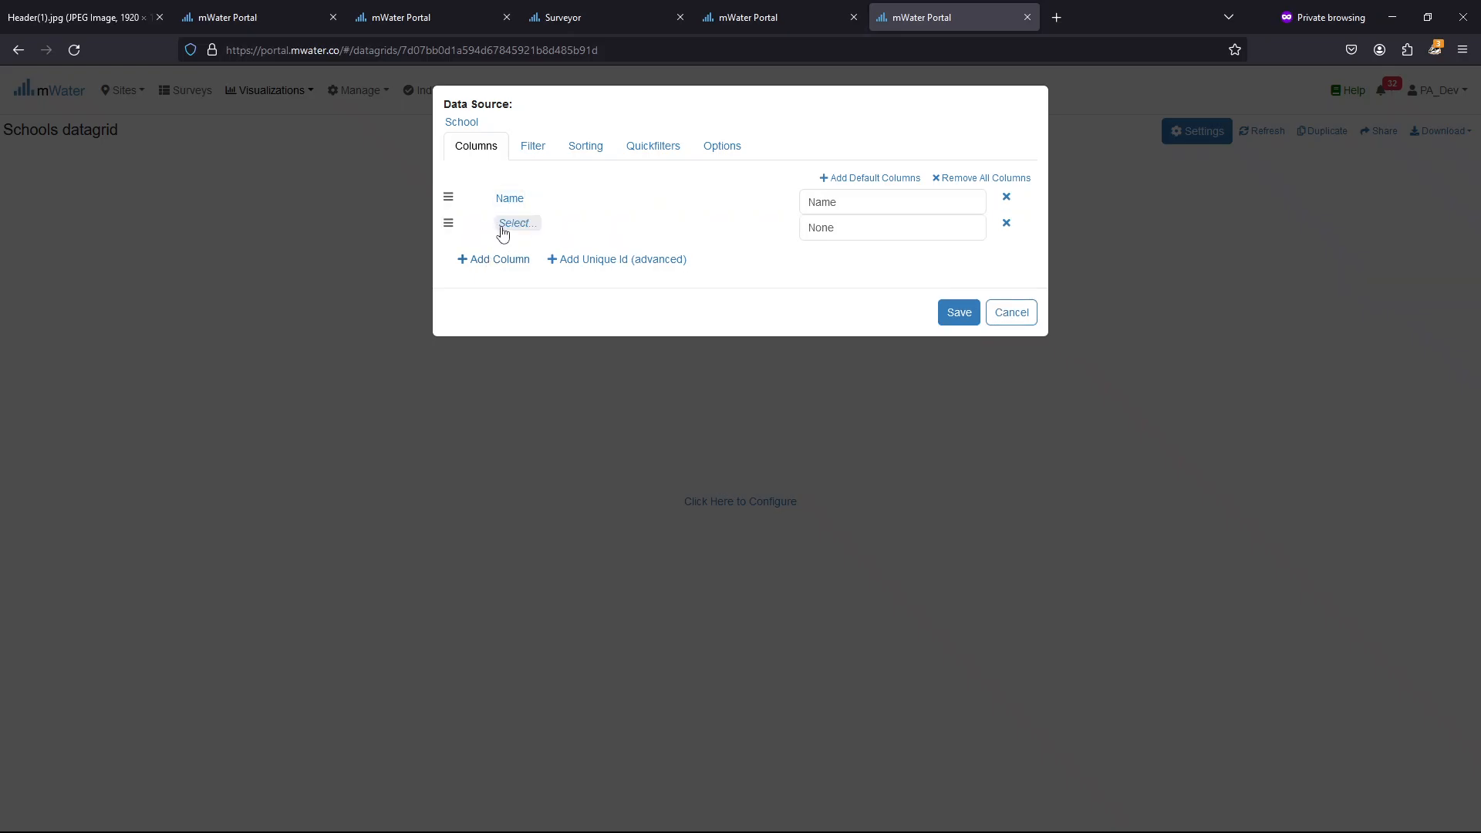
# Link the School registration and School visit surveys to the second column's field list
pyautogui.click(517, 223)
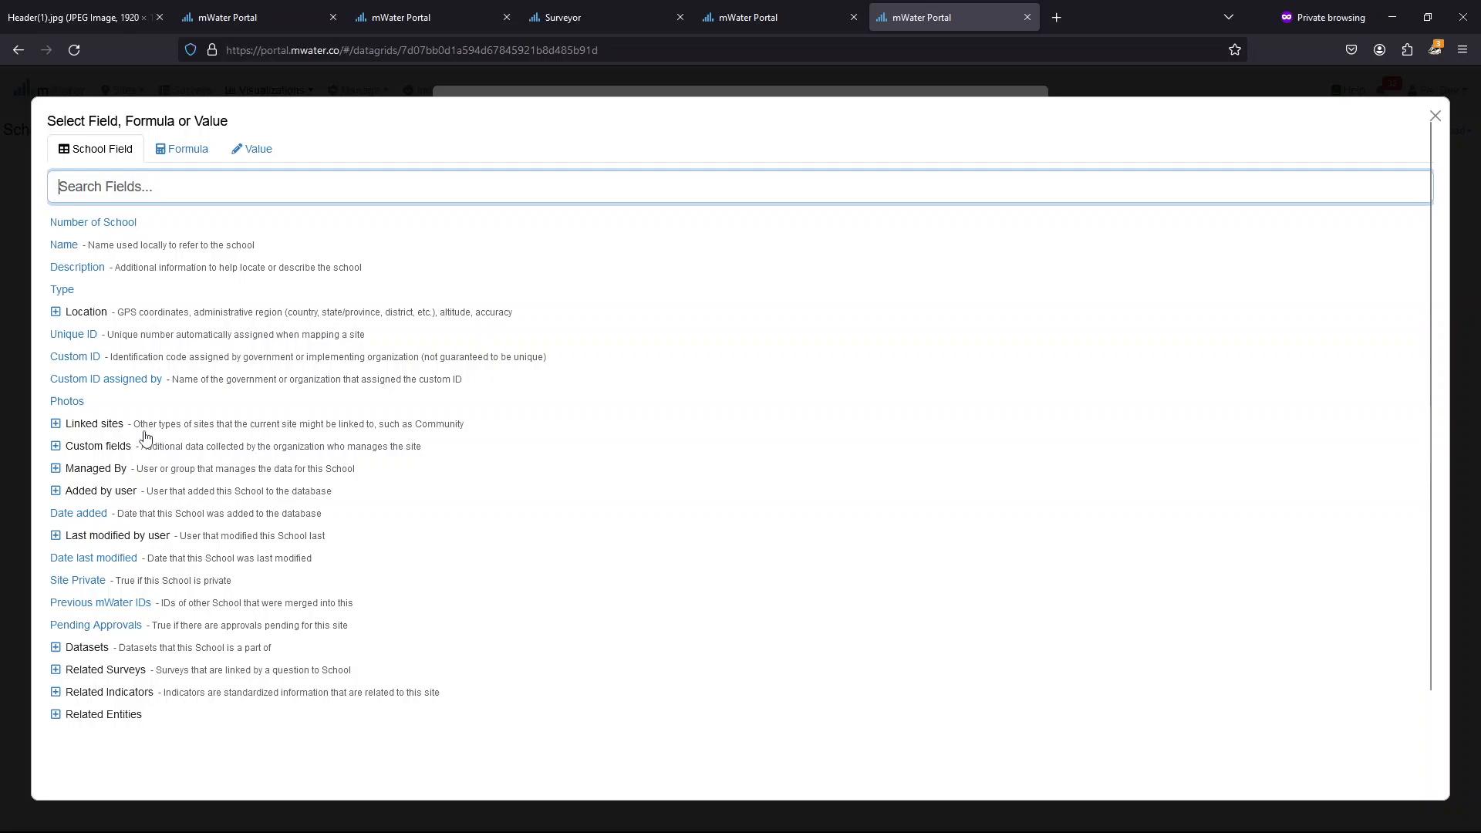
pyautogui.click(55, 670)
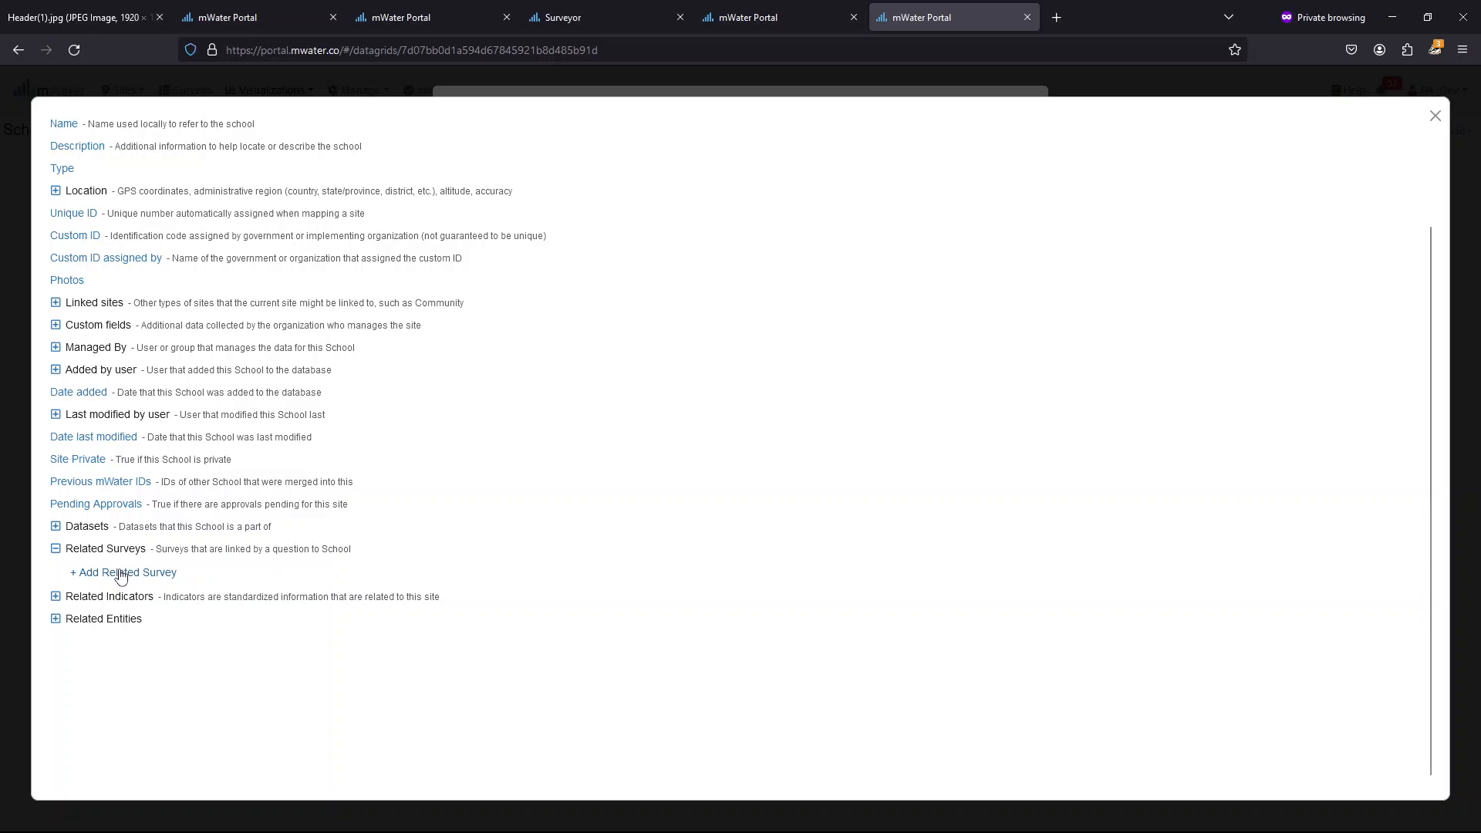
pyautogui.moveTo(121, 579)
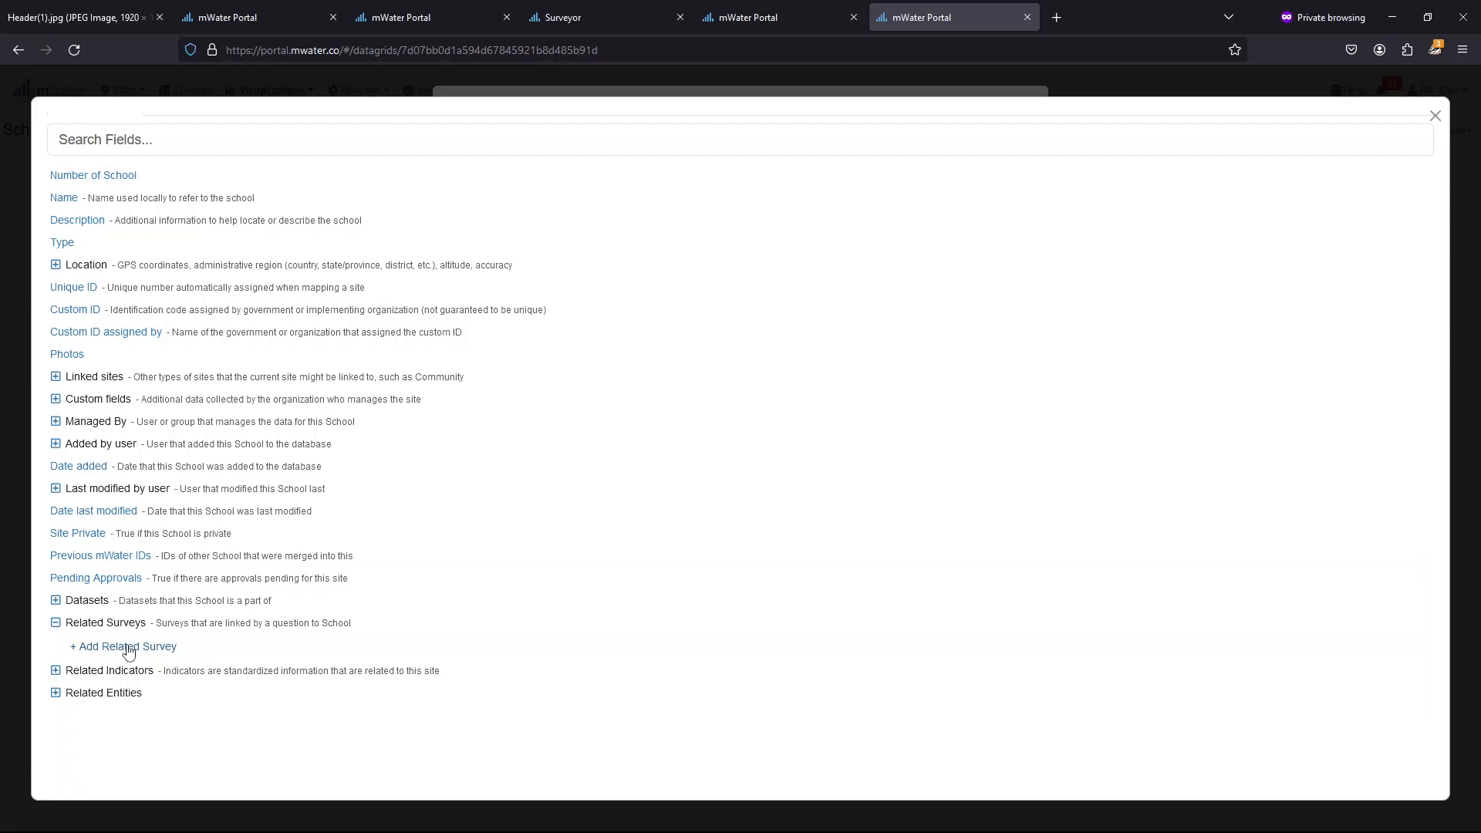
pyautogui.click(124, 647)
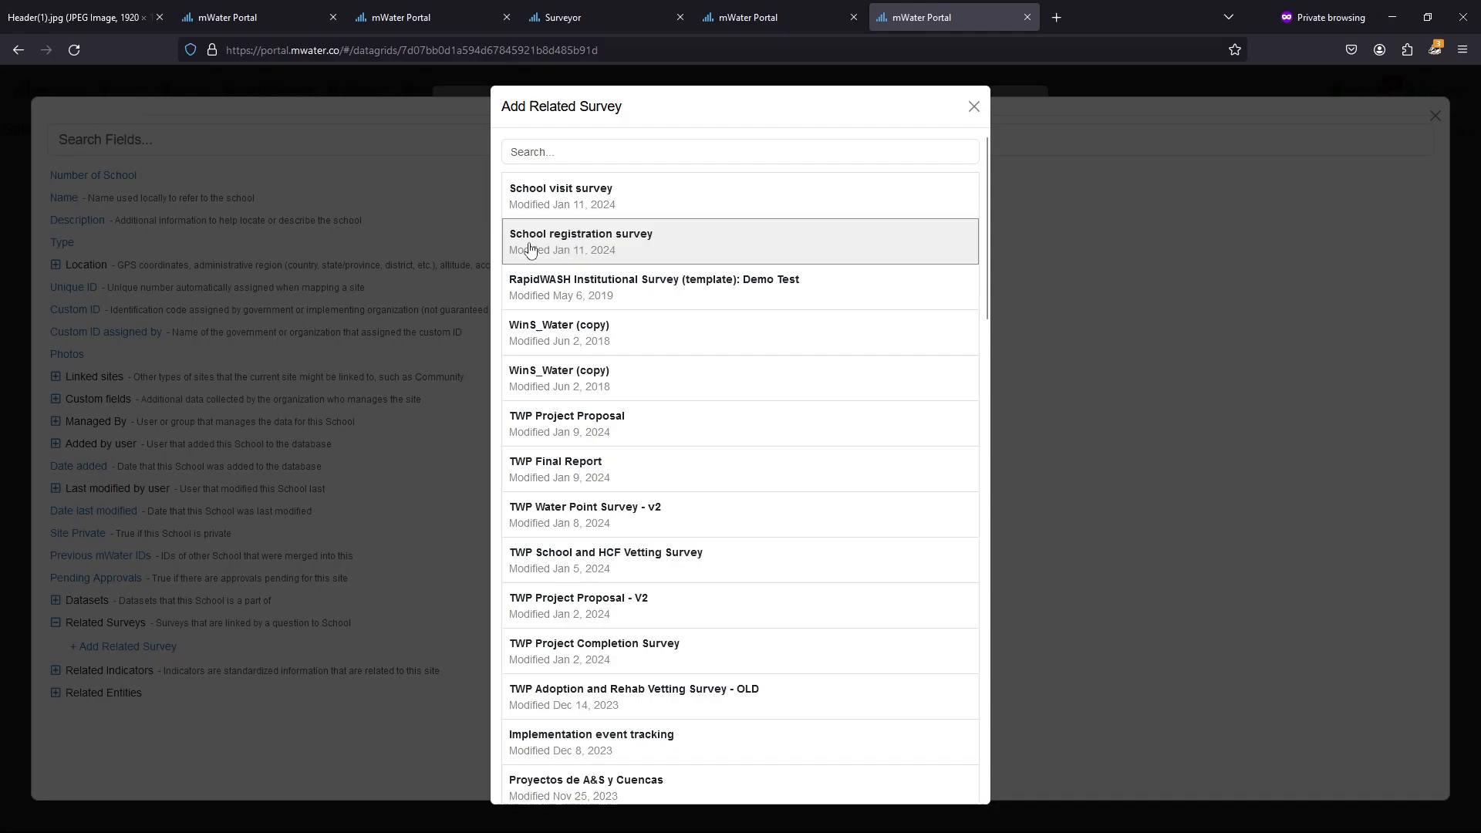
pyautogui.click(580, 235)
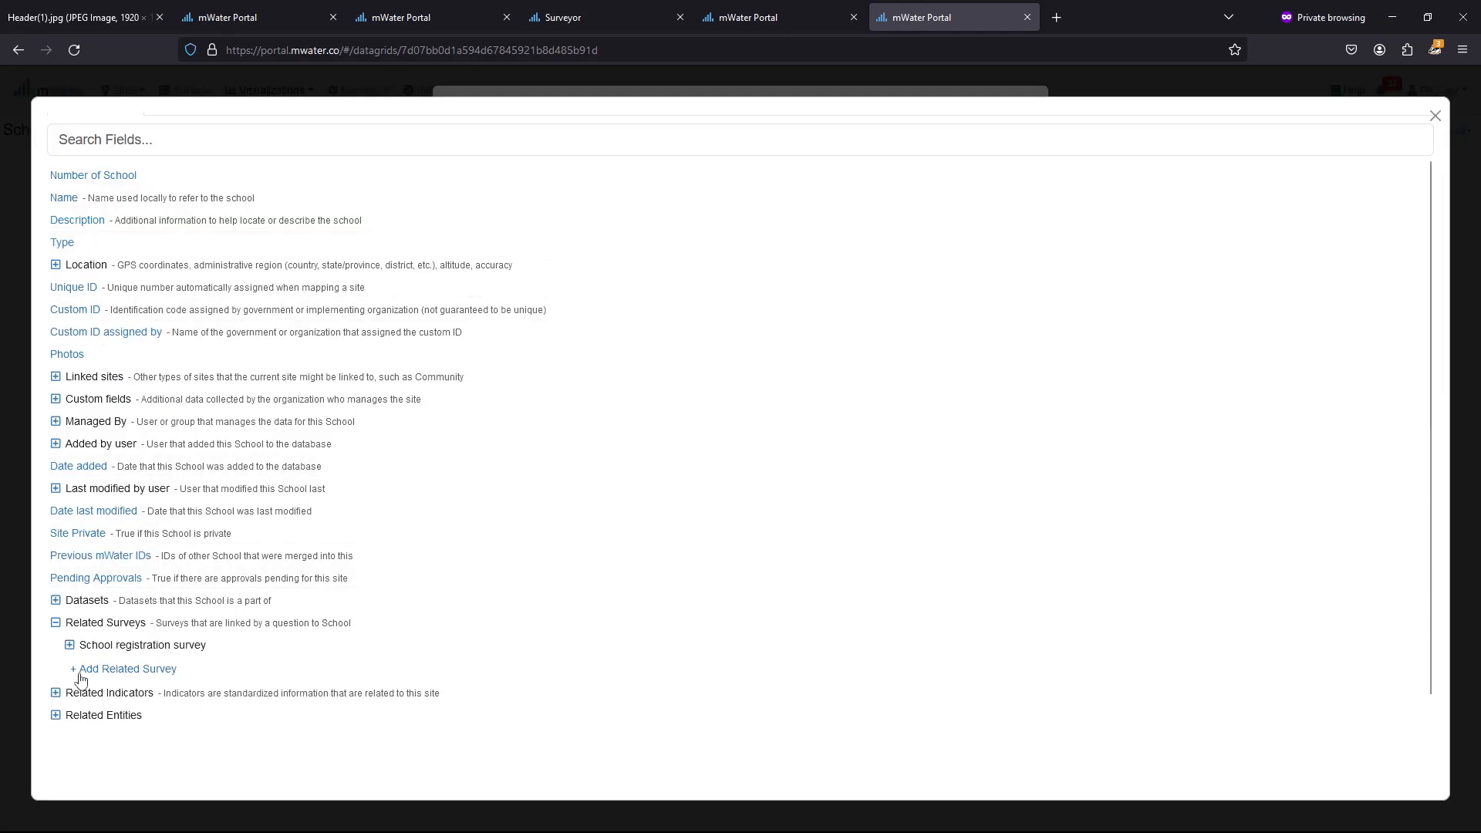
pyautogui.click(123, 669)
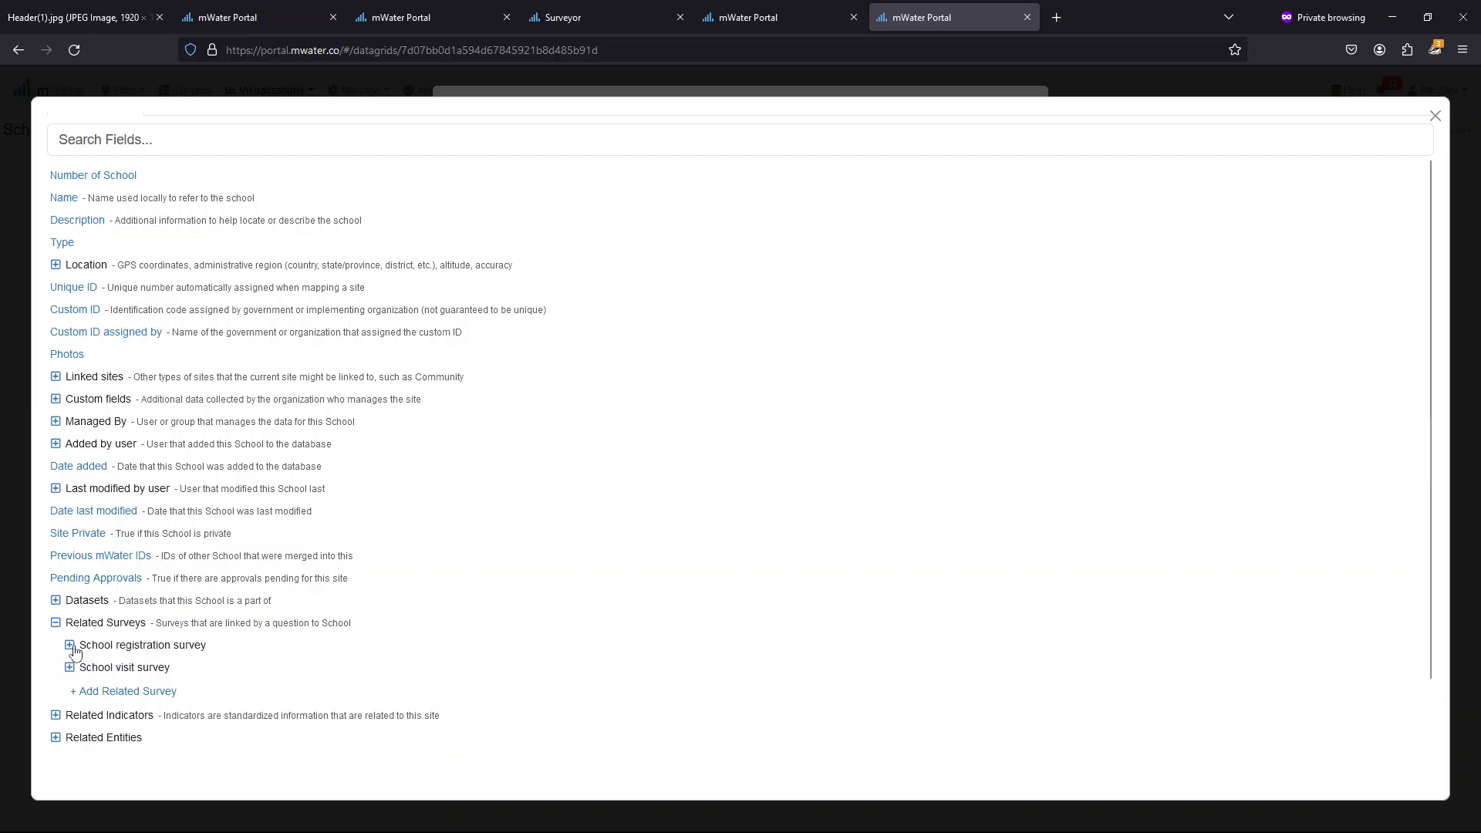
# Show the registration survey's 'Which project is this for?' question in column 2 and save
pyautogui.click(68, 645)
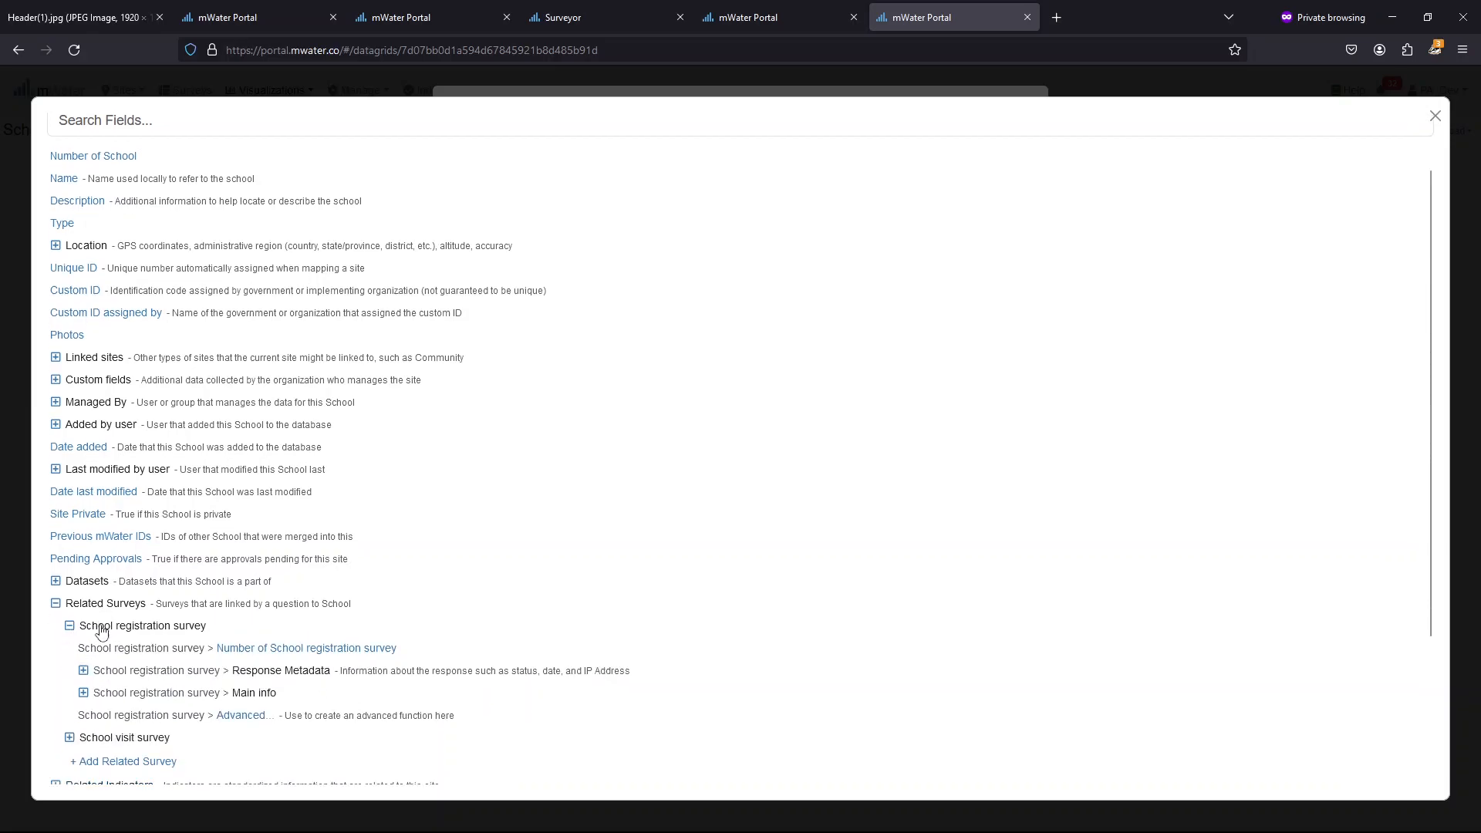
pyautogui.click(83, 692)
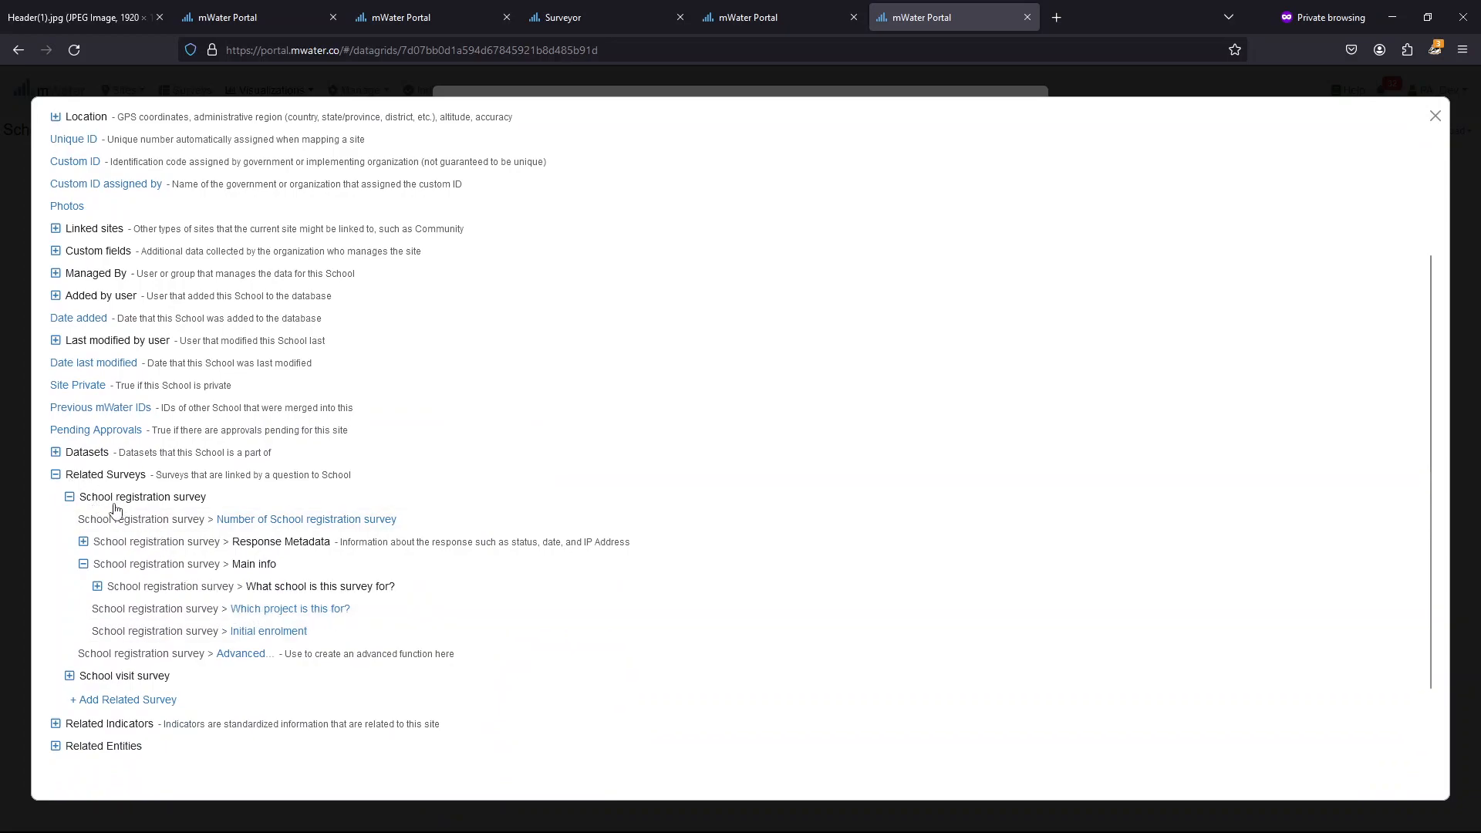
pyautogui.moveTo(201, 510)
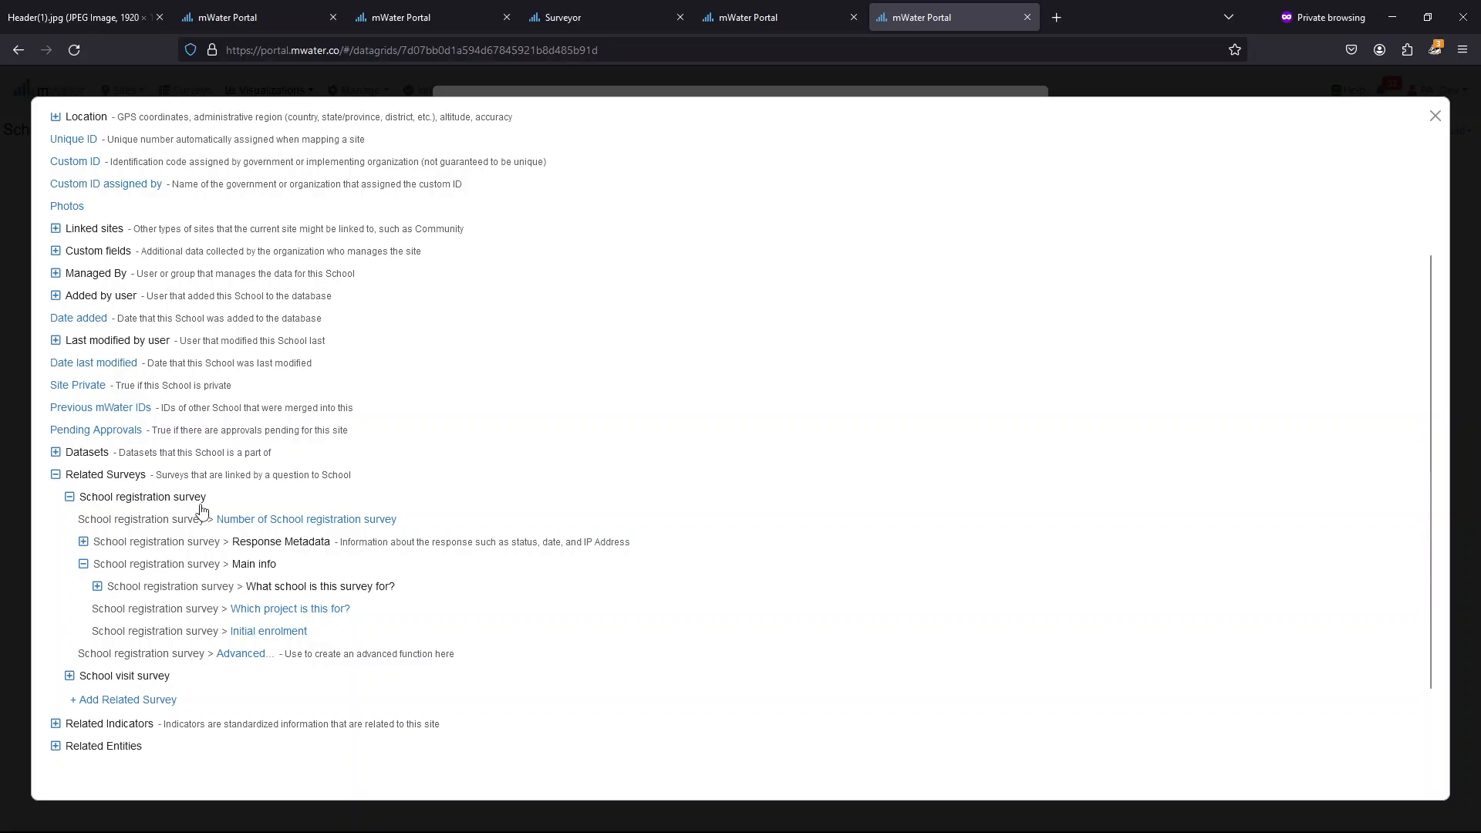
pyautogui.moveTo(214, 620)
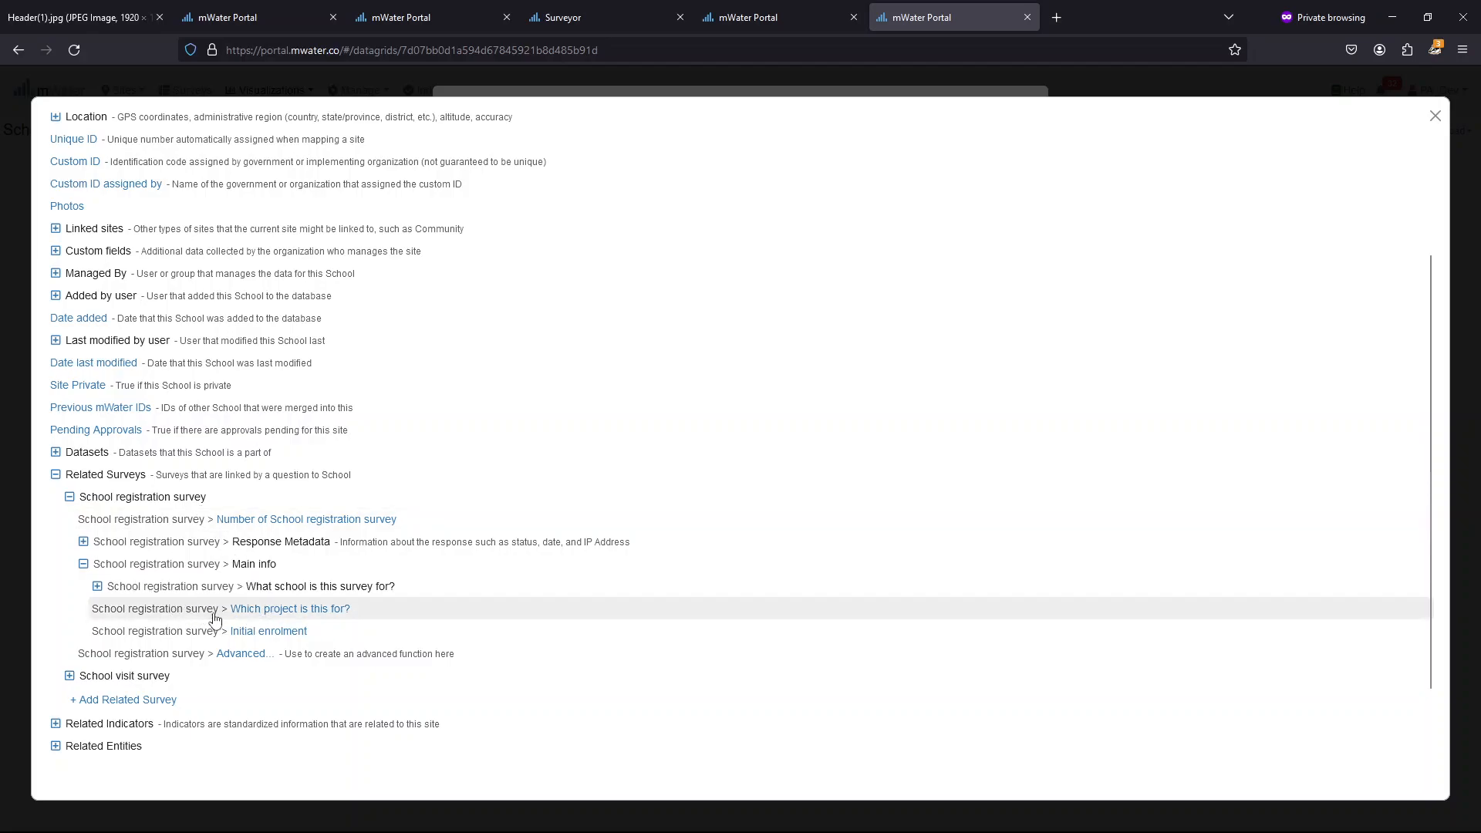
pyautogui.click(289, 609)
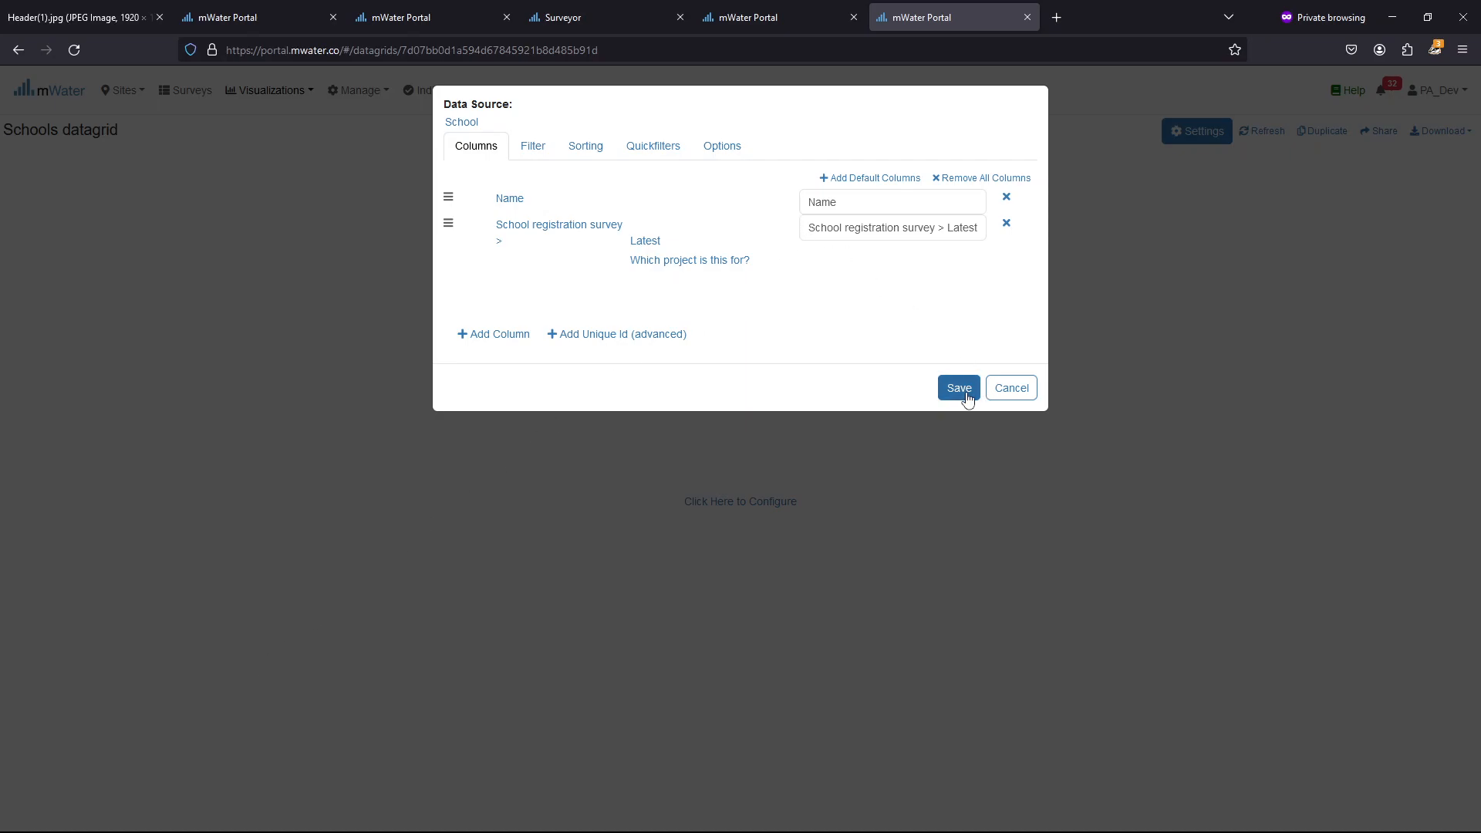
pyautogui.click(958, 387)
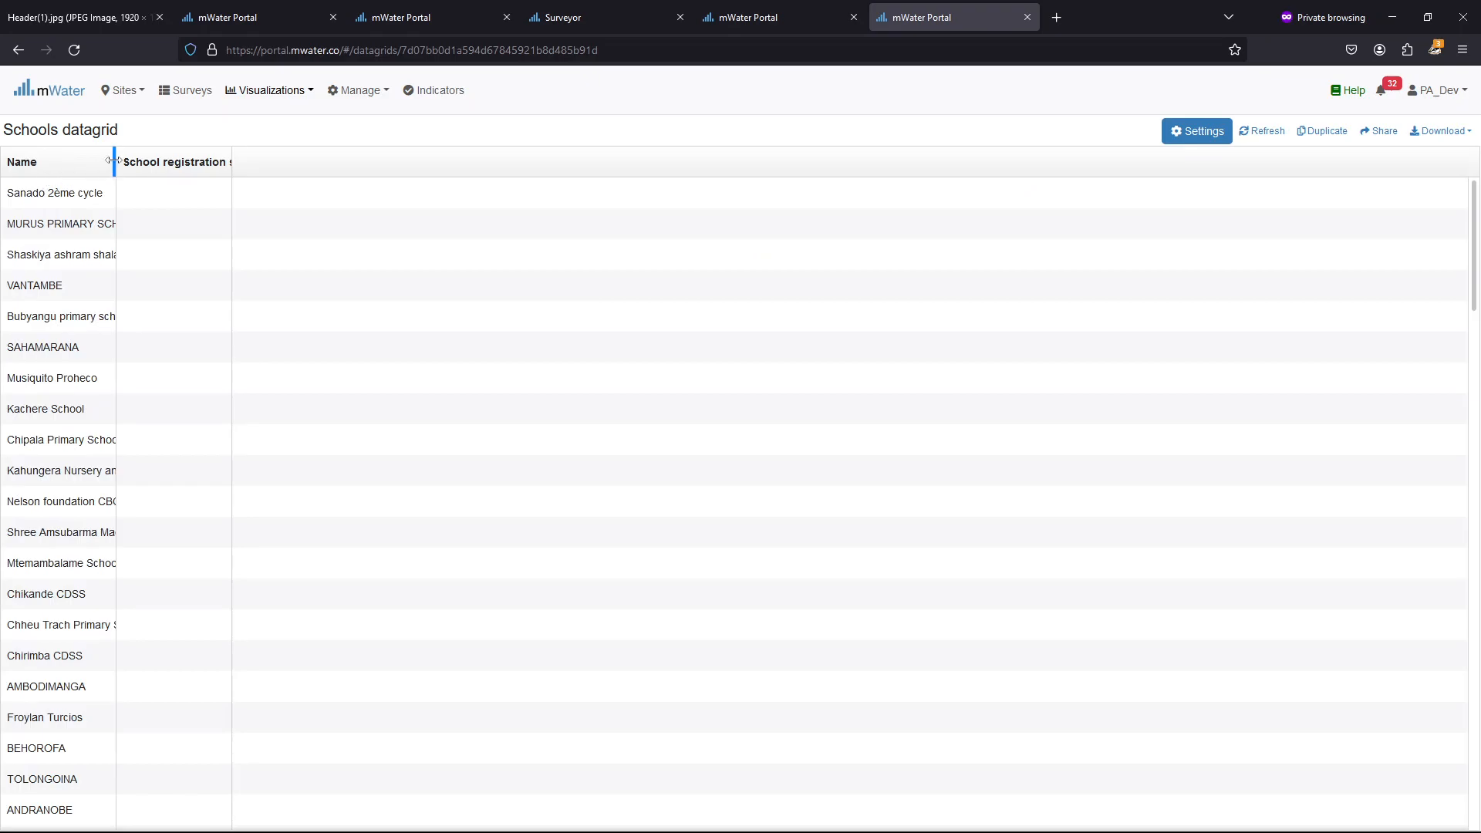
# Widen the registration project column and reopen the datagrid settings
pyautogui.moveTo(113, 161); pyautogui.dragTo(323, 162)
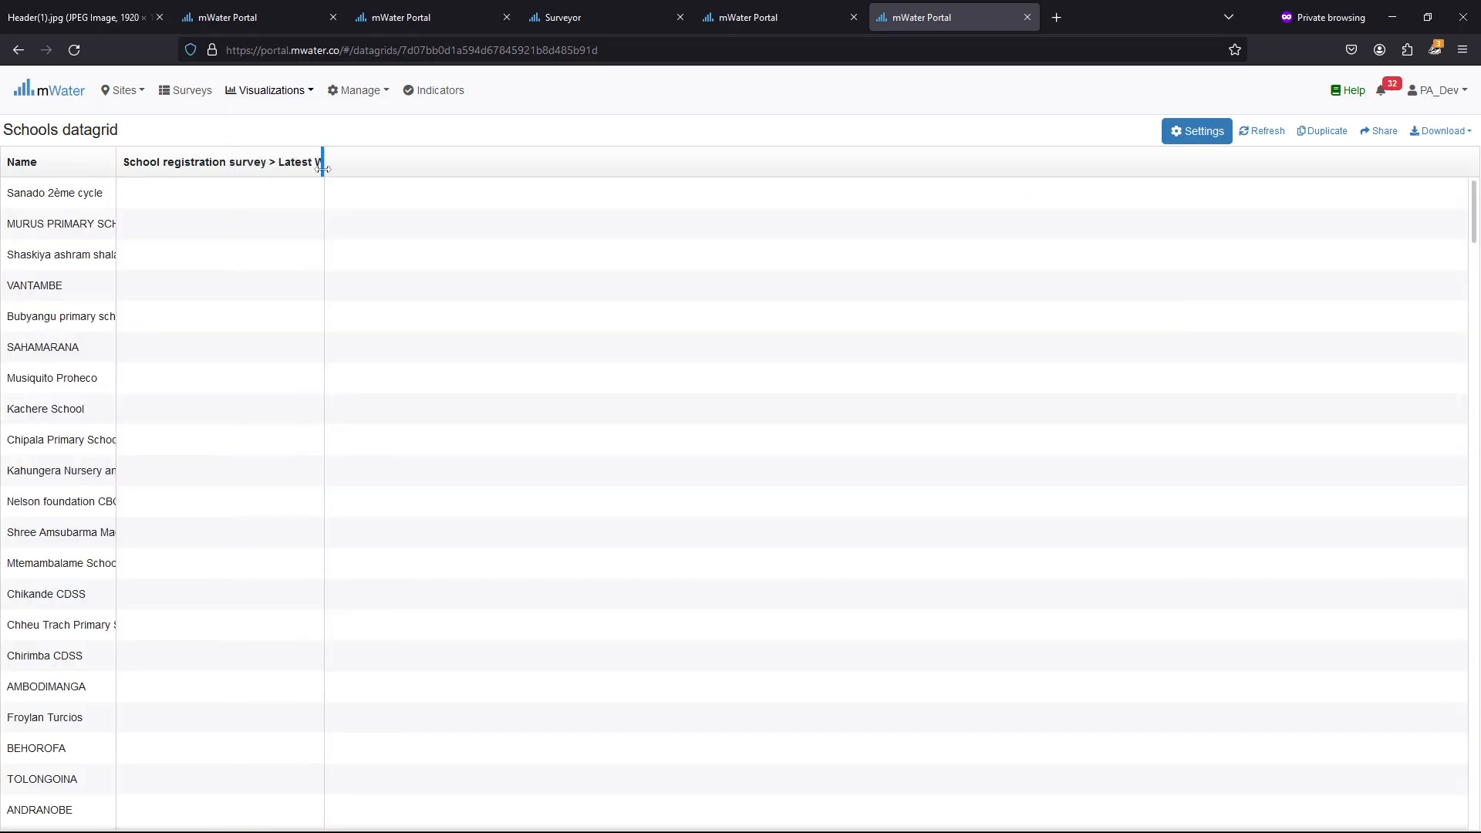
pyautogui.click(1196, 130)
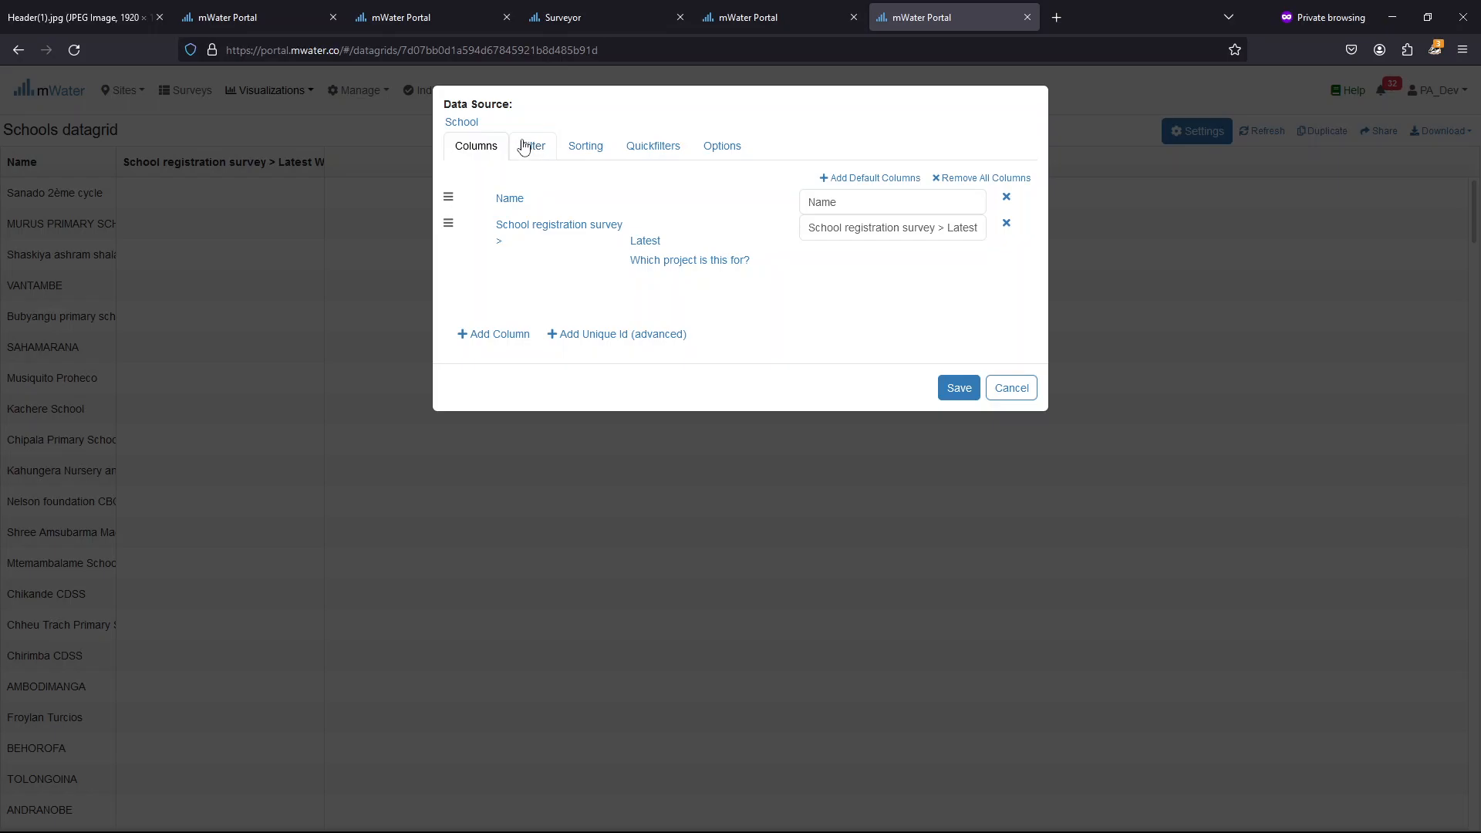
# Start a new Schools filter based on the School registration survey
pyautogui.click(532, 146)
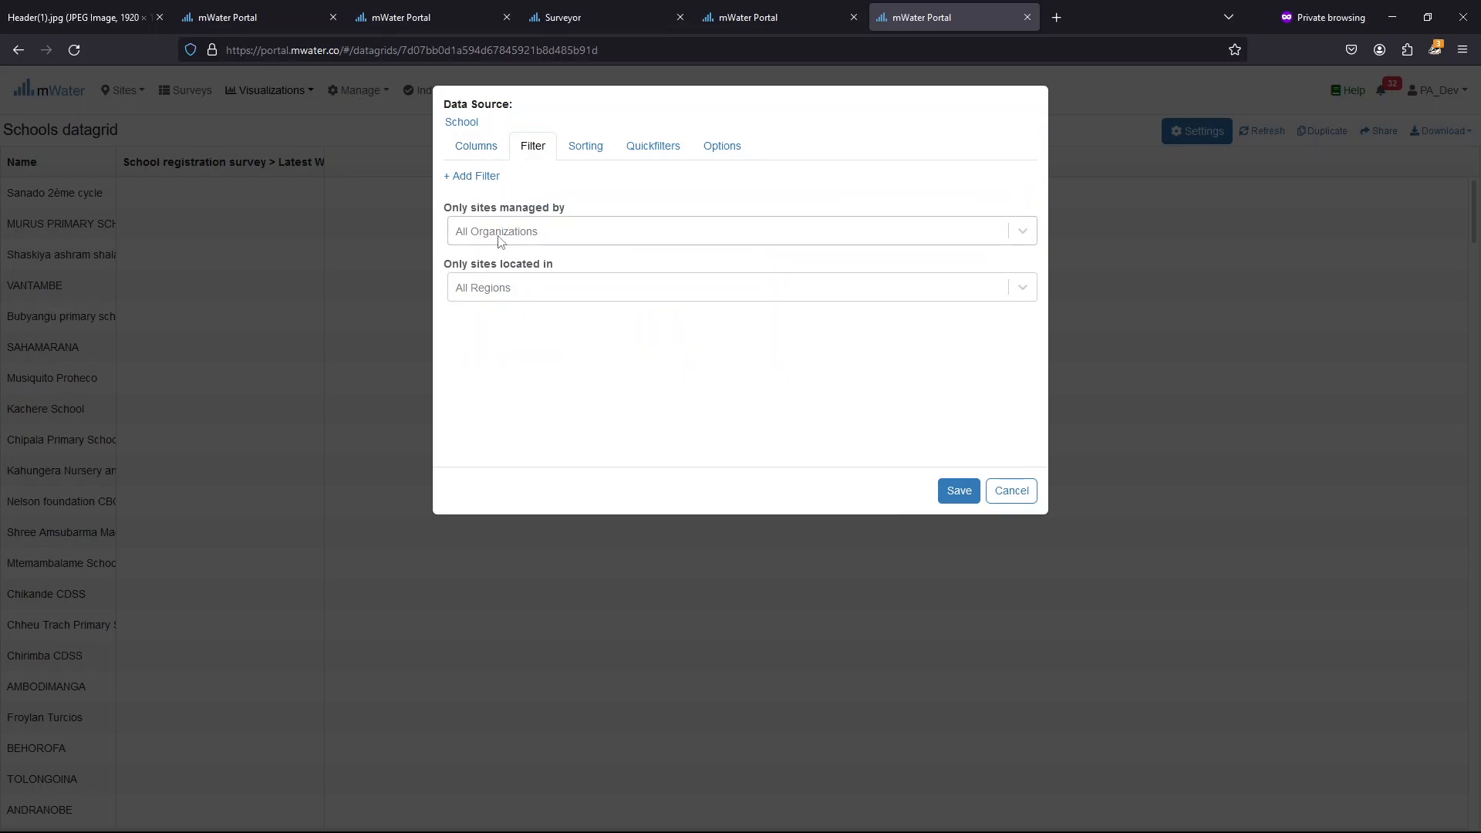
pyautogui.click(740, 231)
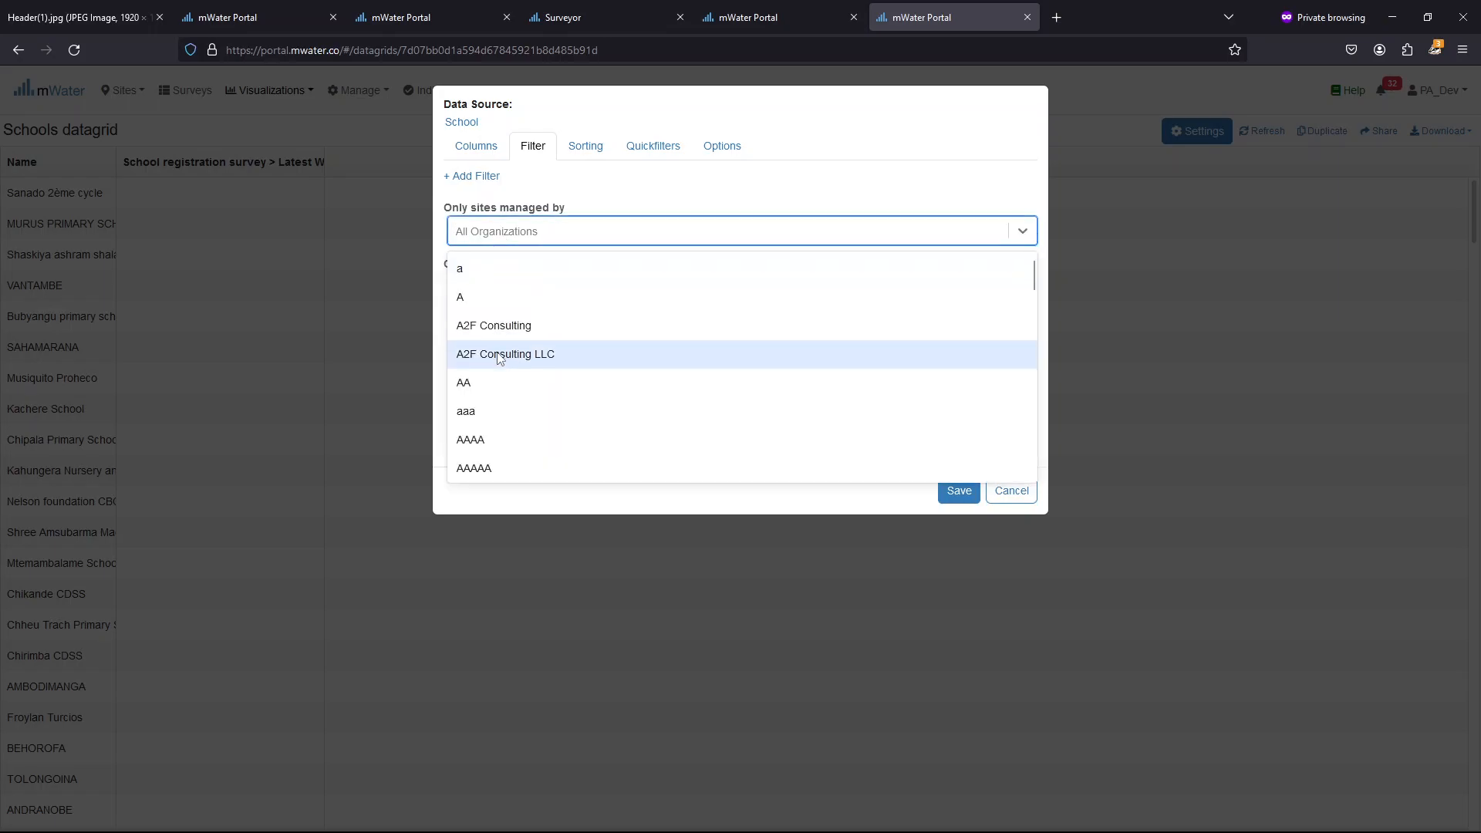
pyautogui.click(741, 287)
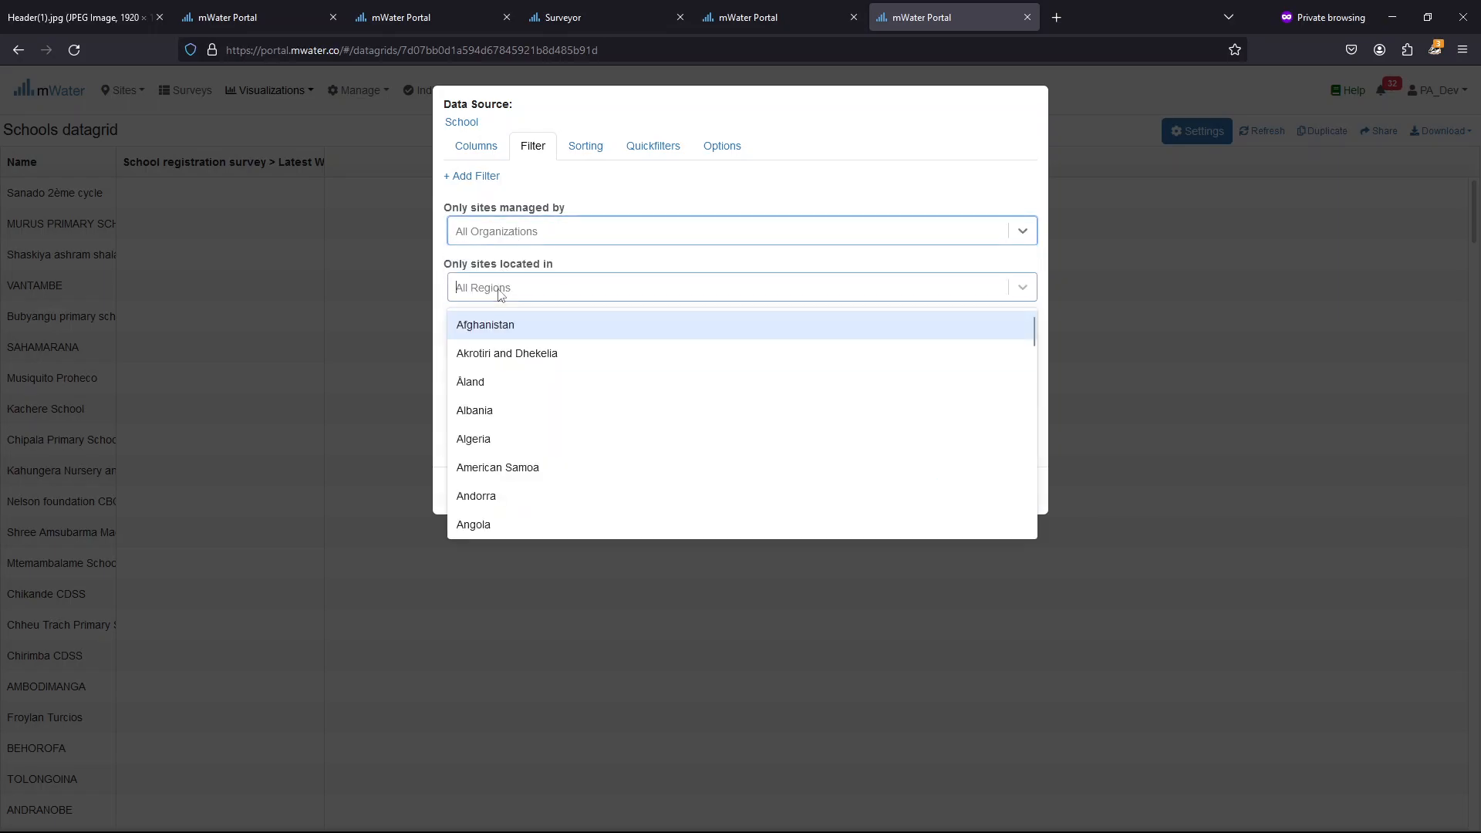
pyautogui.click(742, 287)
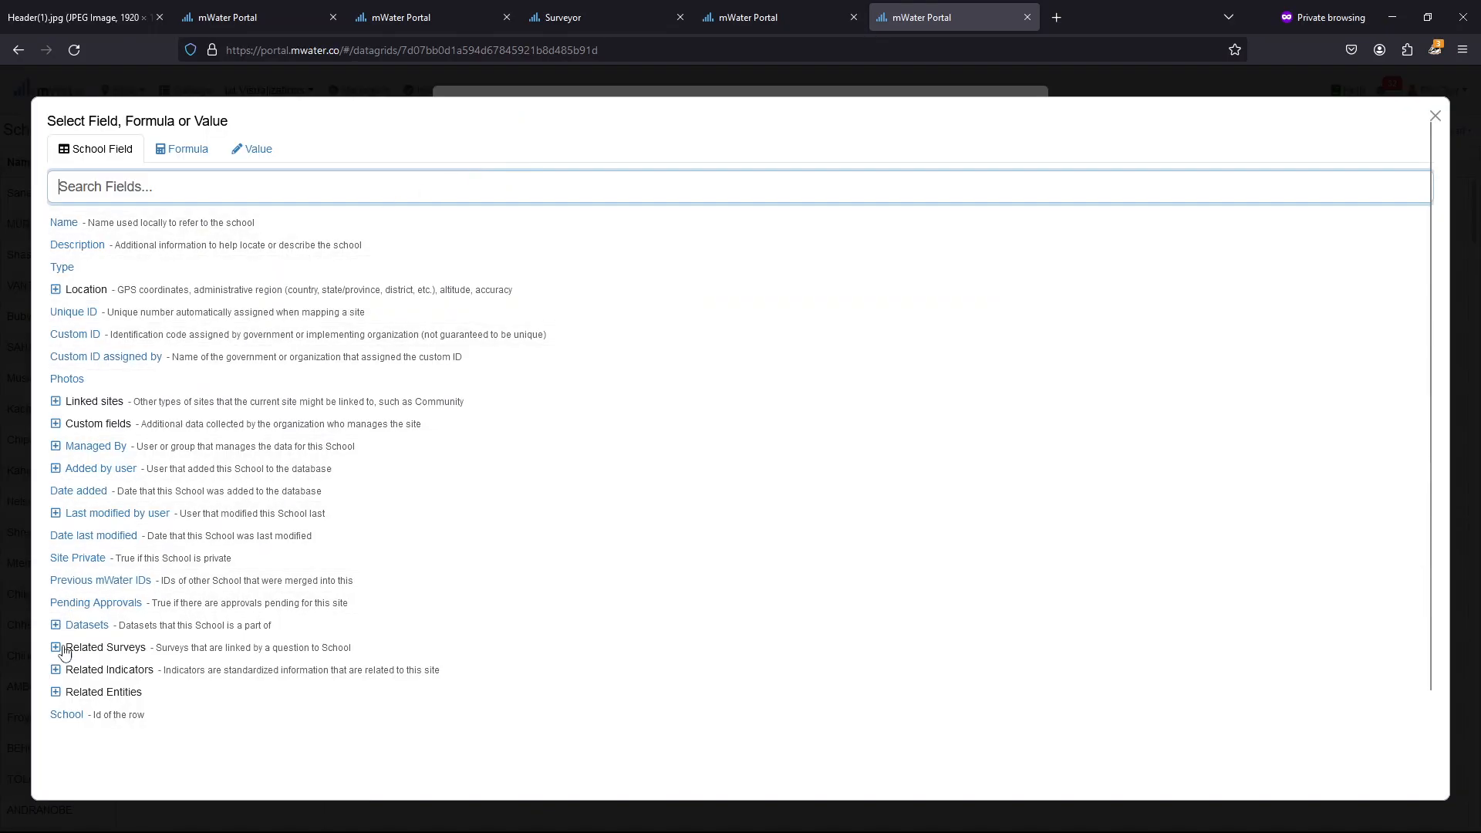
pyautogui.click(55, 648)
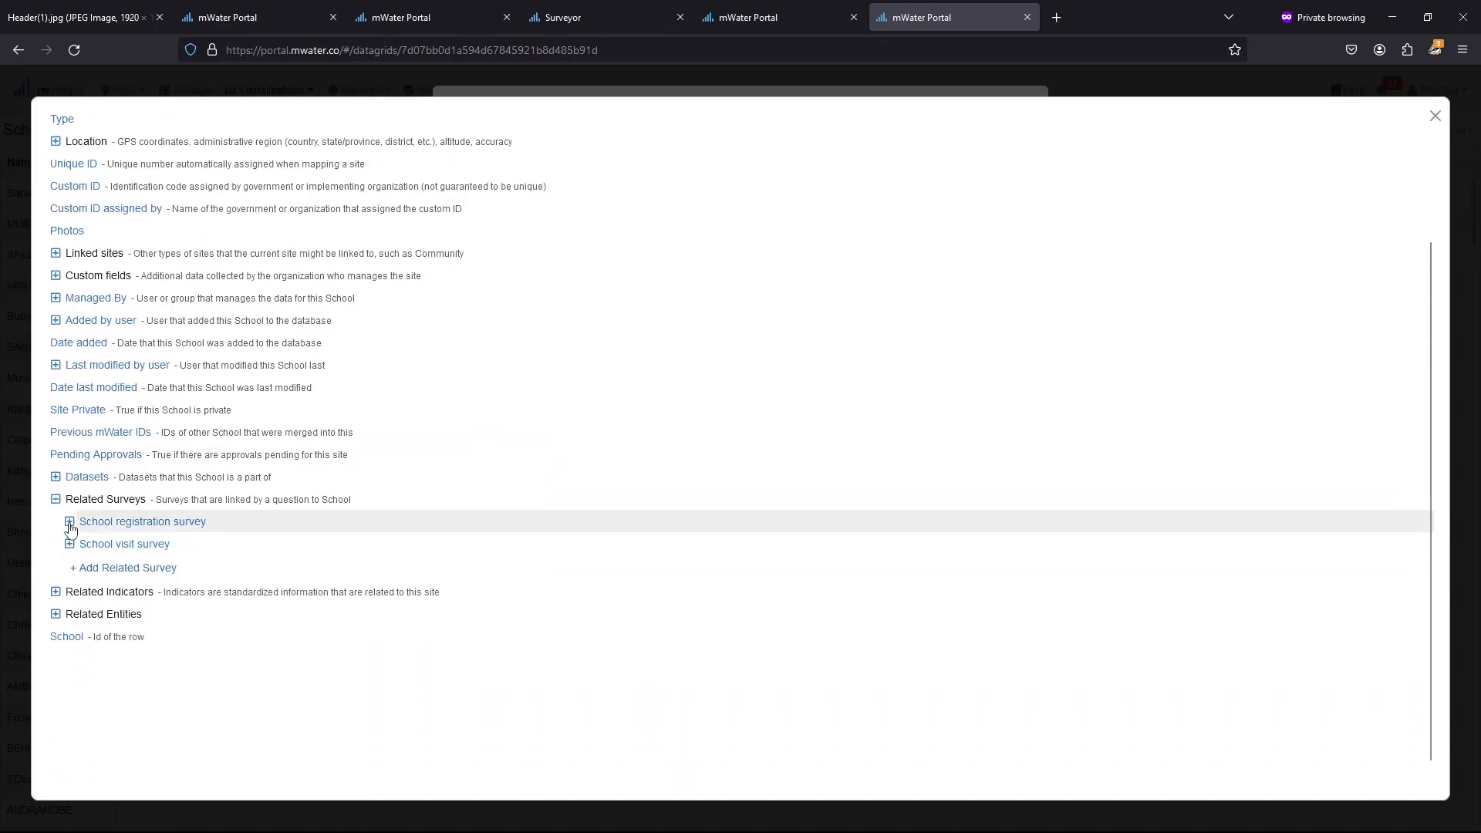
pyautogui.click(68, 521)
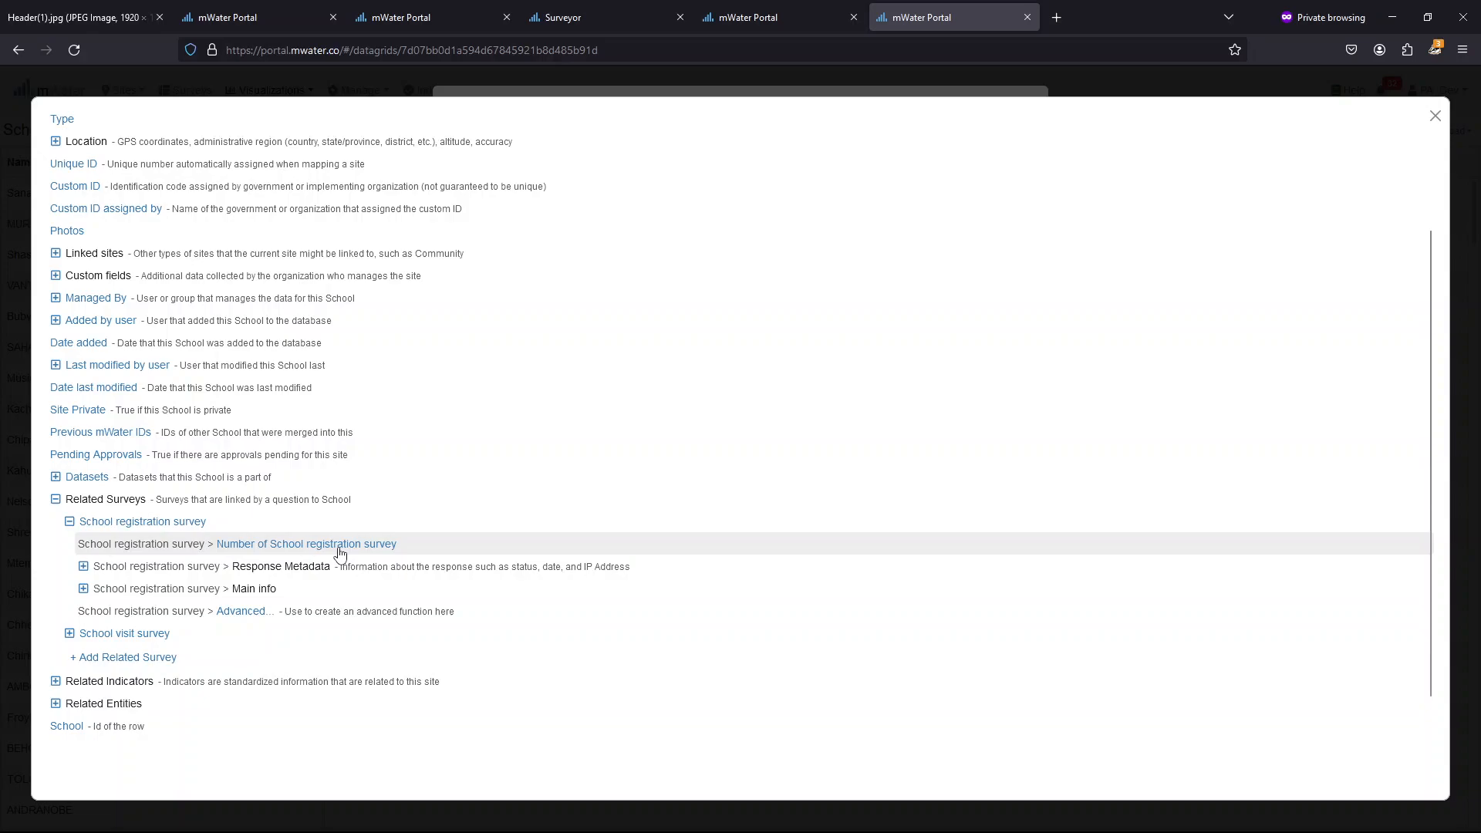
pyautogui.moveTo(227, 554)
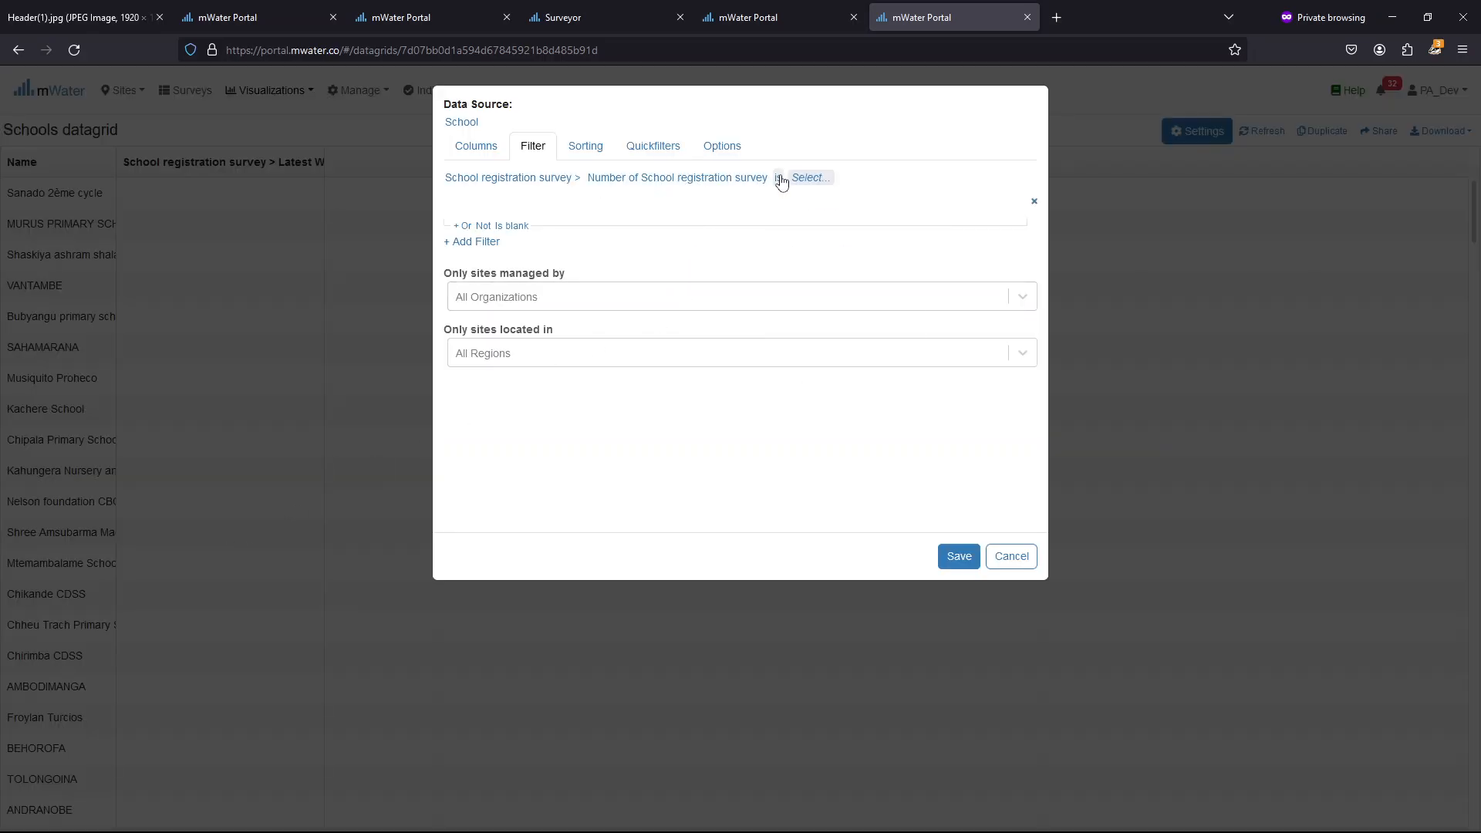
# Keep only schools with more than 0 registration surveys, leaving four schools listed
pyautogui.click(809, 177)
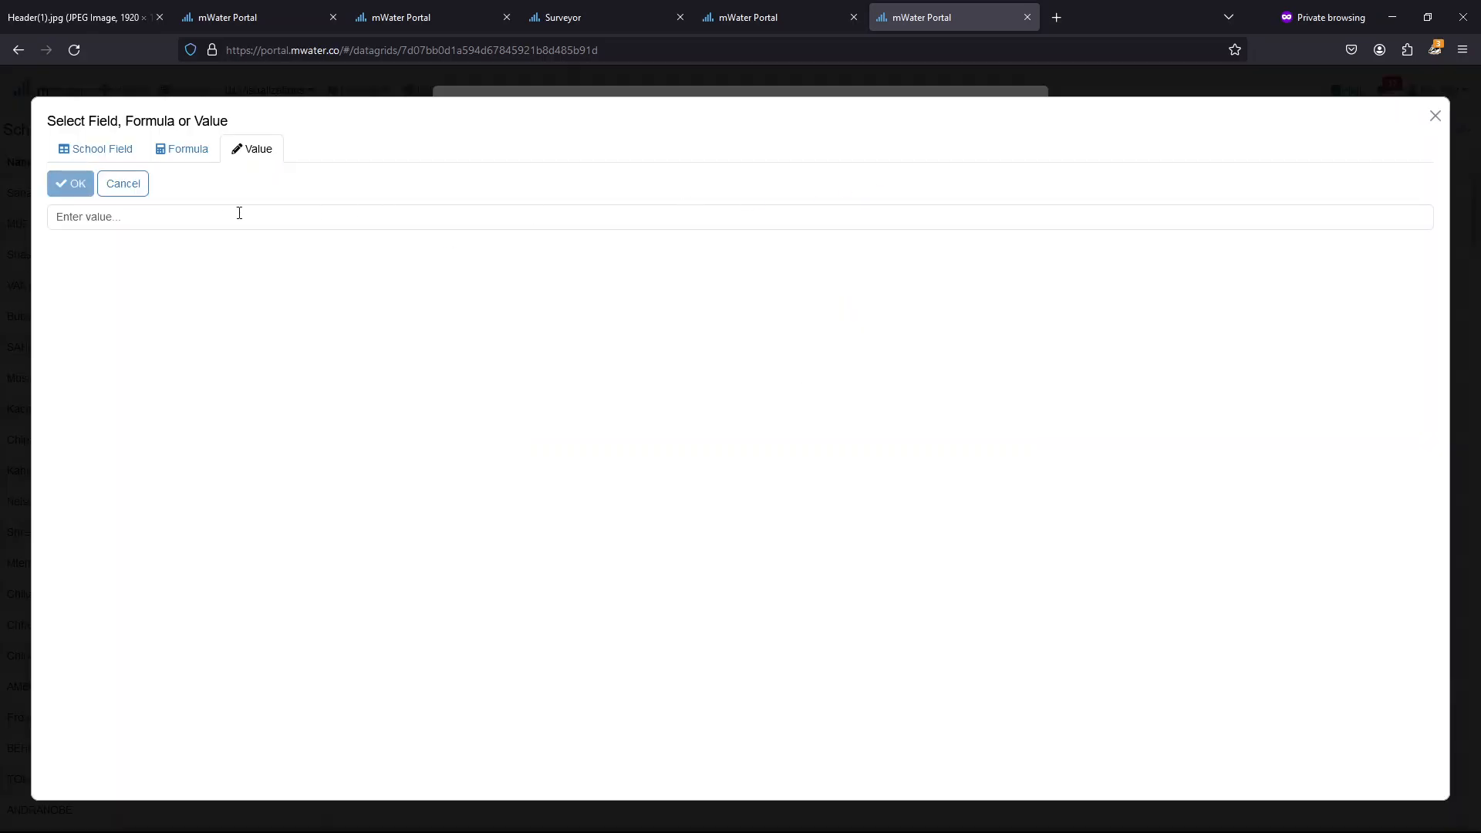
pyautogui.write('0')
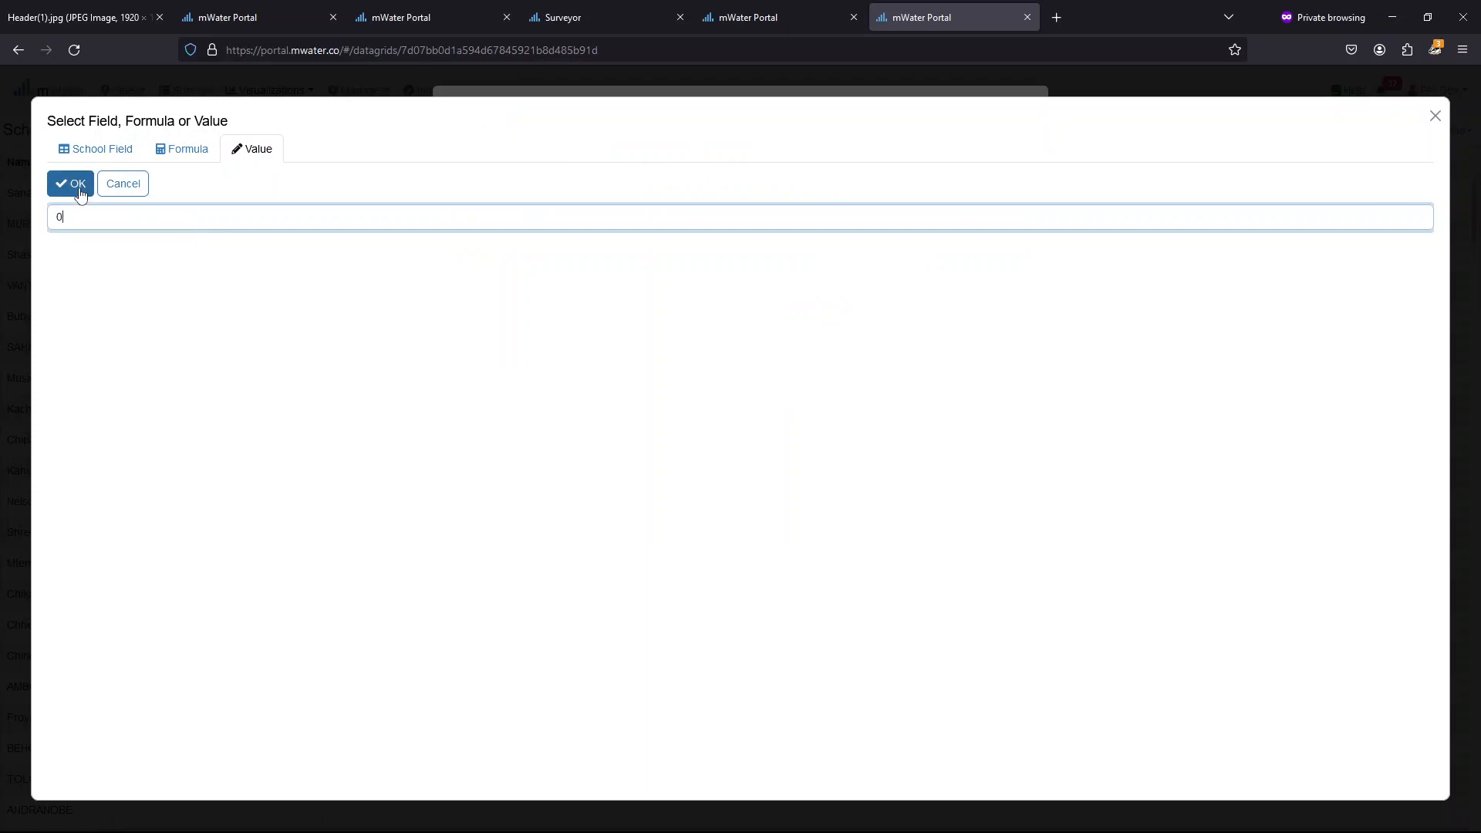
pyautogui.click(71, 184)
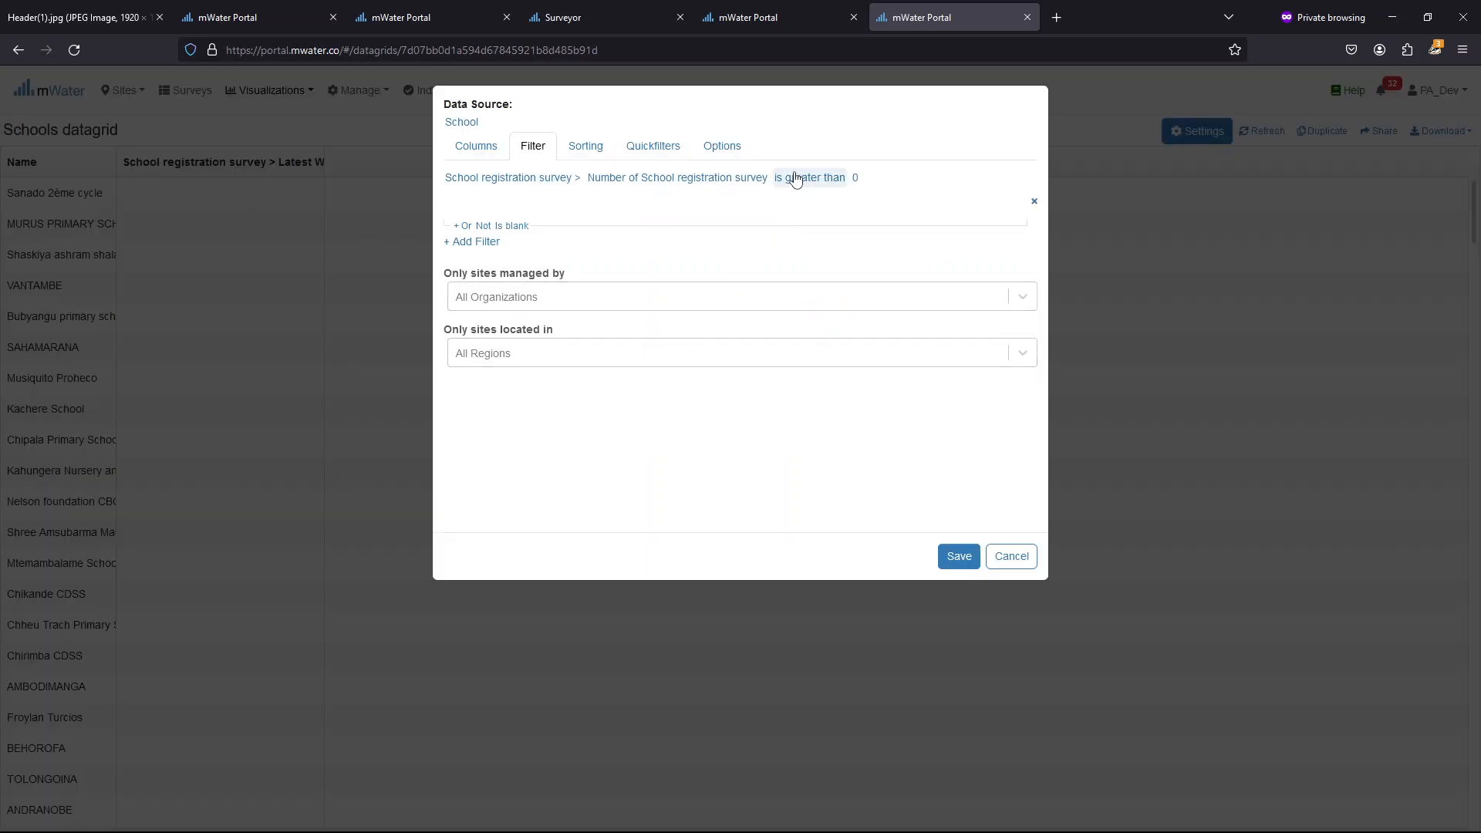
pyautogui.click(958, 555)
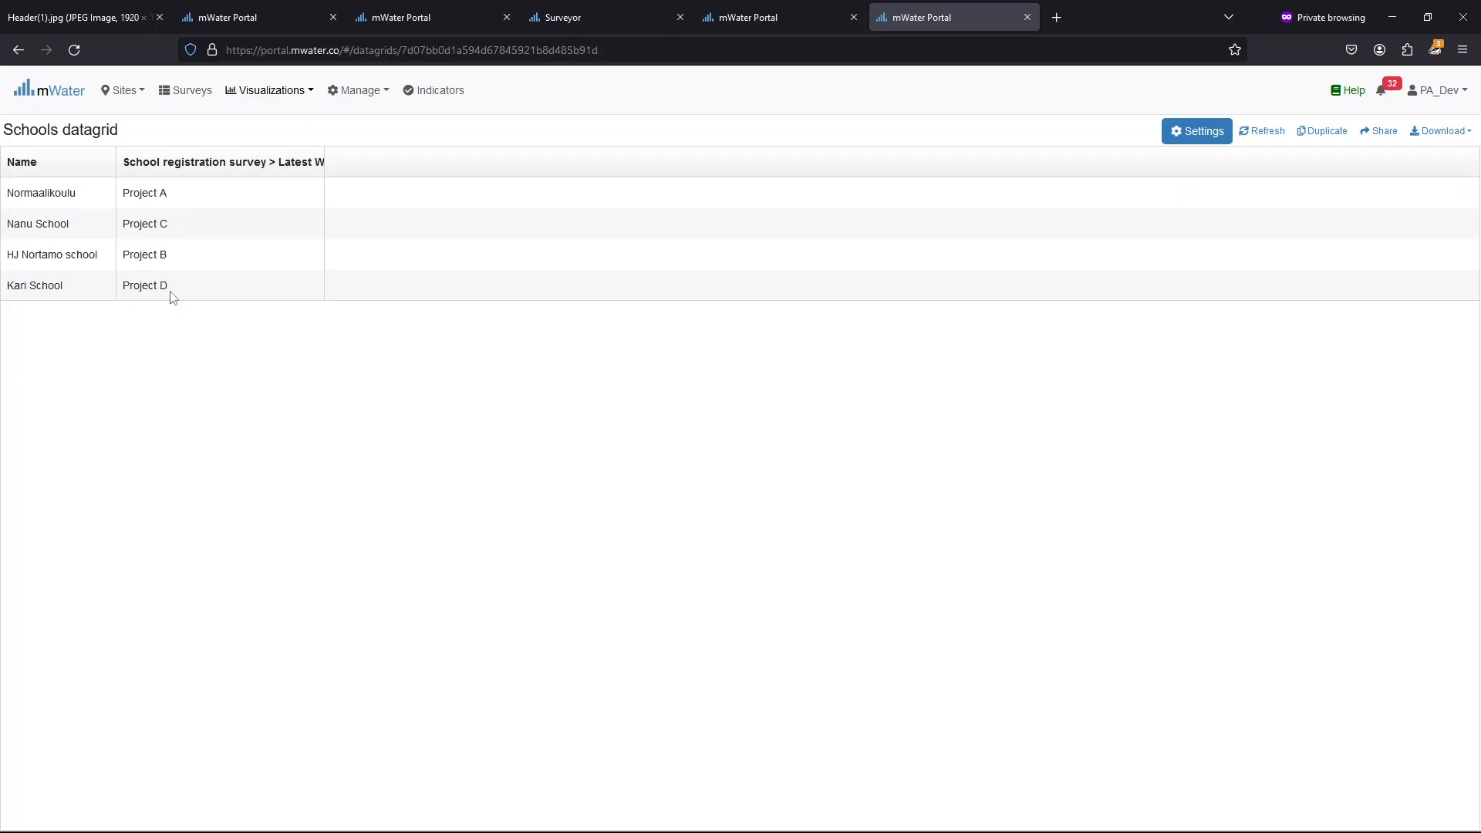
pyautogui.moveTo(1162, 147)
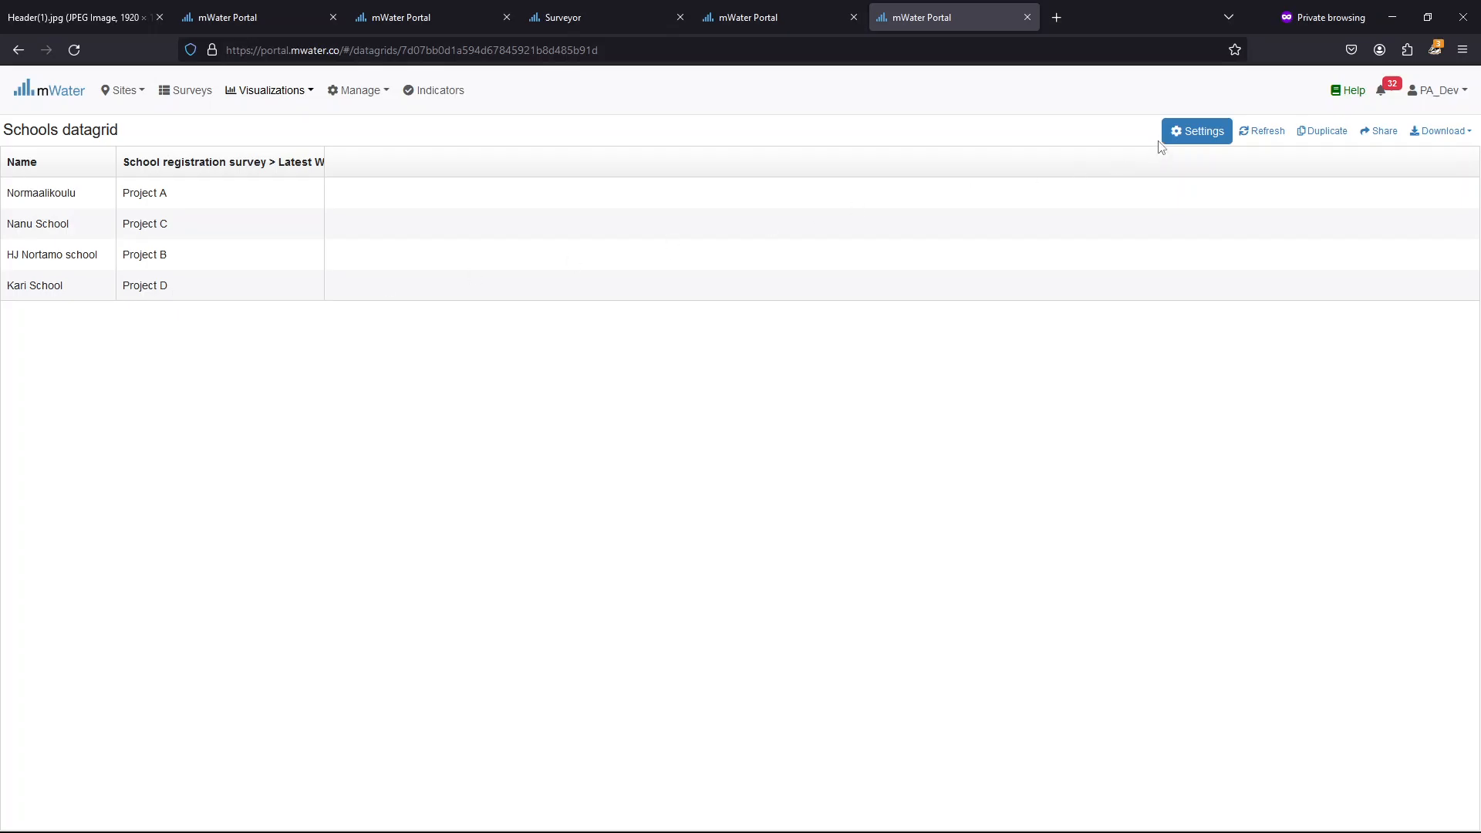
pyautogui.click(1196, 130)
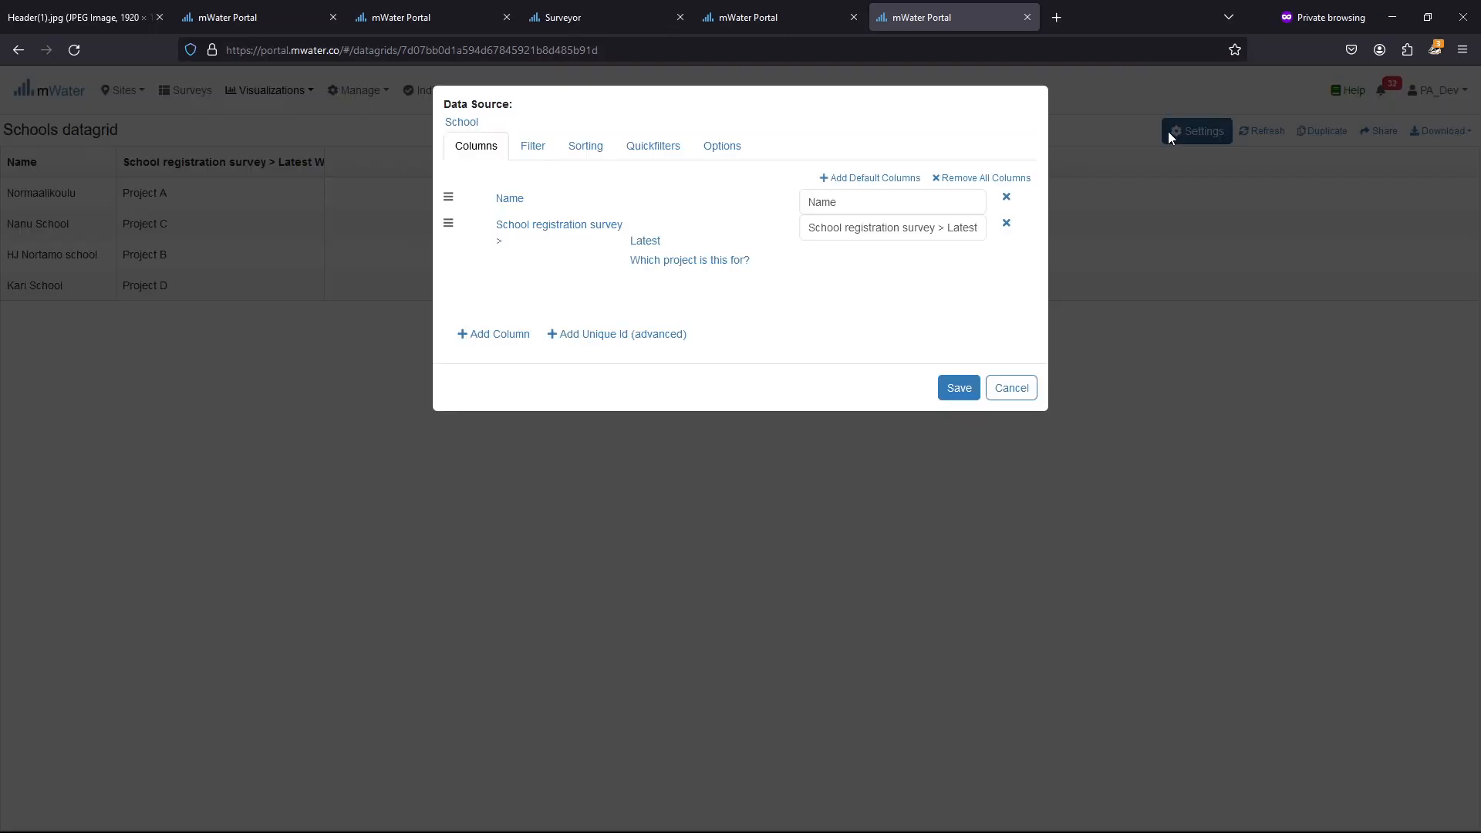
# Add a 'Date of visit' column from the School visit survey
pyautogui.click(492, 333)
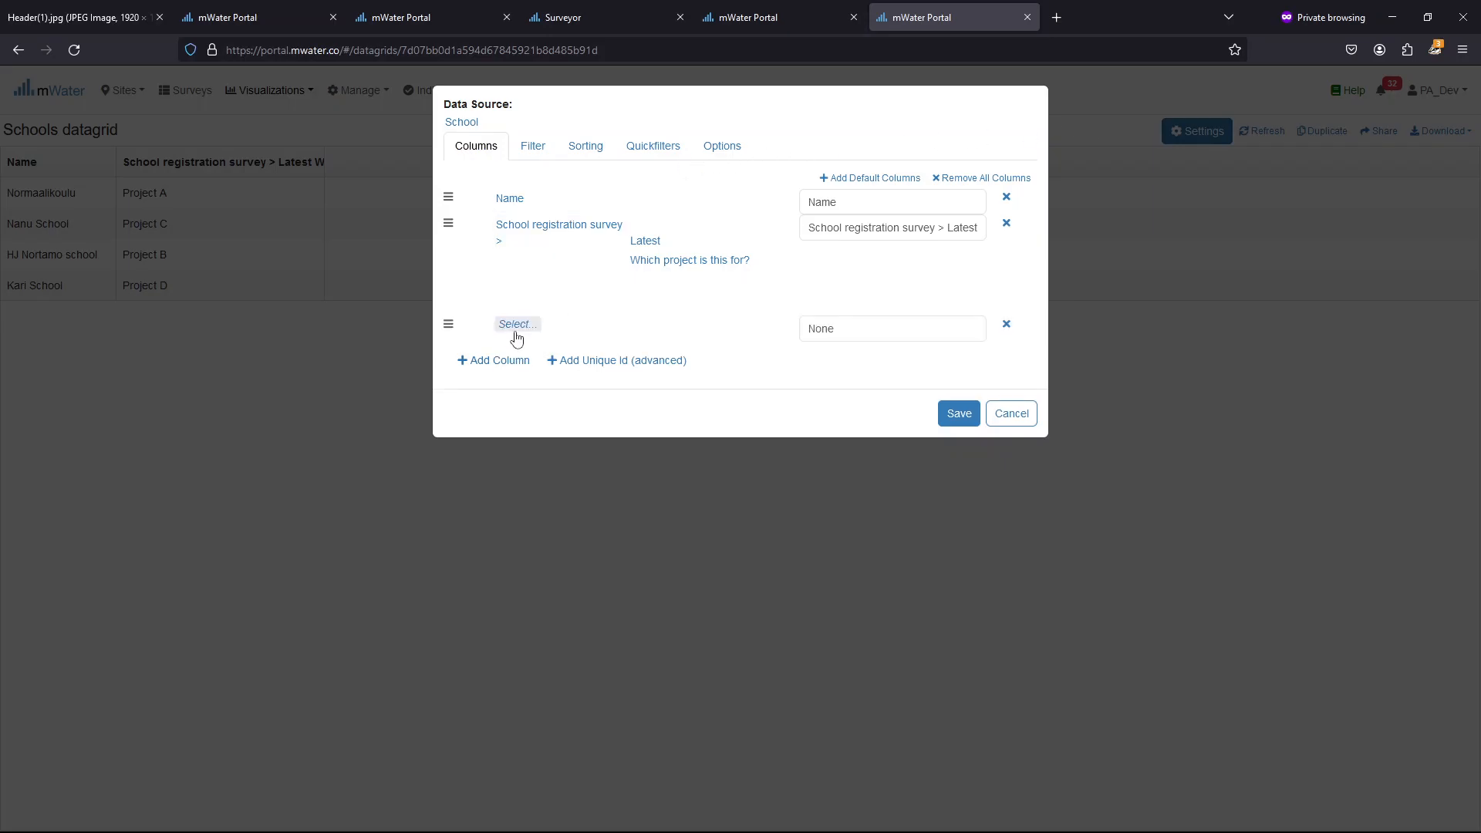
pyautogui.click(517, 324)
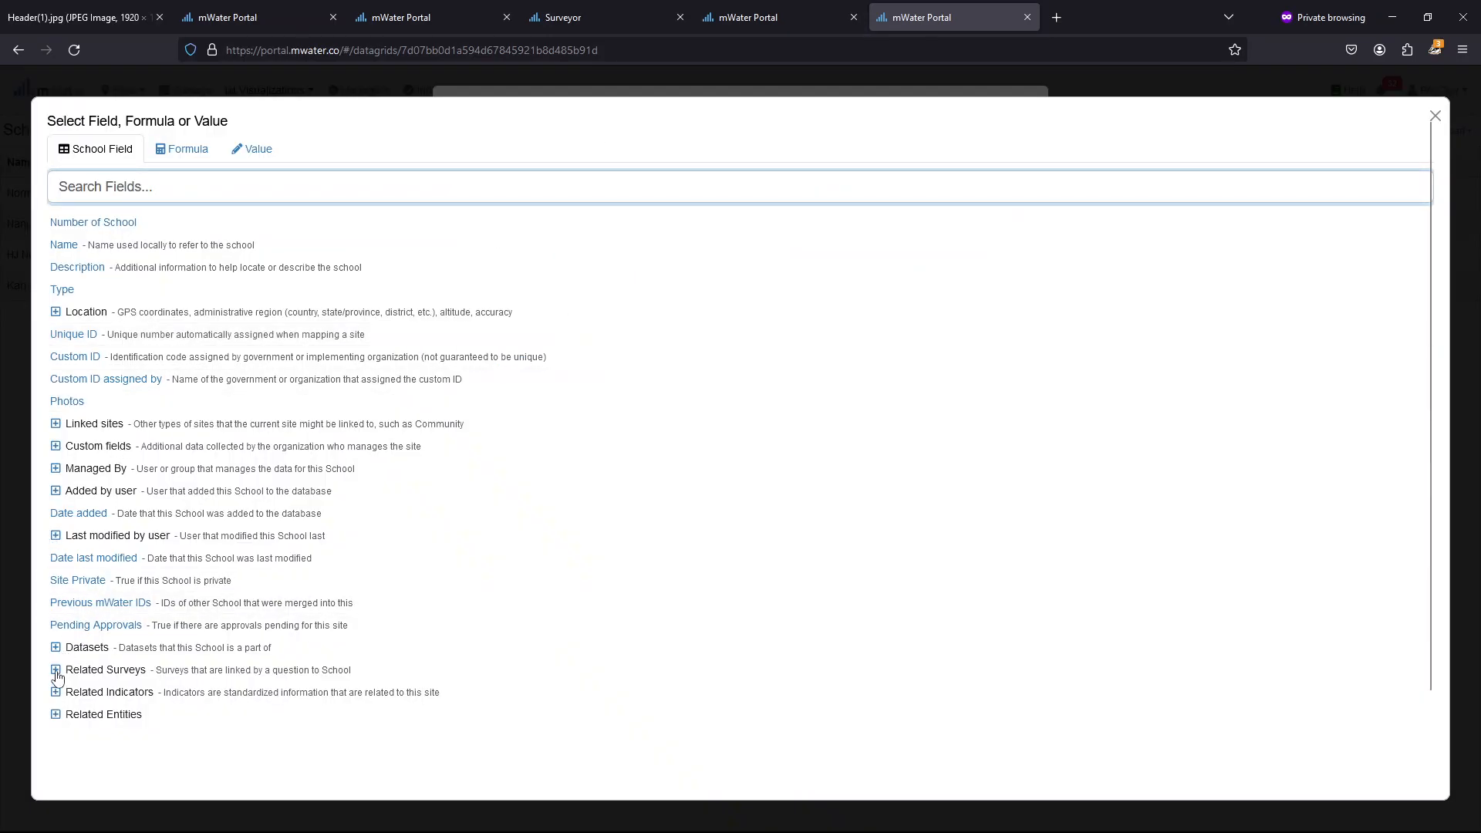
pyautogui.click(55, 670)
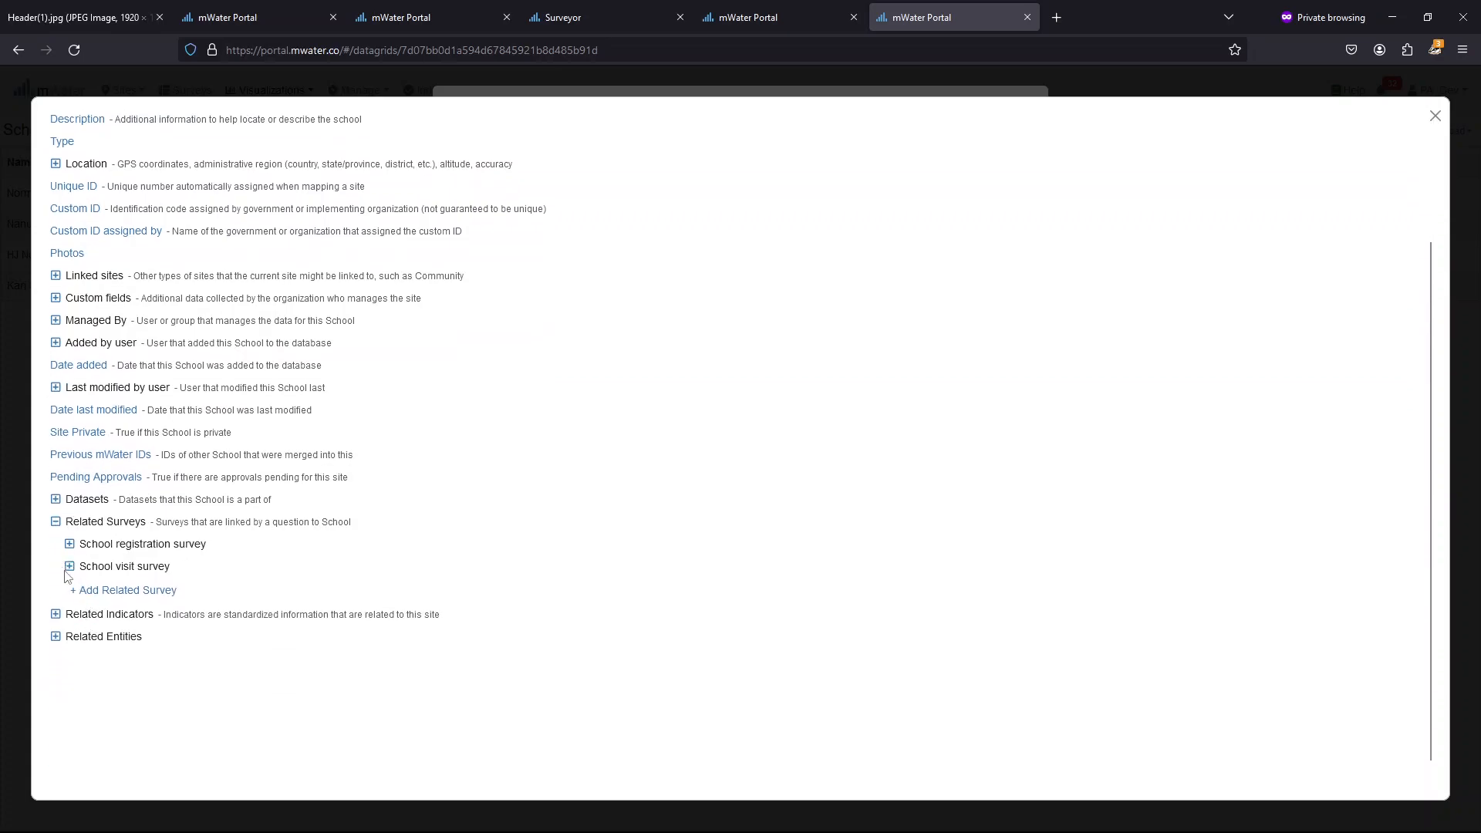
pyautogui.click(68, 568)
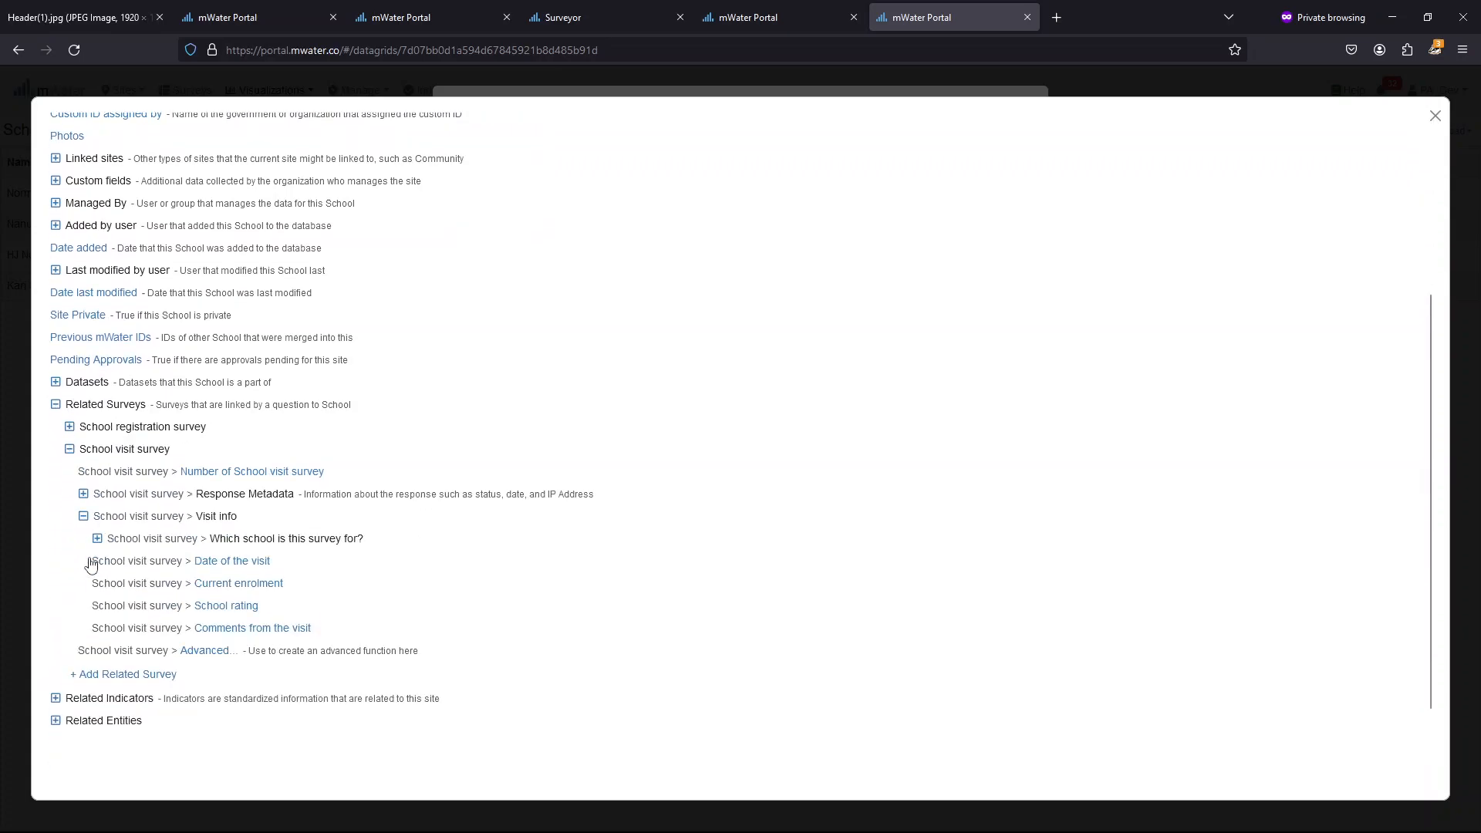
pyautogui.click(231, 561)
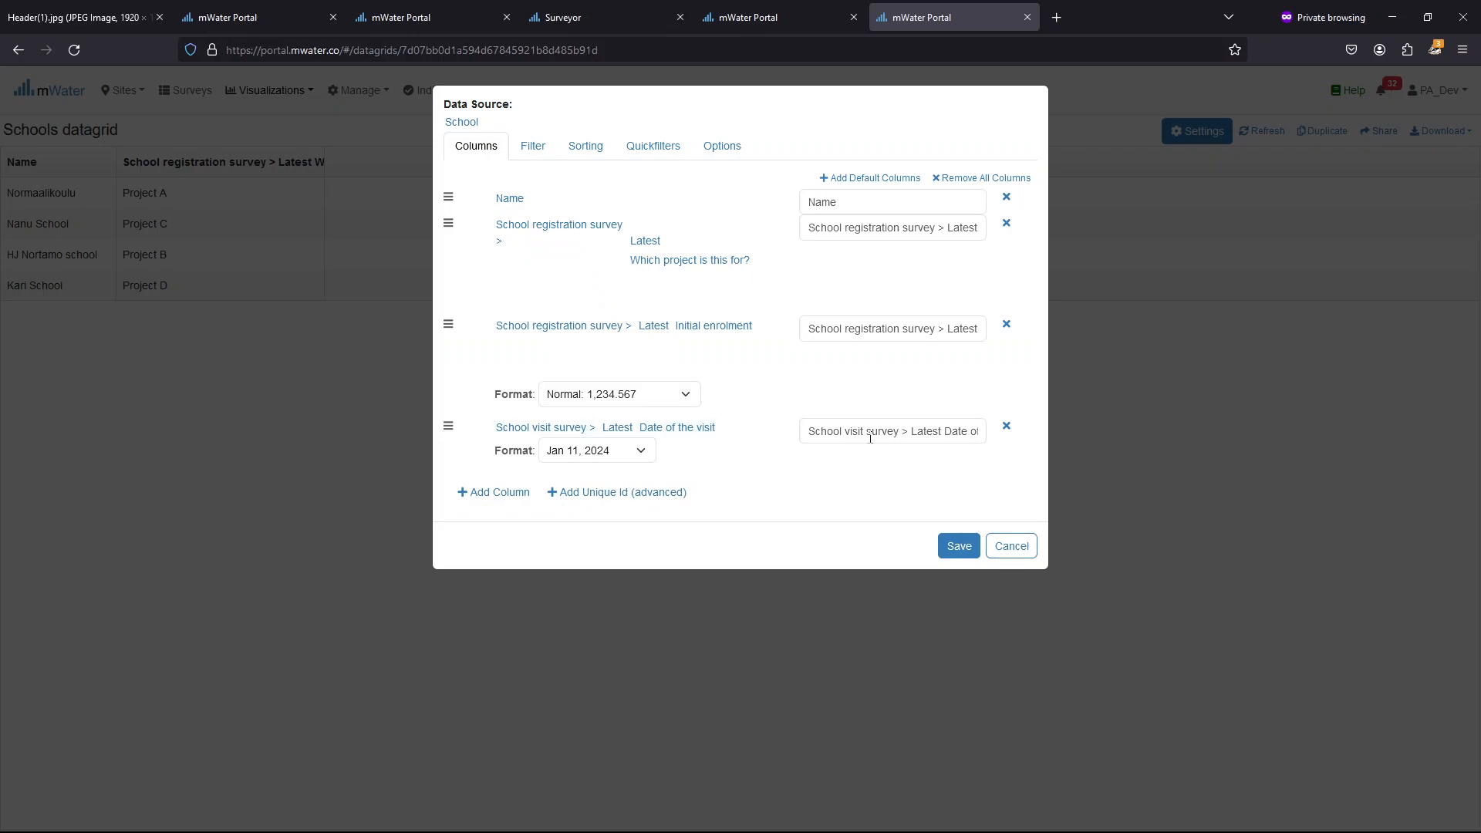
pyautogui.write('Date of vis')
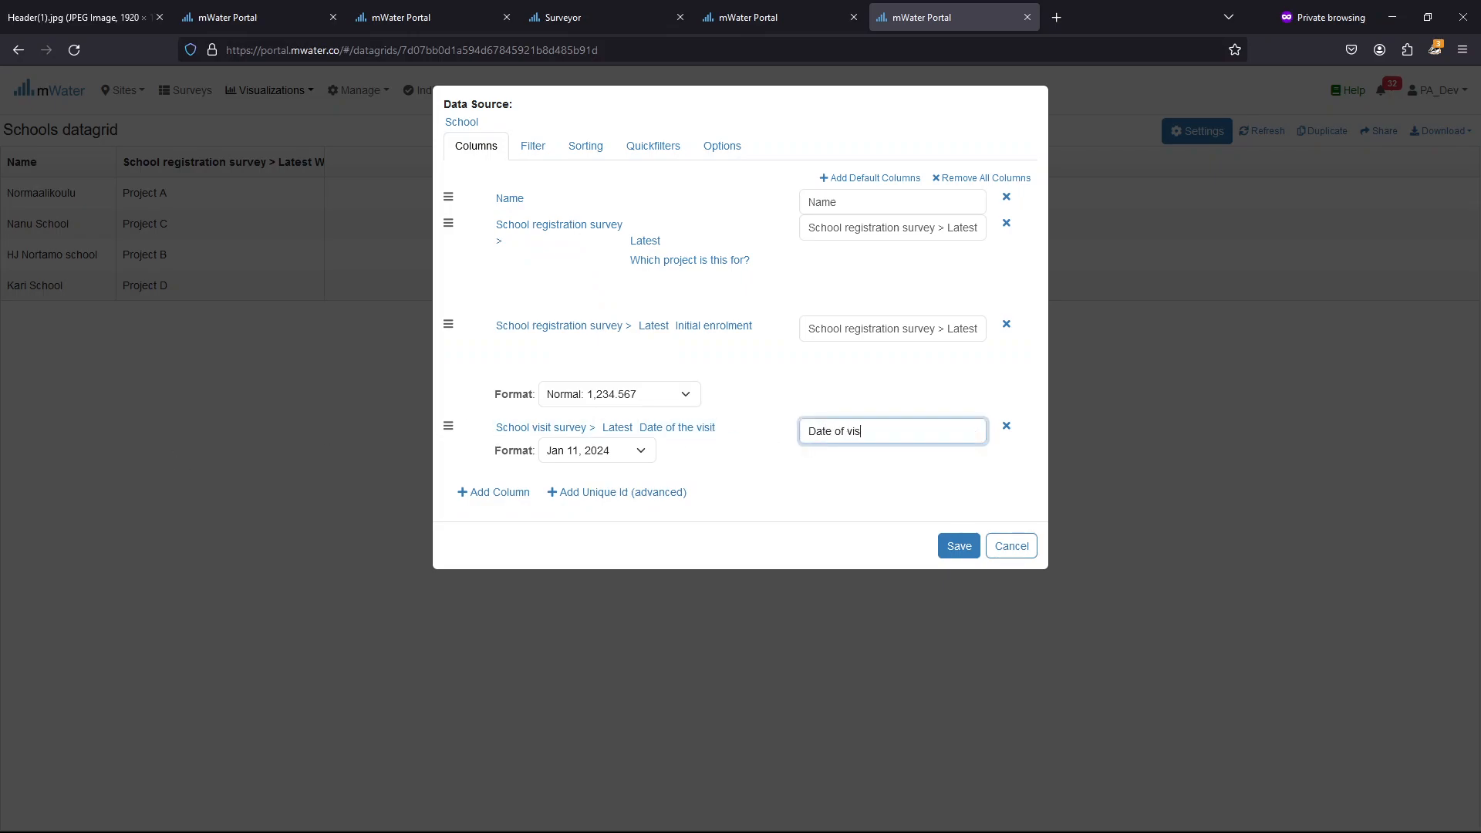
# Add a 'Current enrolment' column from the visit survey
pyautogui.click(492, 491)
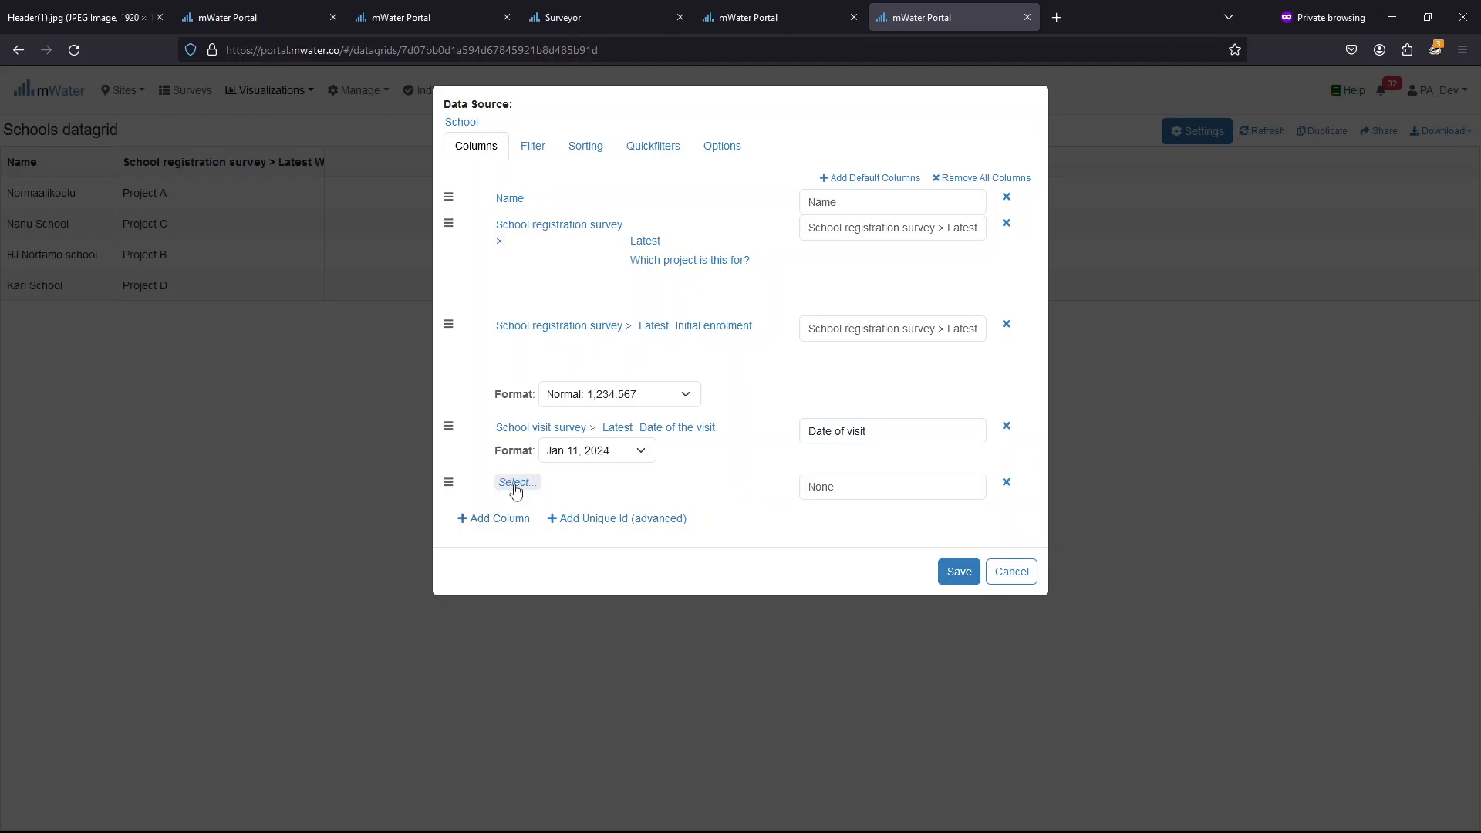
pyautogui.click(516, 484)
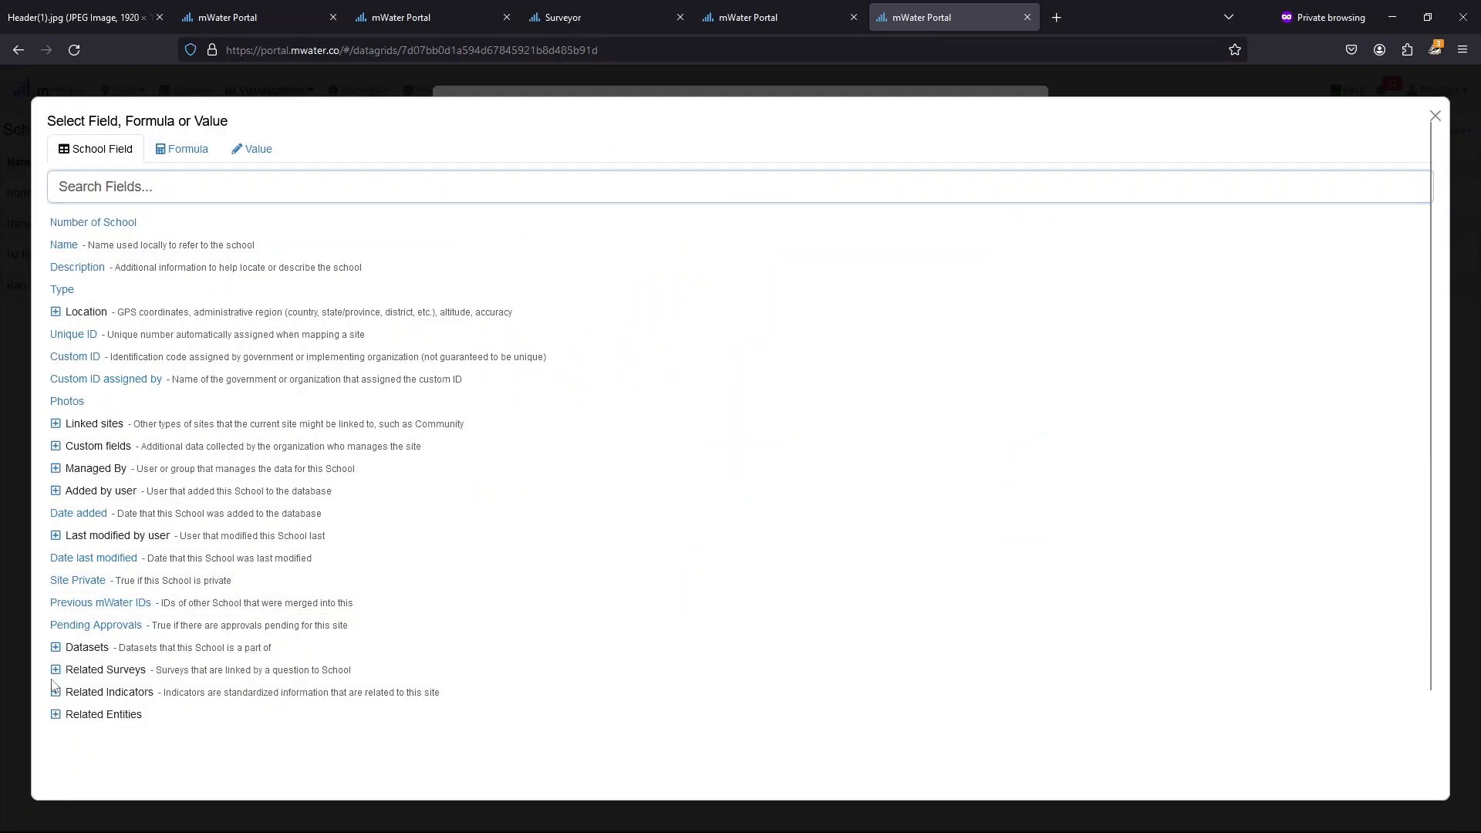
pyautogui.click(54, 670)
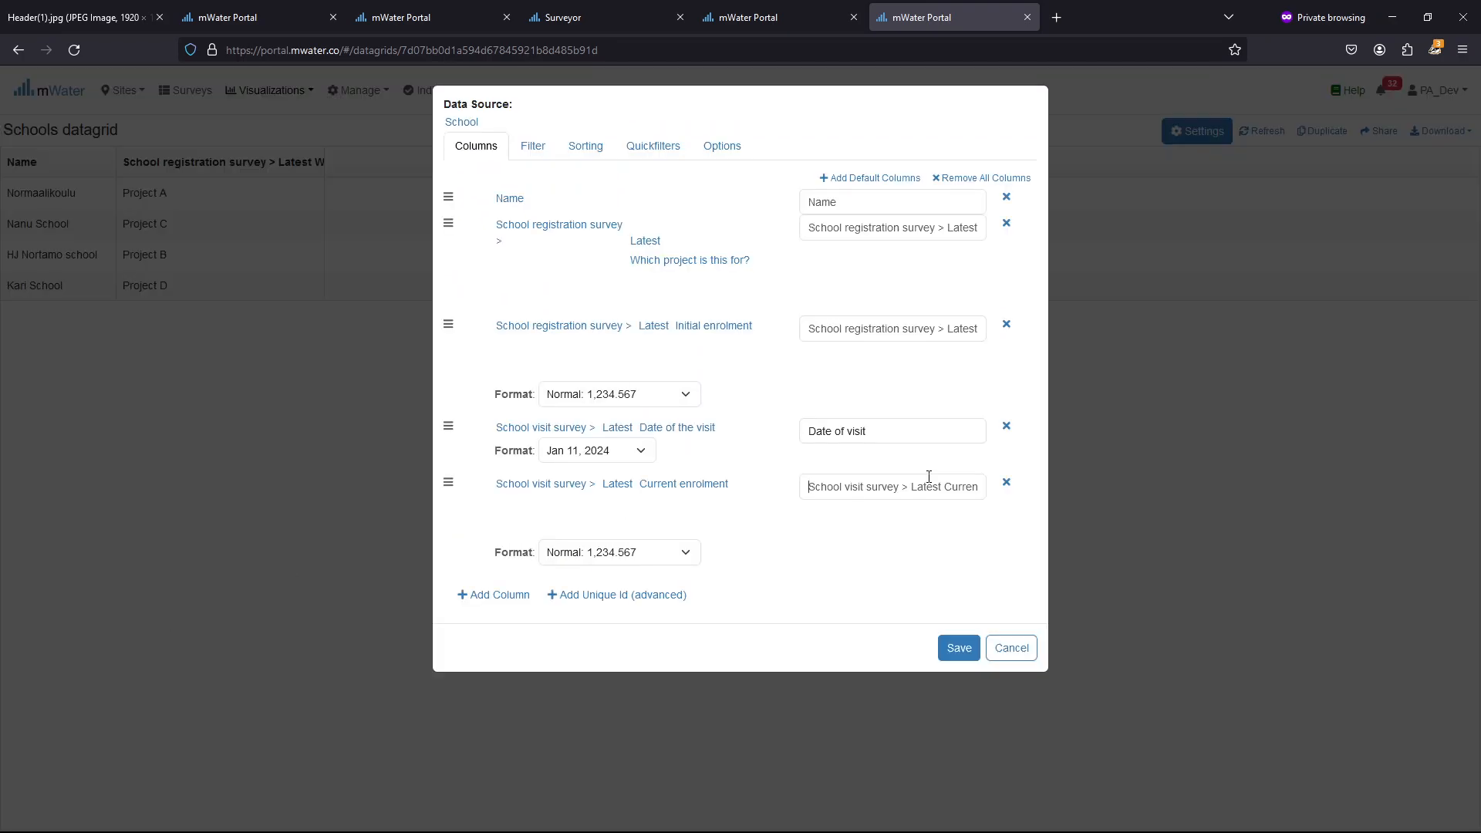
pyautogui.write('Current enrolment')
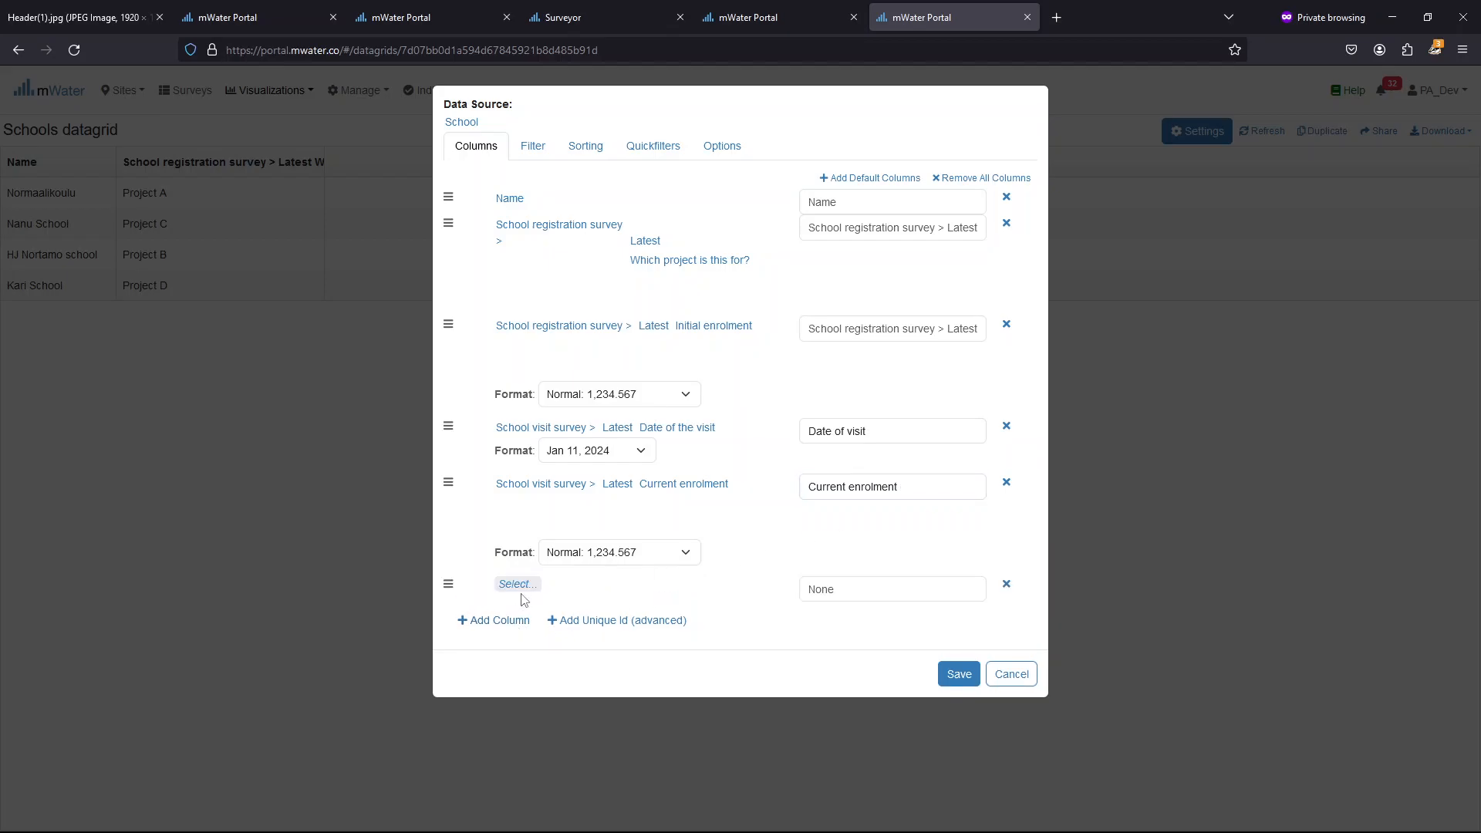
# Add School rating and 'Latest comments' columns, then save the grid setup
pyautogui.click(517, 584)
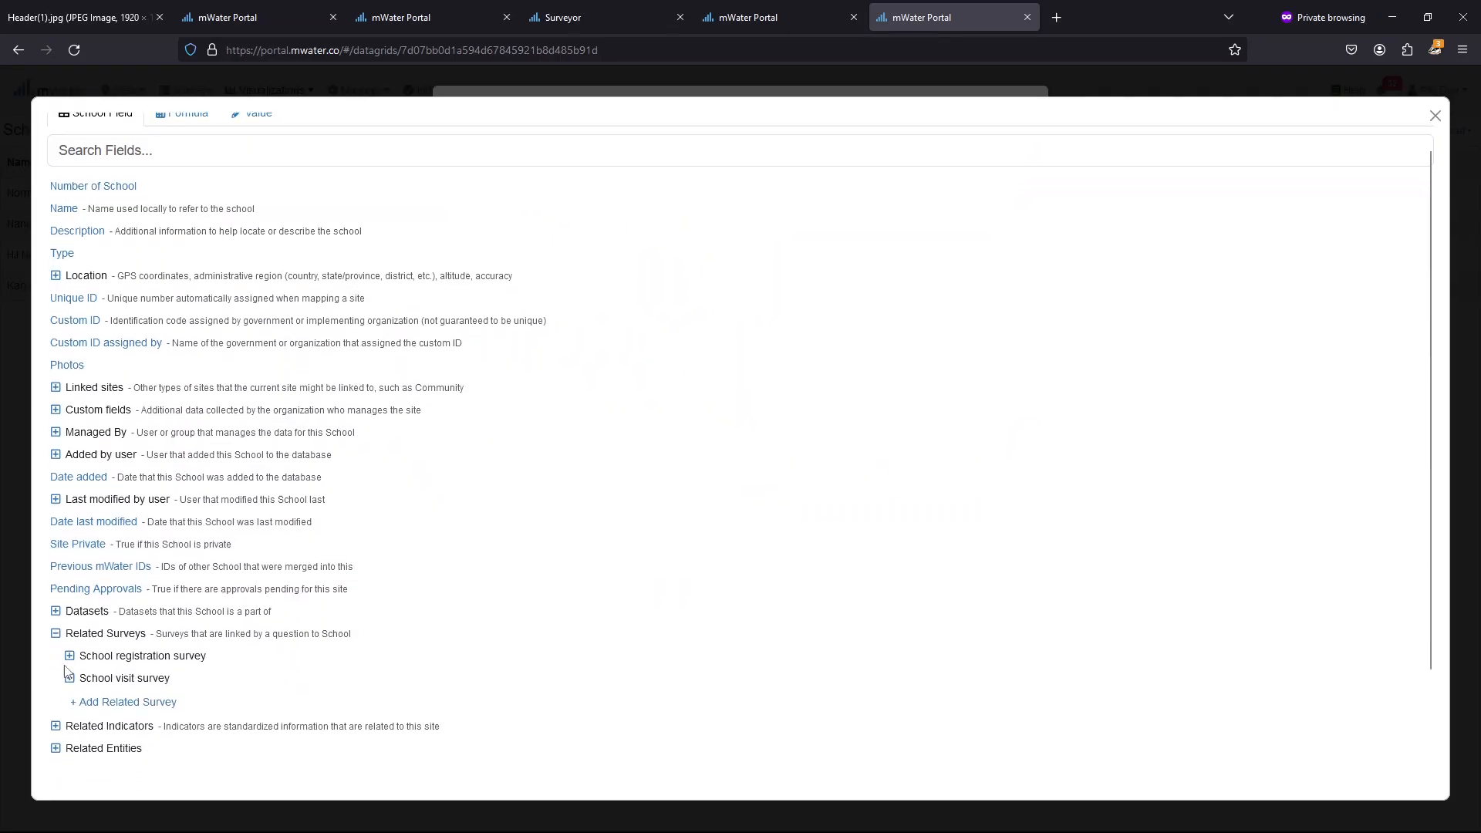
pyautogui.click(68, 677)
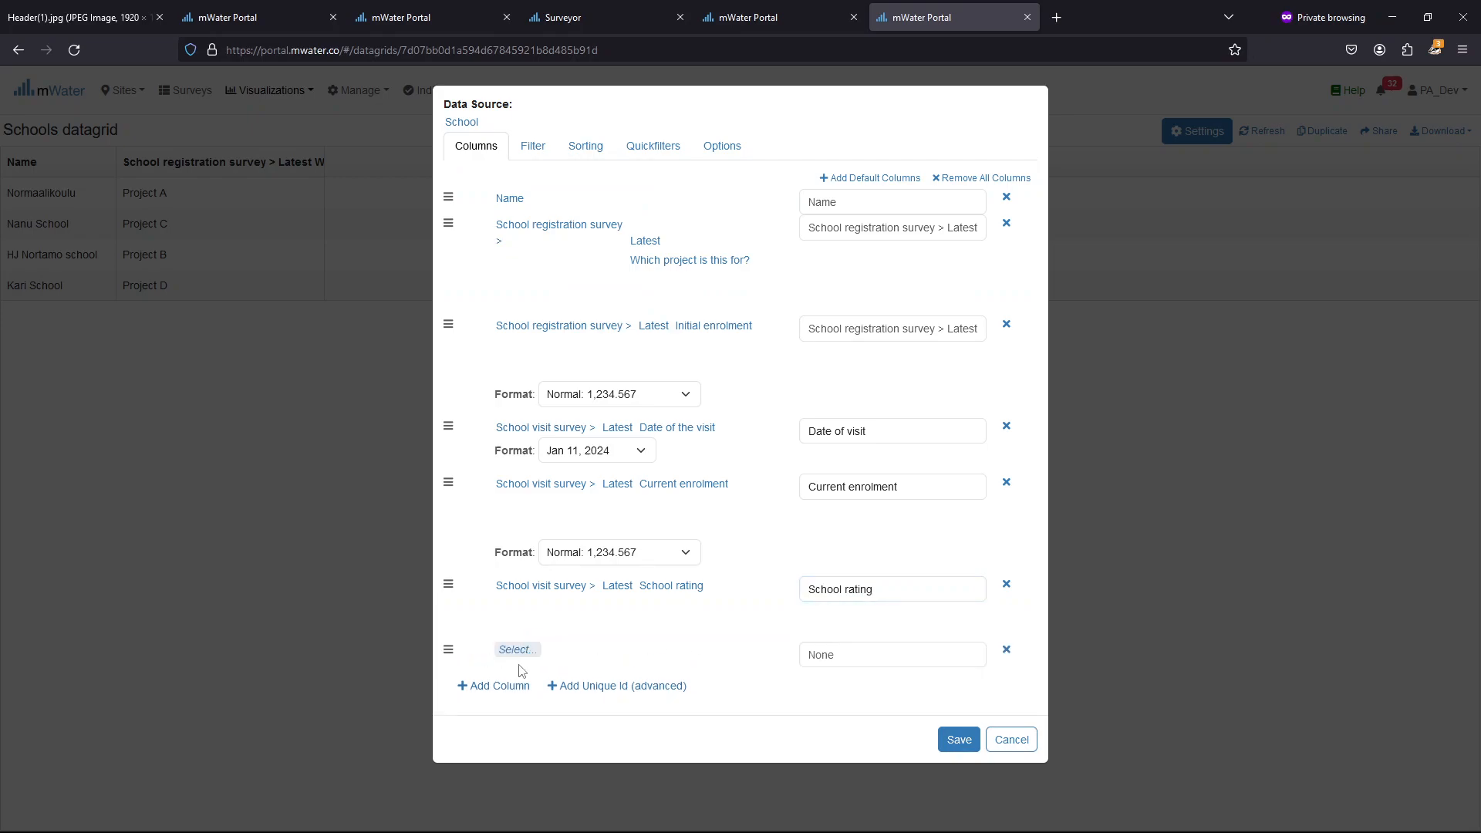
pyautogui.click(517, 649)
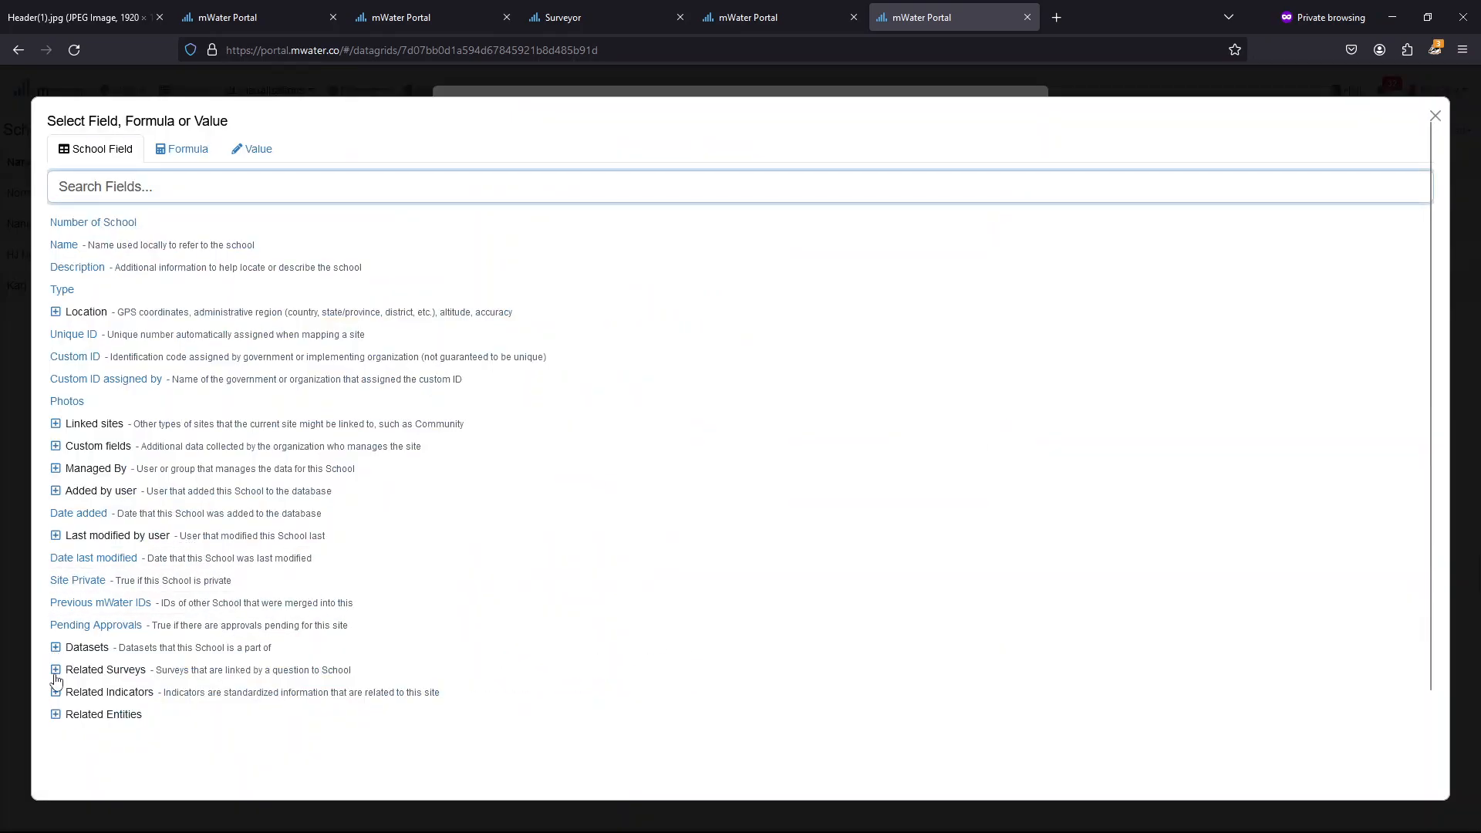
pyautogui.click(55, 668)
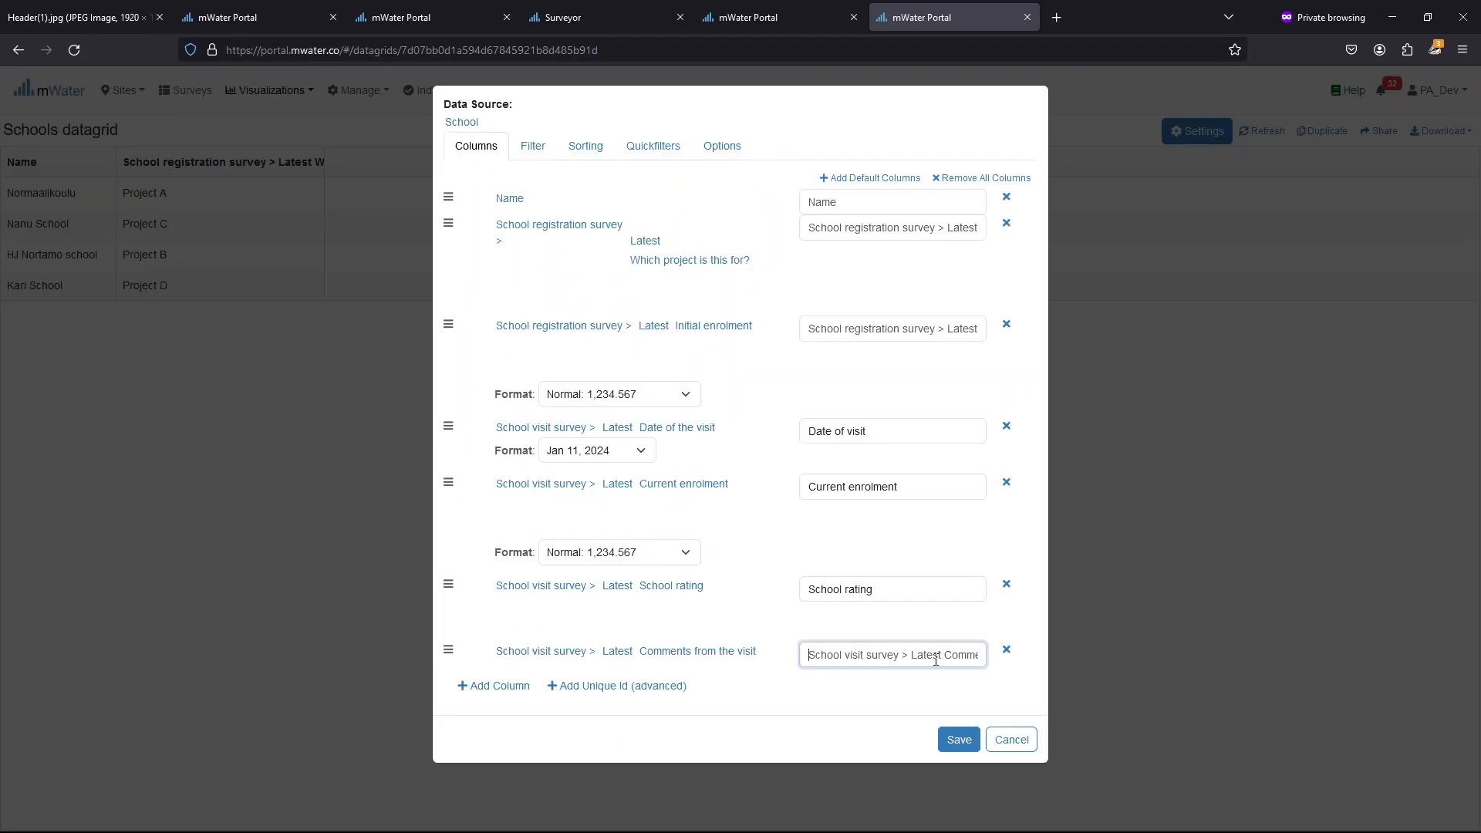
pyautogui.write('Latest comments')
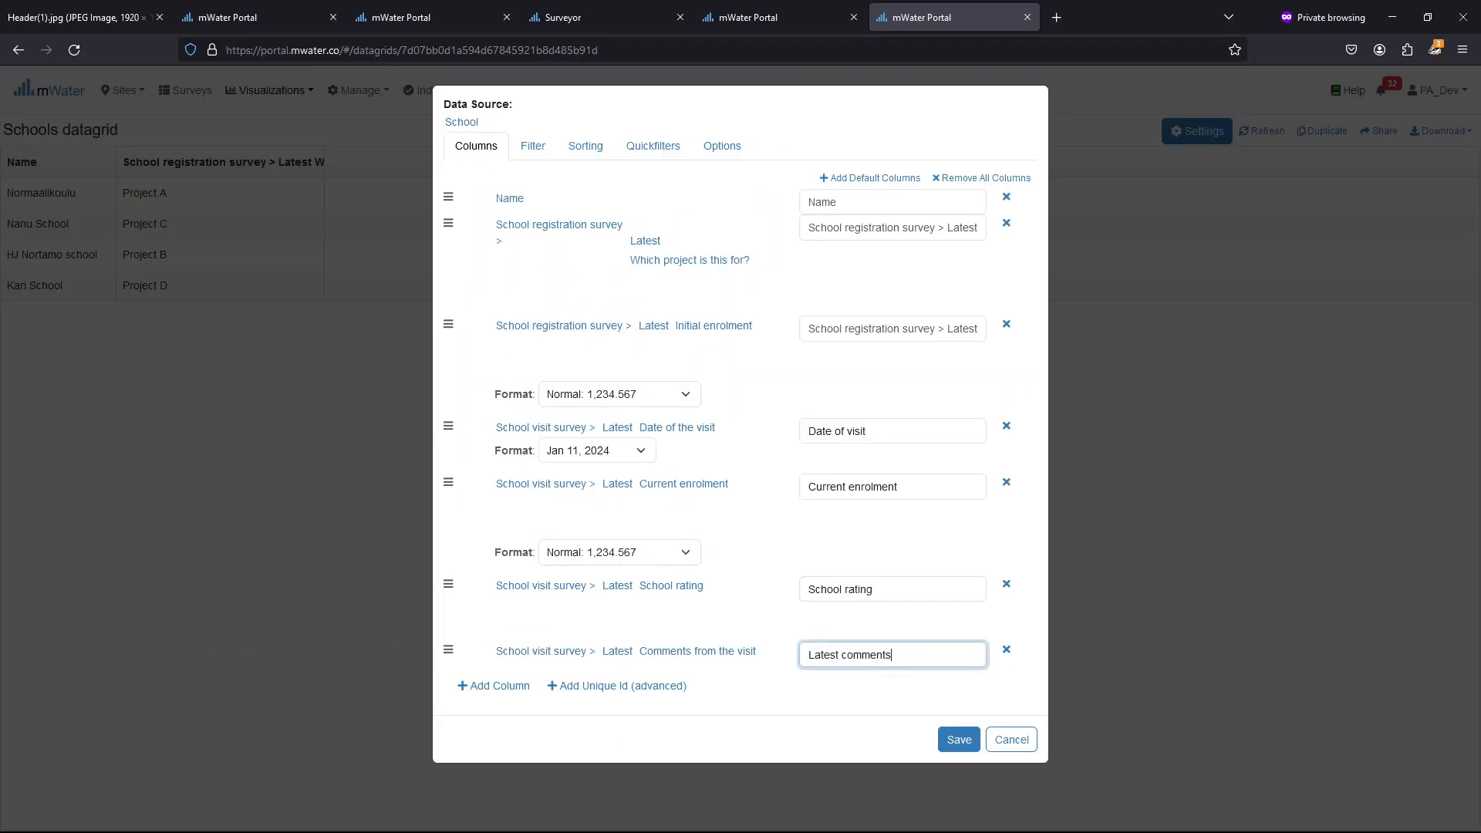
pyautogui.click(959, 739)
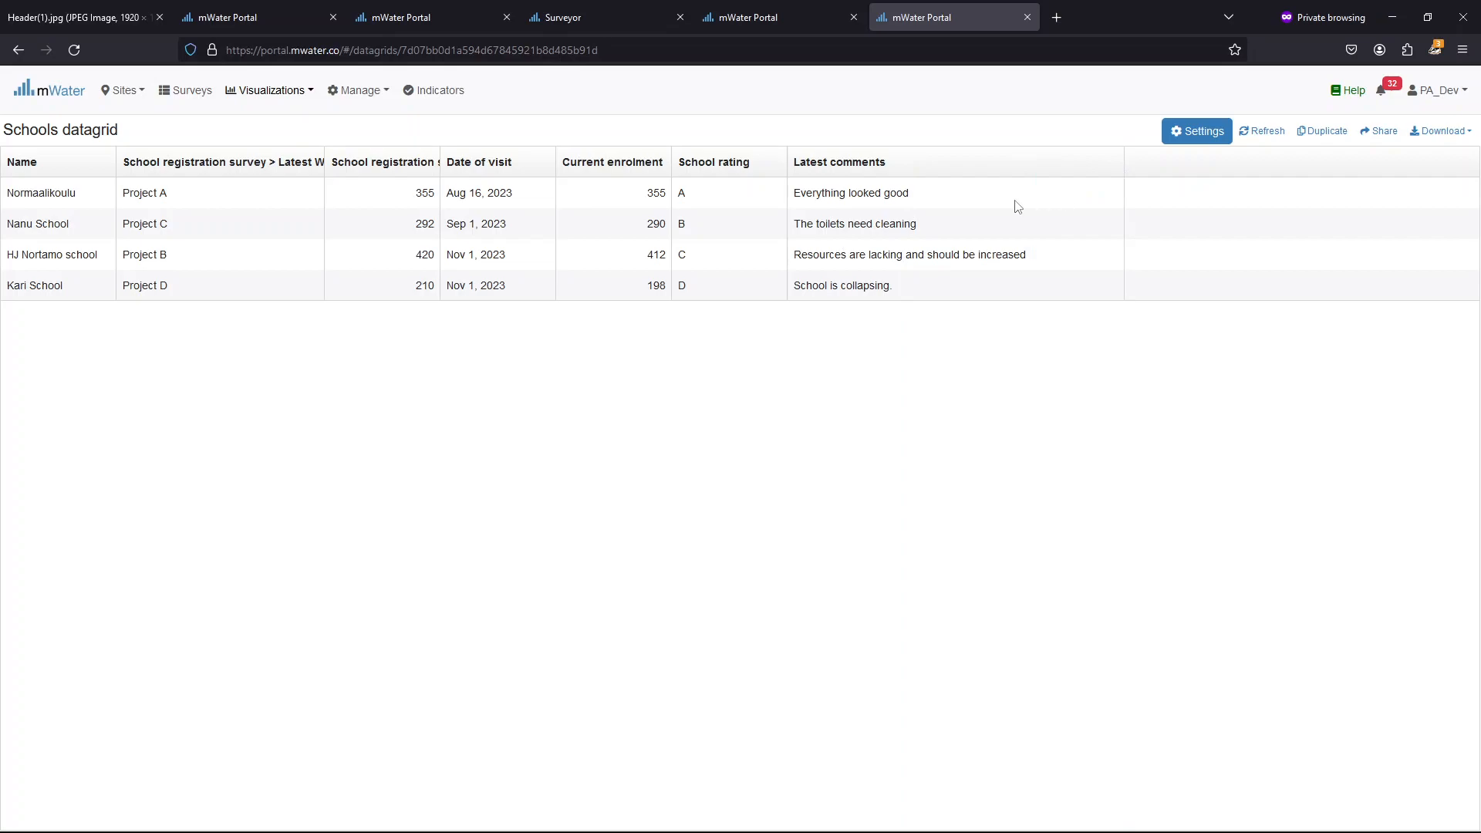
pyautogui.moveTo(458, 186)
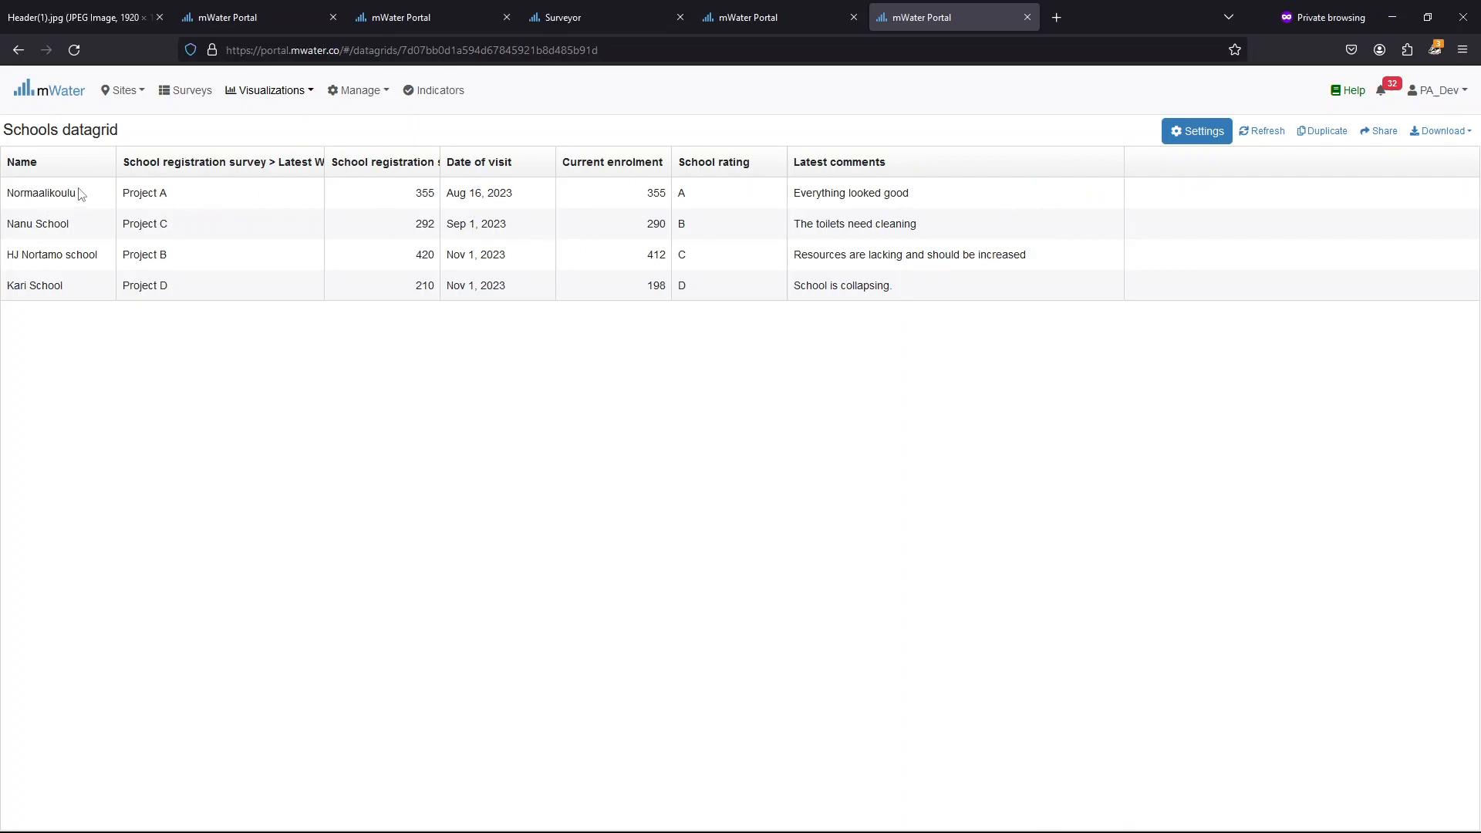
pyautogui.moveTo(77, 210)
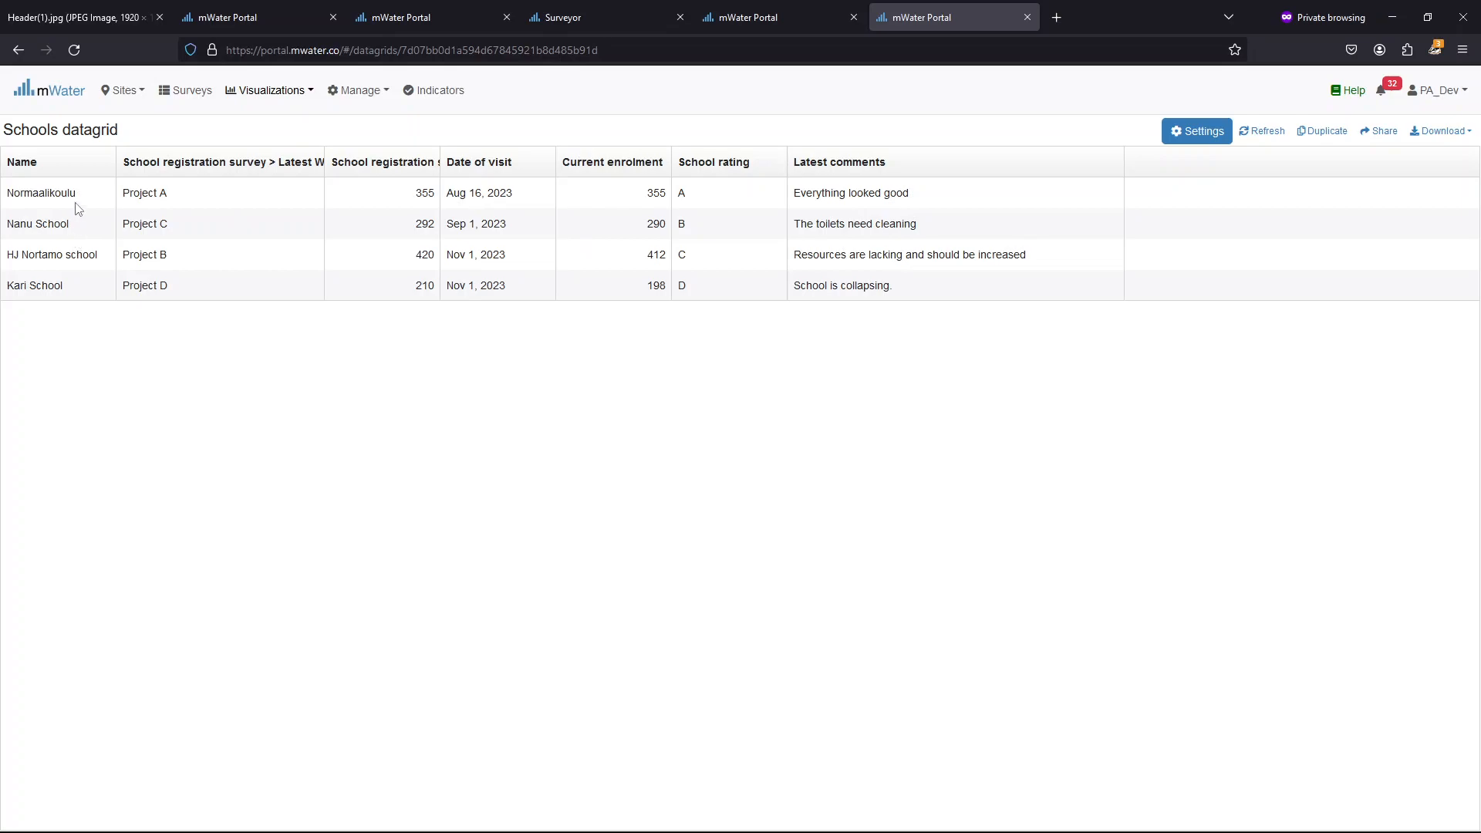
pyautogui.moveTo(374, 195)
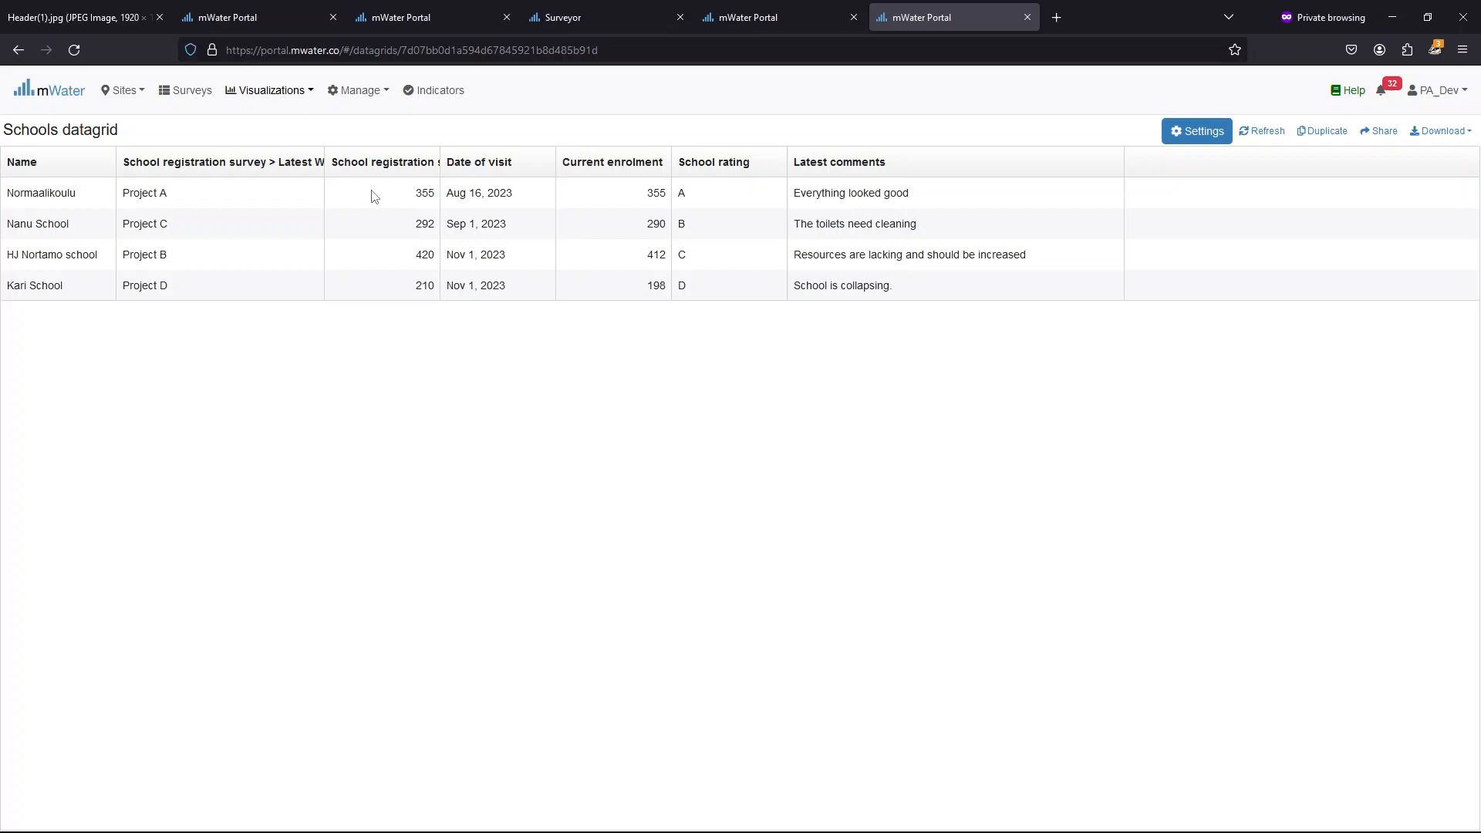
pyautogui.moveTo(459, 192)
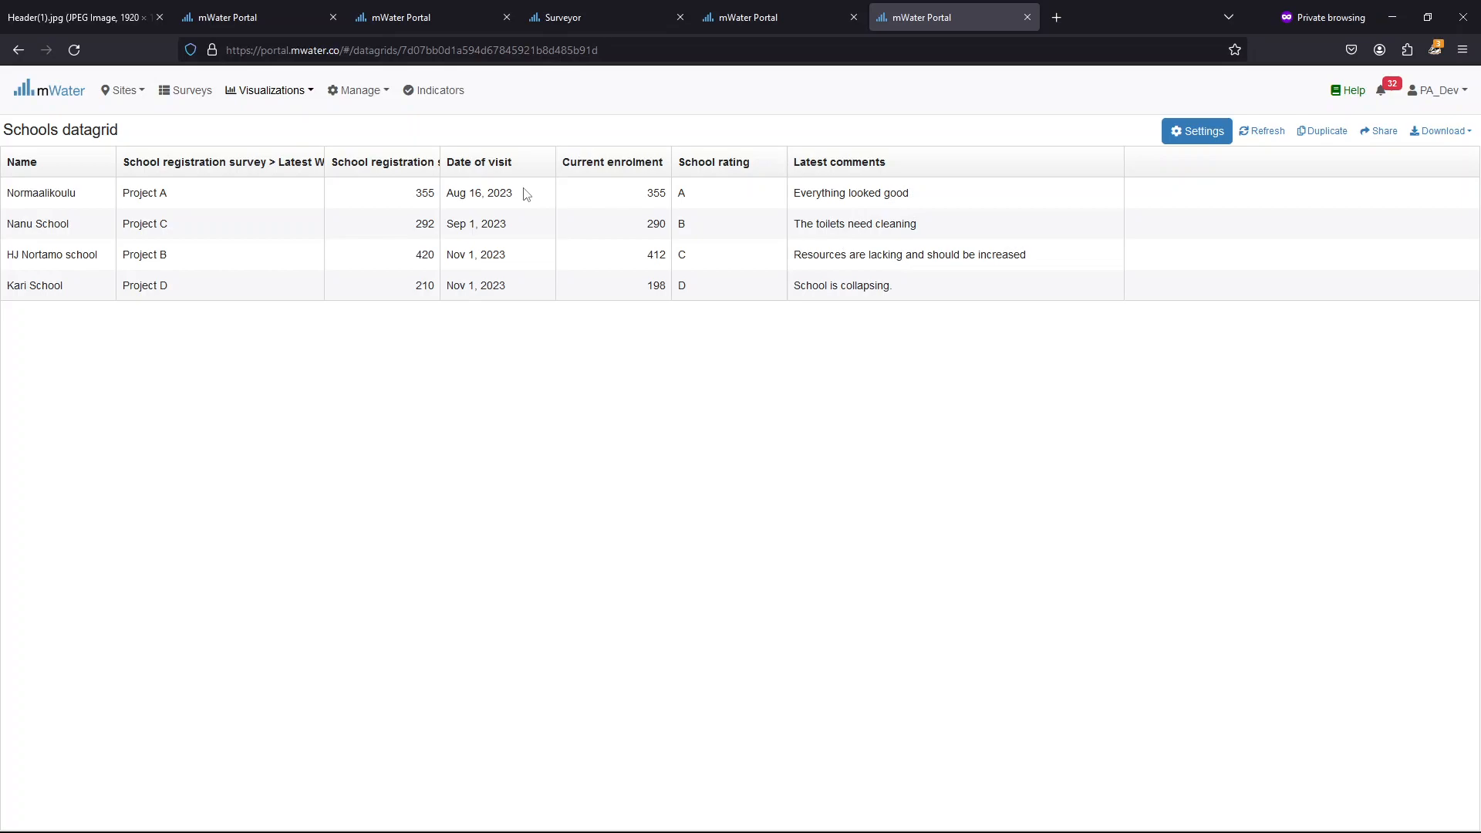
pyautogui.moveTo(506, 189)
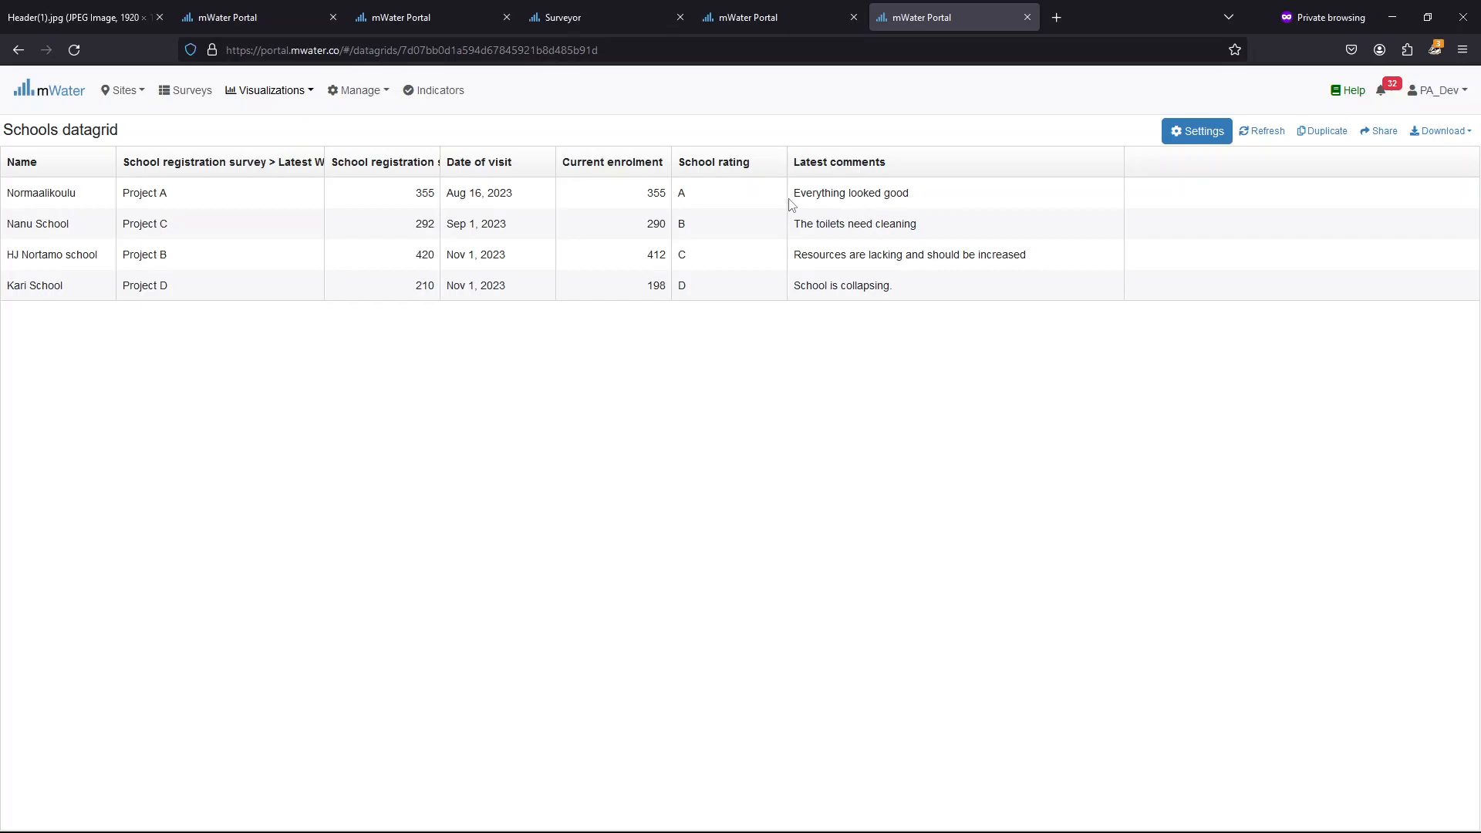
# Switch to the Header(1).jpg Linking data sources image tab
pyautogui.click(81, 17)
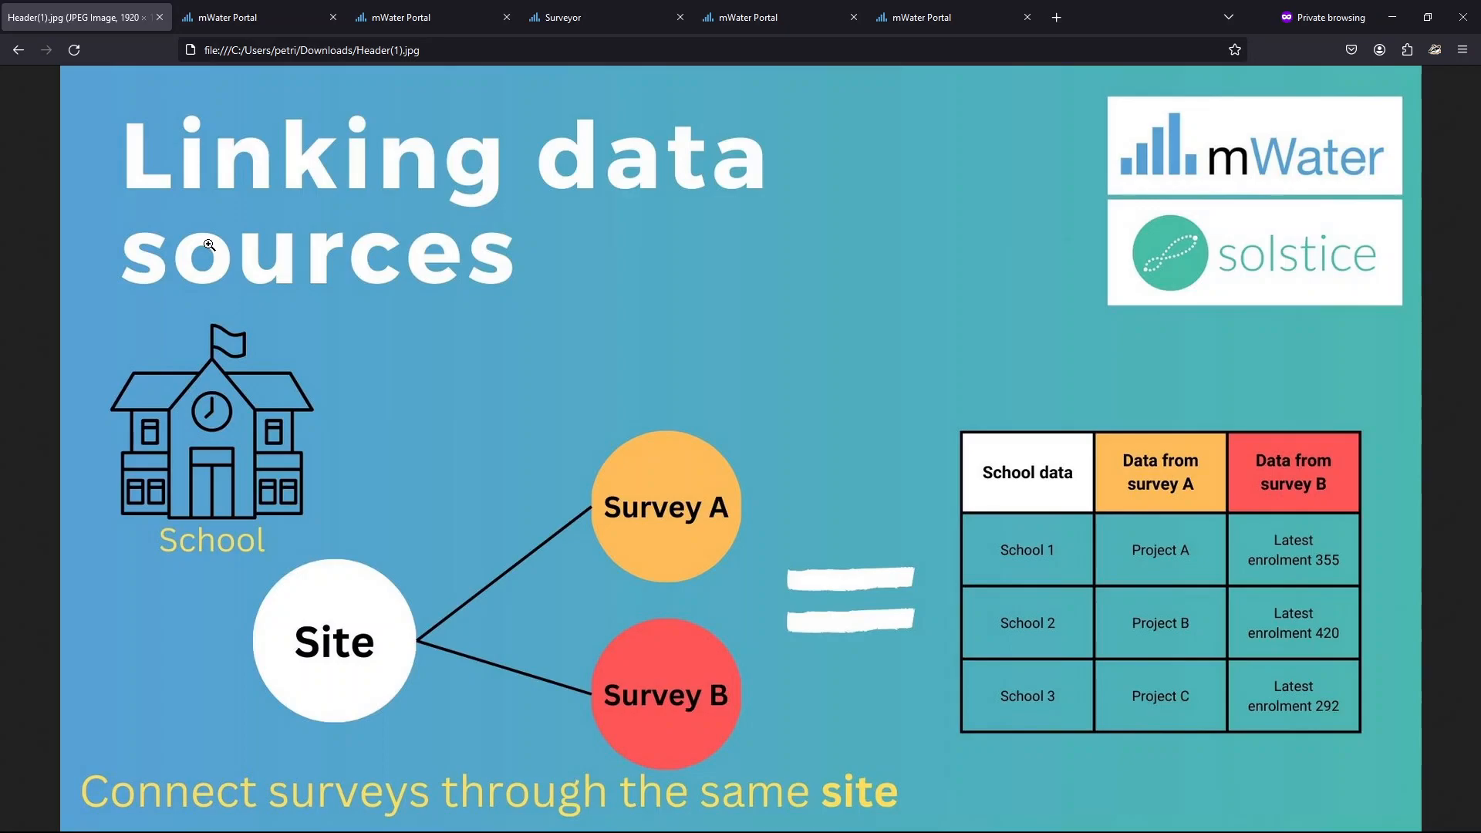
pyautogui.moveTo(370, 183)
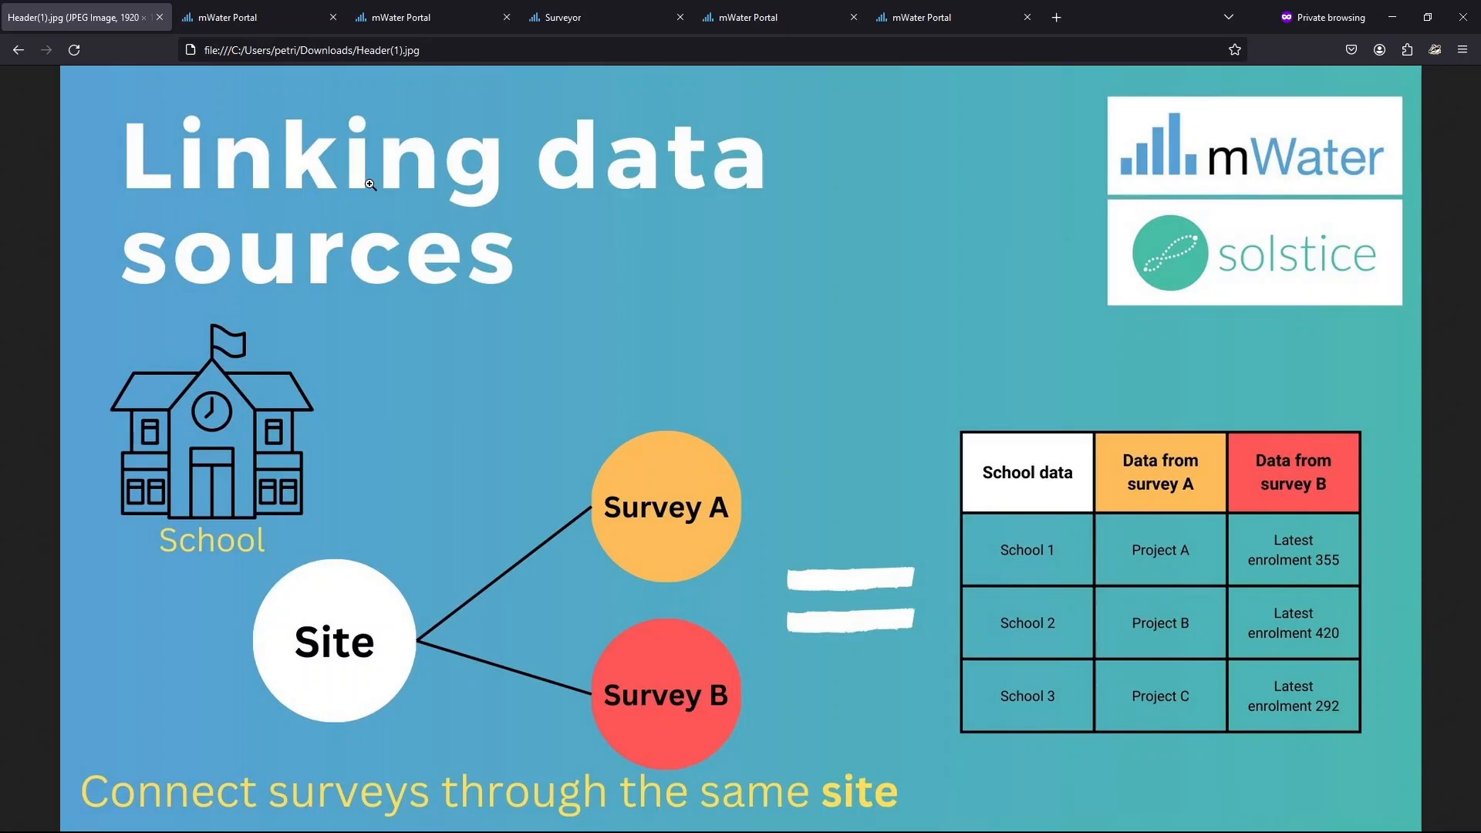